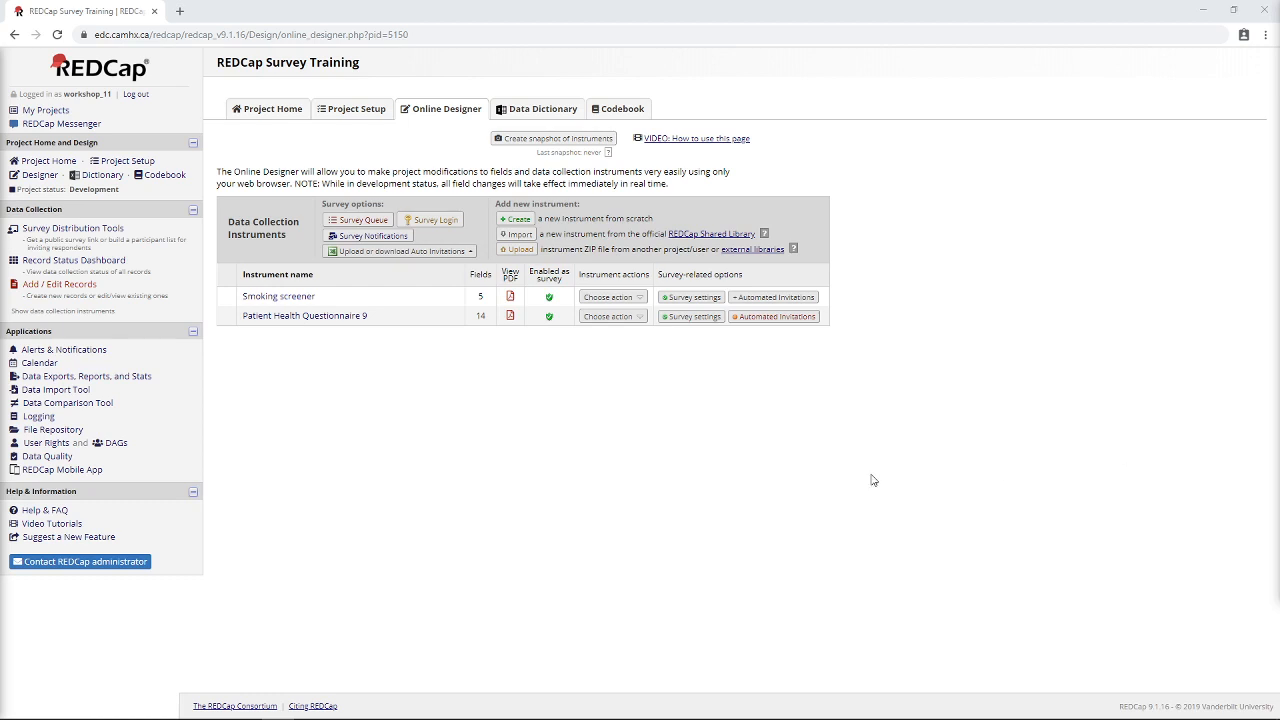
mouse_move(1148, 656)
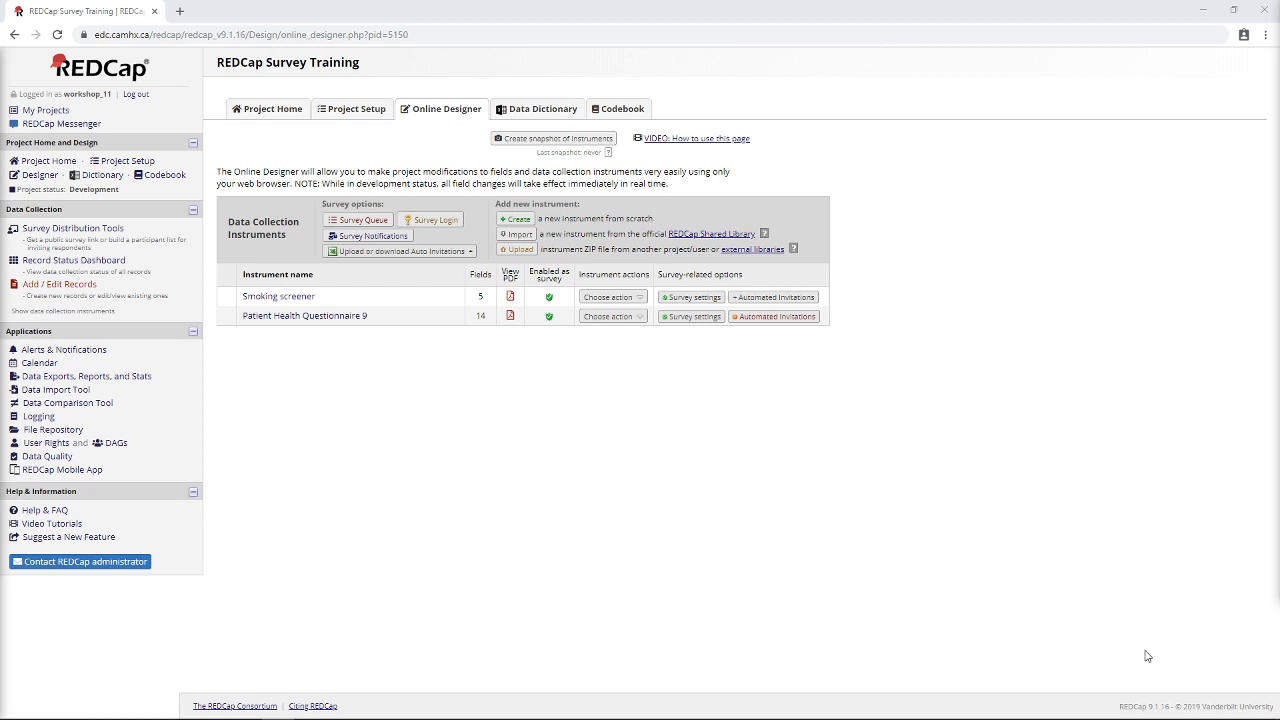
mouse_move(1164, 692)
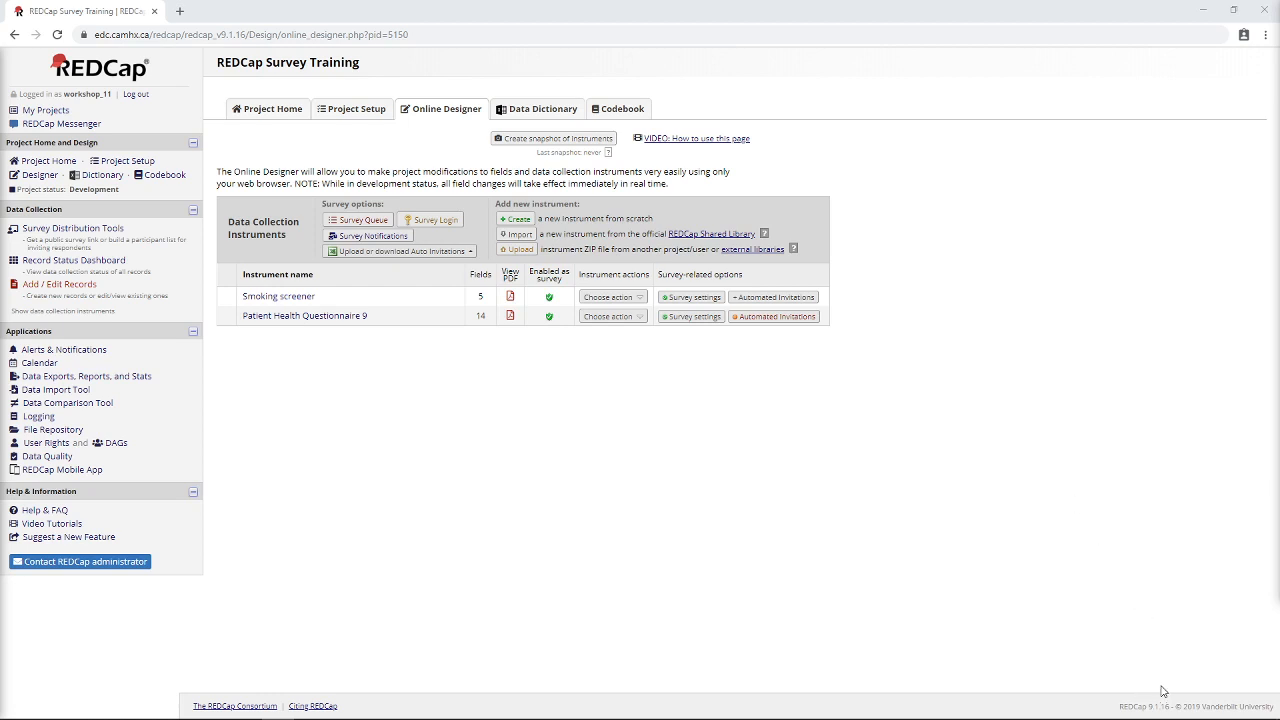
mouse_move(664, 482)
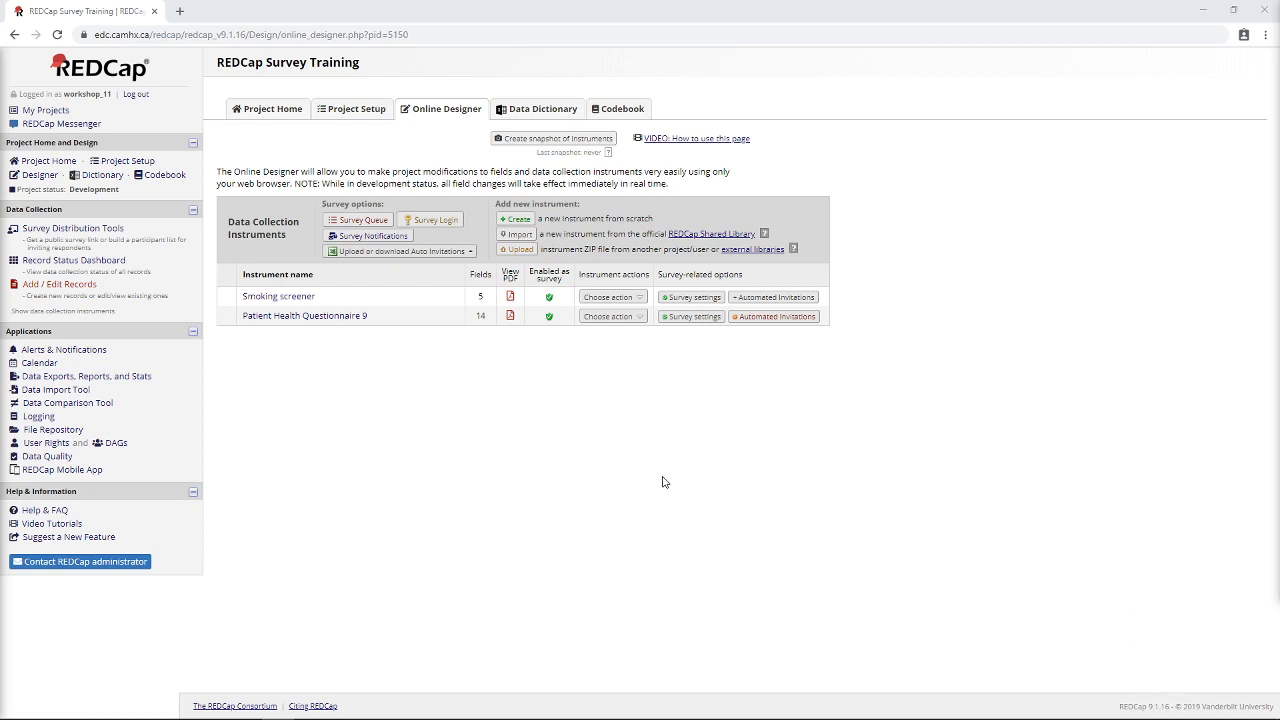
mouse_move(308, 416)
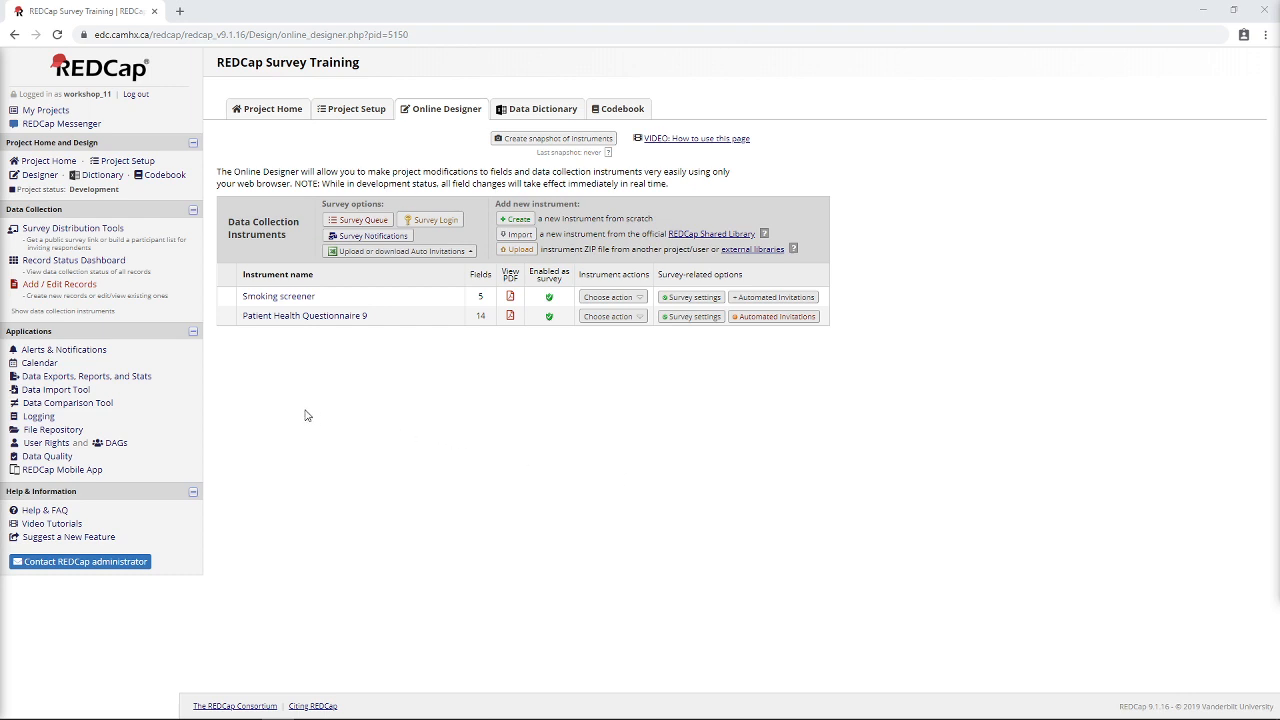
mouse_move(380, 420)
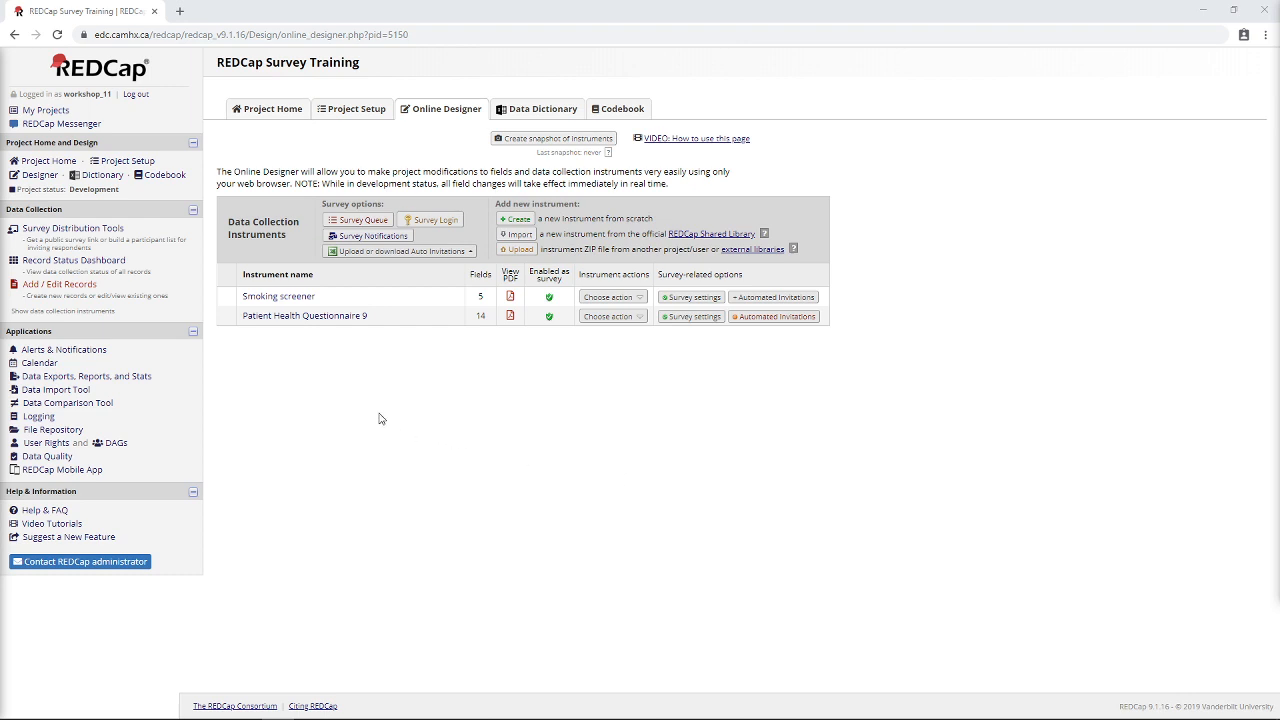
mouse_move(318, 400)
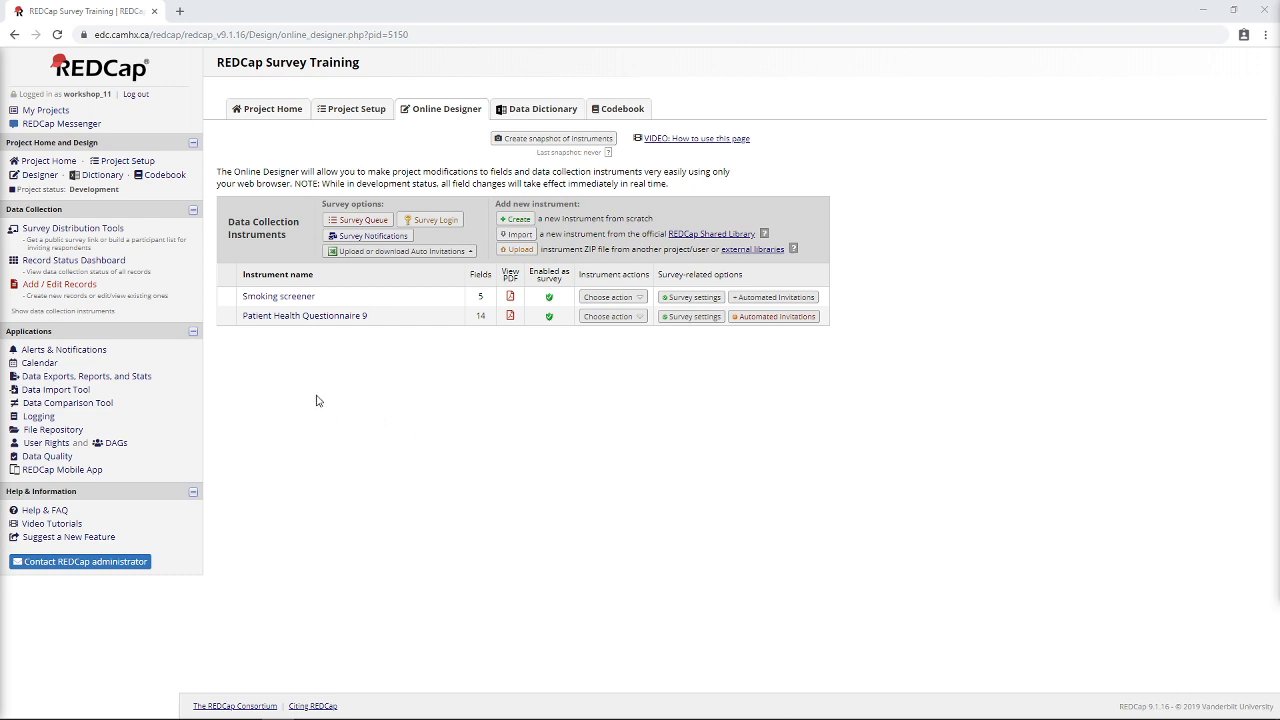
mouse_move(364, 428)
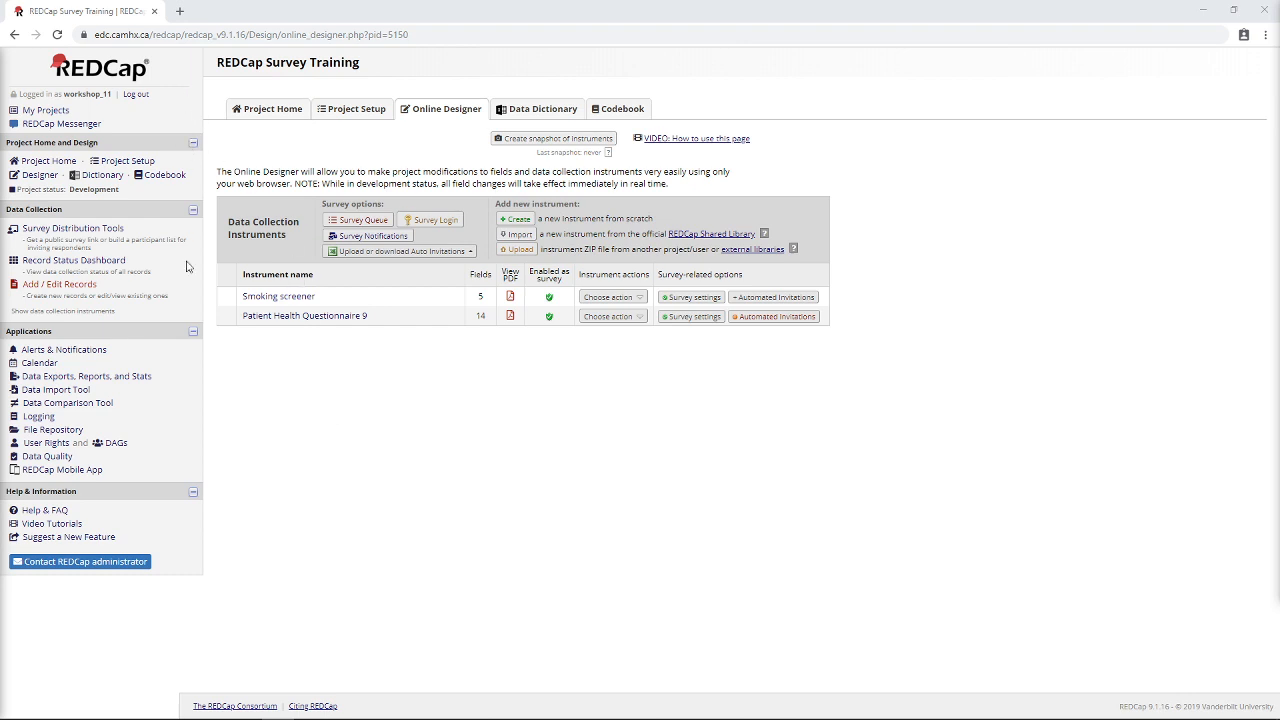
mouse_move(262, 368)
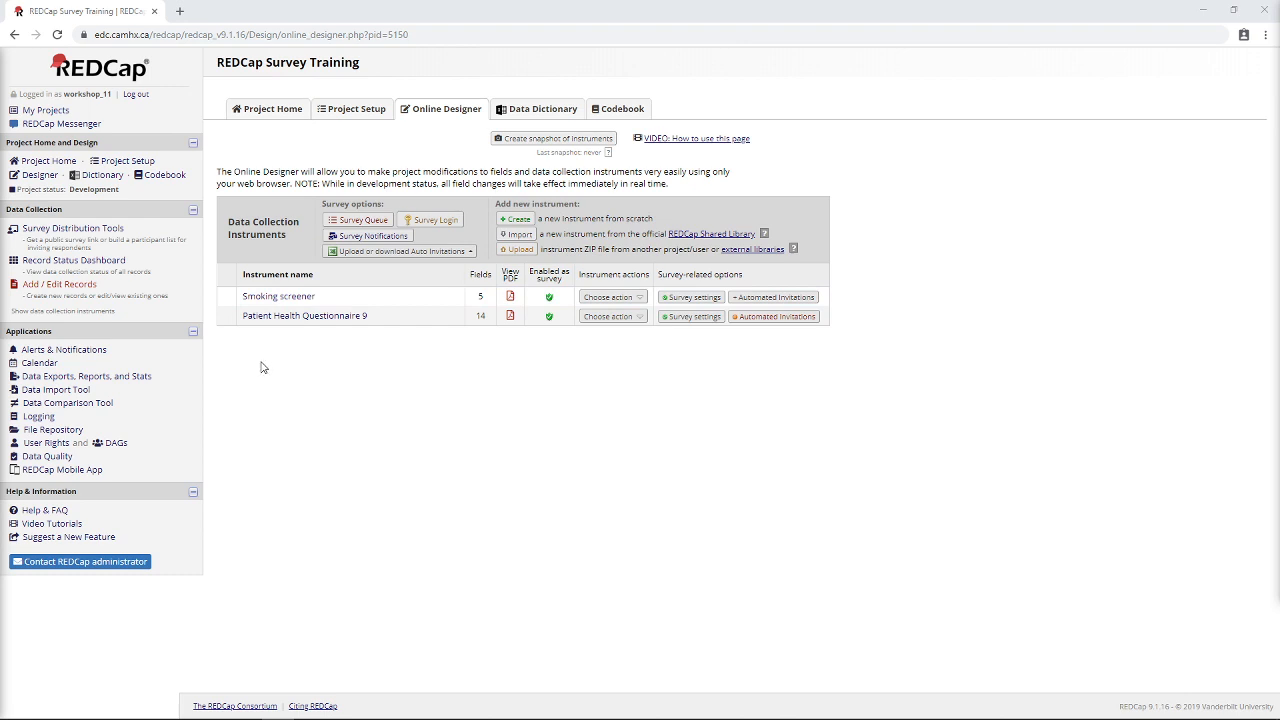
mouse_move(280, 296)
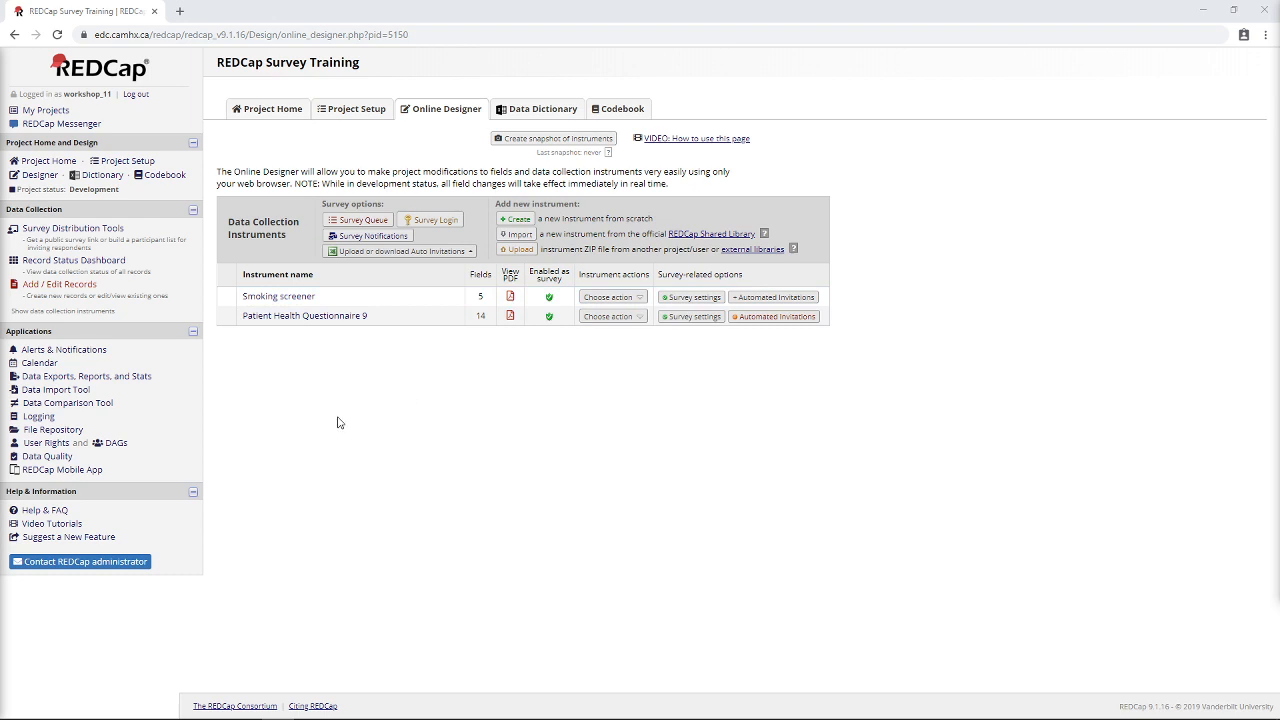
mouse_move(260, 404)
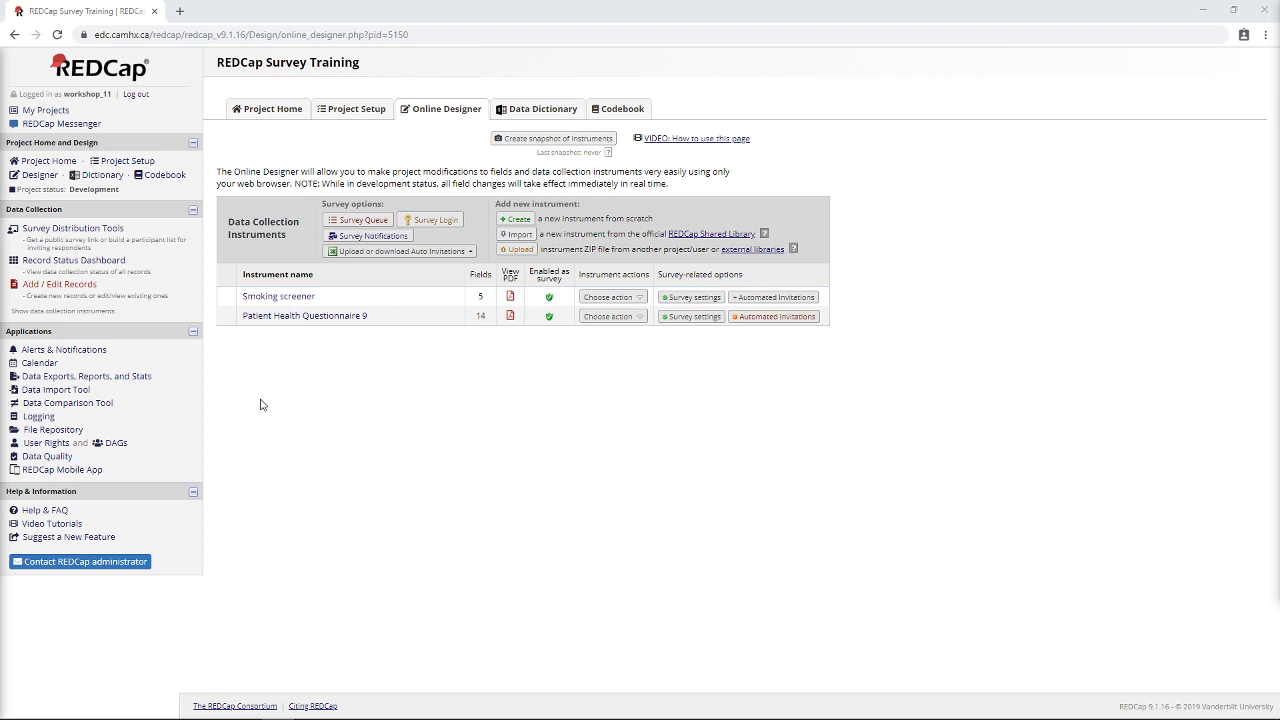
mouse_move(206, 328)
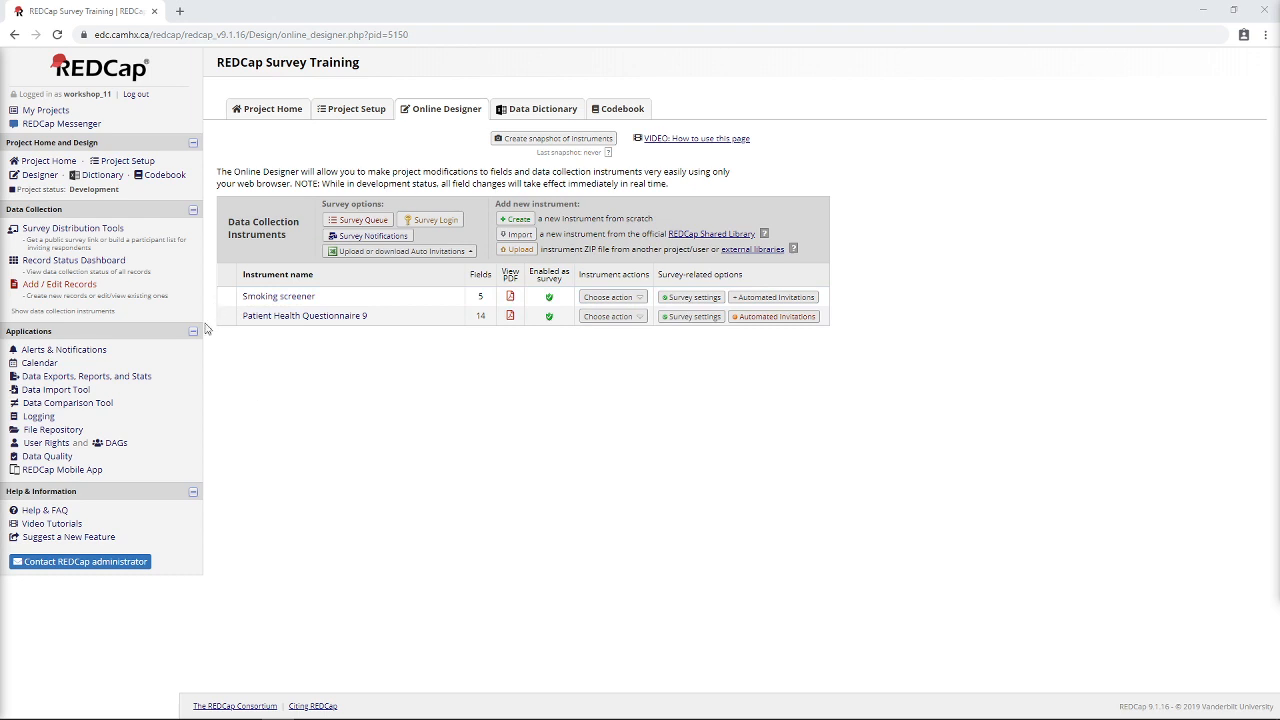
mouse_move(740, 316)
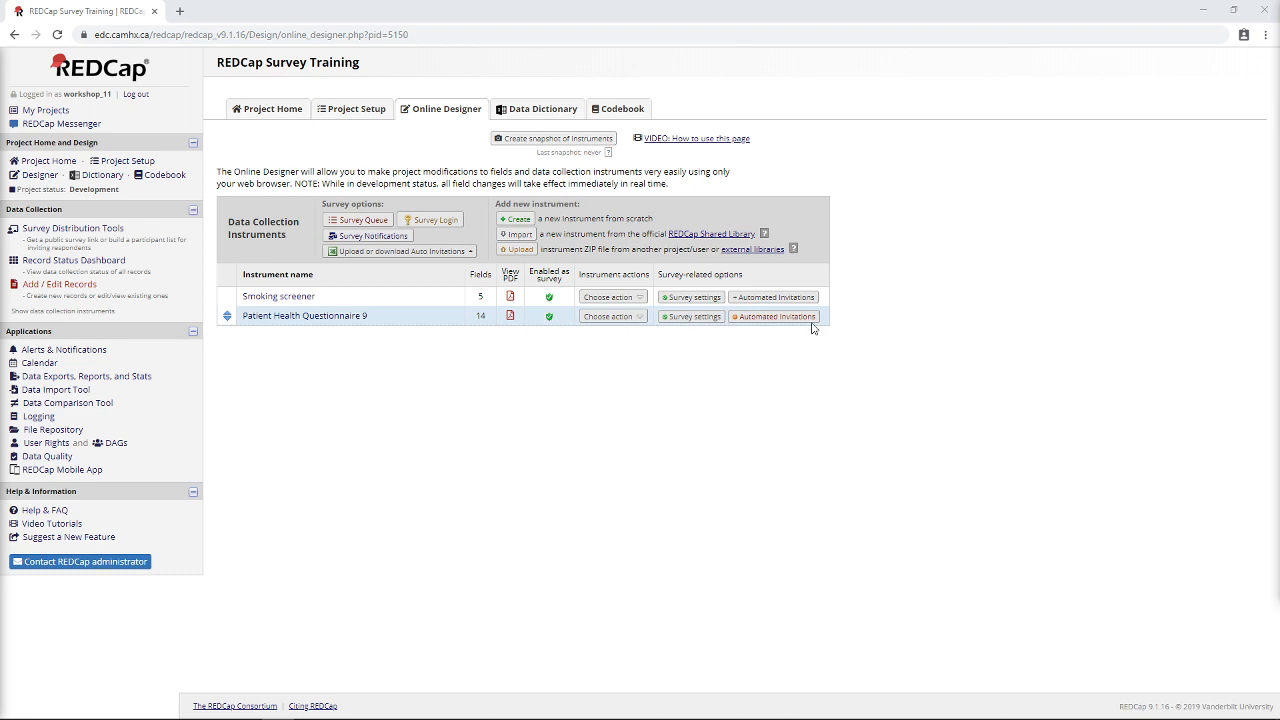
mouse_move(776, 316)
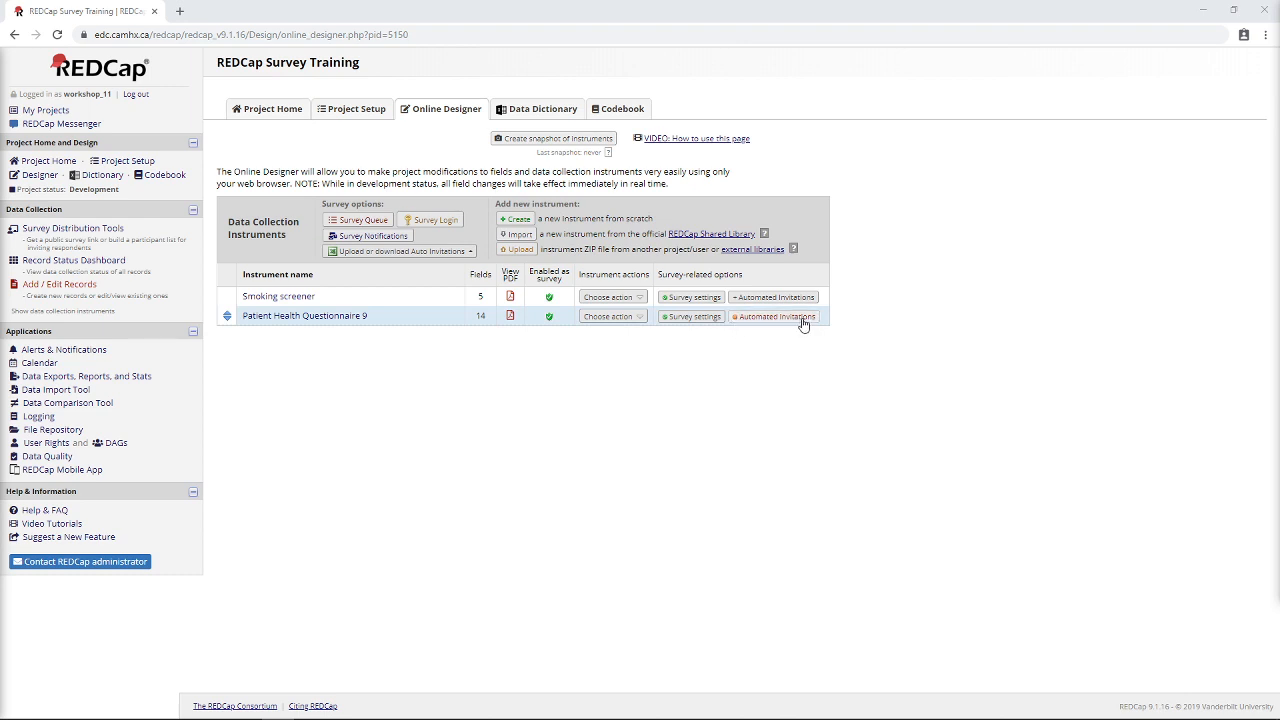
mouse_move(696, 412)
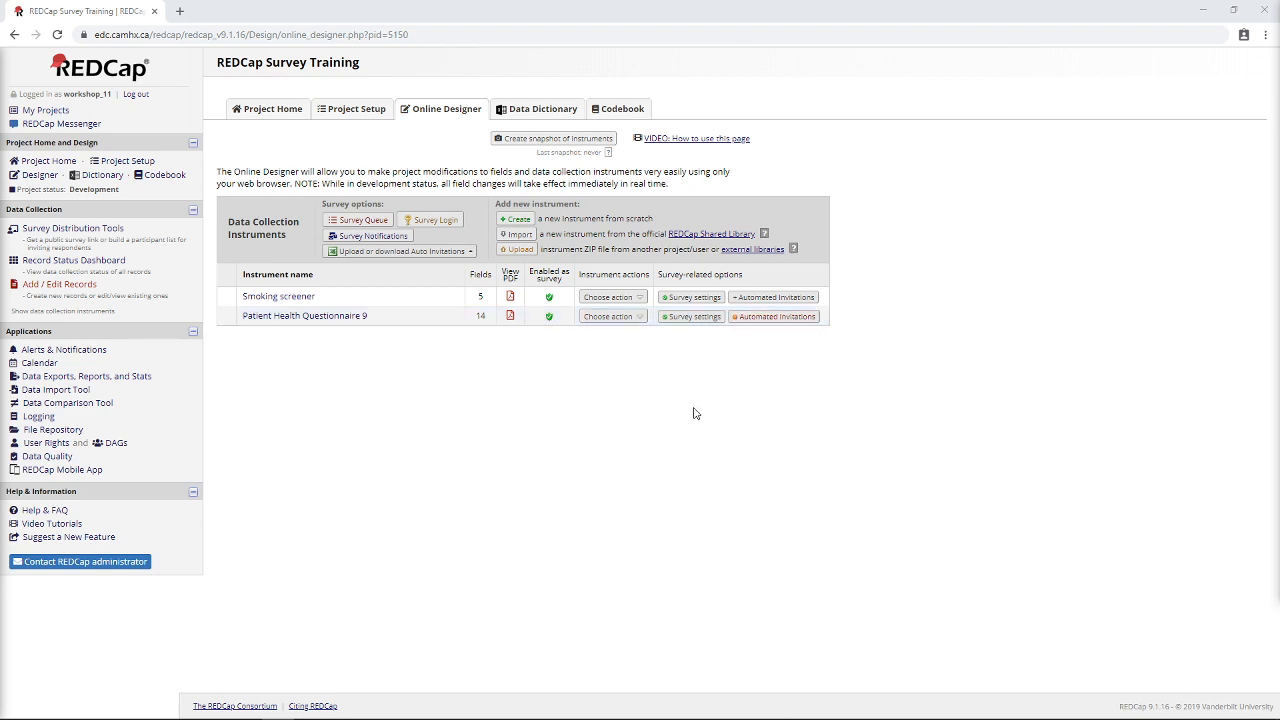
mouse_move(500, 442)
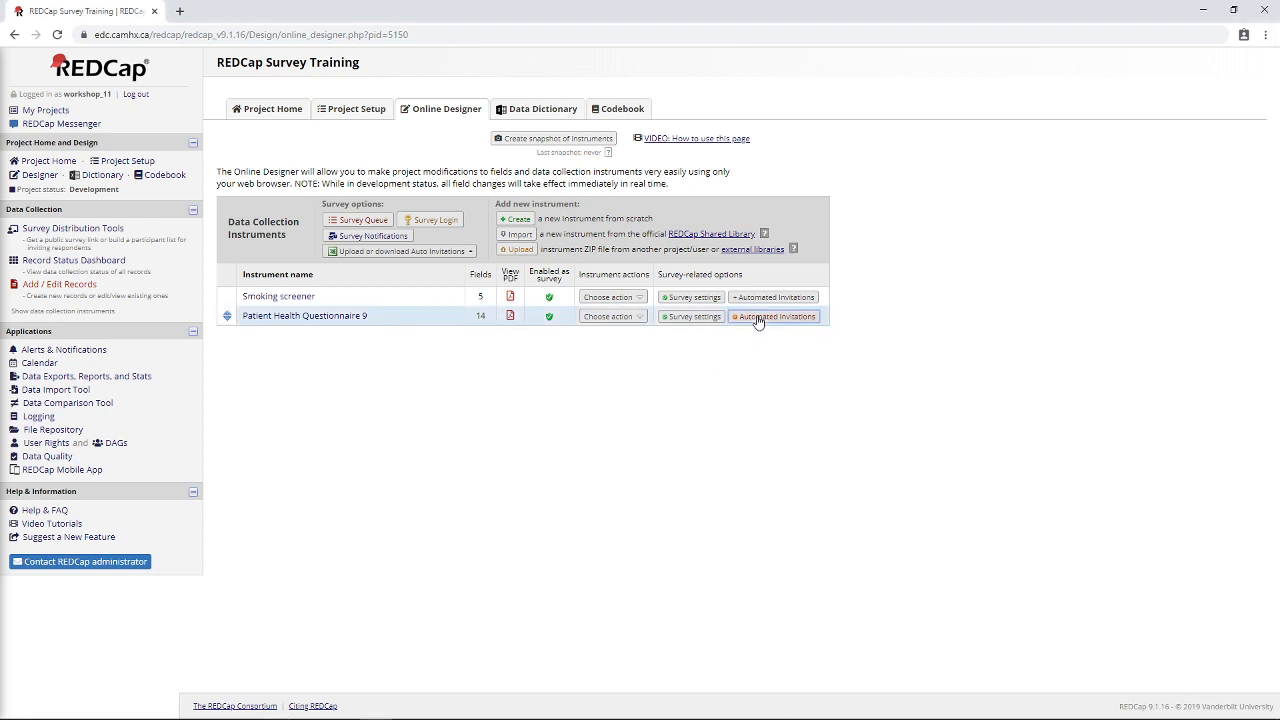
Save the PHQ-9 automated invitation triggered by smoking screener completion and dismiss the confirmation.
left_click(772, 316)
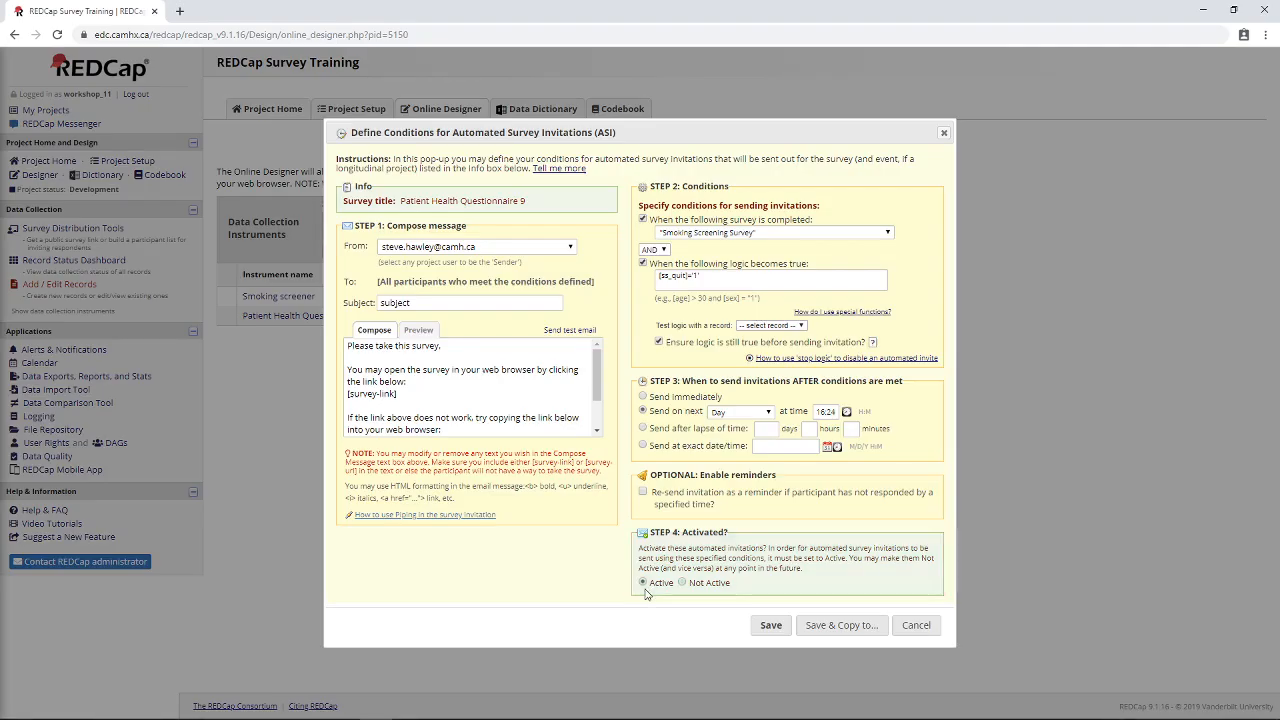
left_click(770, 624)
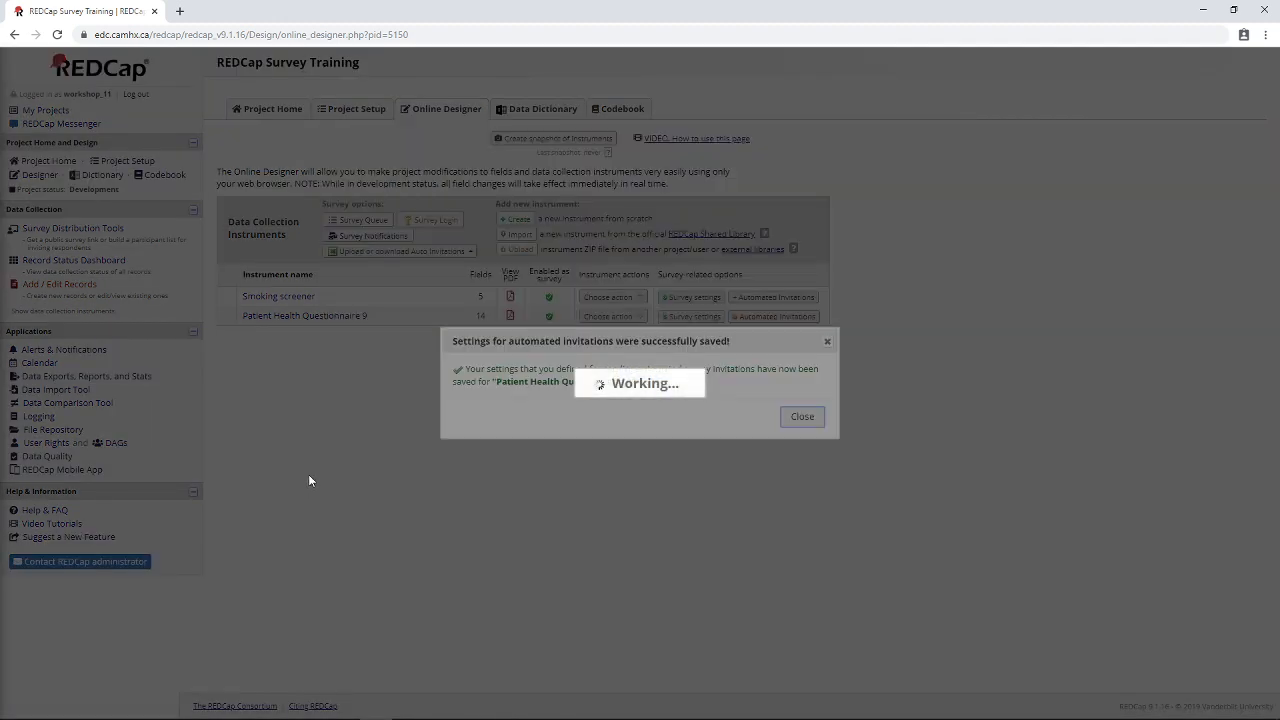
left_click(800, 416)
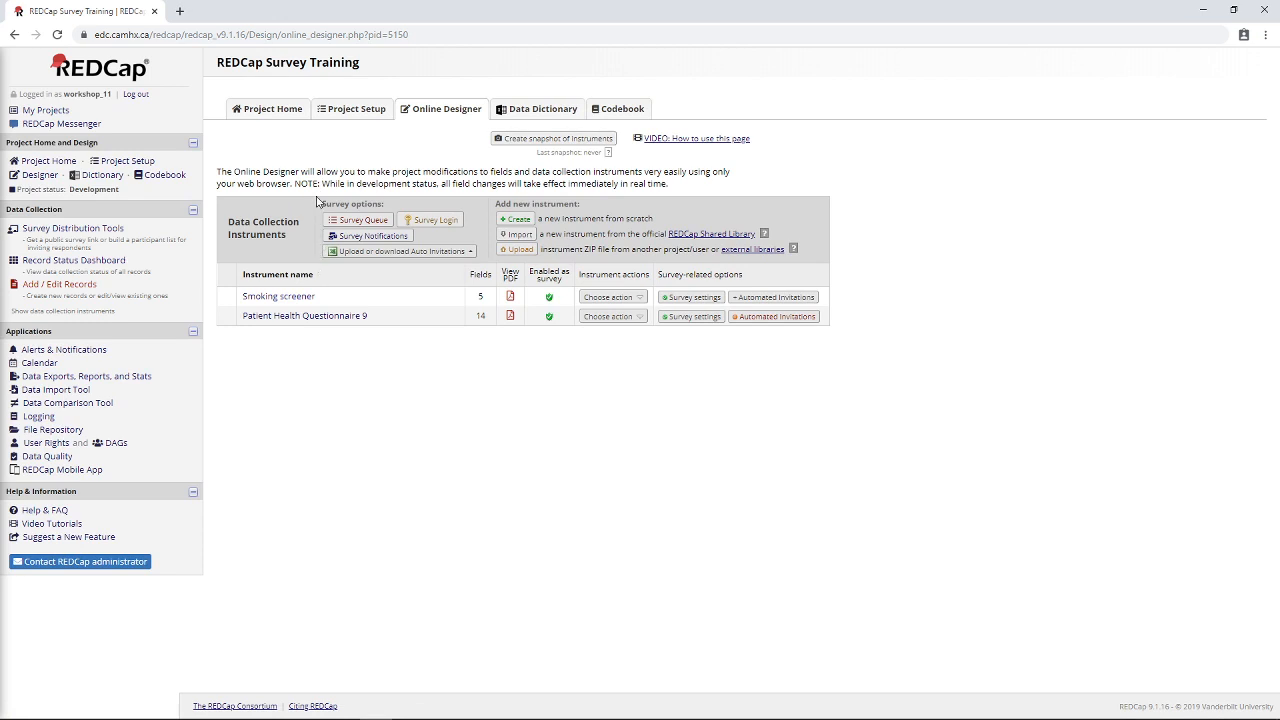
mouse_move(338, 204)
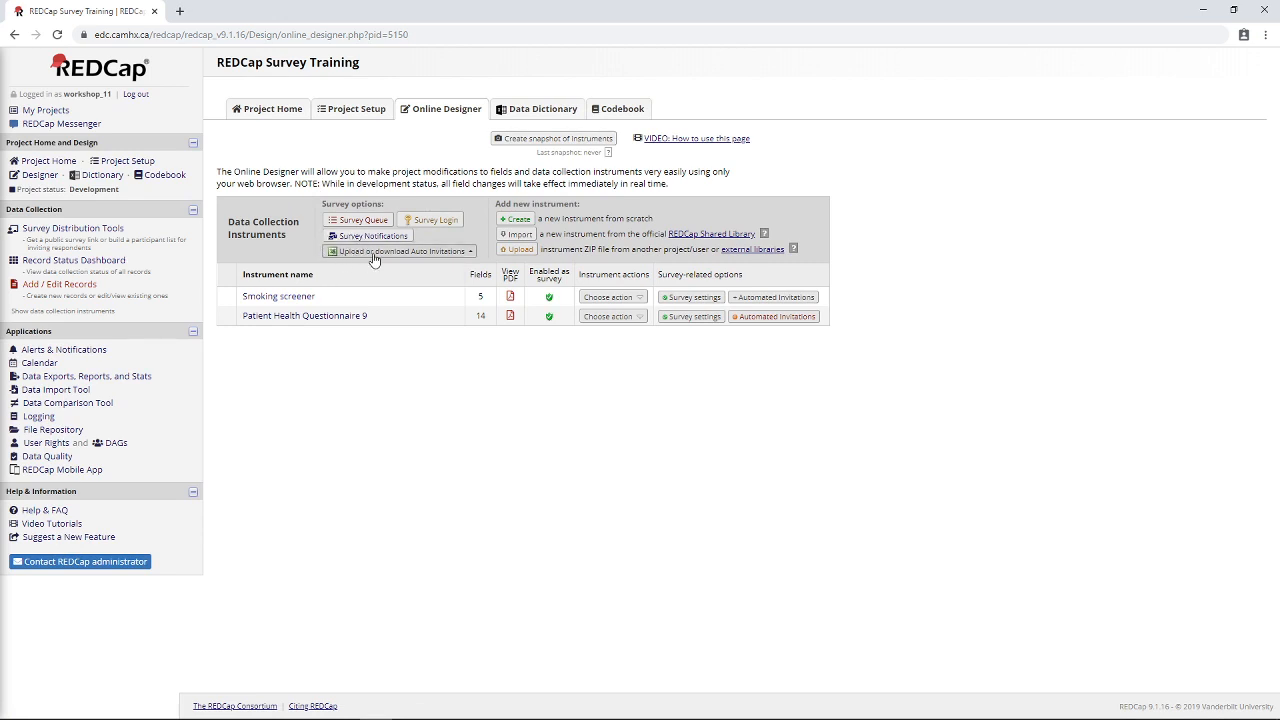
left_click(398, 252)
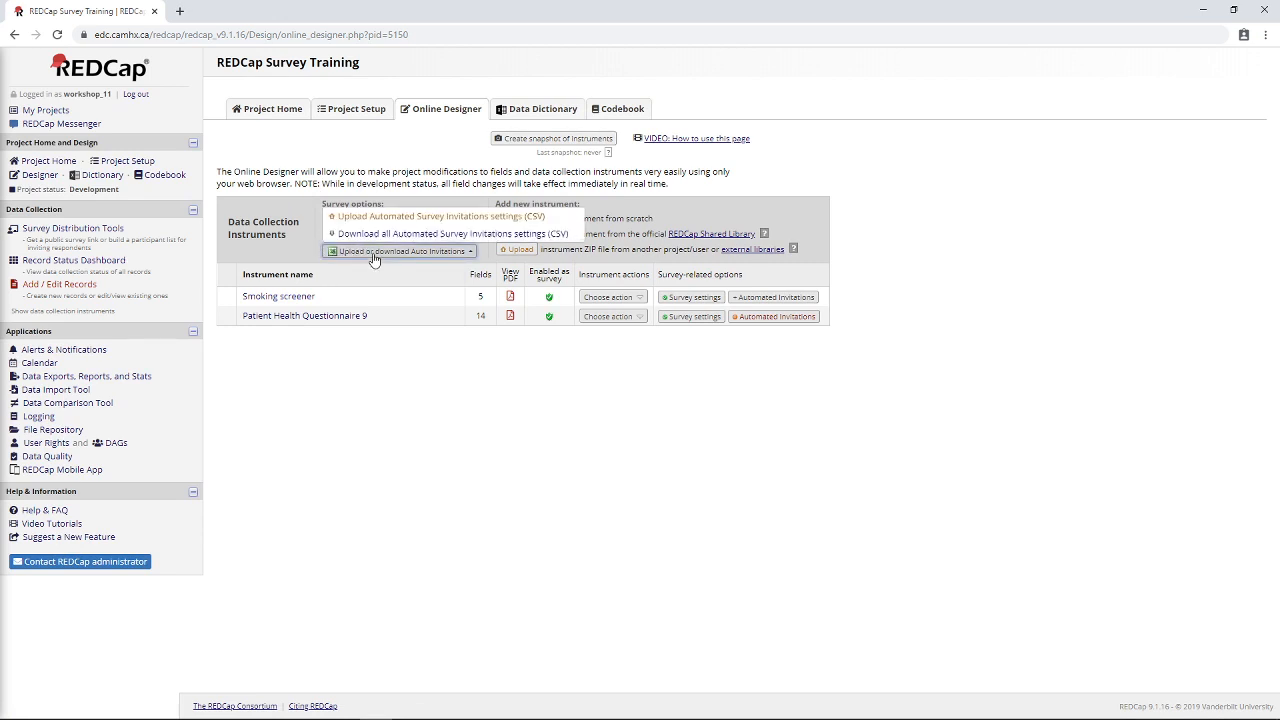
left_click(398, 252)
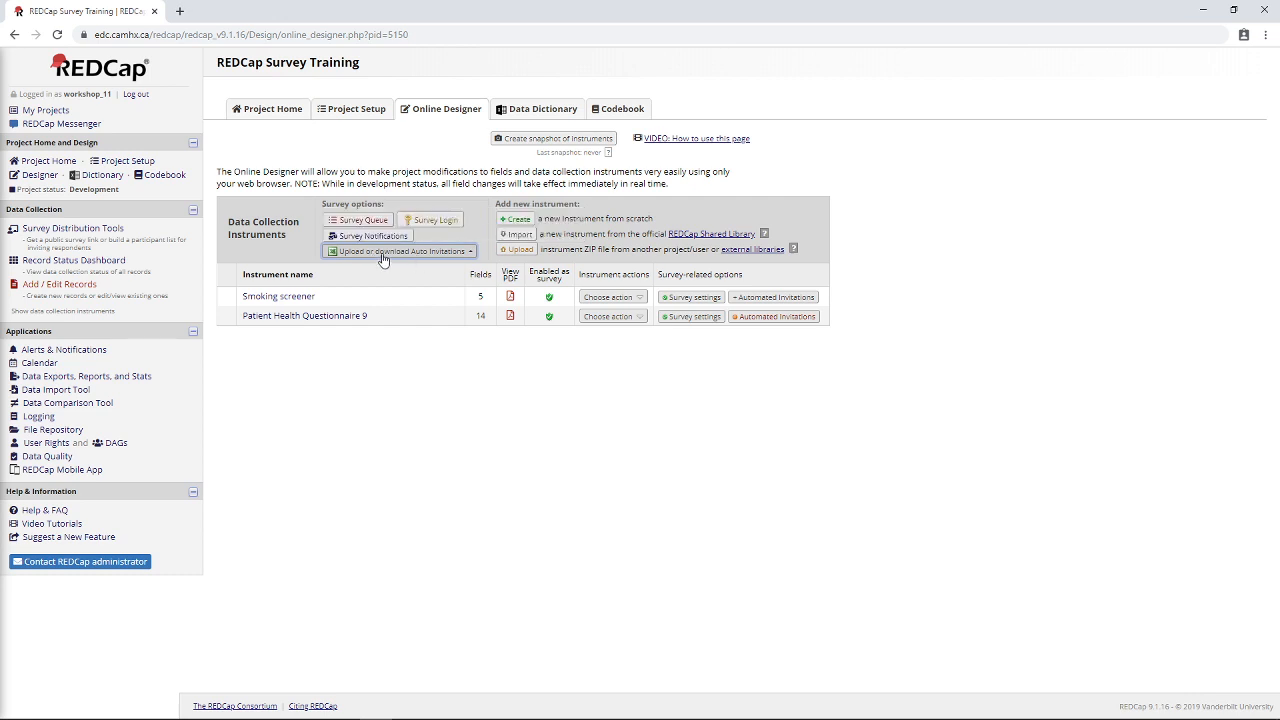
mouse_move(392, 260)
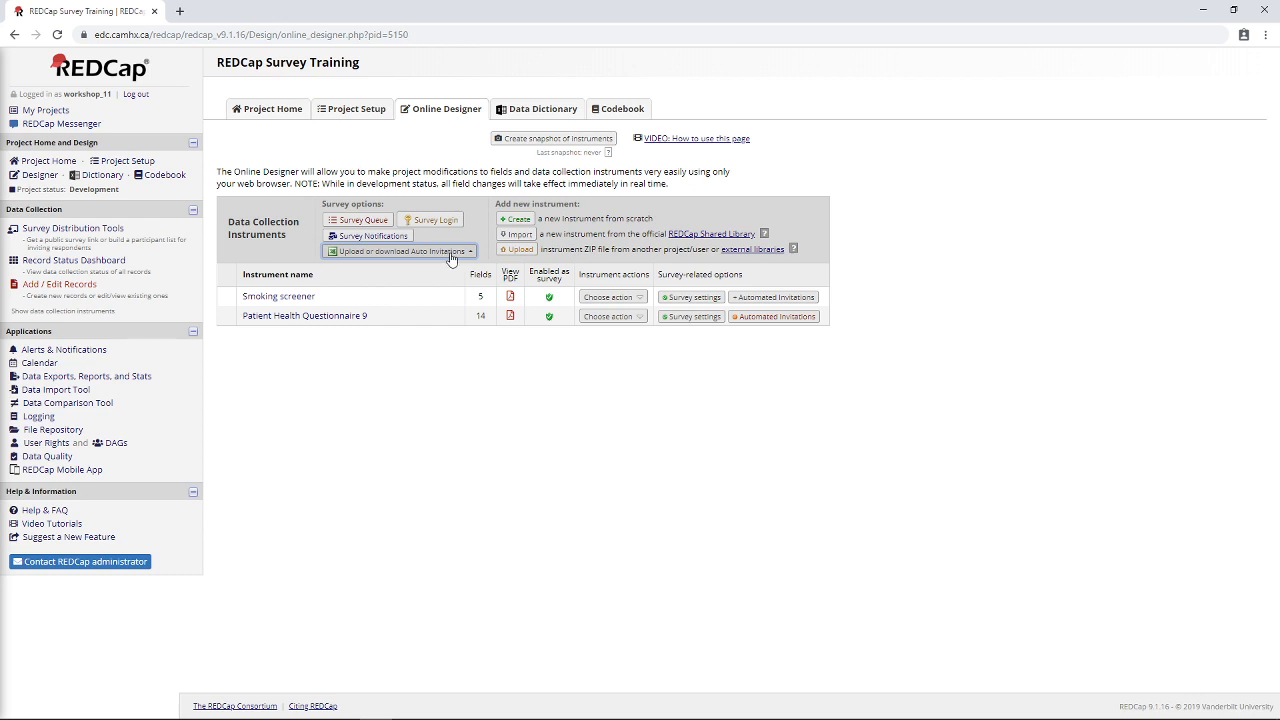
mouse_move(804, 392)
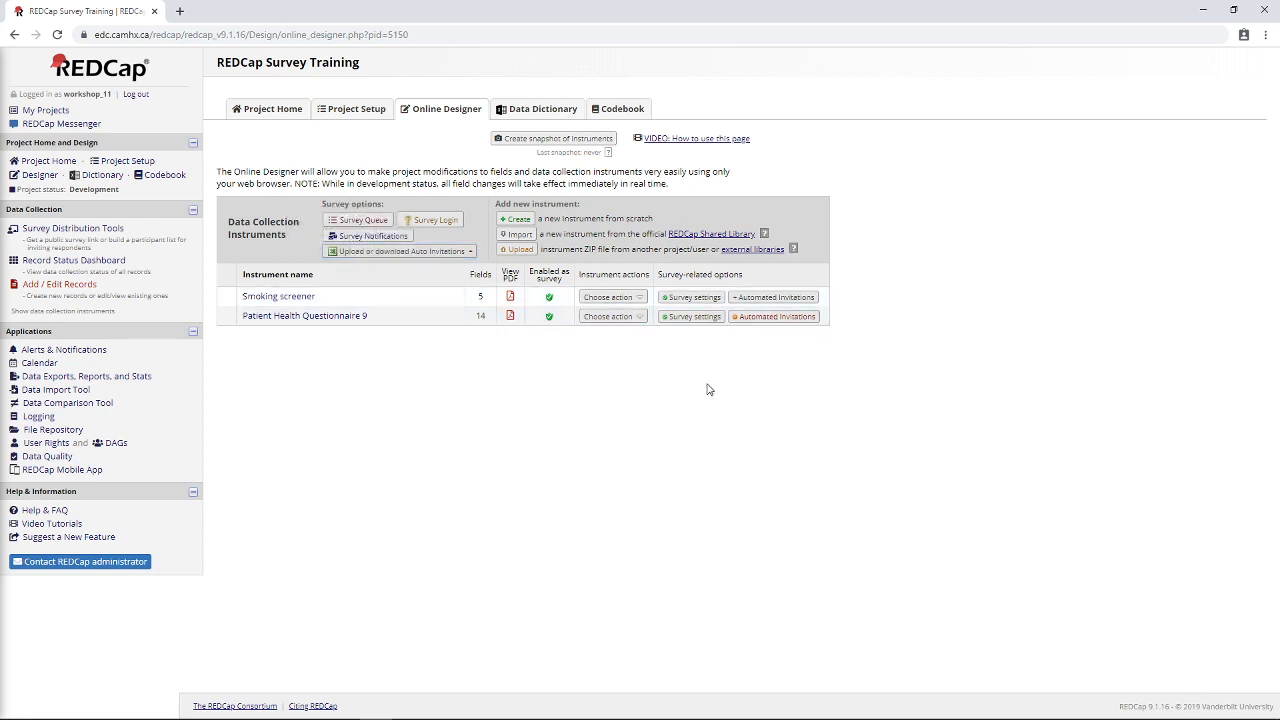
mouse_move(374, 380)
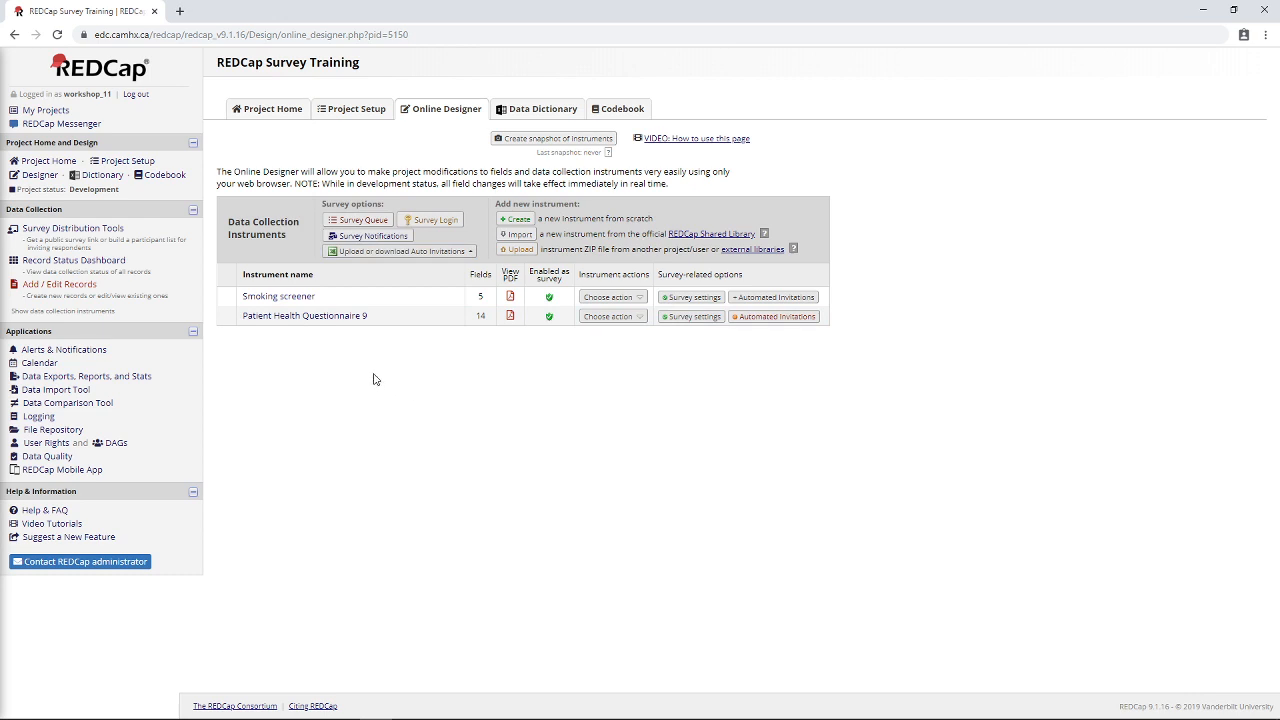
mouse_move(368, 236)
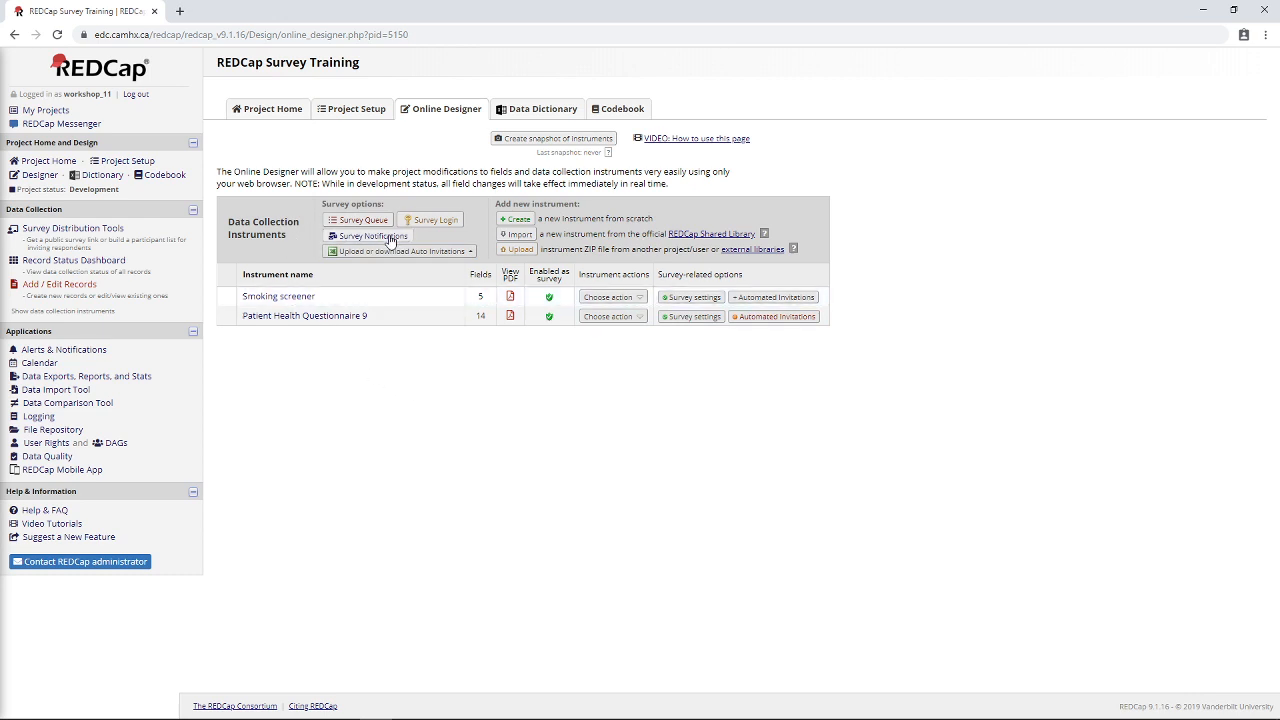
mouse_move(448, 354)
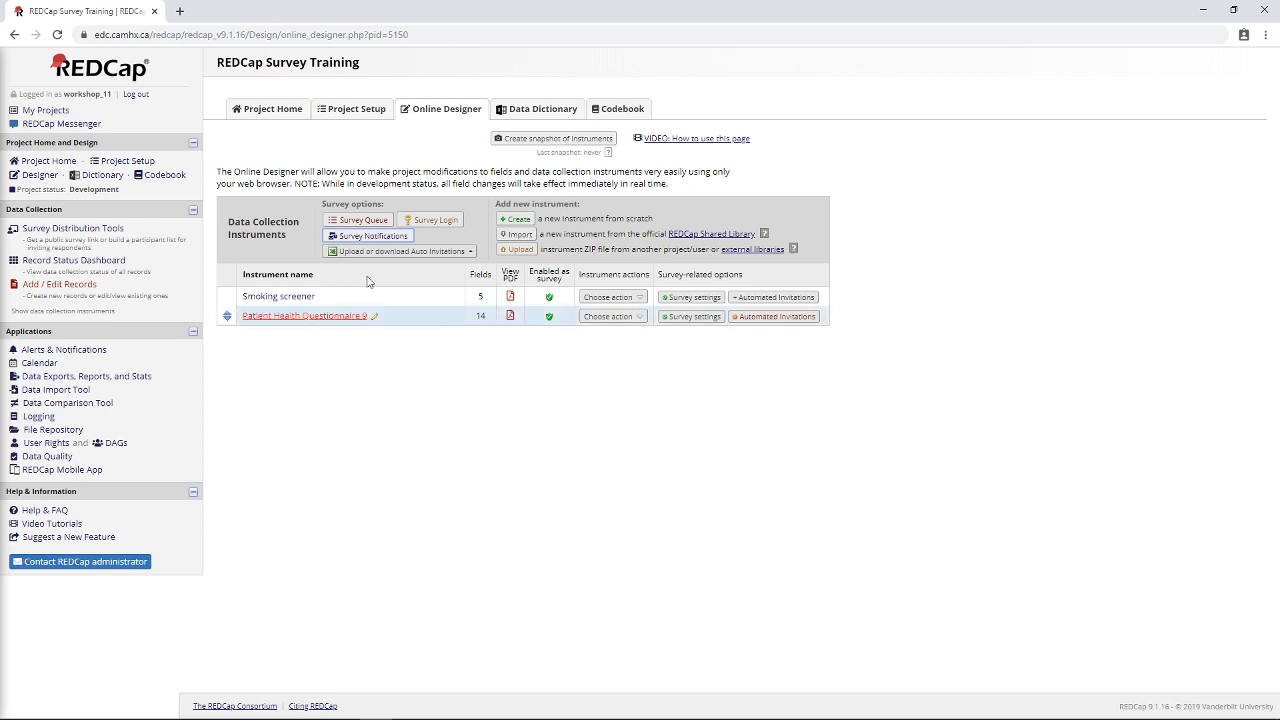
Notify the workshop user's primary email of responses to the Smoking Screening and PHQ-9 surveys.
left_click(366, 236)
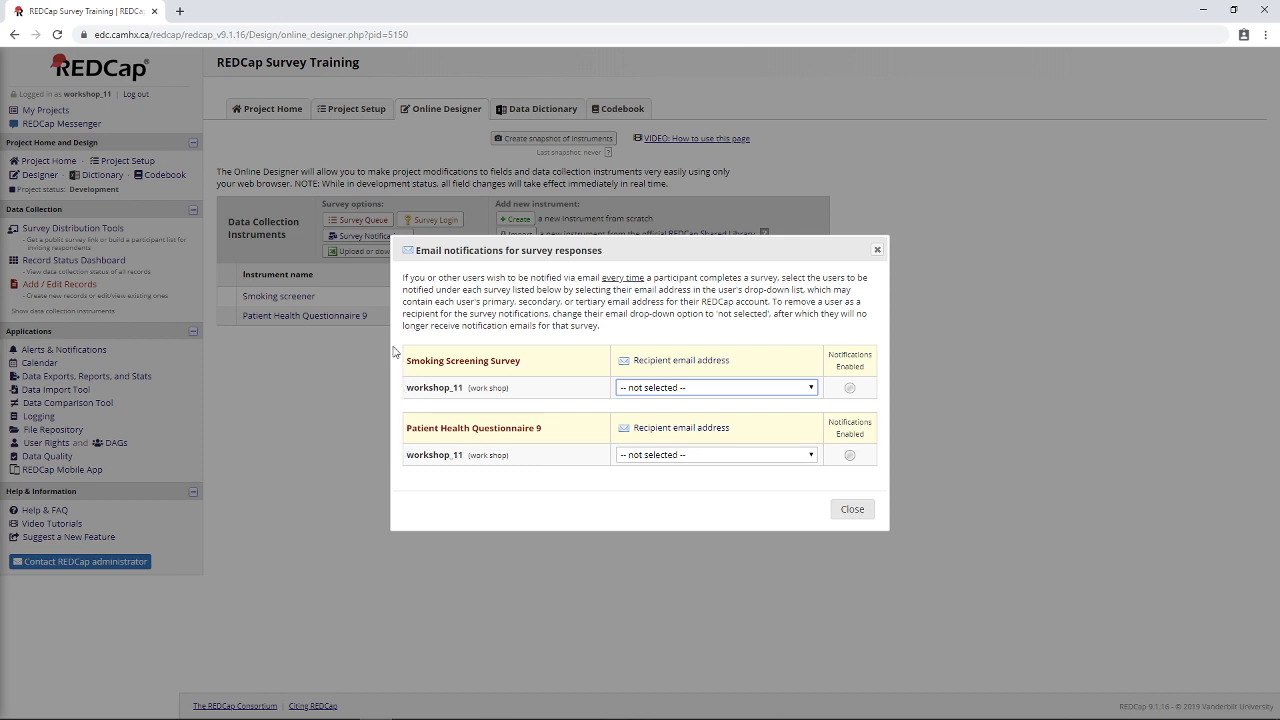
mouse_move(416, 508)
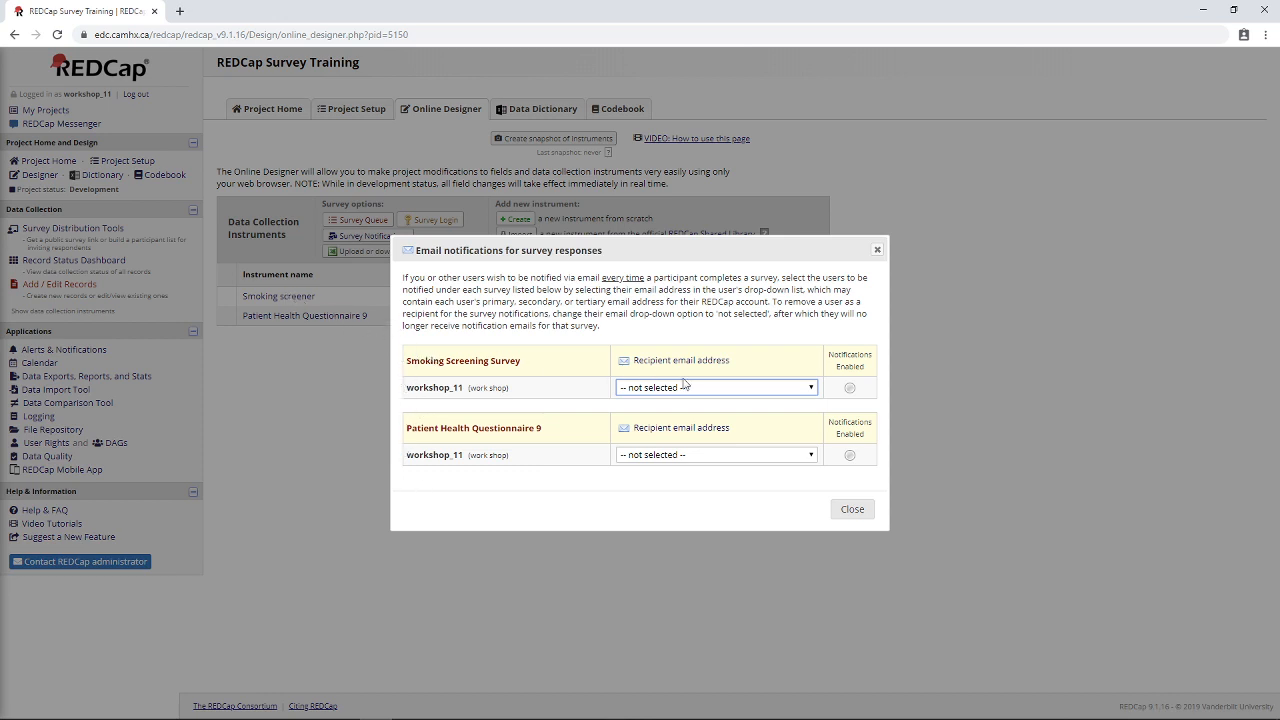
left_click(714, 388)
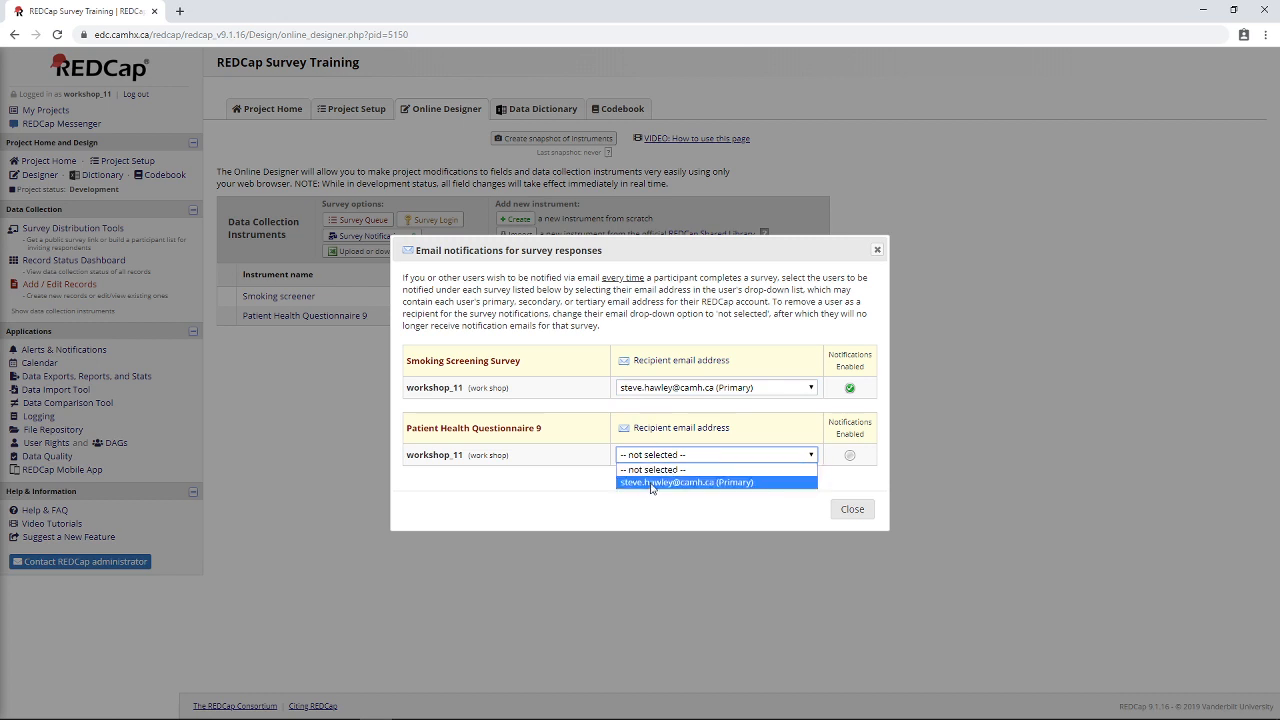
left_click(688, 480)
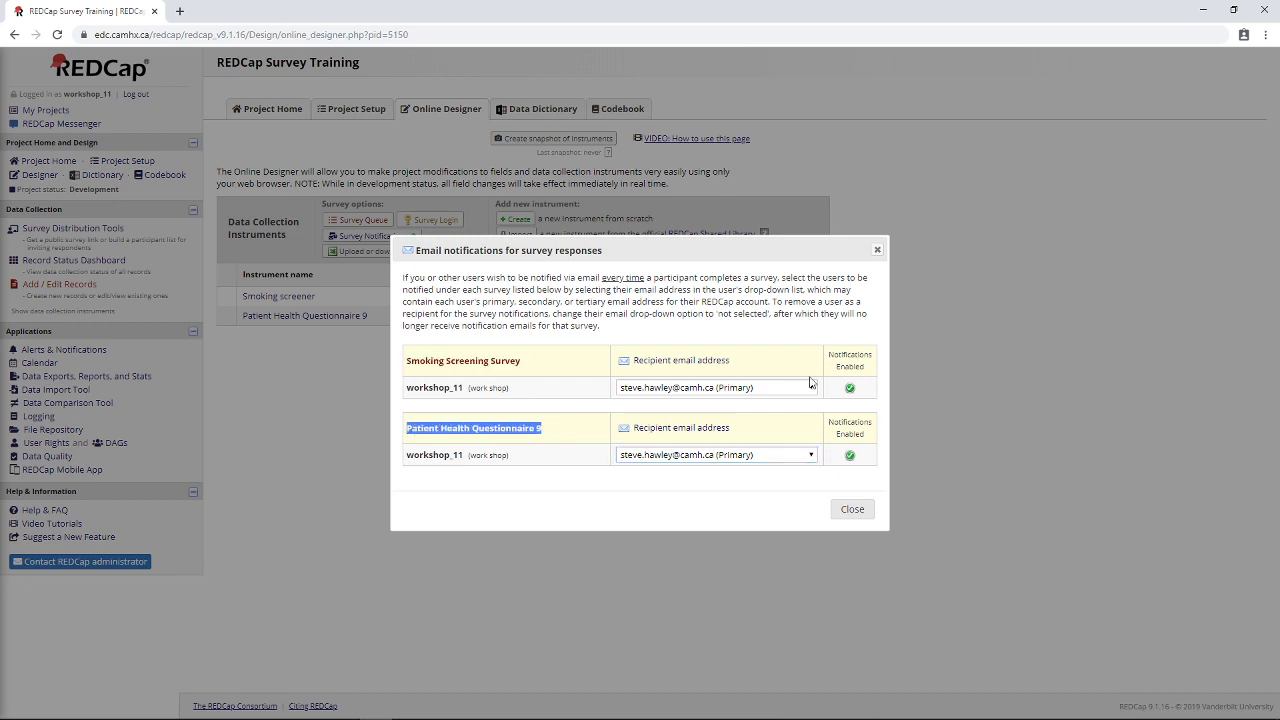
mouse_move(778, 344)
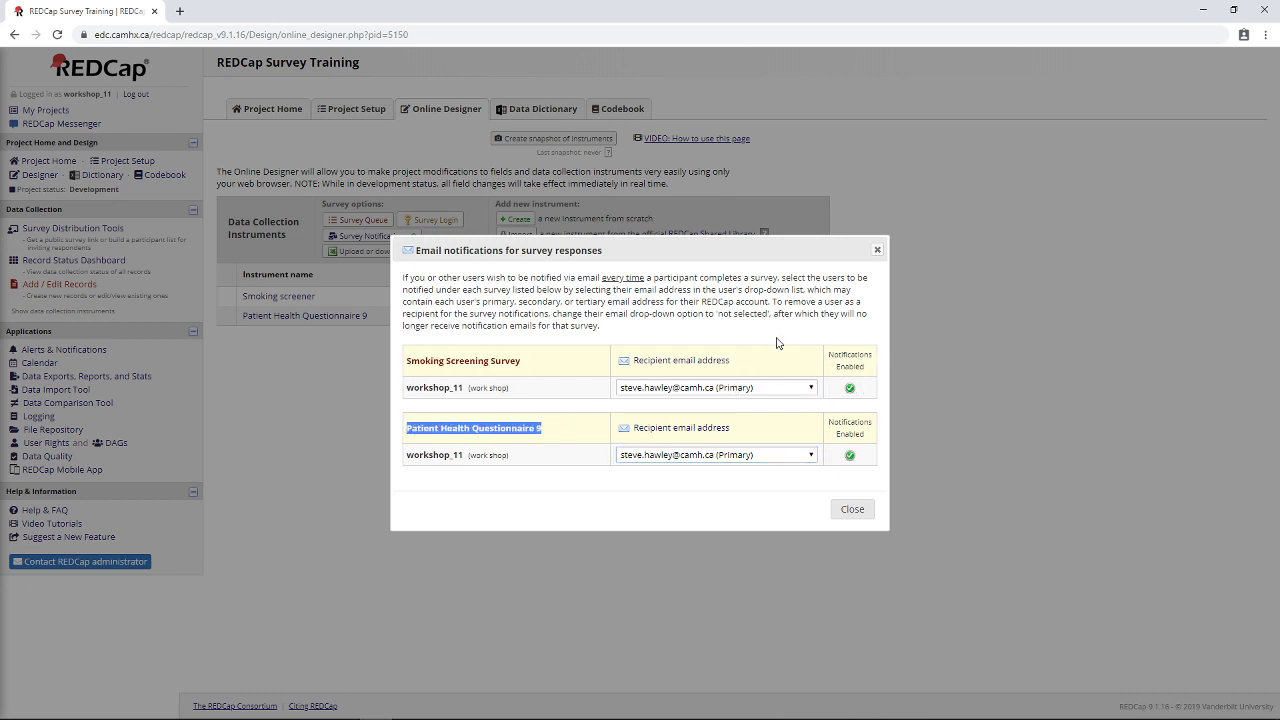
mouse_move(692, 330)
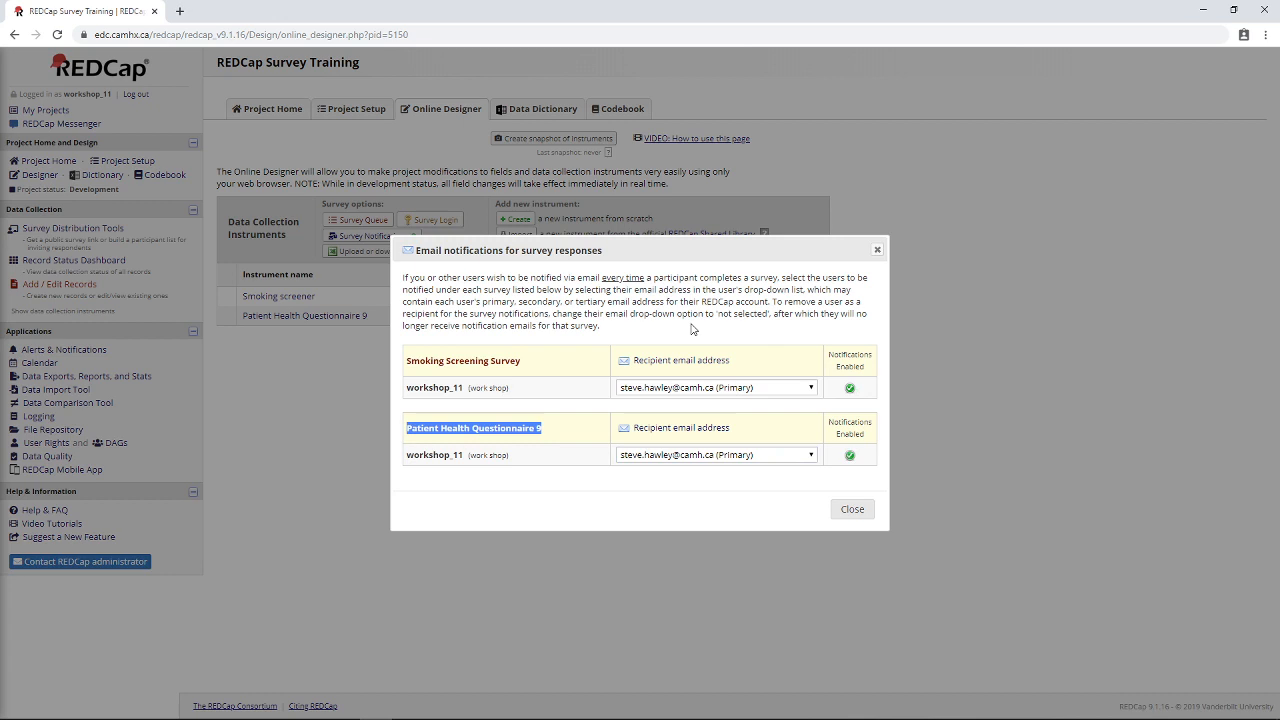
mouse_move(564, 384)
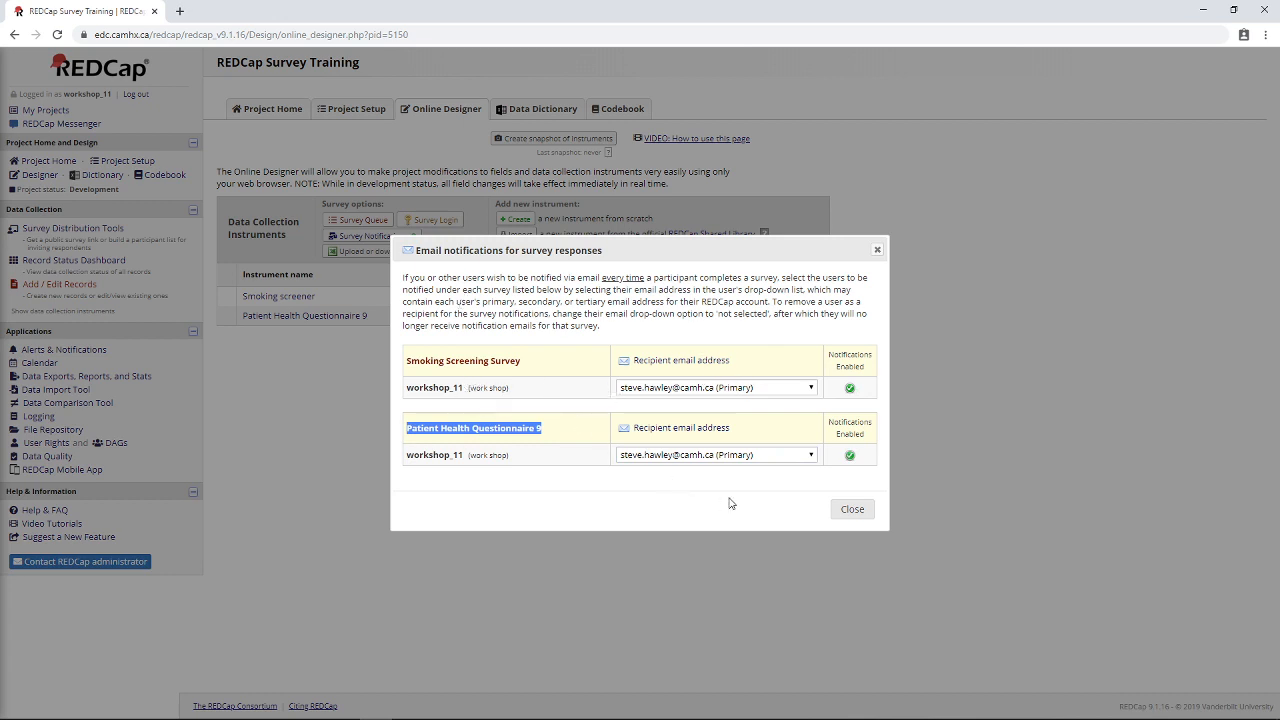
mouse_move(764, 504)
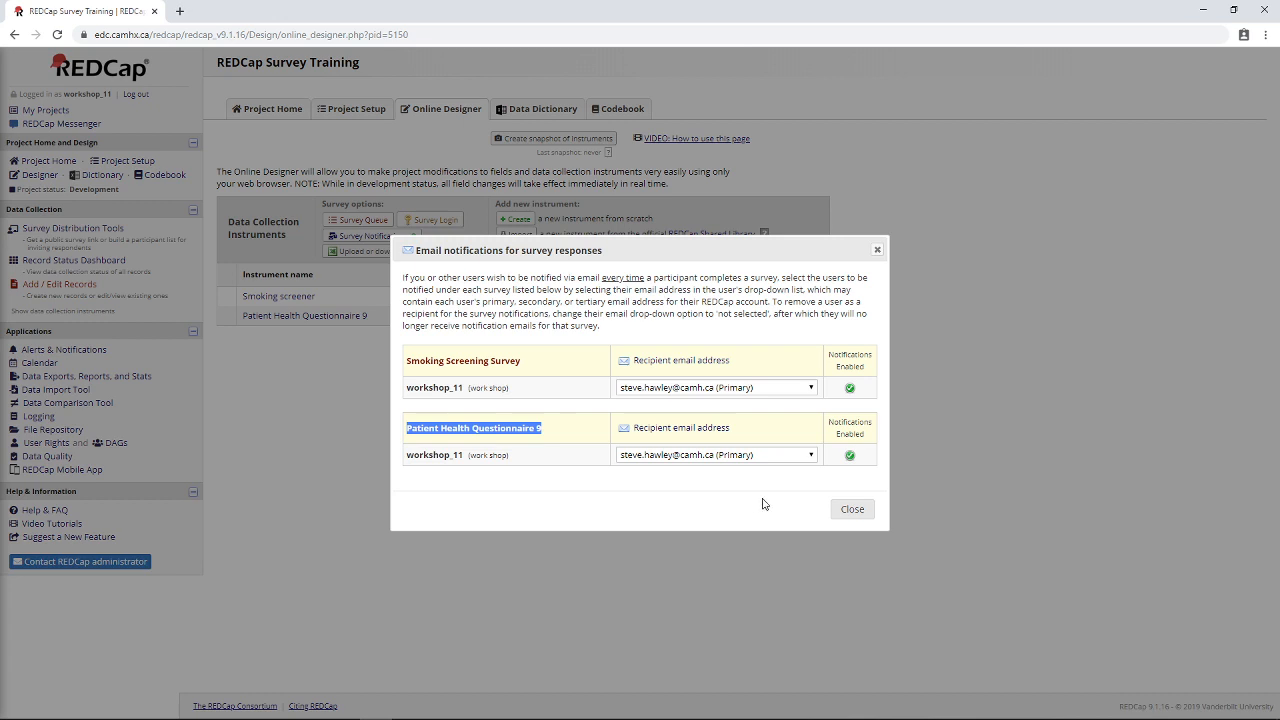
mouse_move(800, 478)
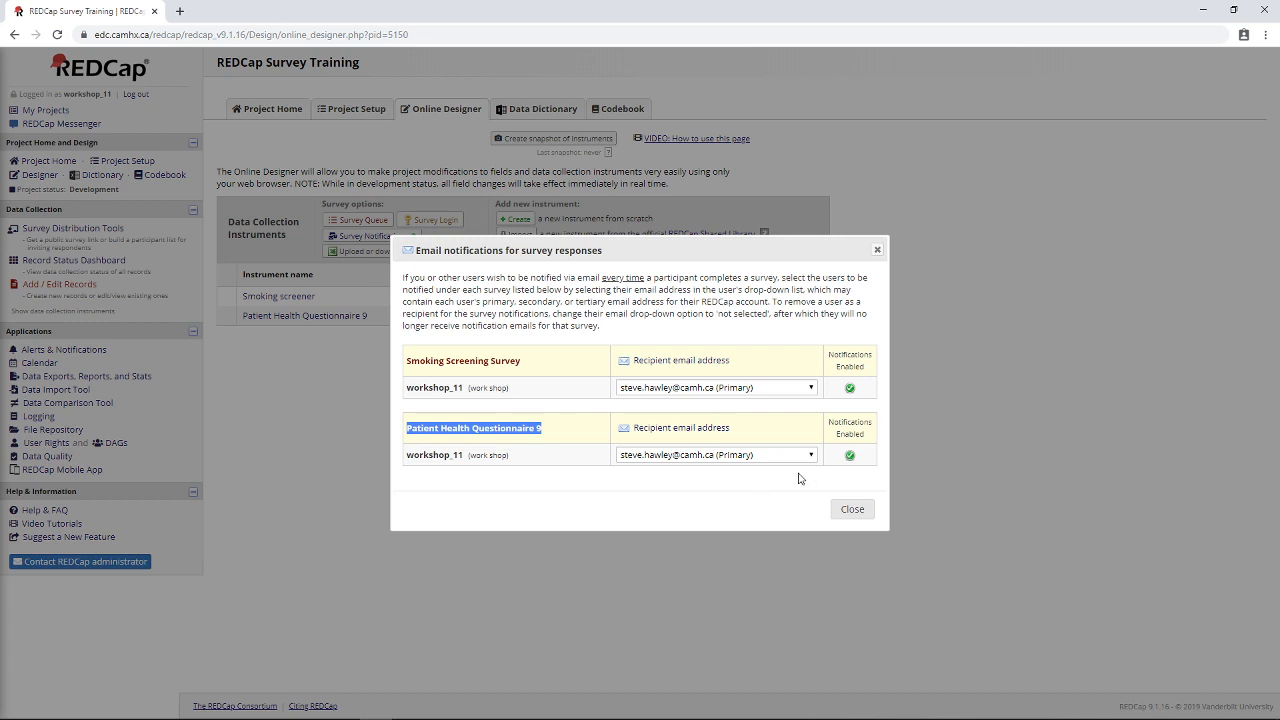
mouse_move(864, 412)
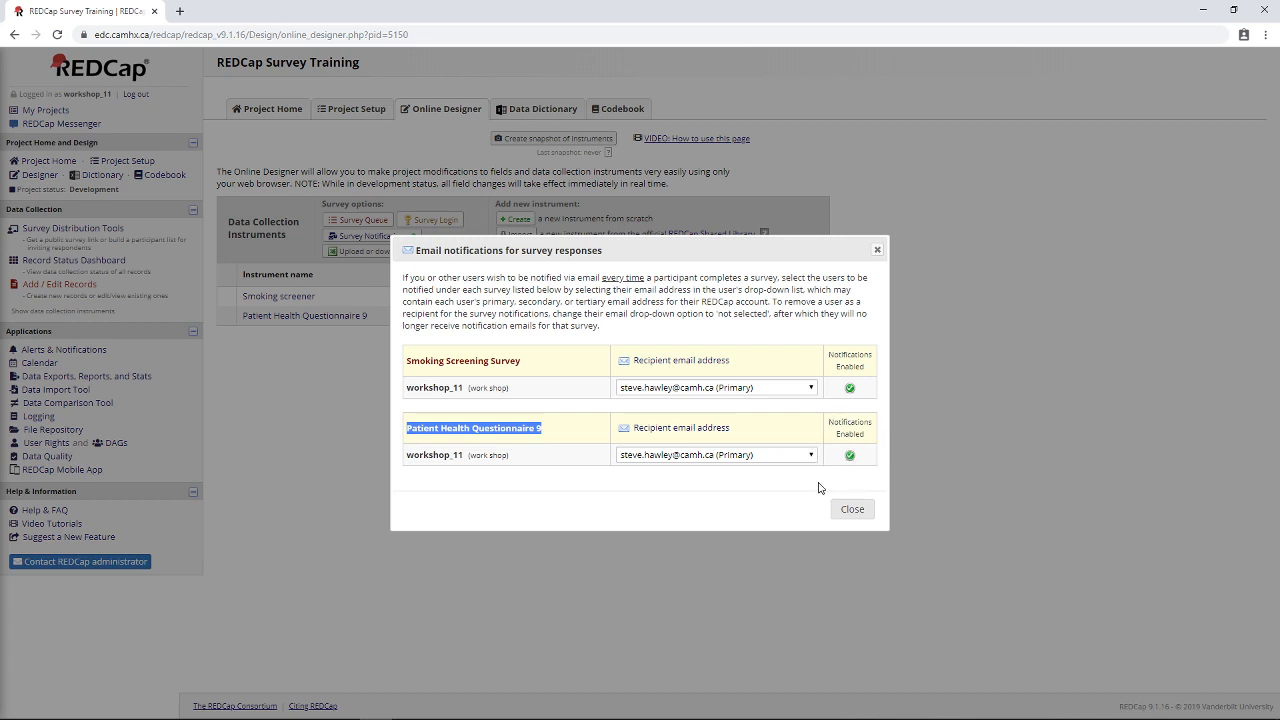
mouse_move(788, 480)
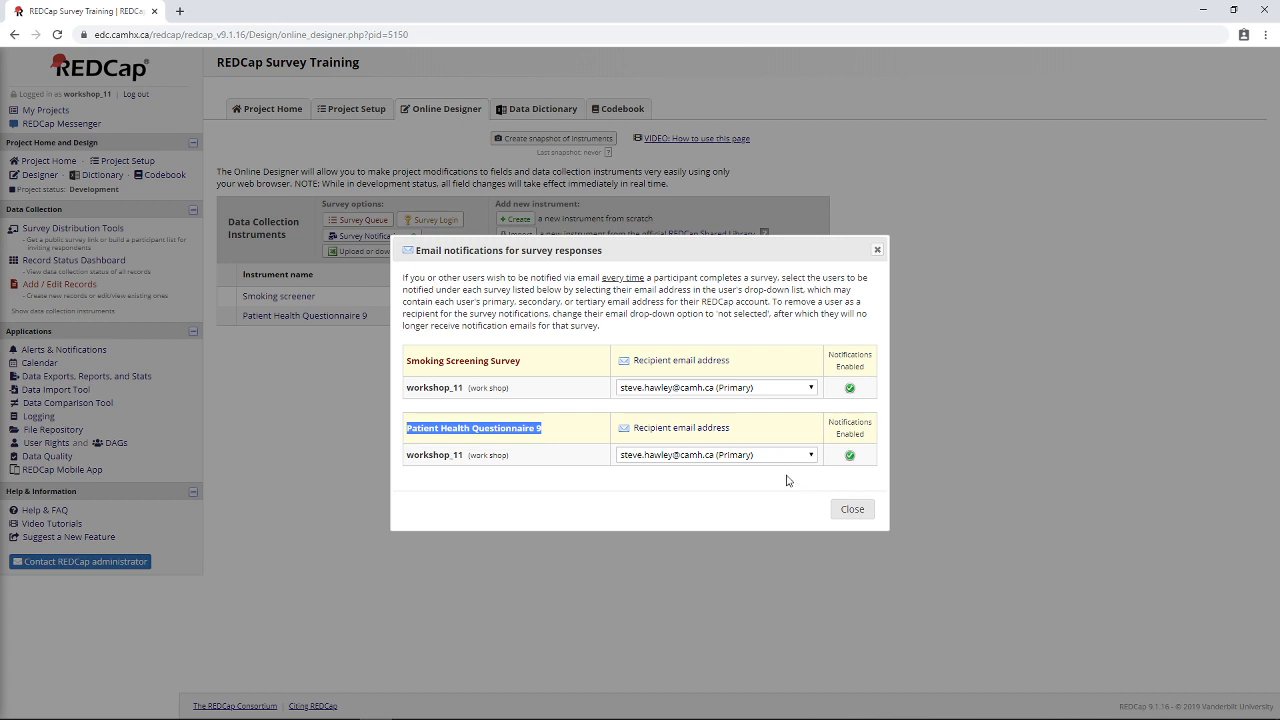
mouse_move(700, 492)
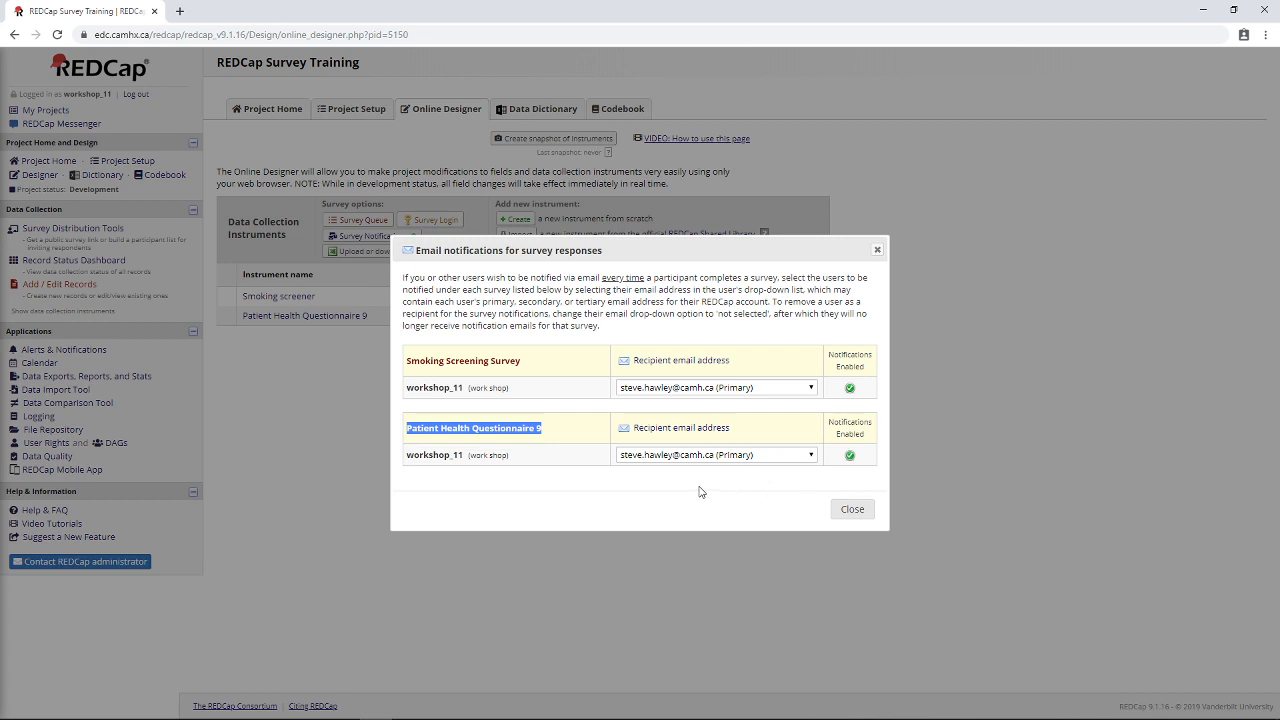
mouse_move(696, 488)
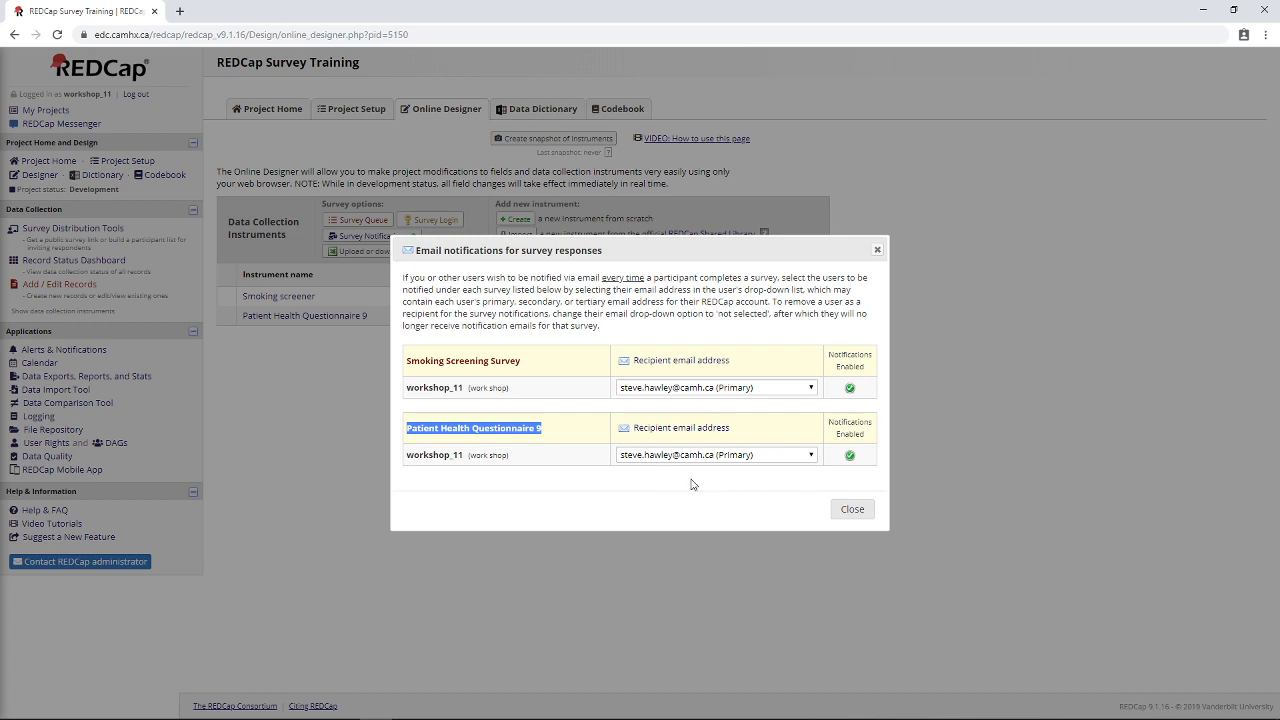
mouse_move(864, 474)
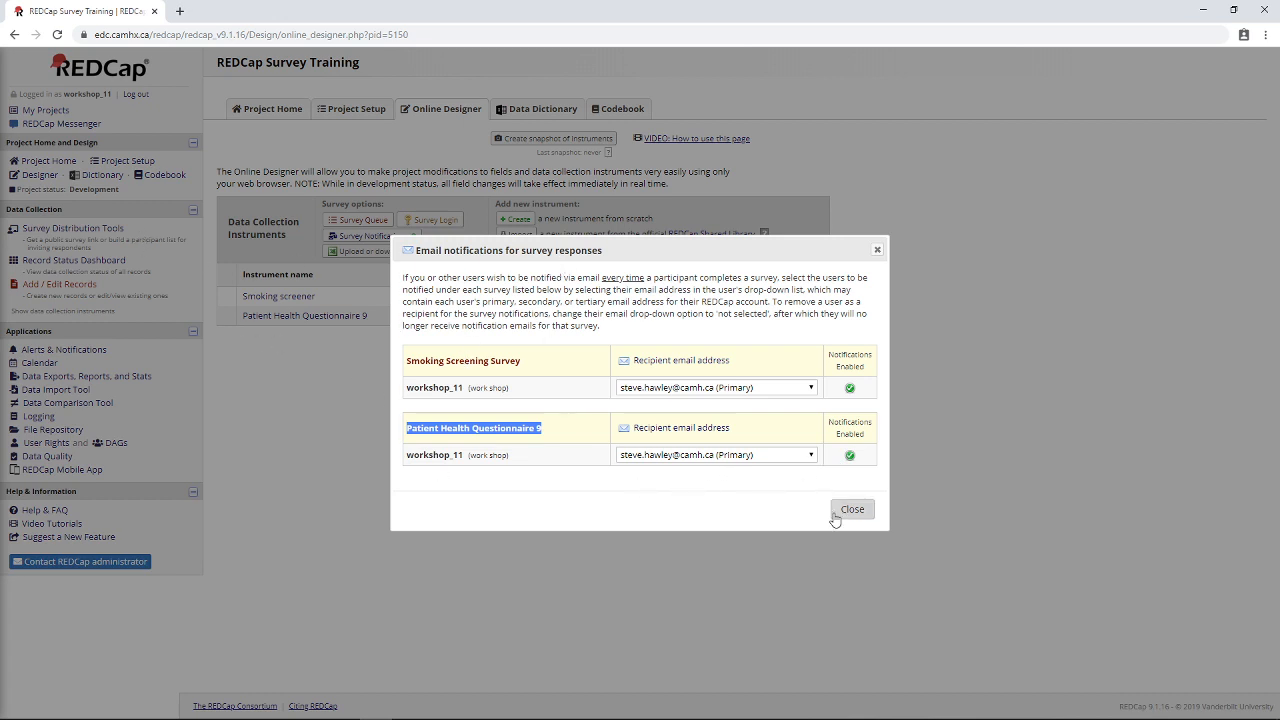
Close the email notification settings, returning to the Online Designer instrument list.
left_click(852, 510)
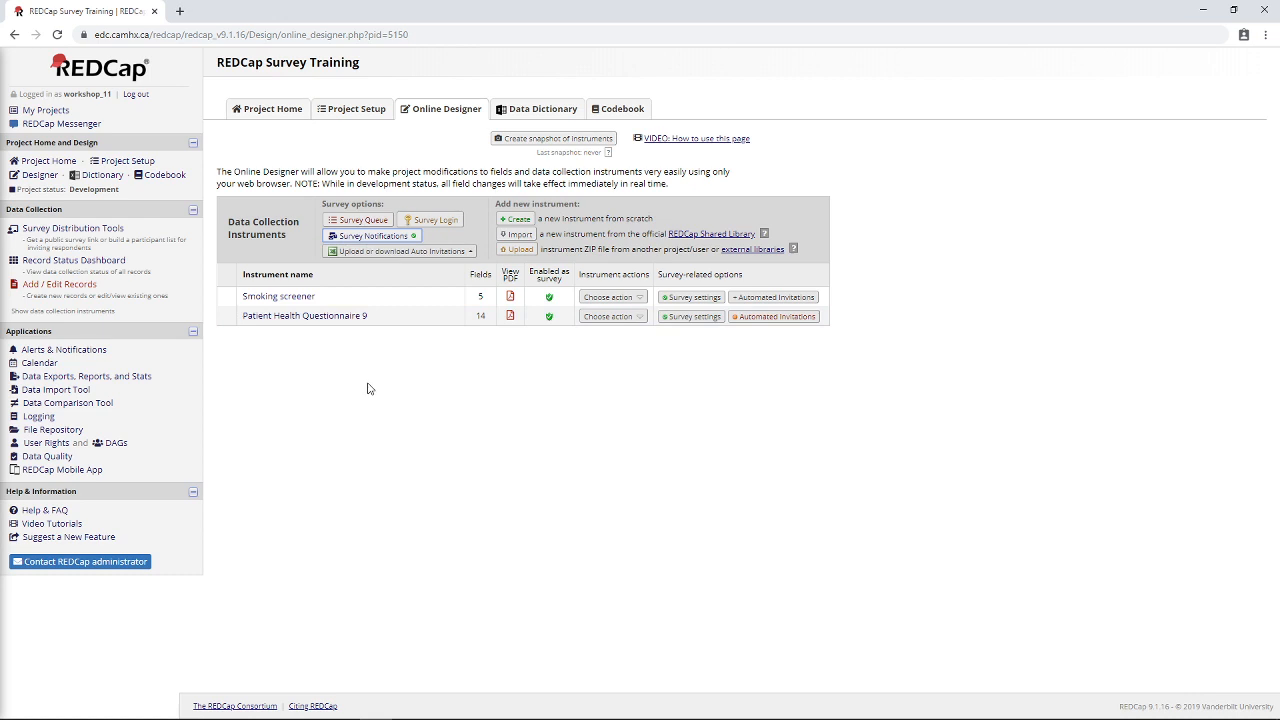
mouse_move(428, 236)
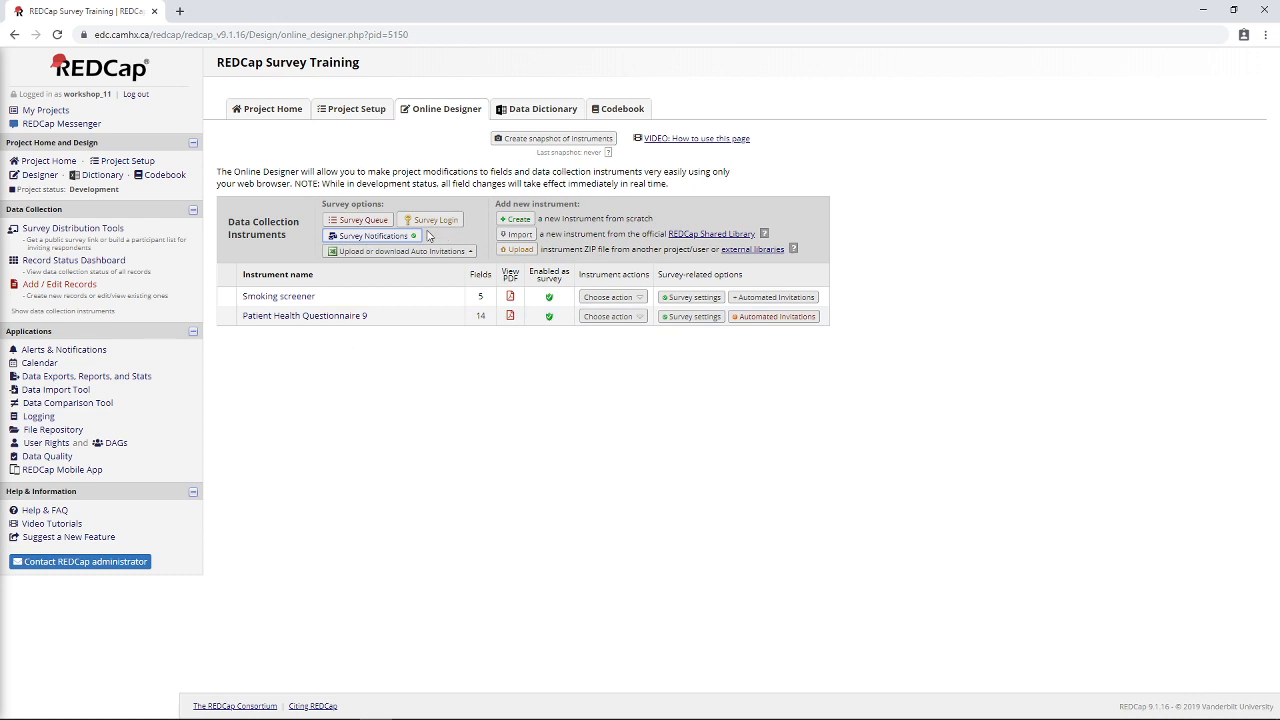
mouse_move(432, 220)
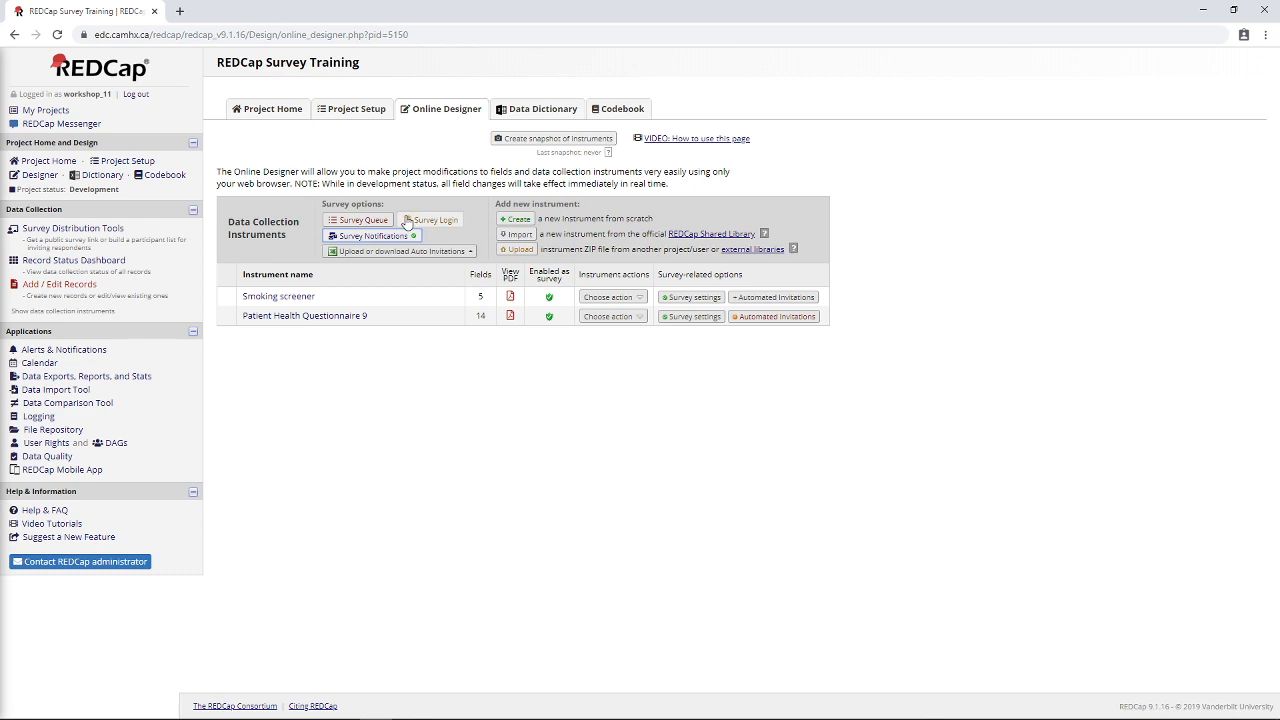
mouse_move(448, 222)
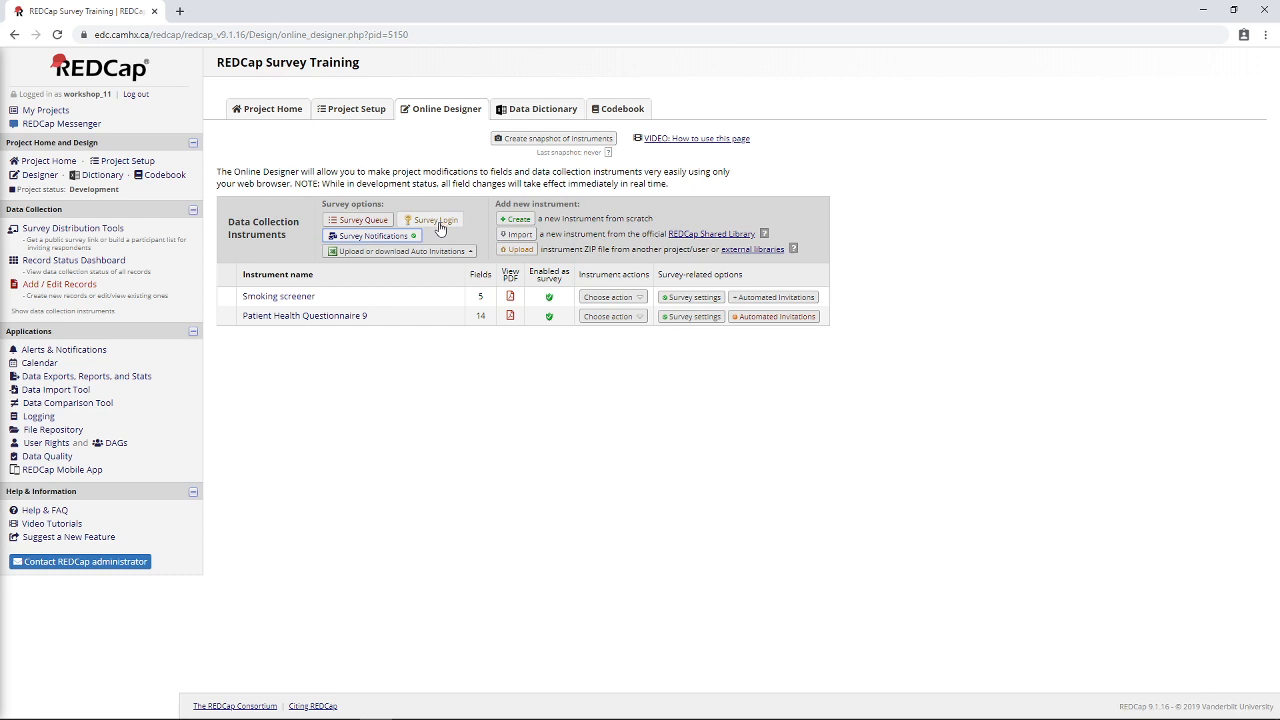
Bring up the project's Survey Login settings from the Online Designer.
left_click(432, 220)
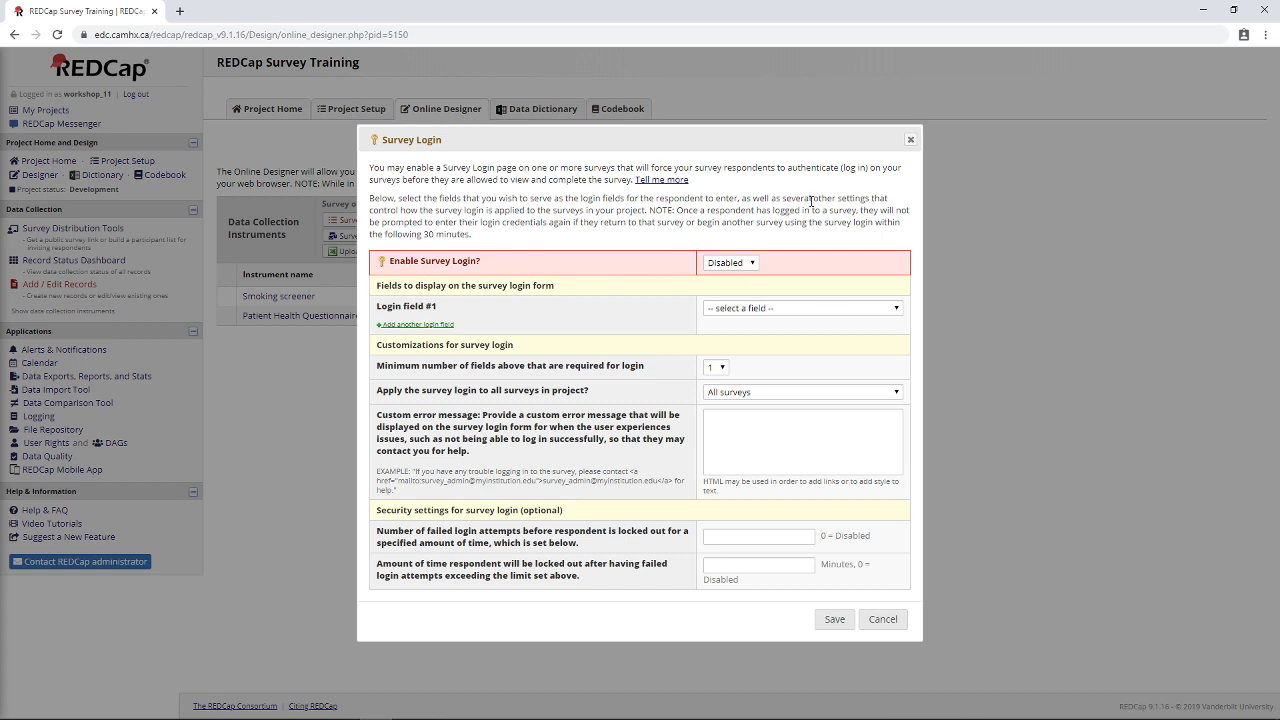
mouse_move(380, 198)
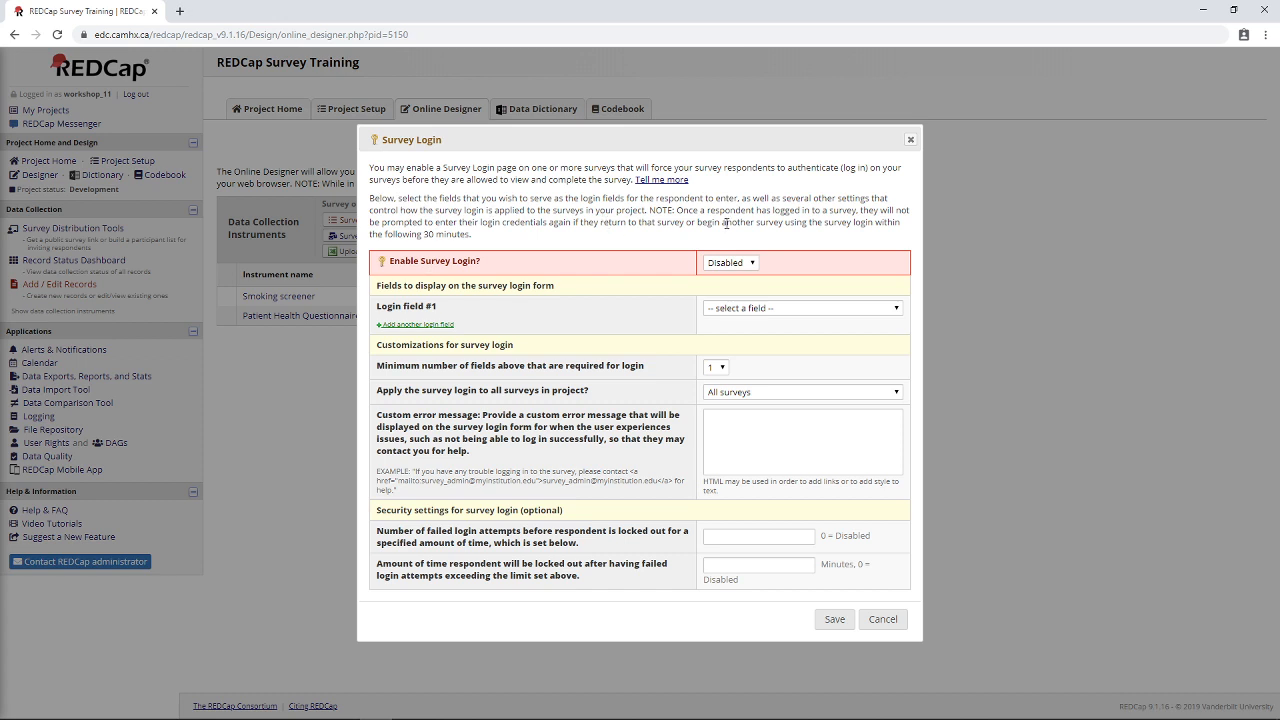
mouse_move(728, 268)
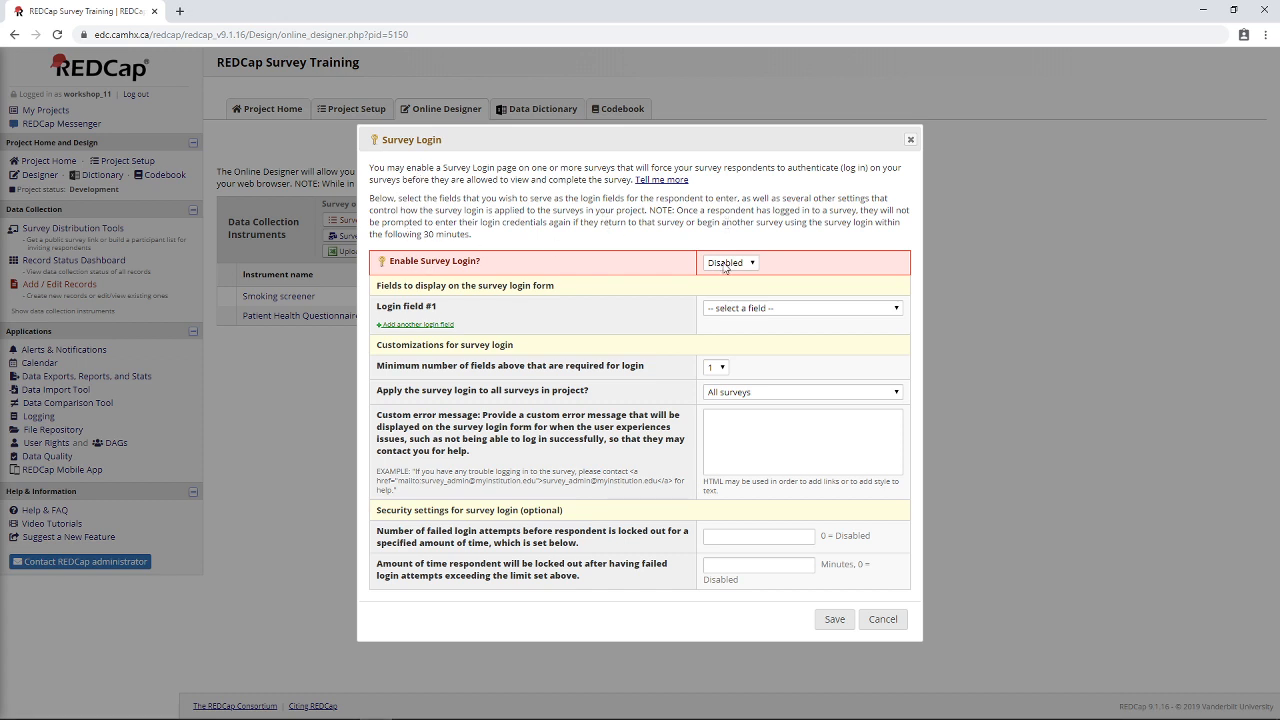
mouse_move(616, 260)
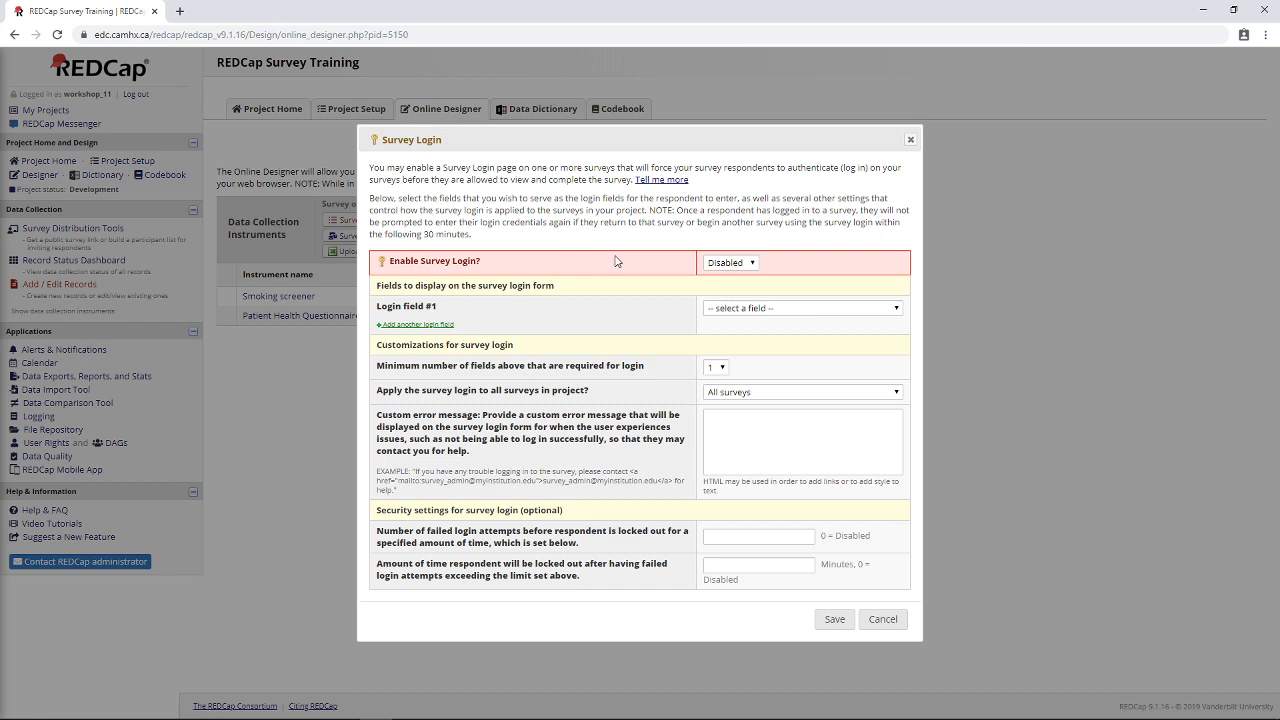
mouse_move(644, 252)
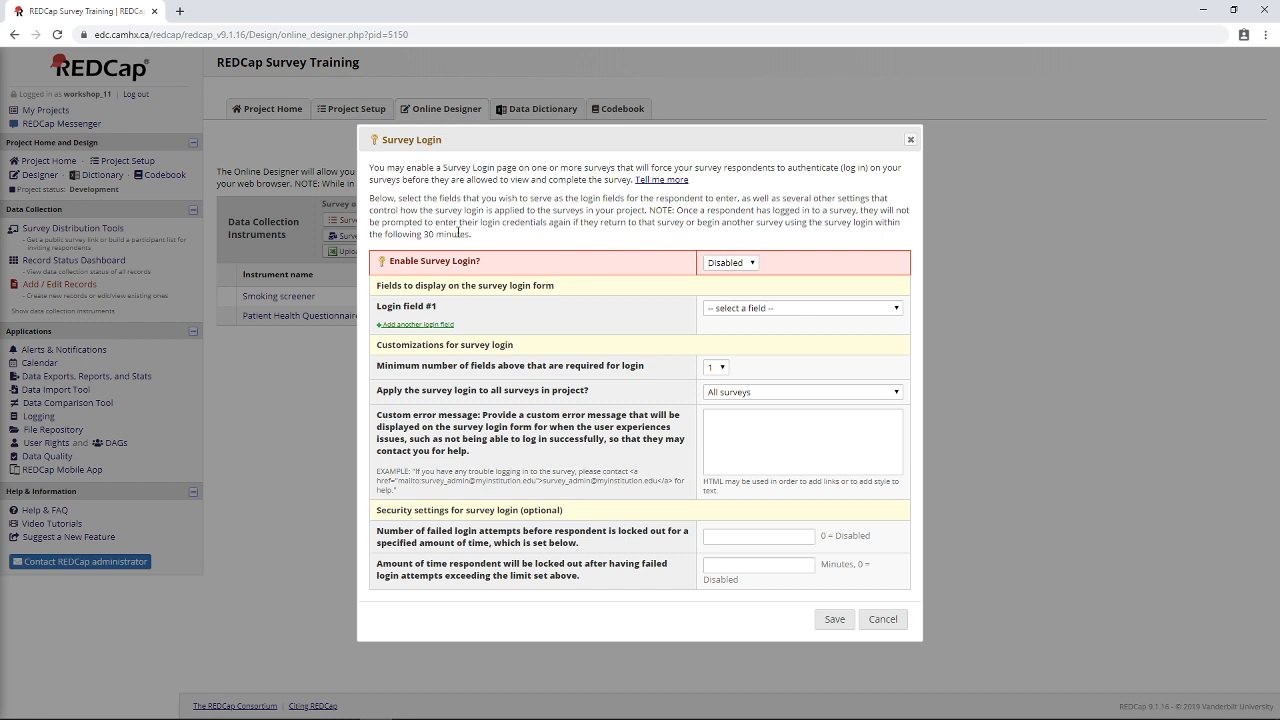
mouse_move(372, 162)
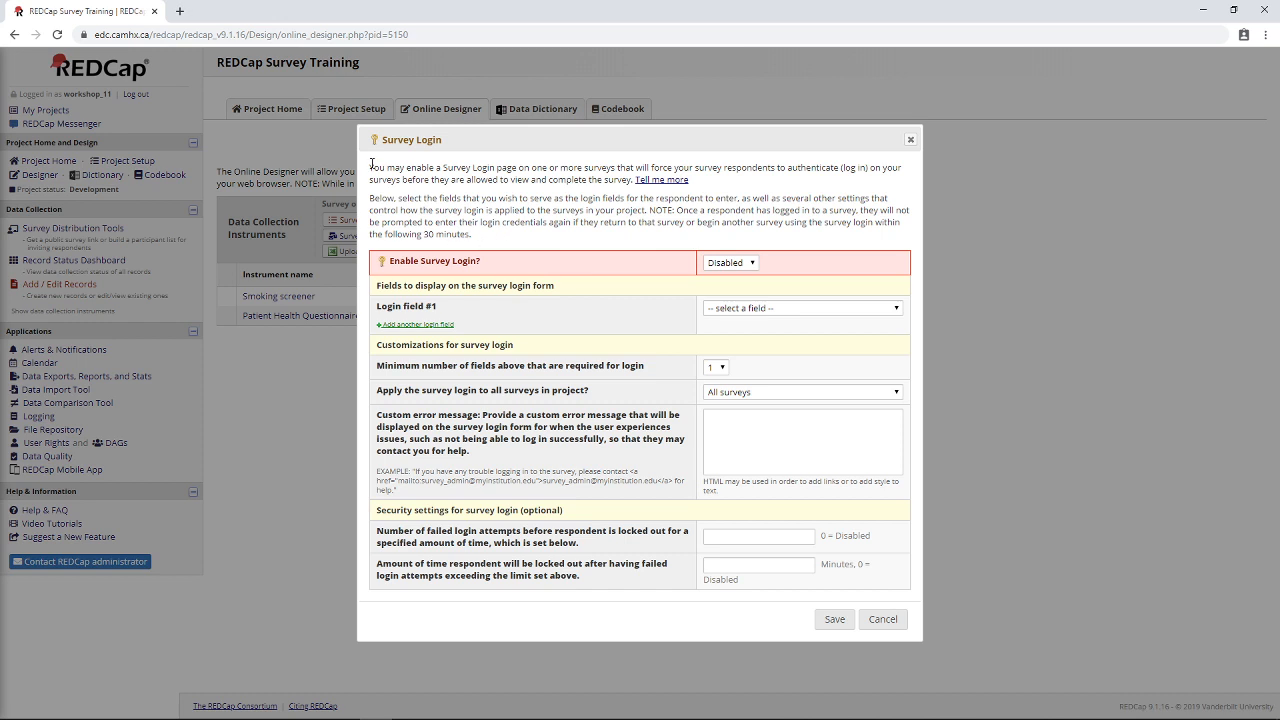
mouse_move(480, 240)
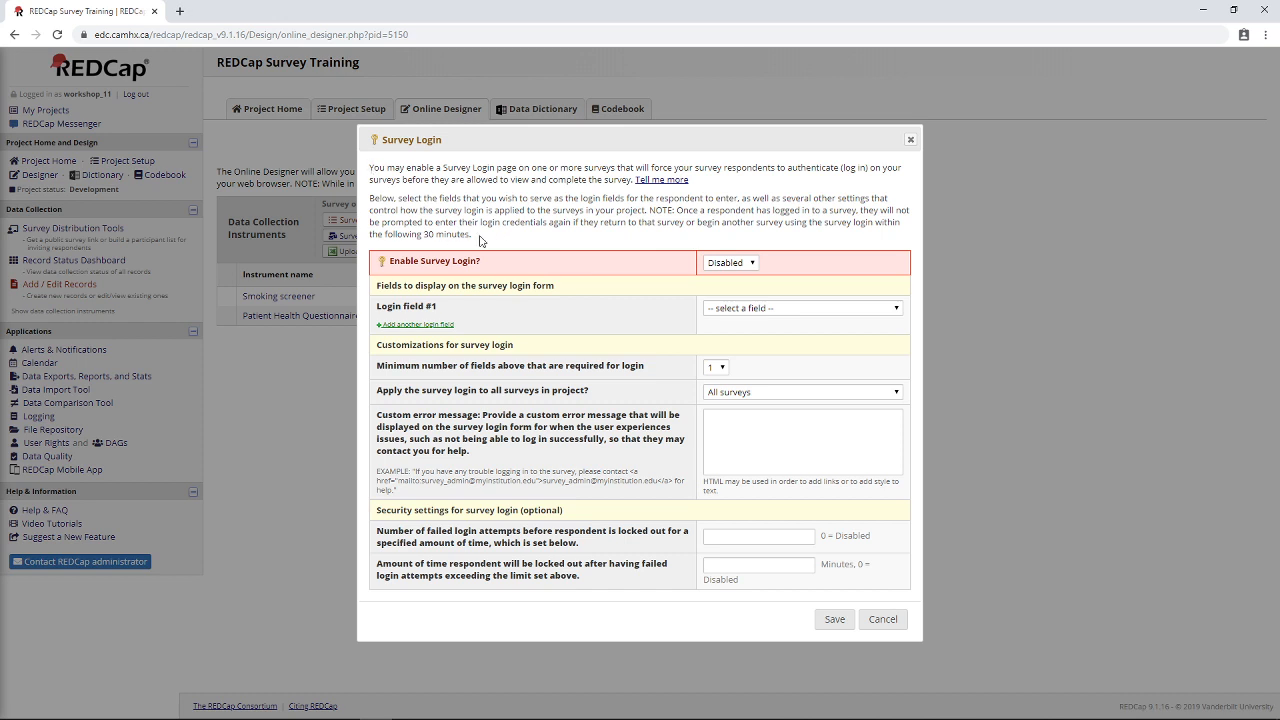
mouse_move(540, 224)
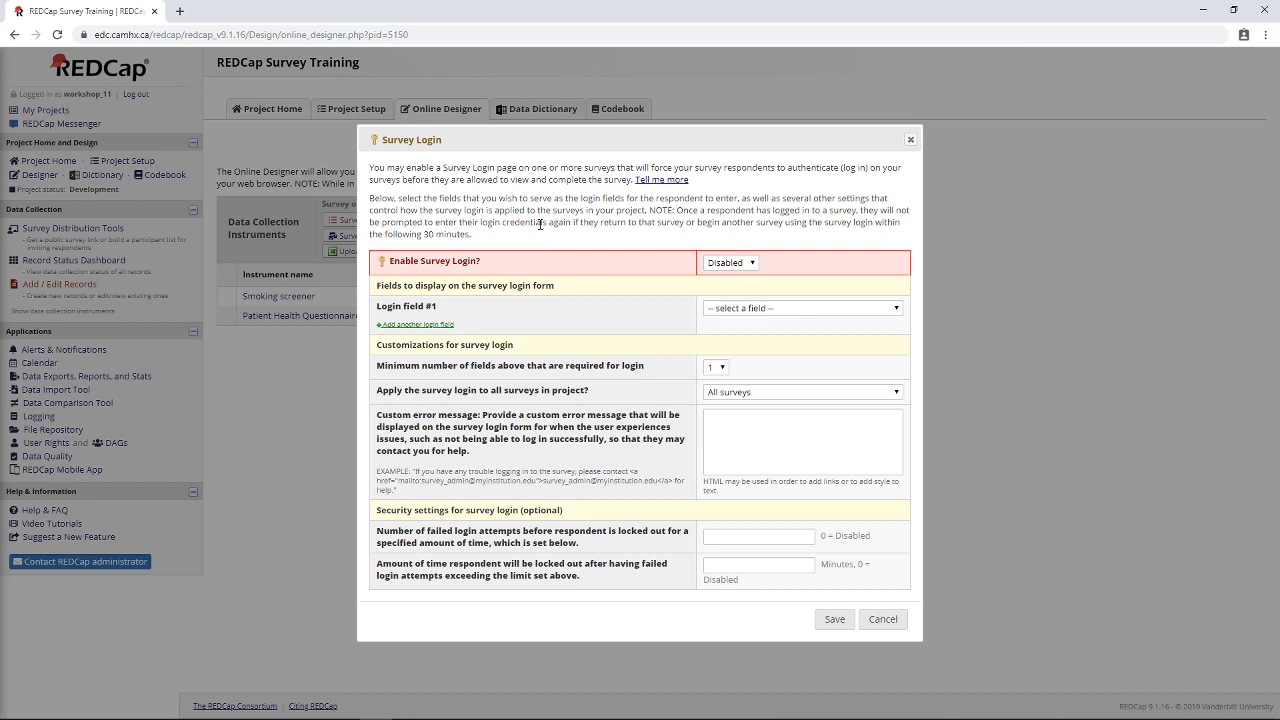
mouse_move(518, 244)
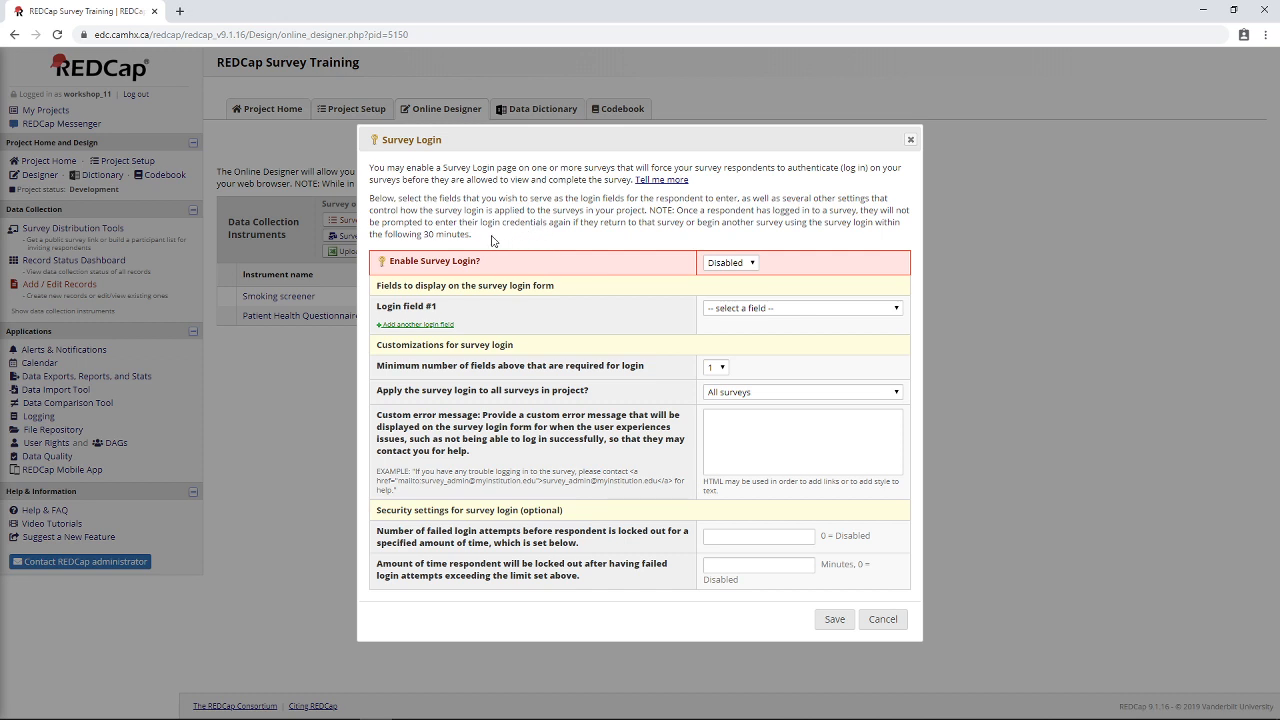
mouse_move(408, 224)
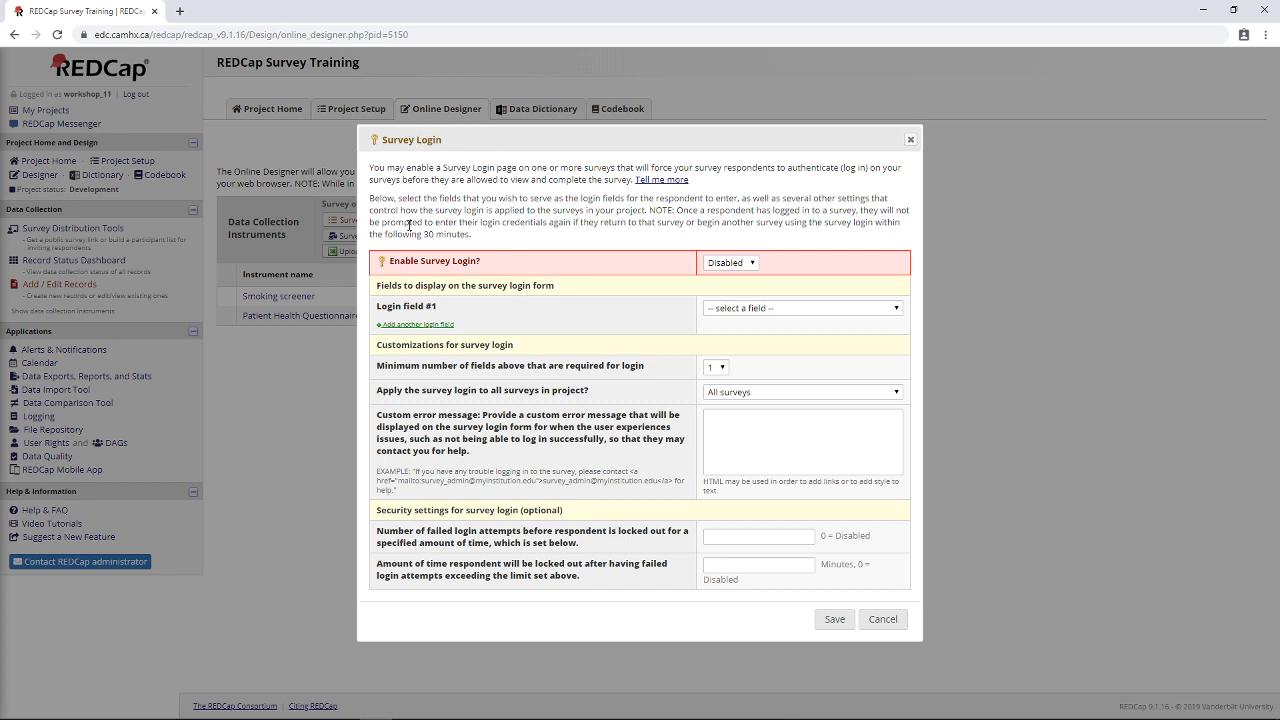
mouse_move(660, 240)
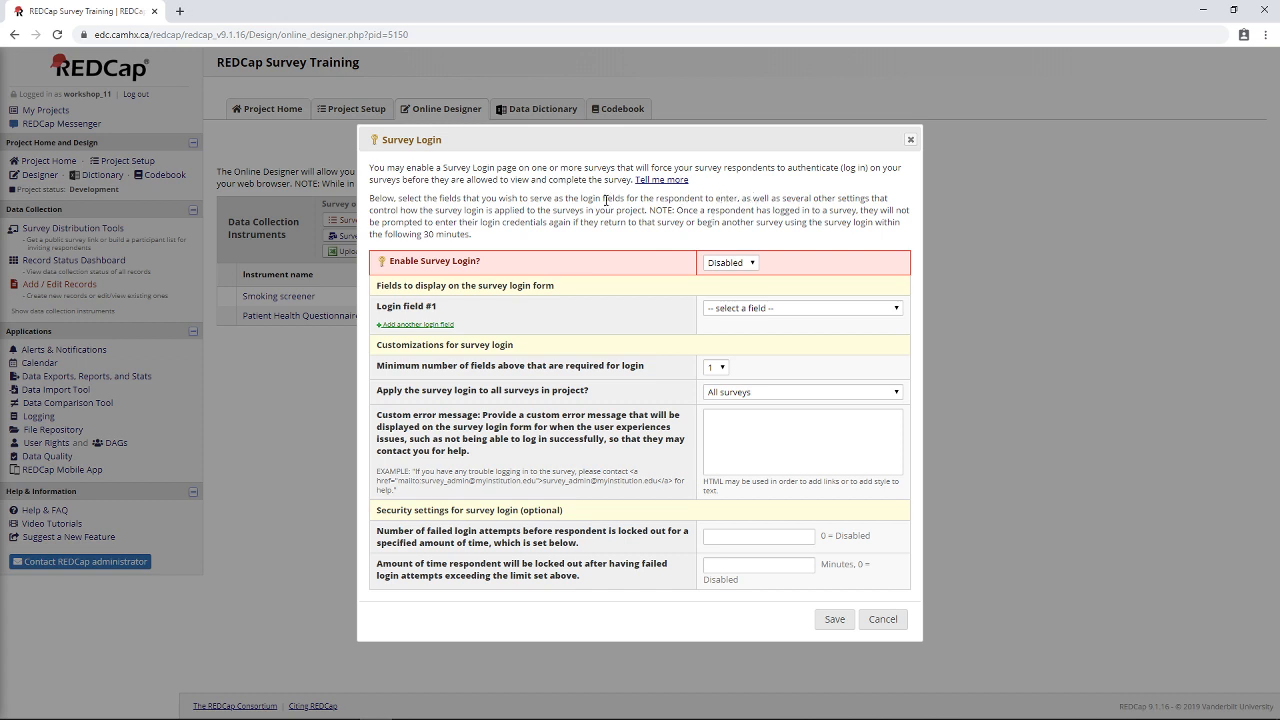
mouse_move(416, 200)
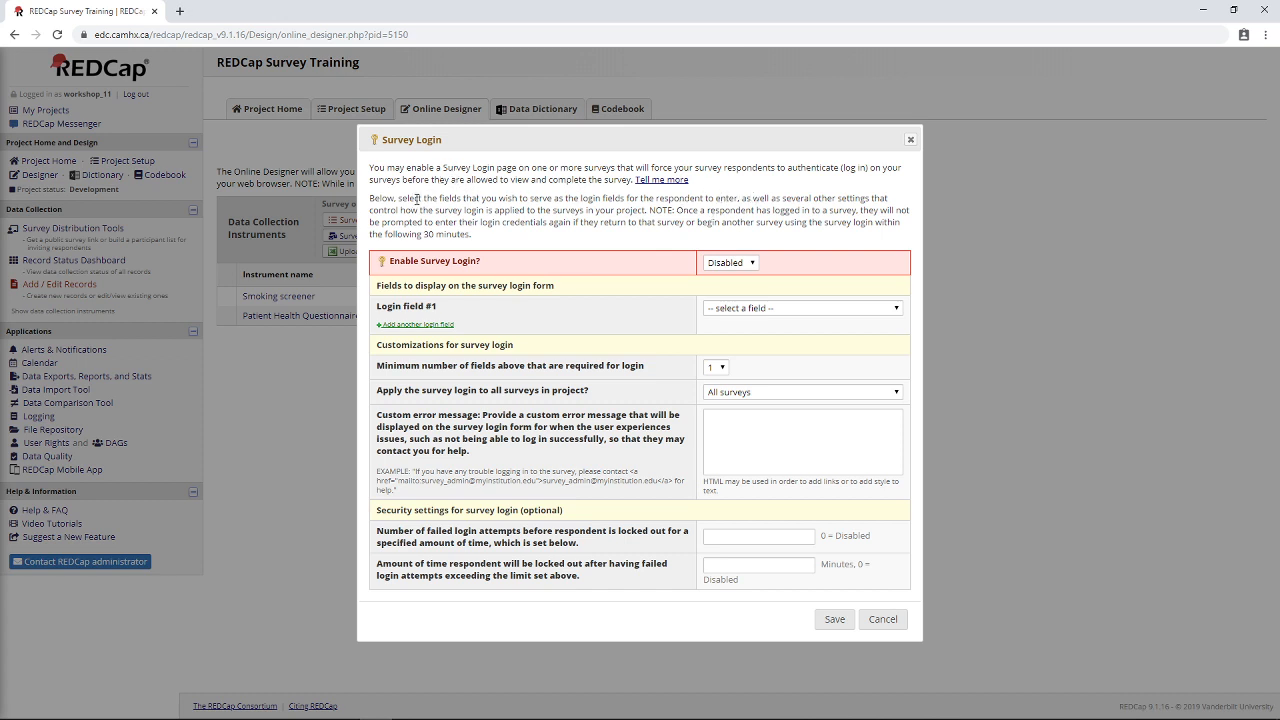
Enable survey login and choose co_age "Age" as login field #1.
left_click(730, 262)
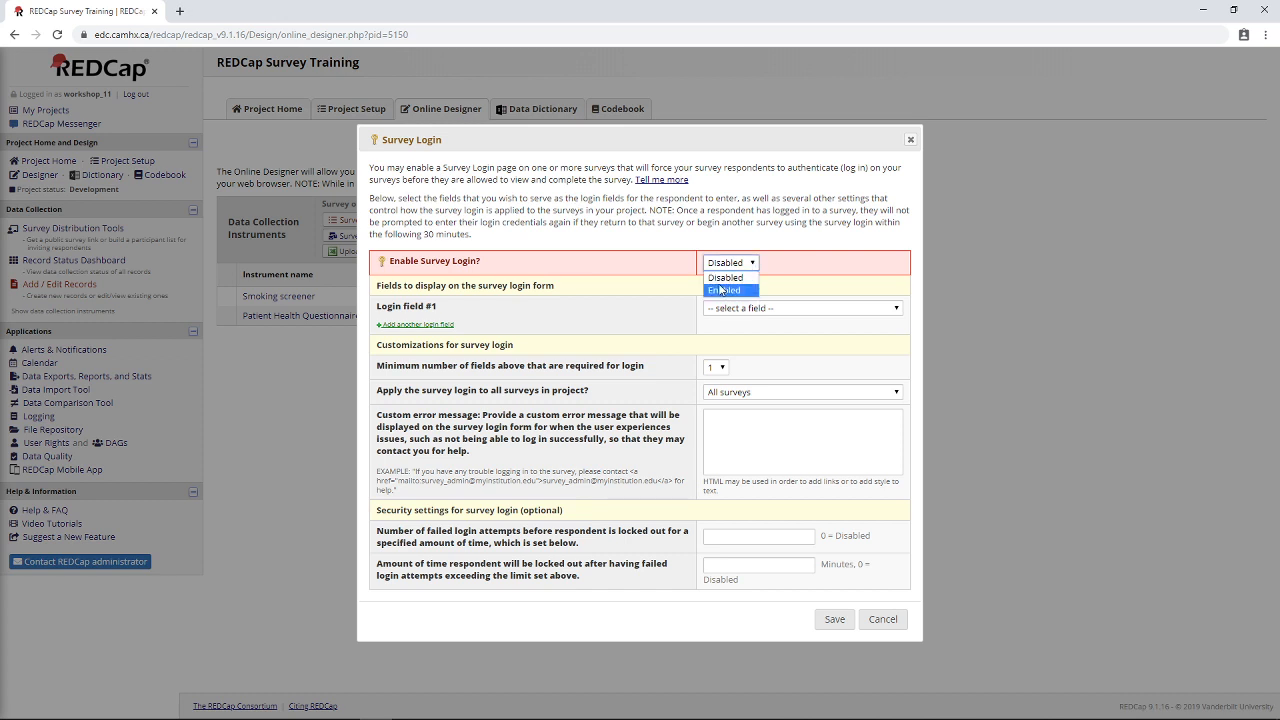
left_click(730, 290)
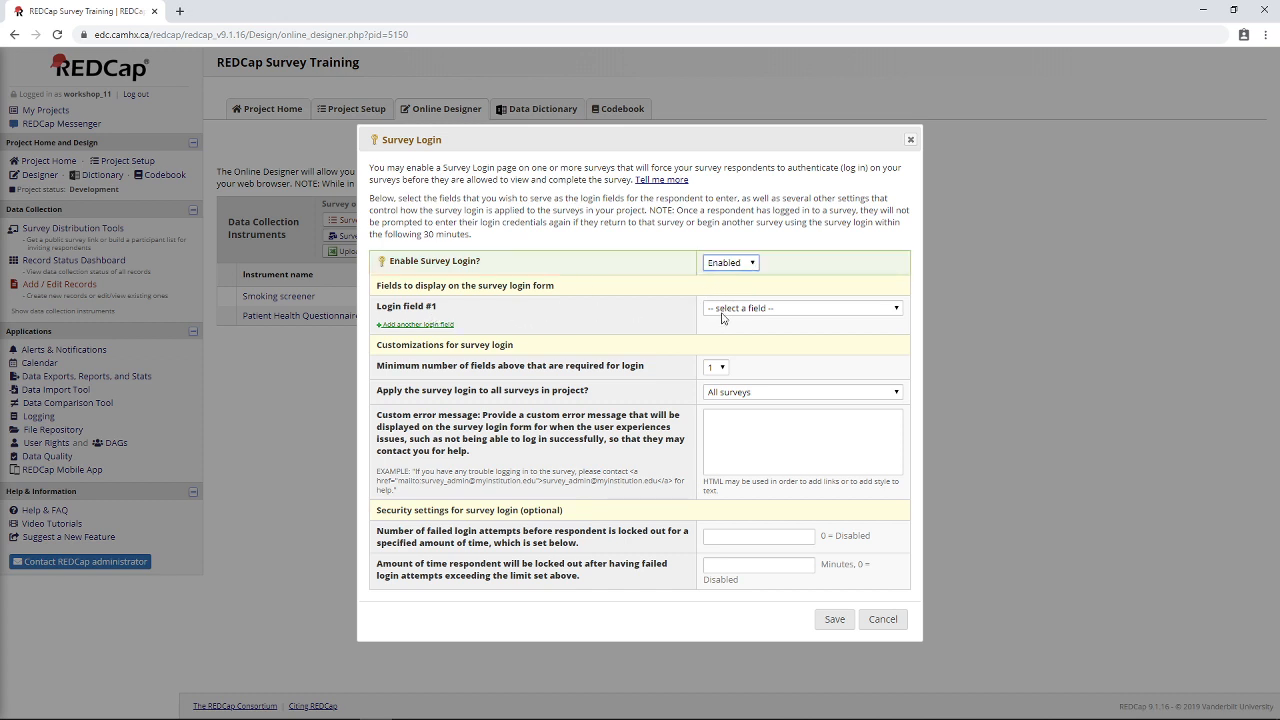
left_click(800, 308)
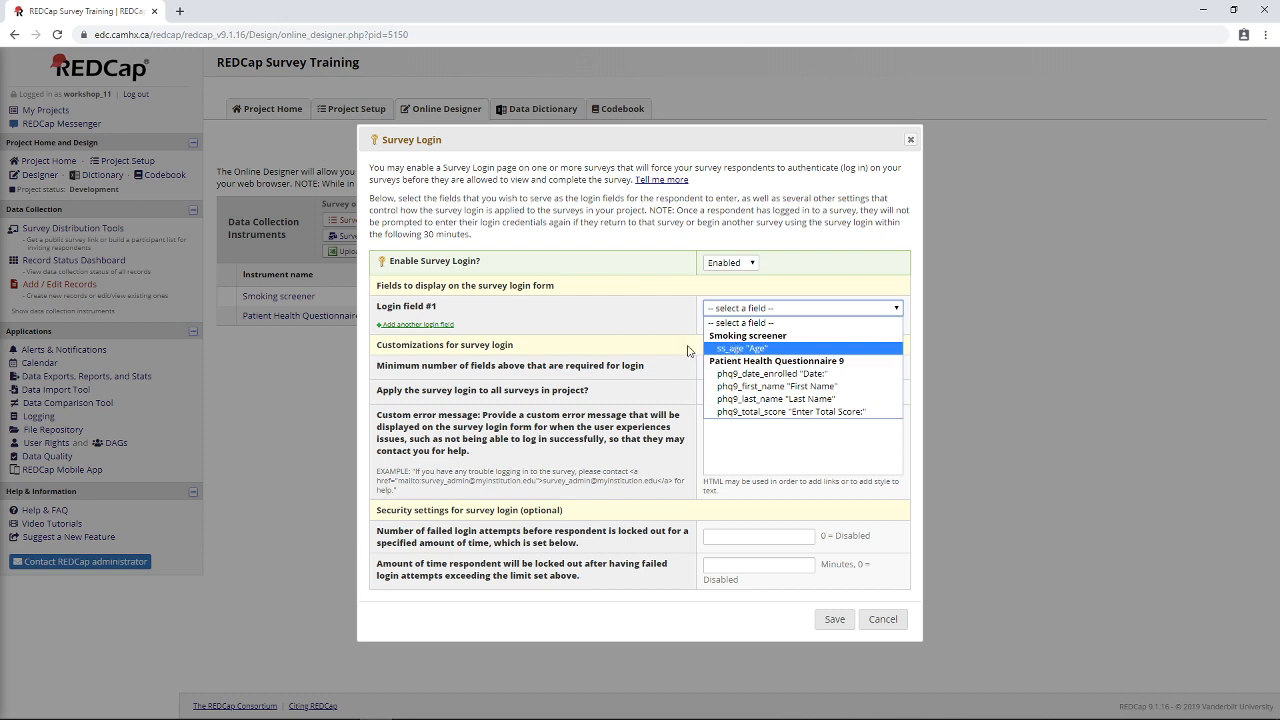
mouse_move(748, 356)
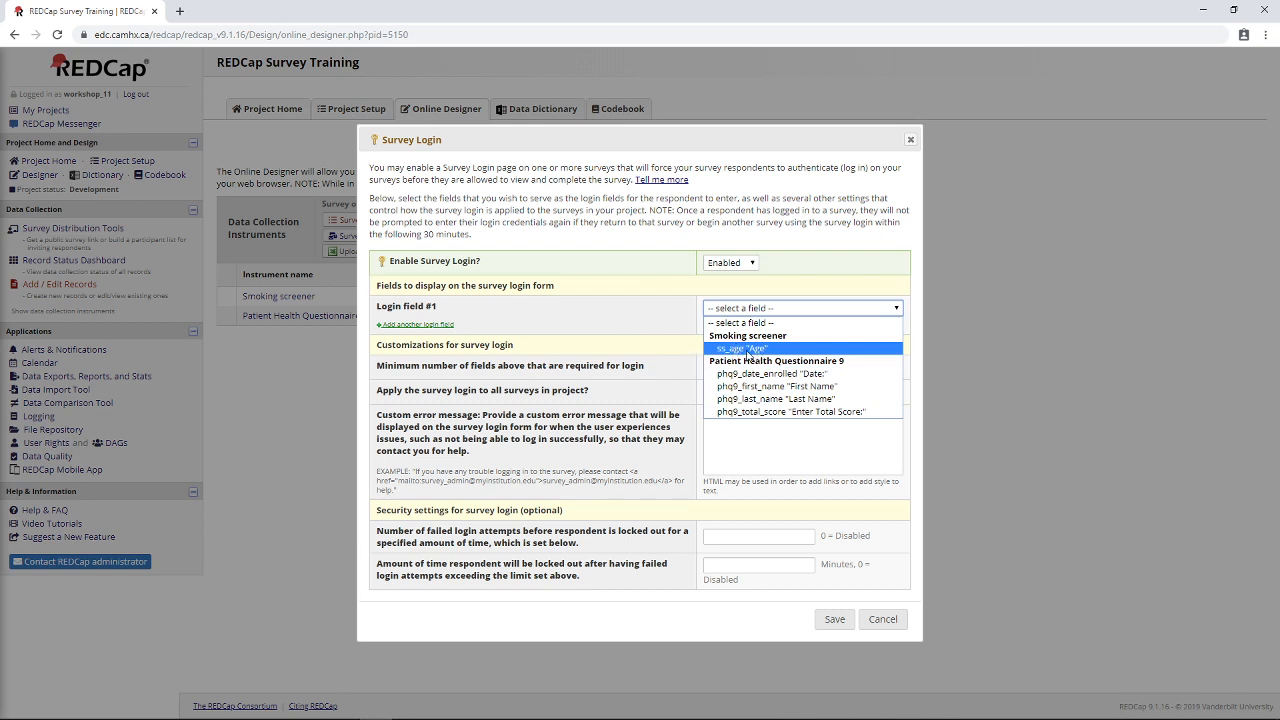
mouse_move(782, 348)
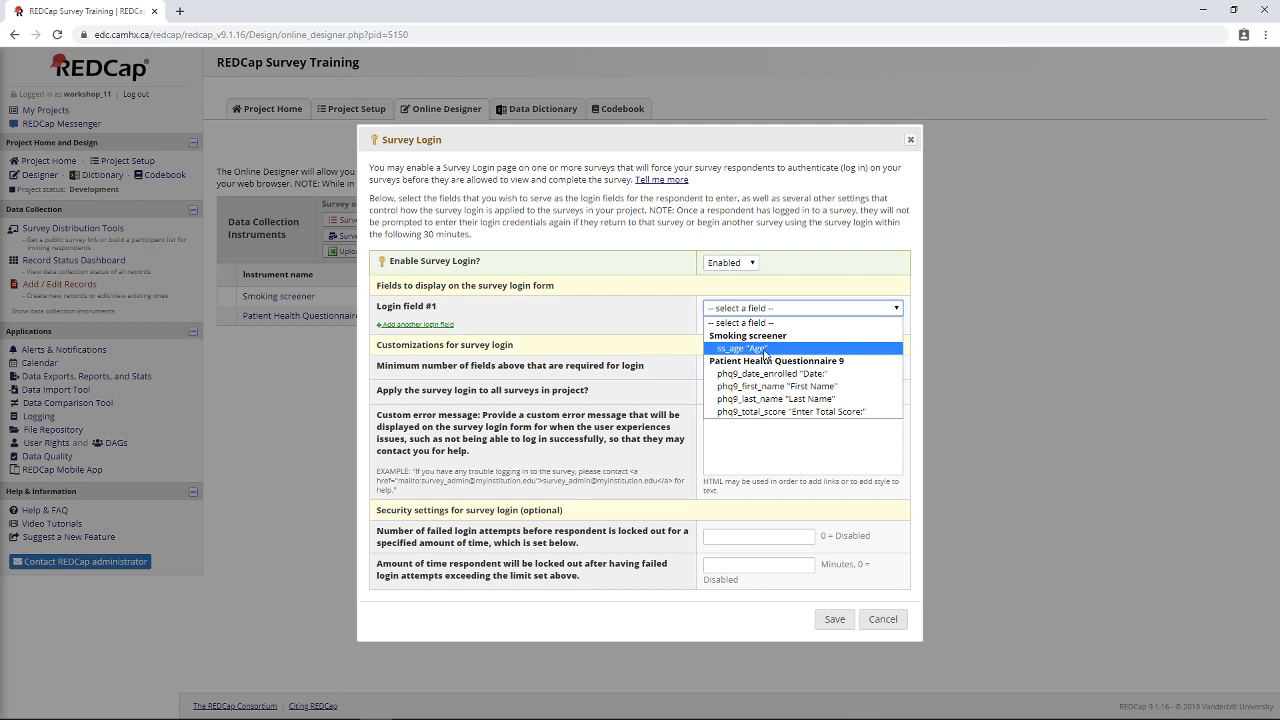
left_click(742, 348)
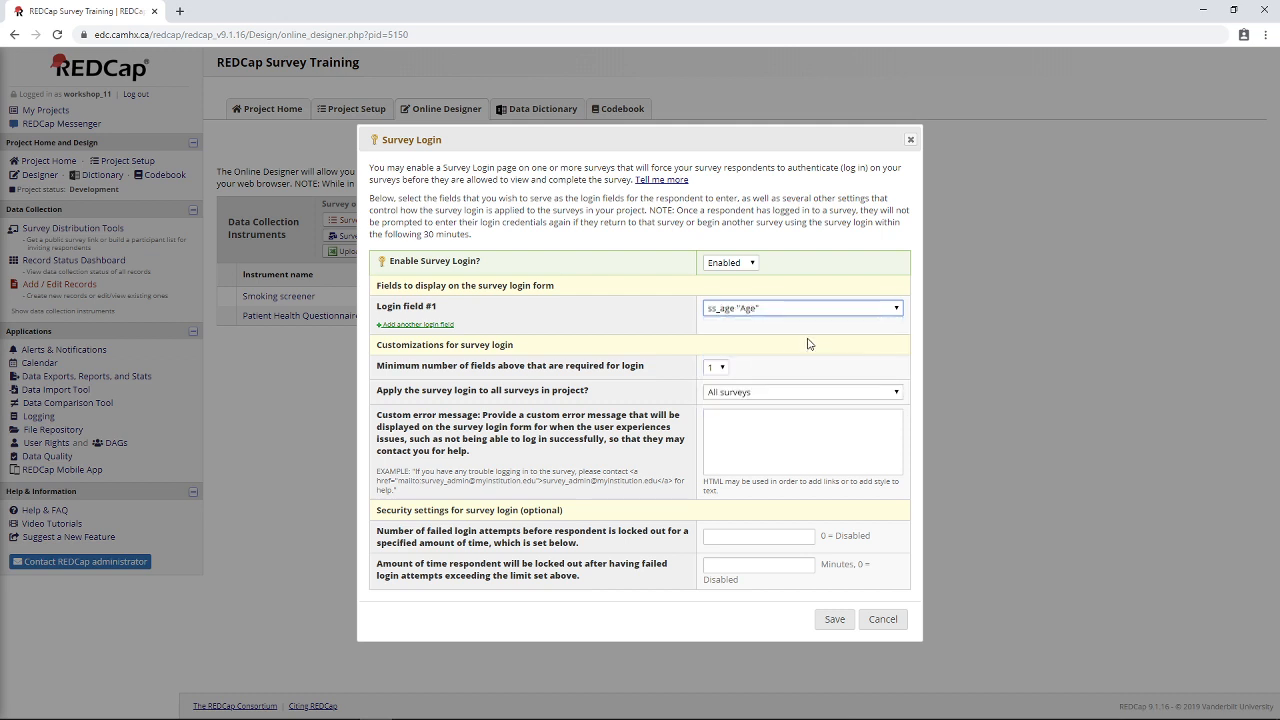
mouse_move(536, 358)
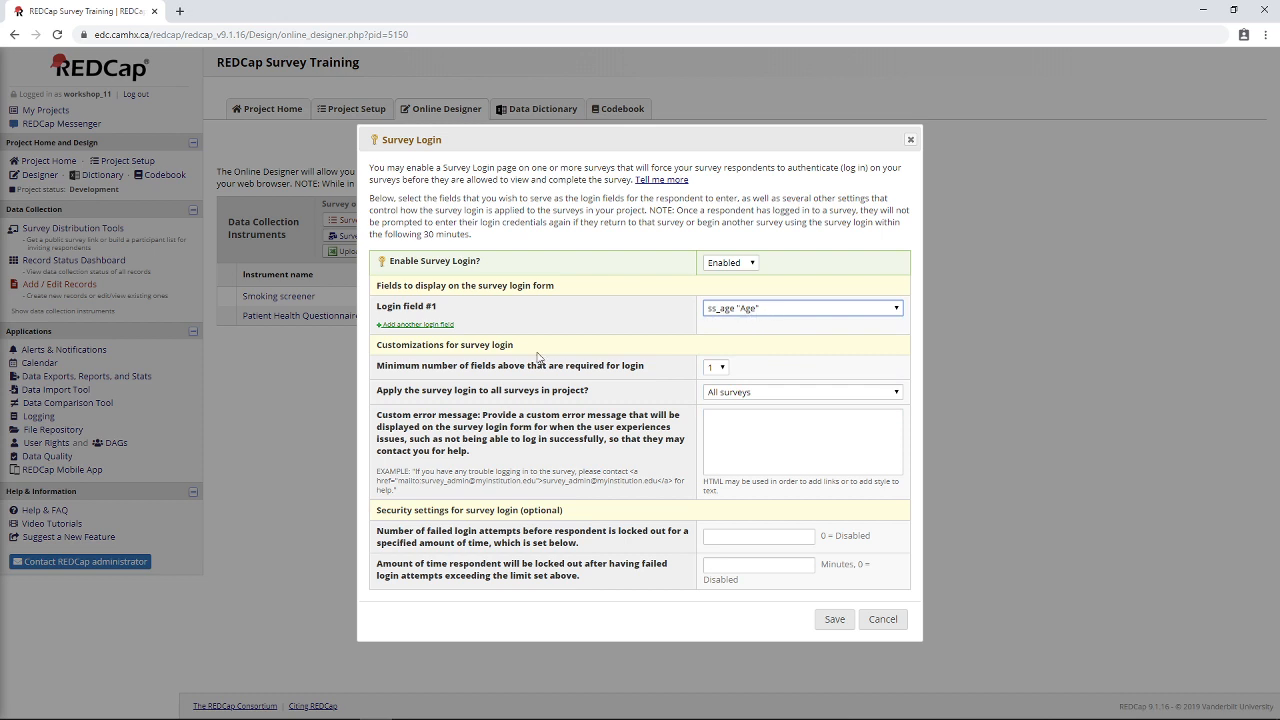
mouse_move(574, 312)
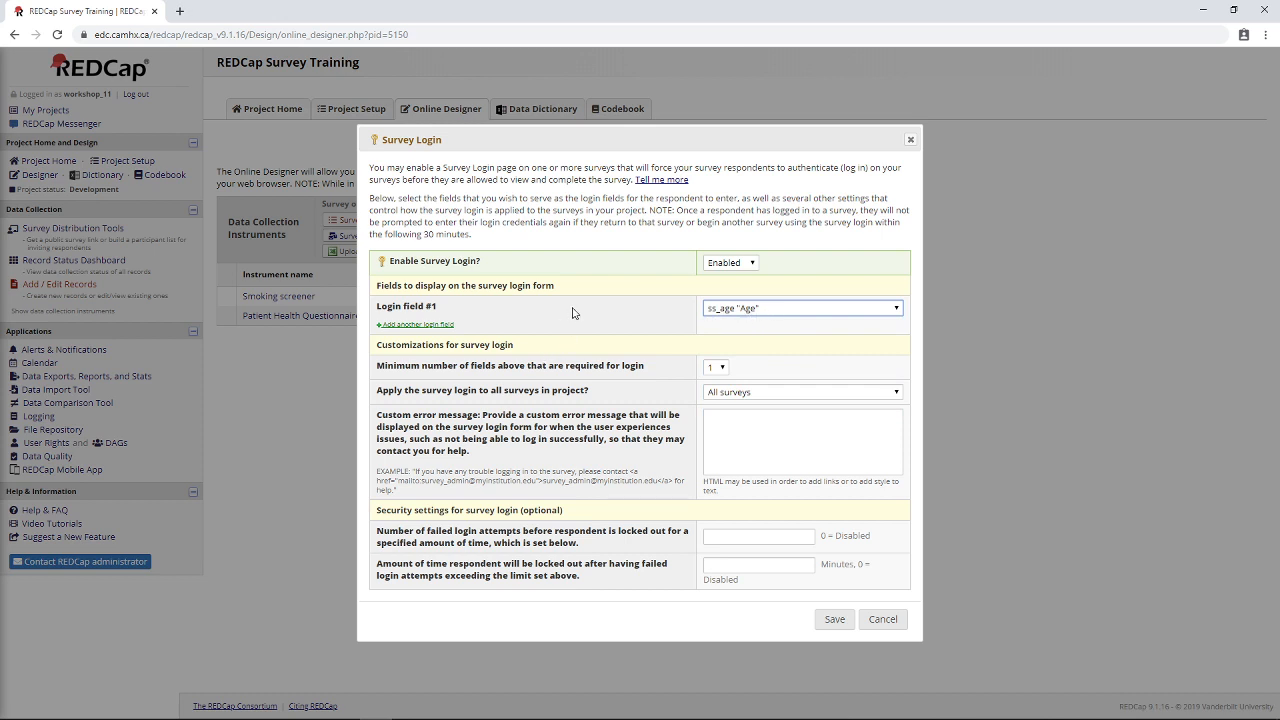
mouse_move(710, 298)
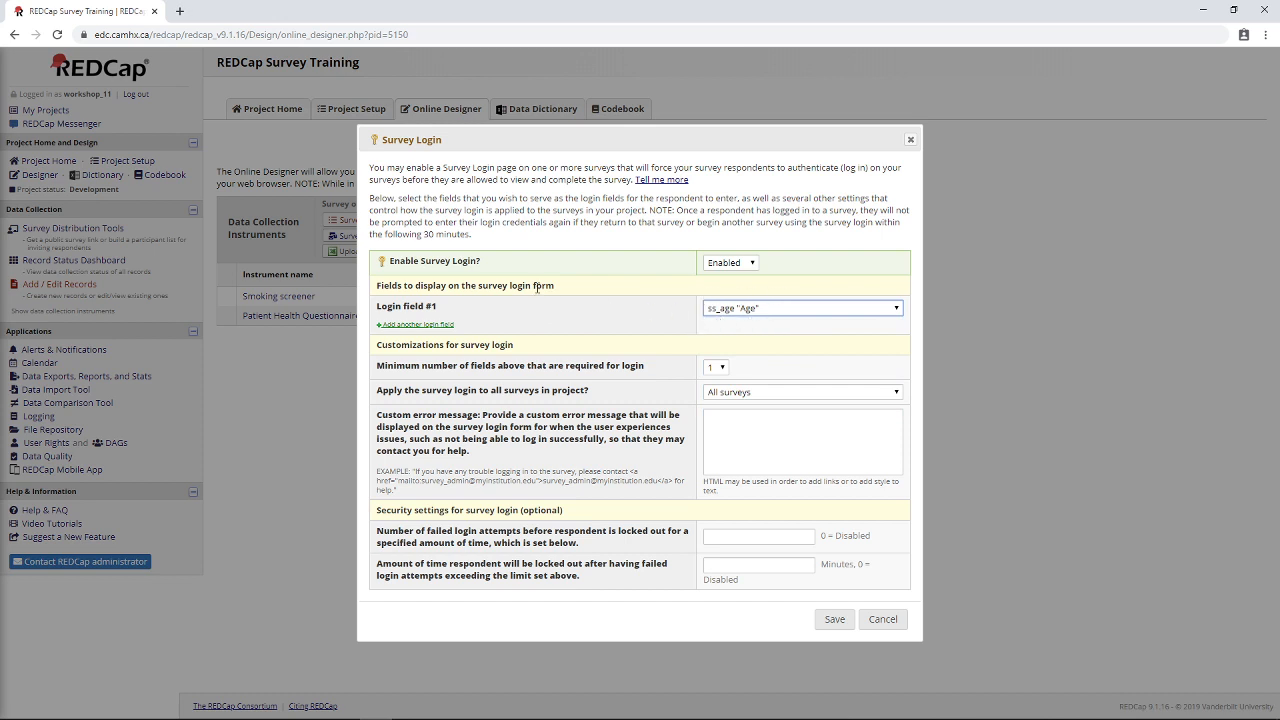
left_click(416, 324)
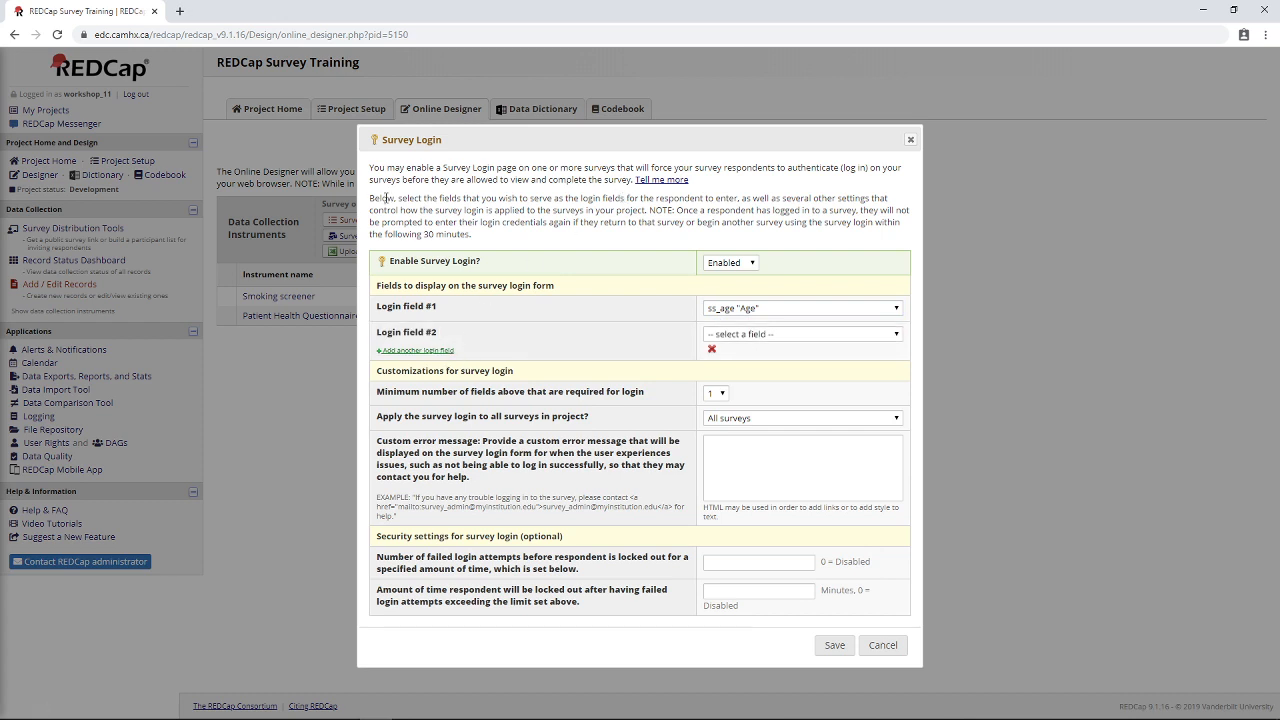
left_click(712, 350)
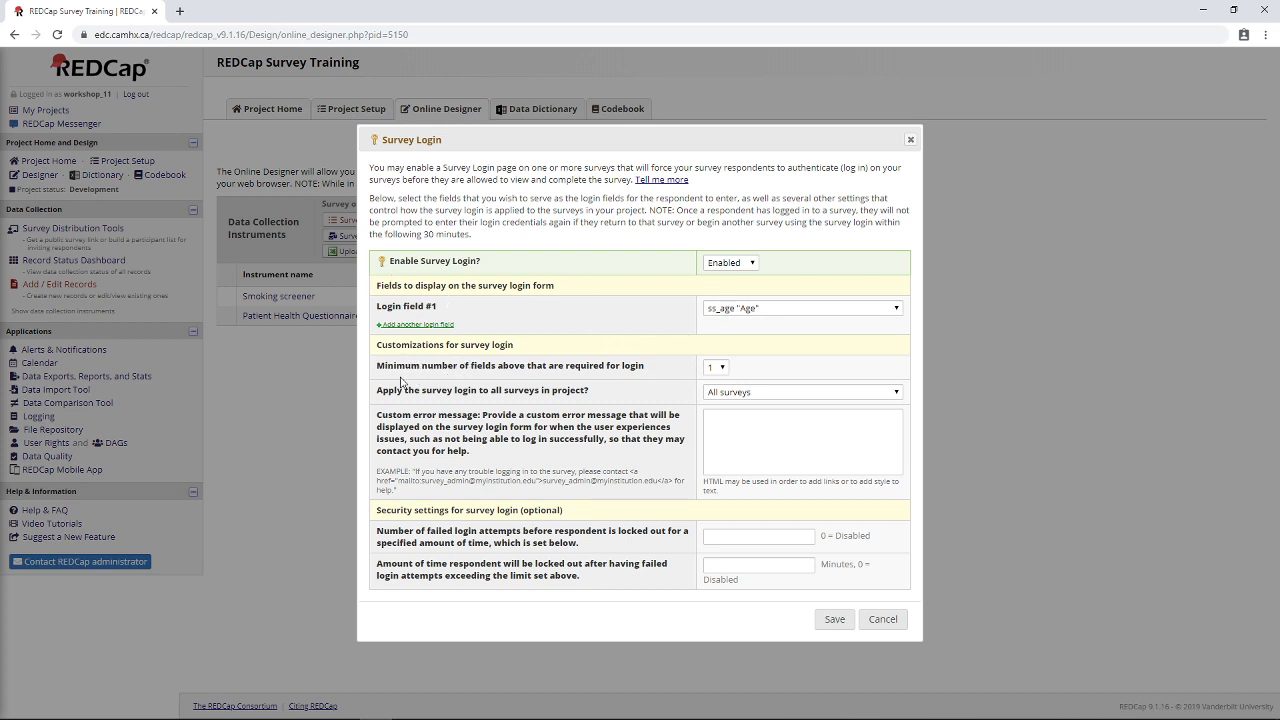
left_click(716, 366)
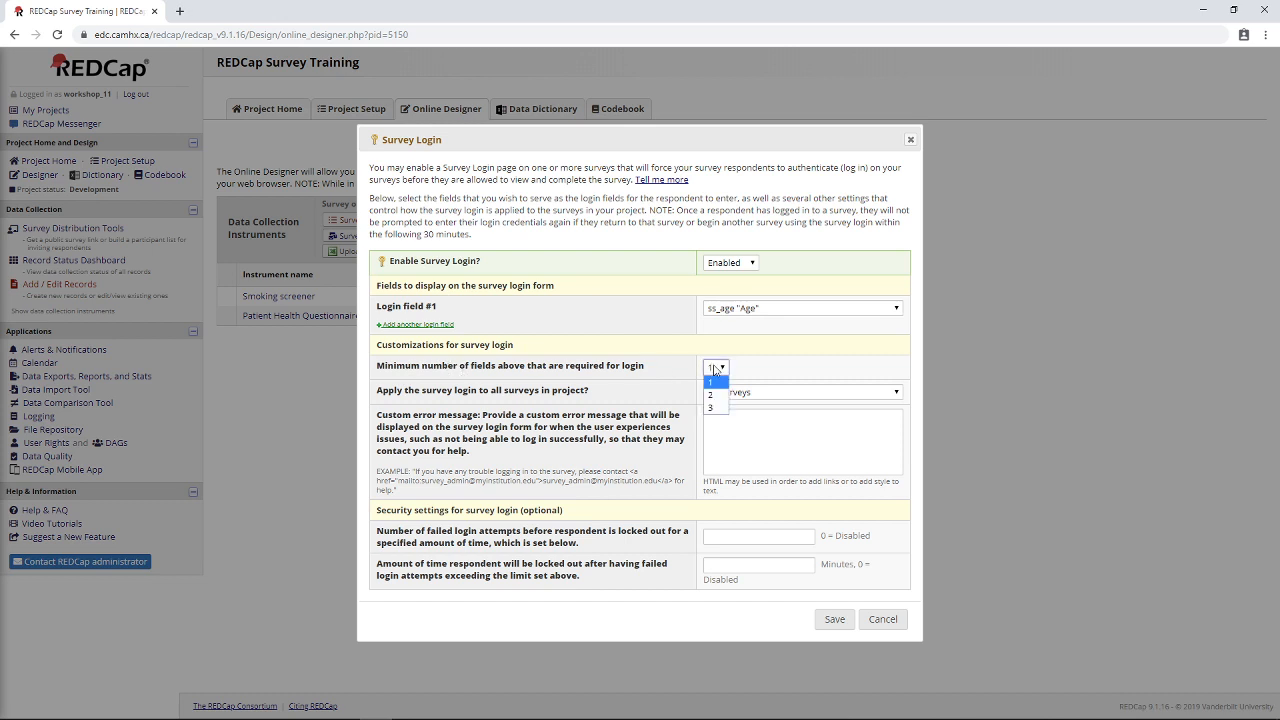
left_click(710, 382)
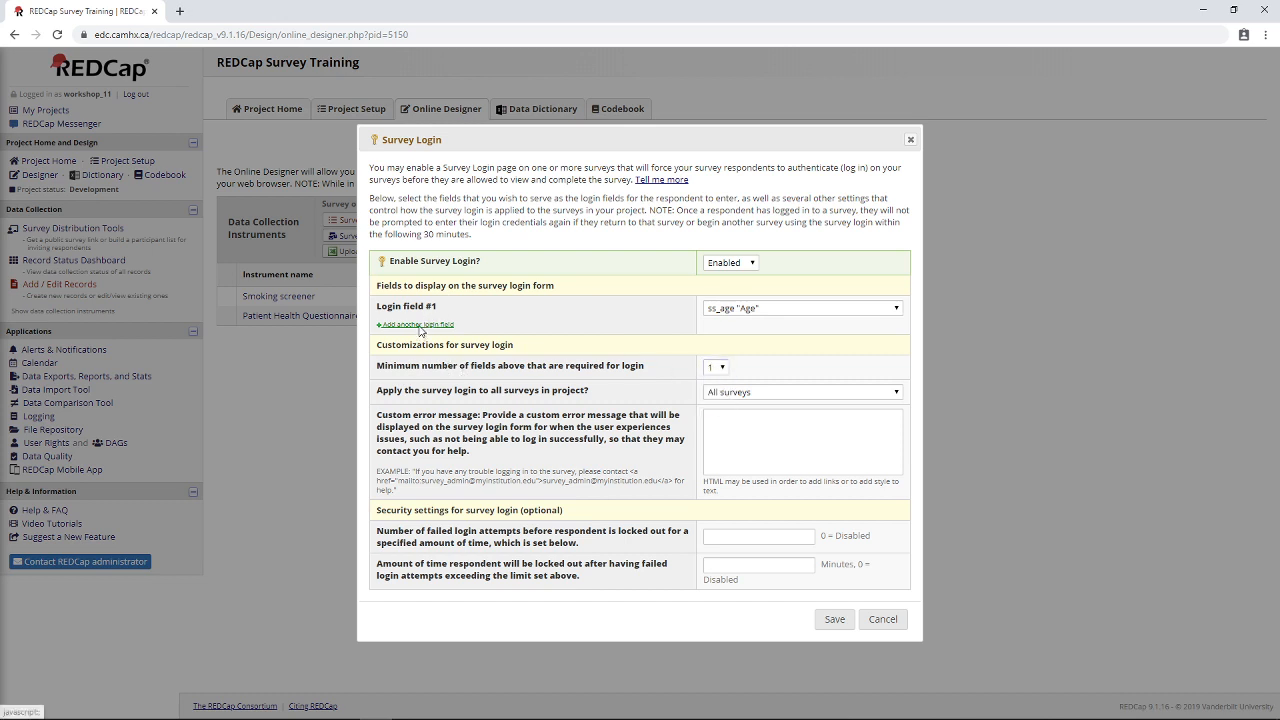
left_click(416, 324)
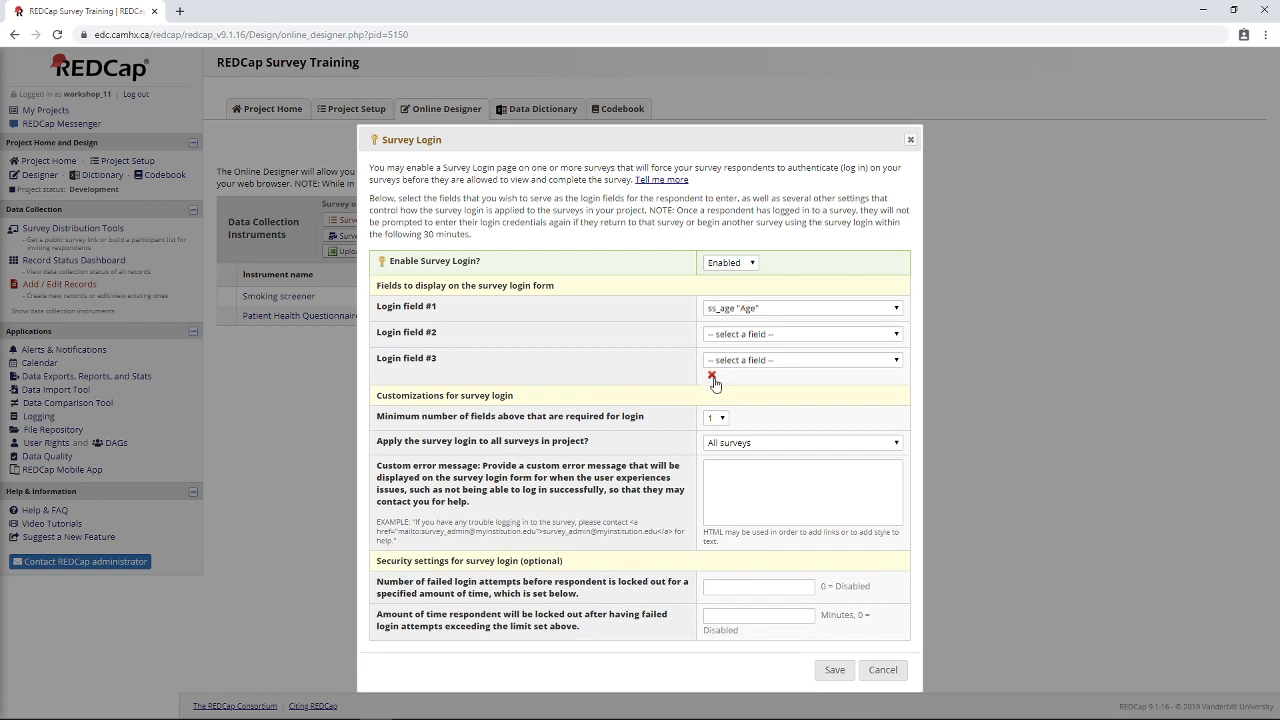
left_click(712, 378)
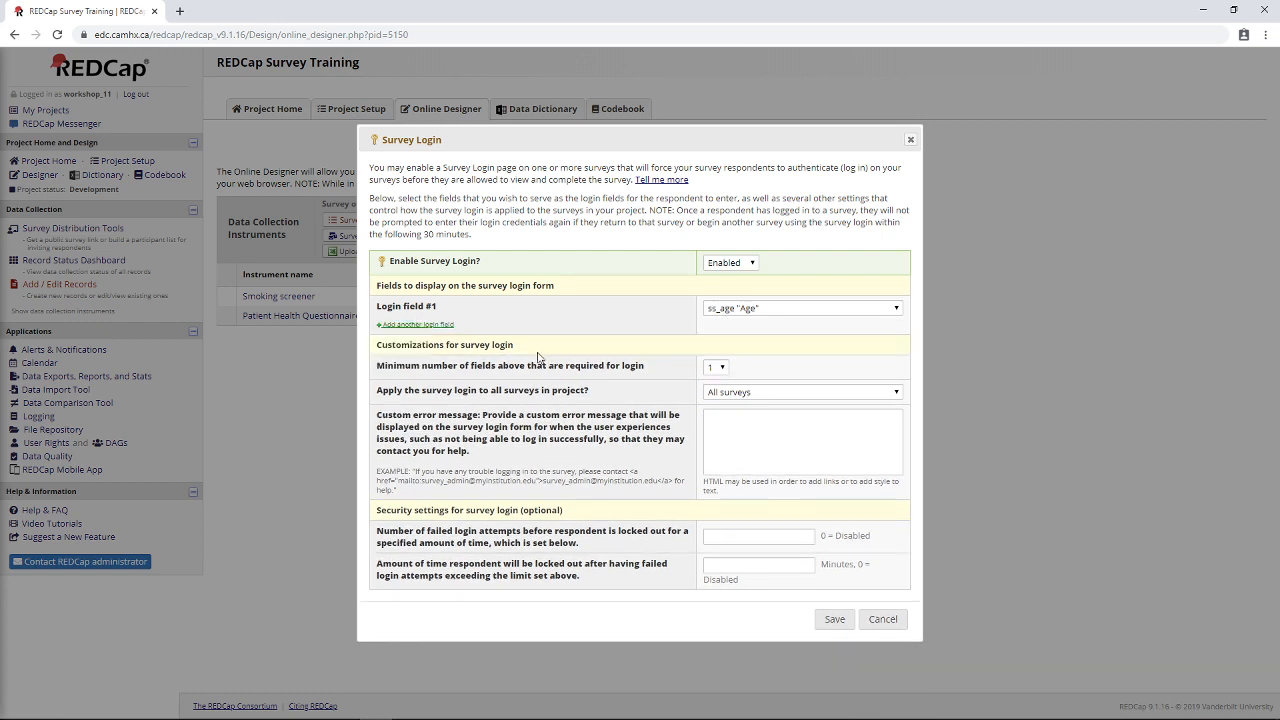
mouse_move(834, 392)
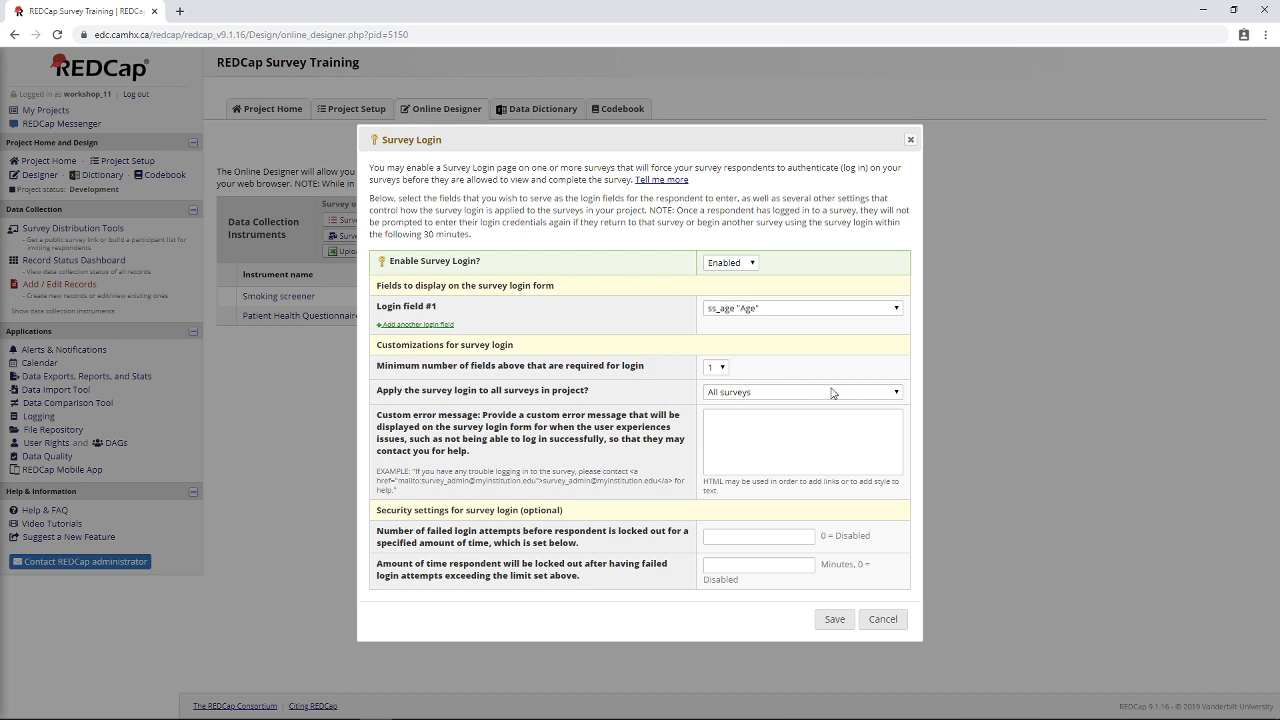
Apply login to selected surveys only with custom error message 'Sorry, Incorrect password'.
left_click(800, 390)
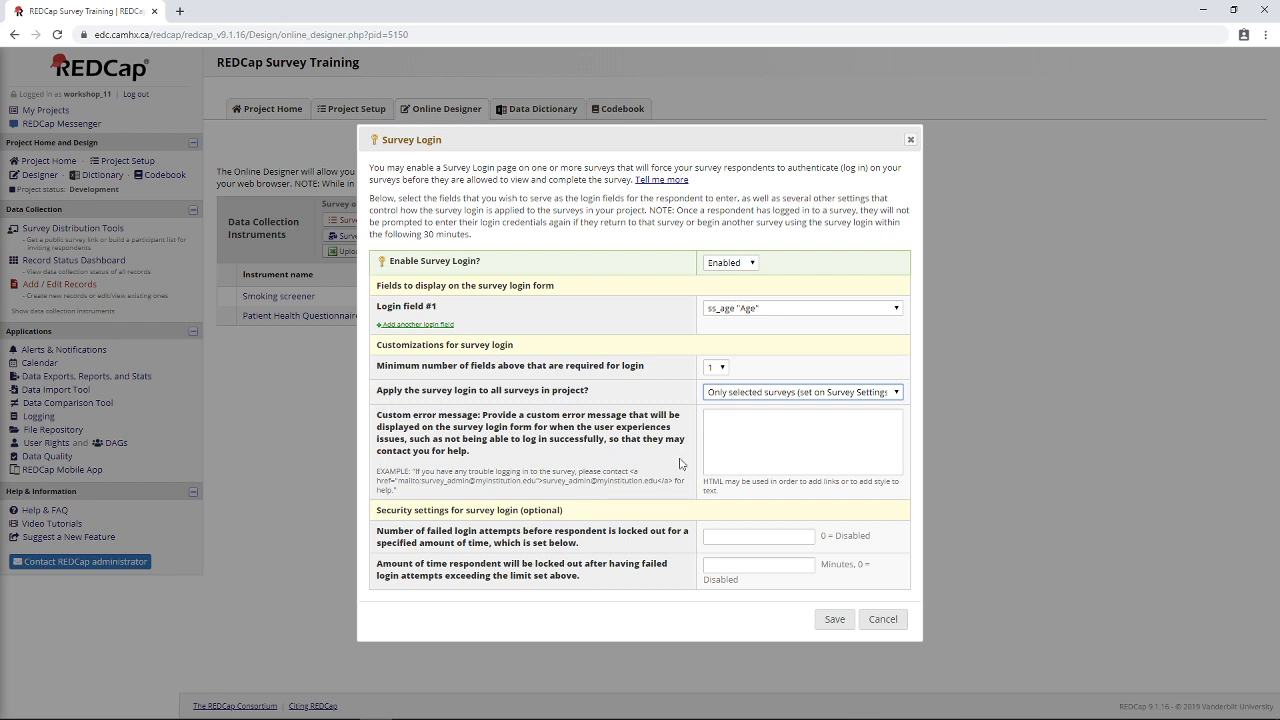
left_click(802, 444)
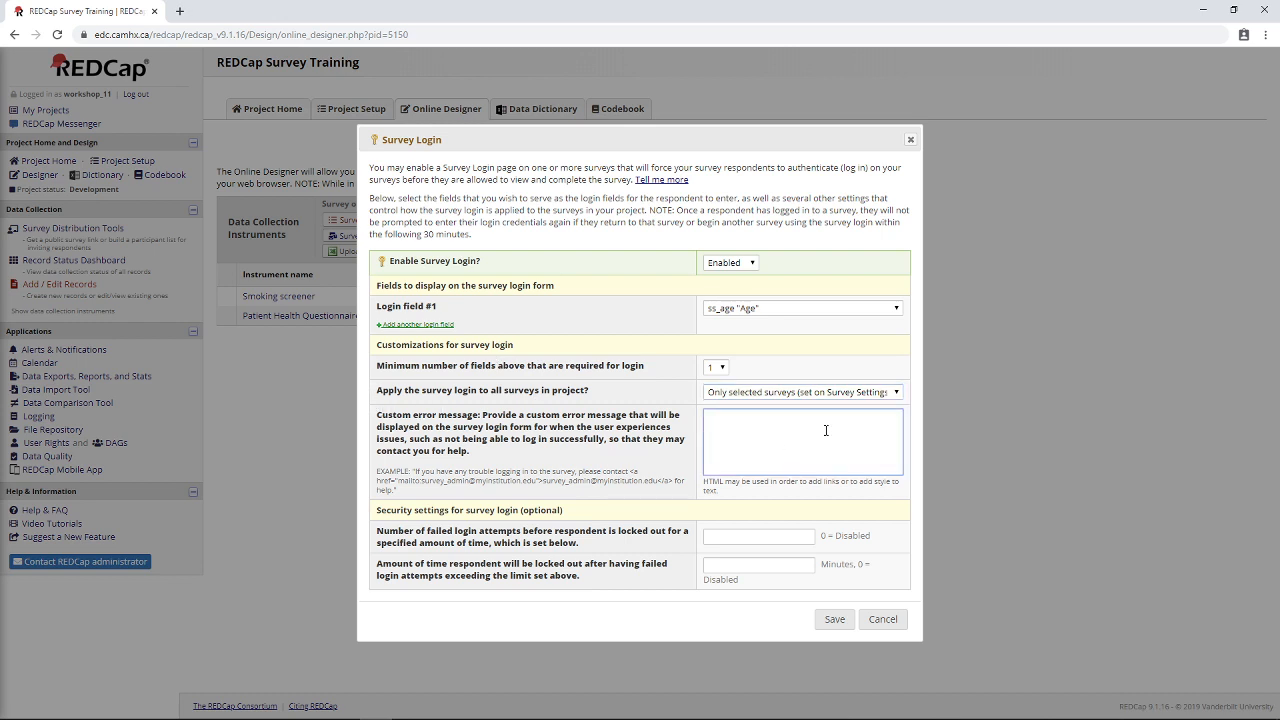
type("So")
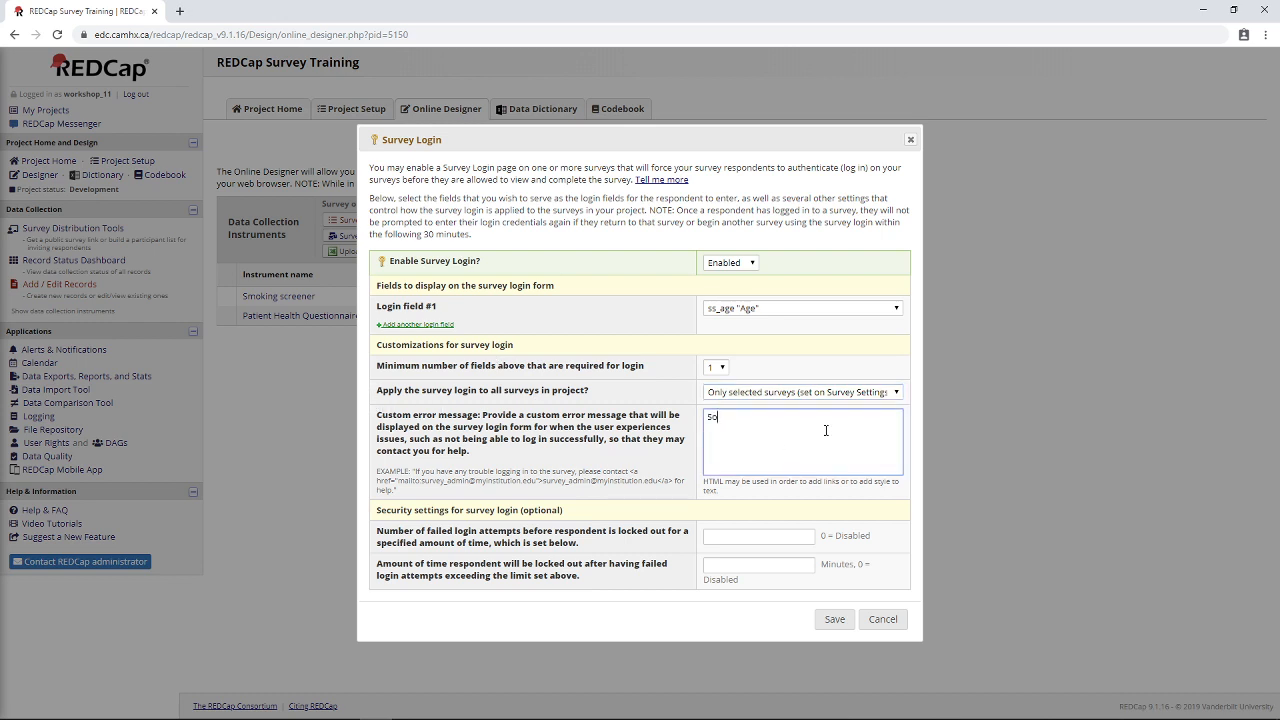
type("Sorry, Incorre")
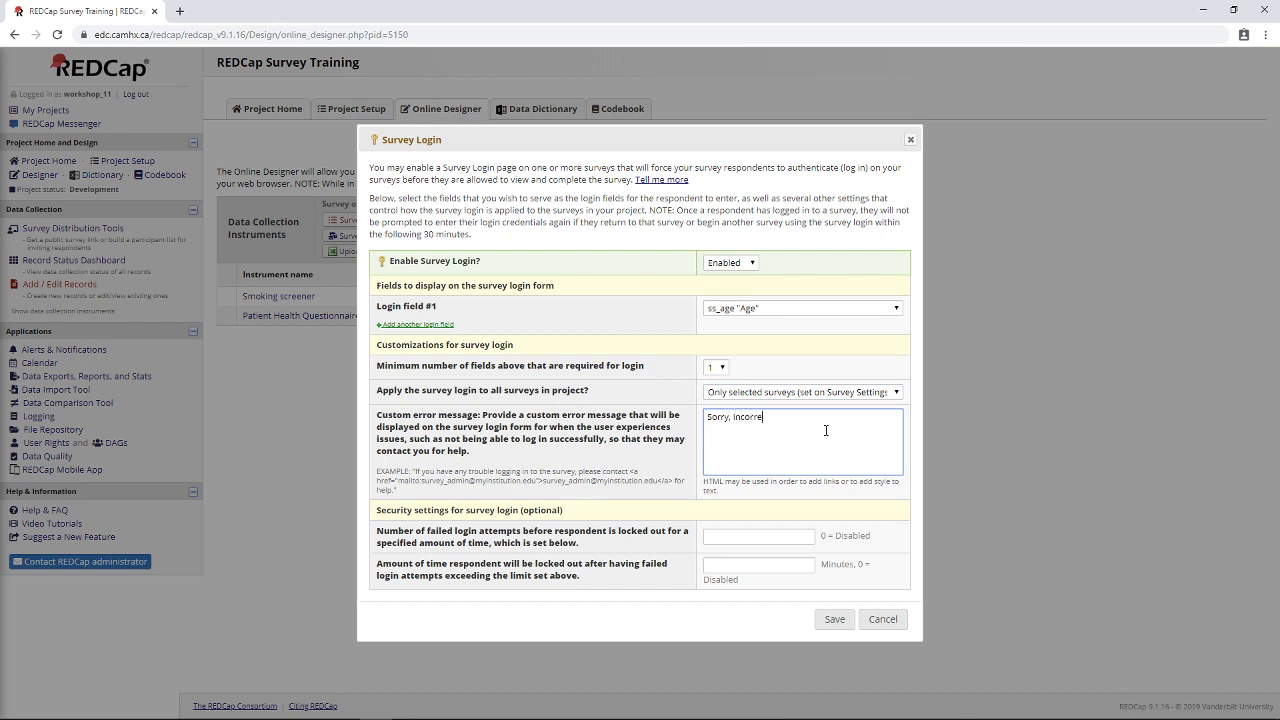
type("ct password!")
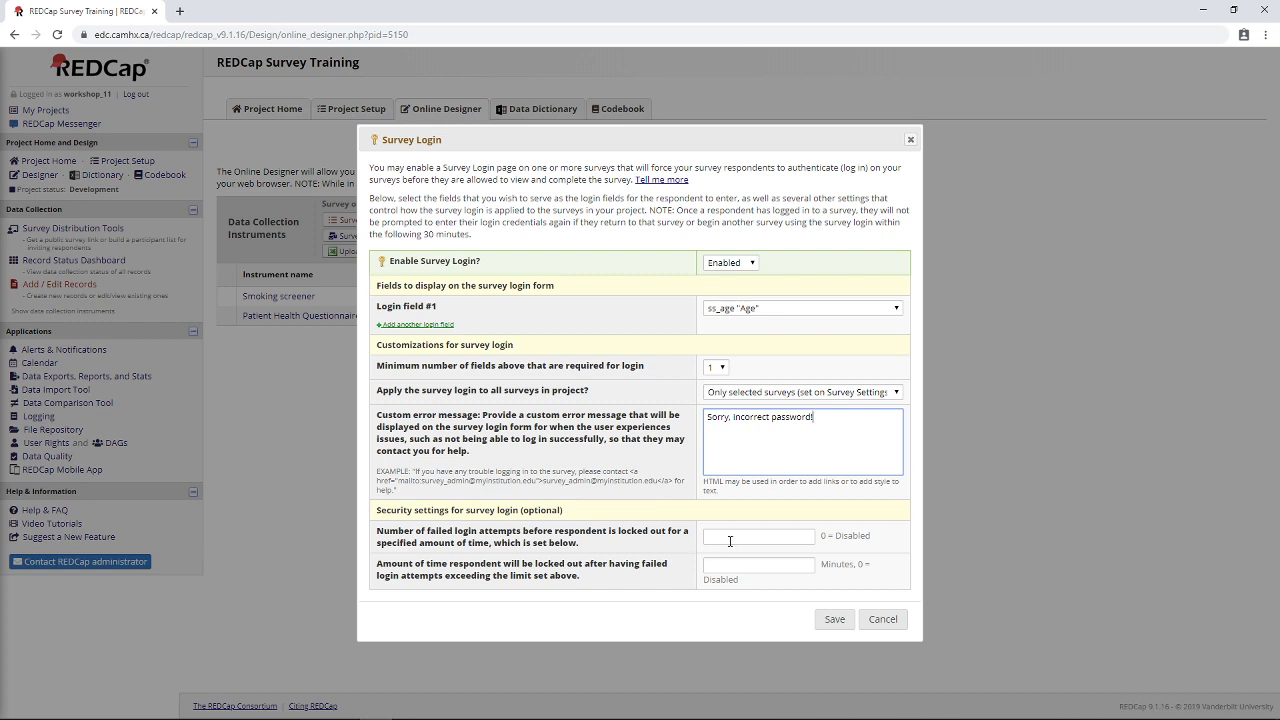
Allow 5 failed attempts with a 5-minute lockout and save the survey login settings.
left_click(758, 536)
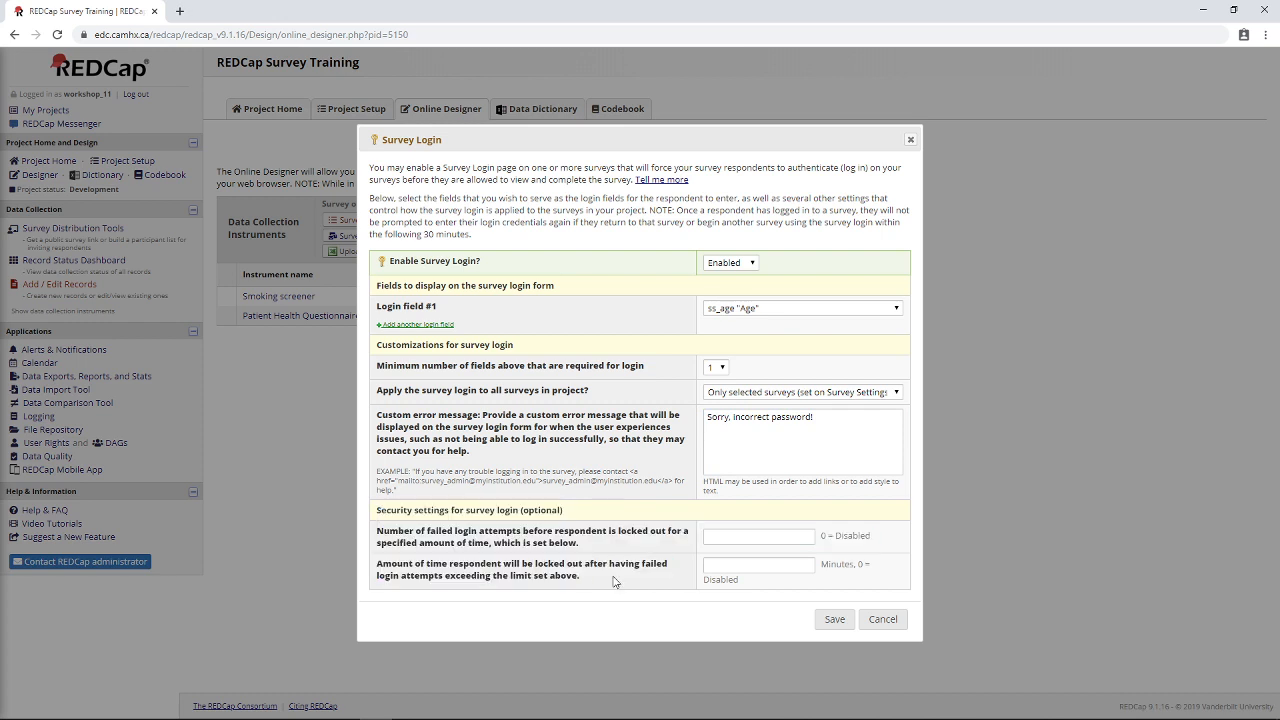
left_click(758, 536)
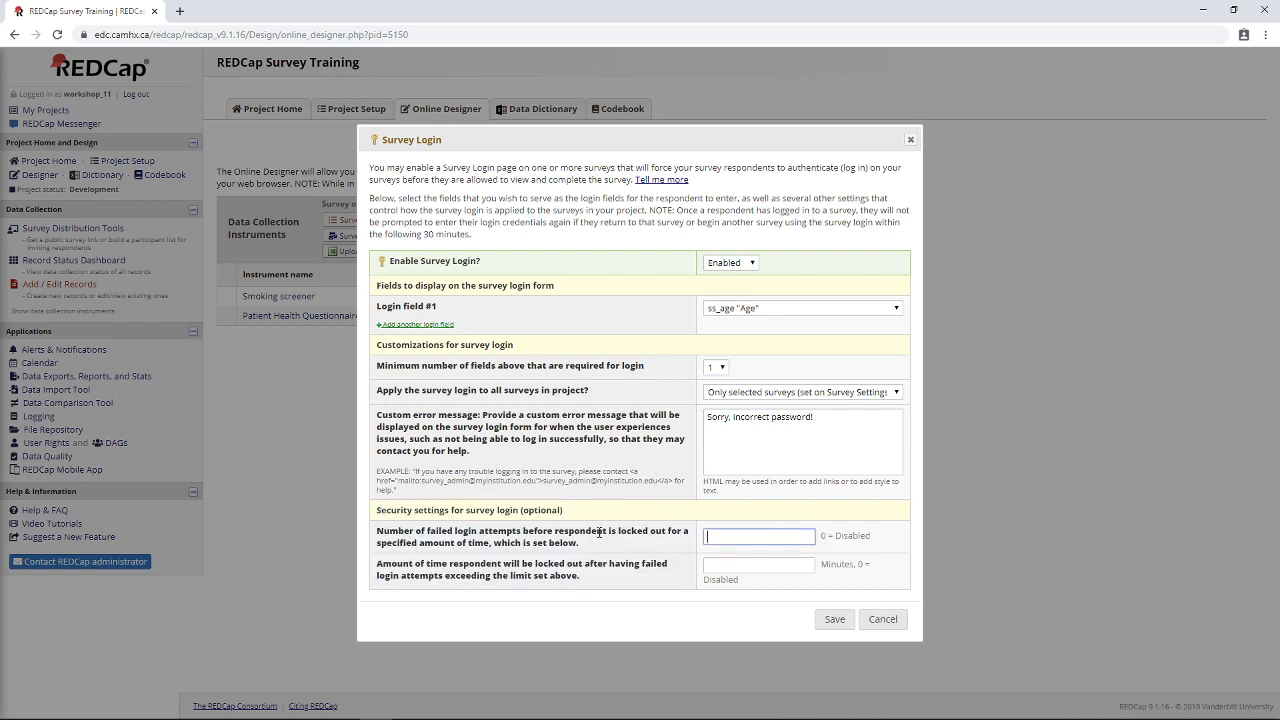
type("5")
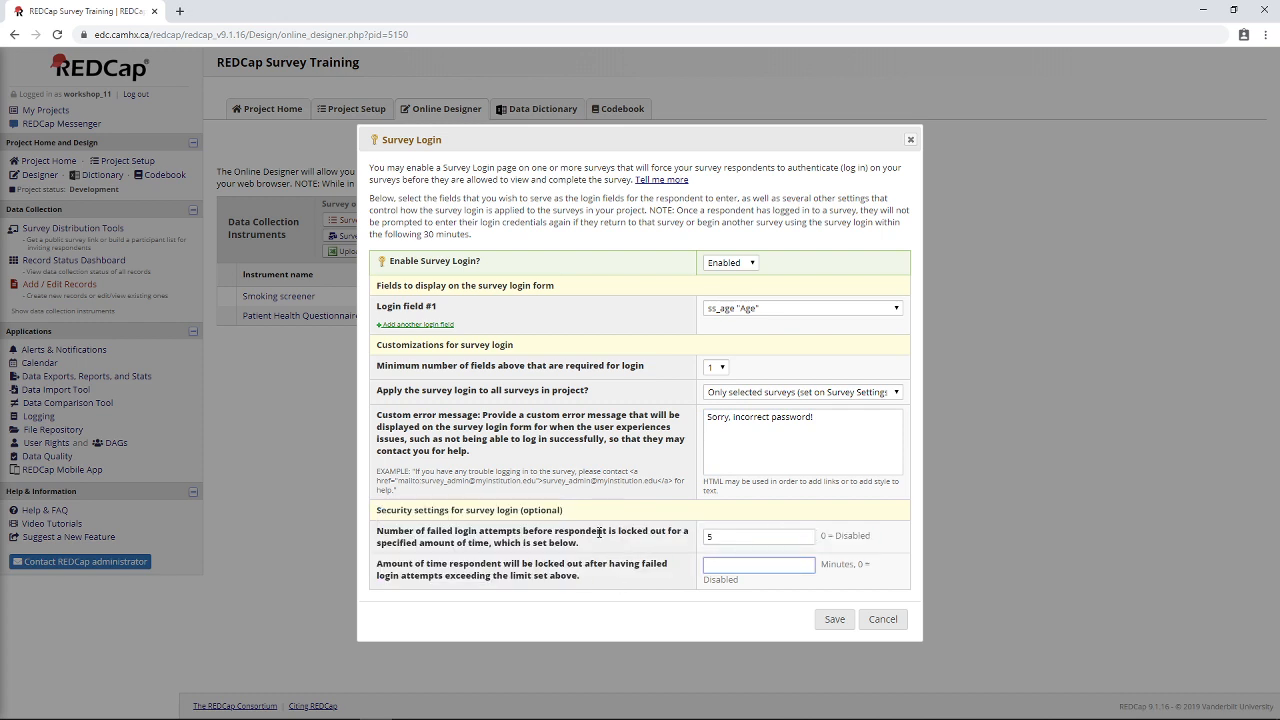
type("5")
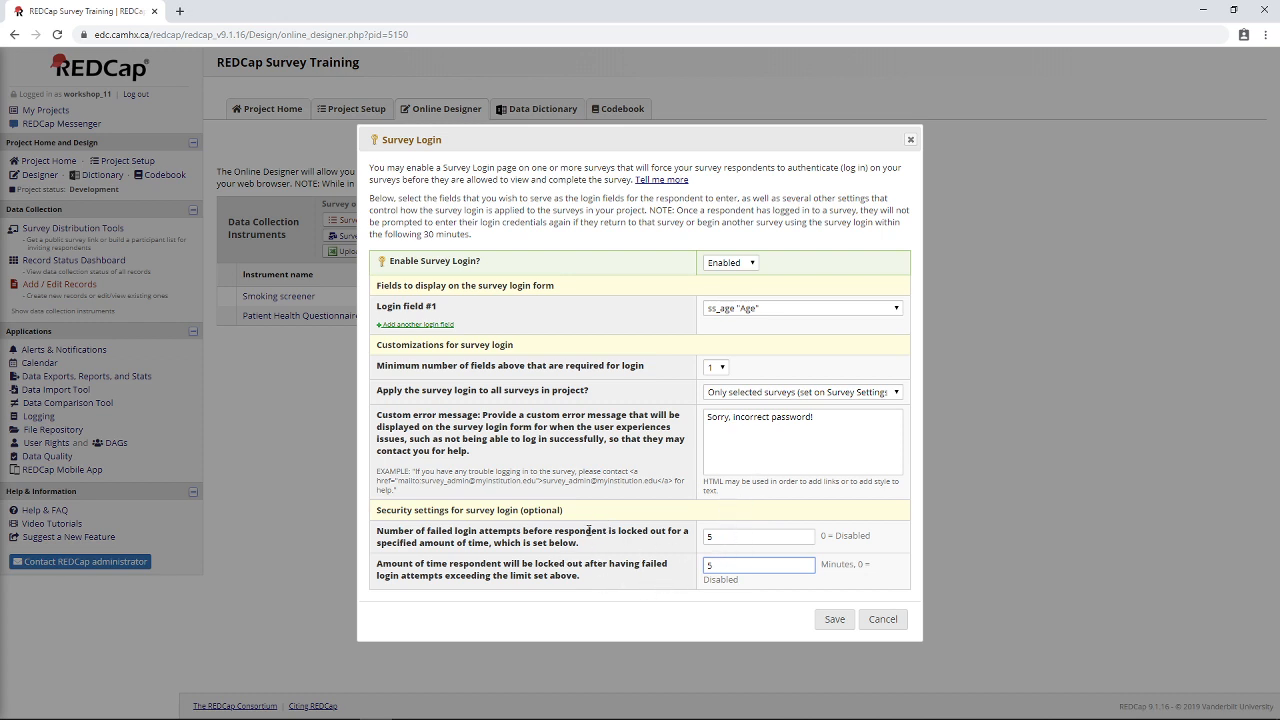
mouse_move(732, 608)
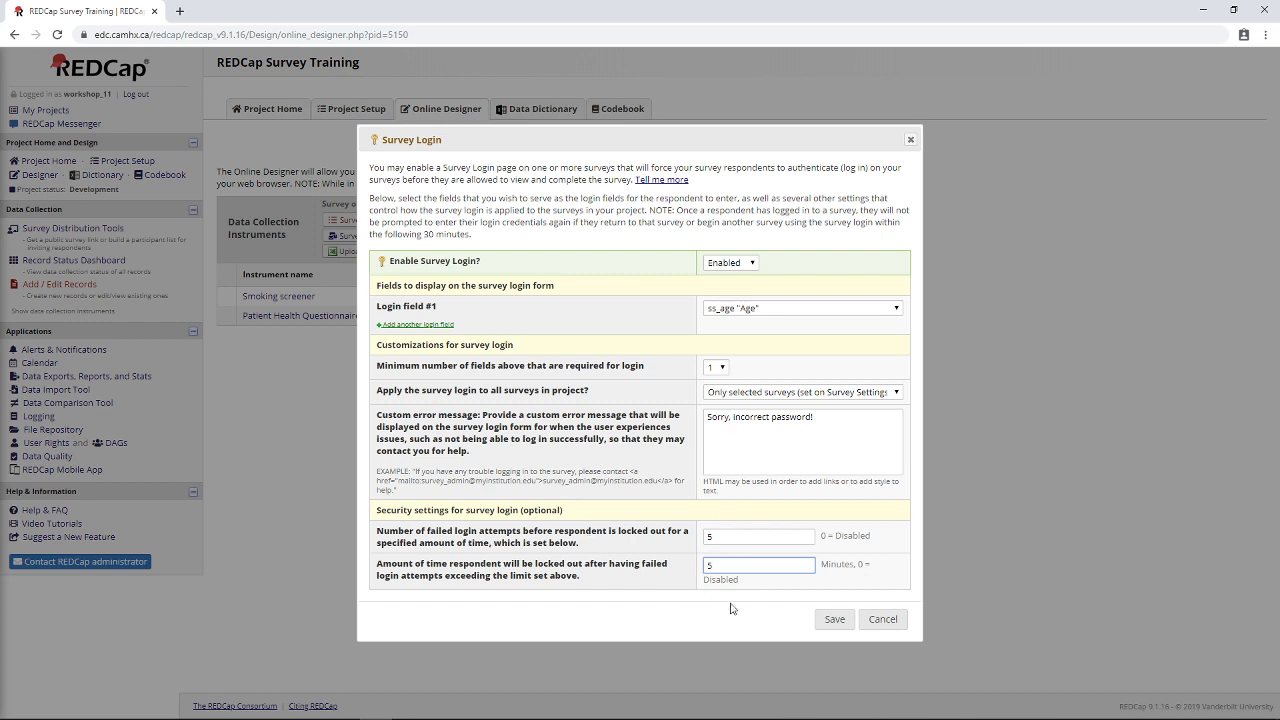
mouse_move(836, 620)
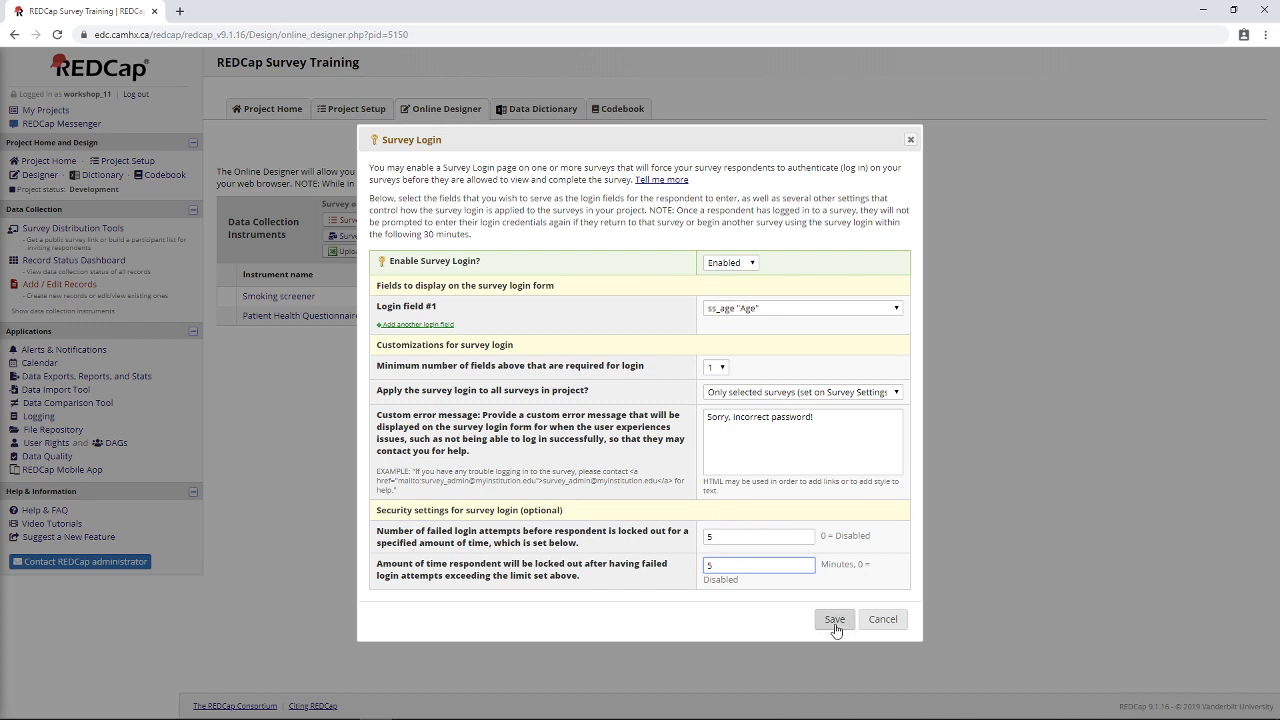
left_click(834, 620)
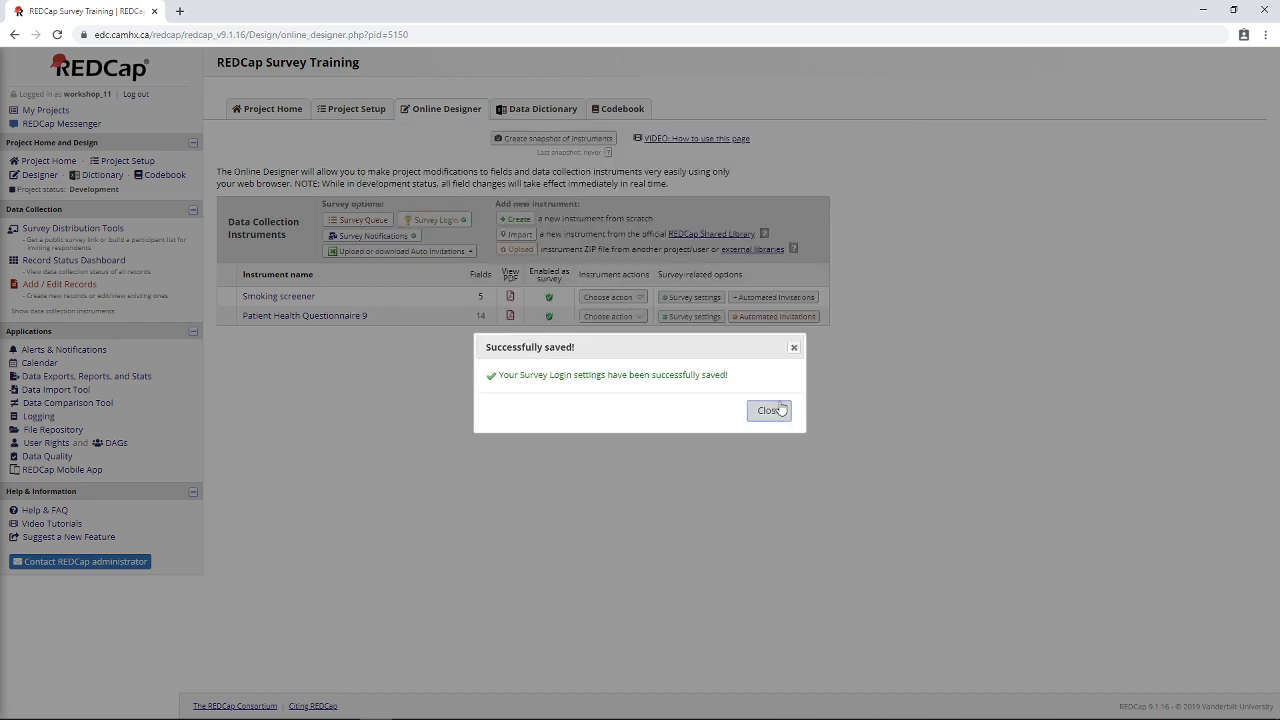
In the PHQ-9 survey settings, set Enforce 'Survey Login' to Yes.
left_click(768, 410)
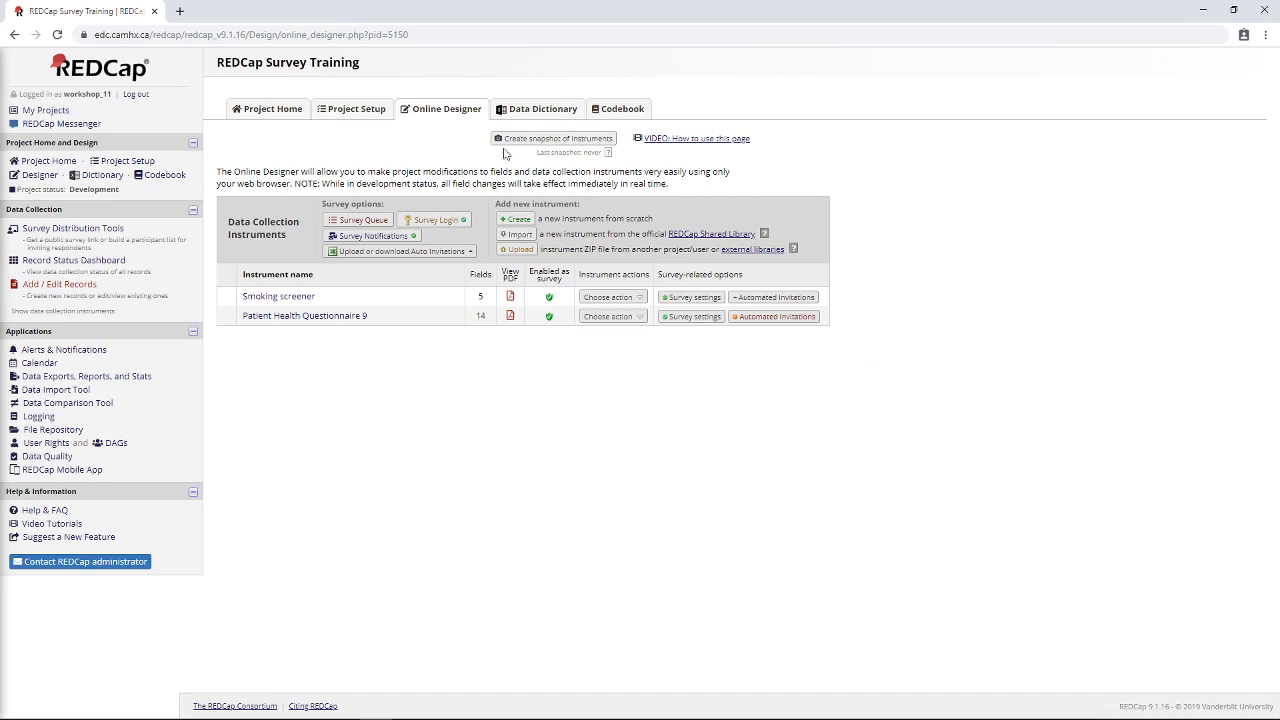
mouse_move(304, 296)
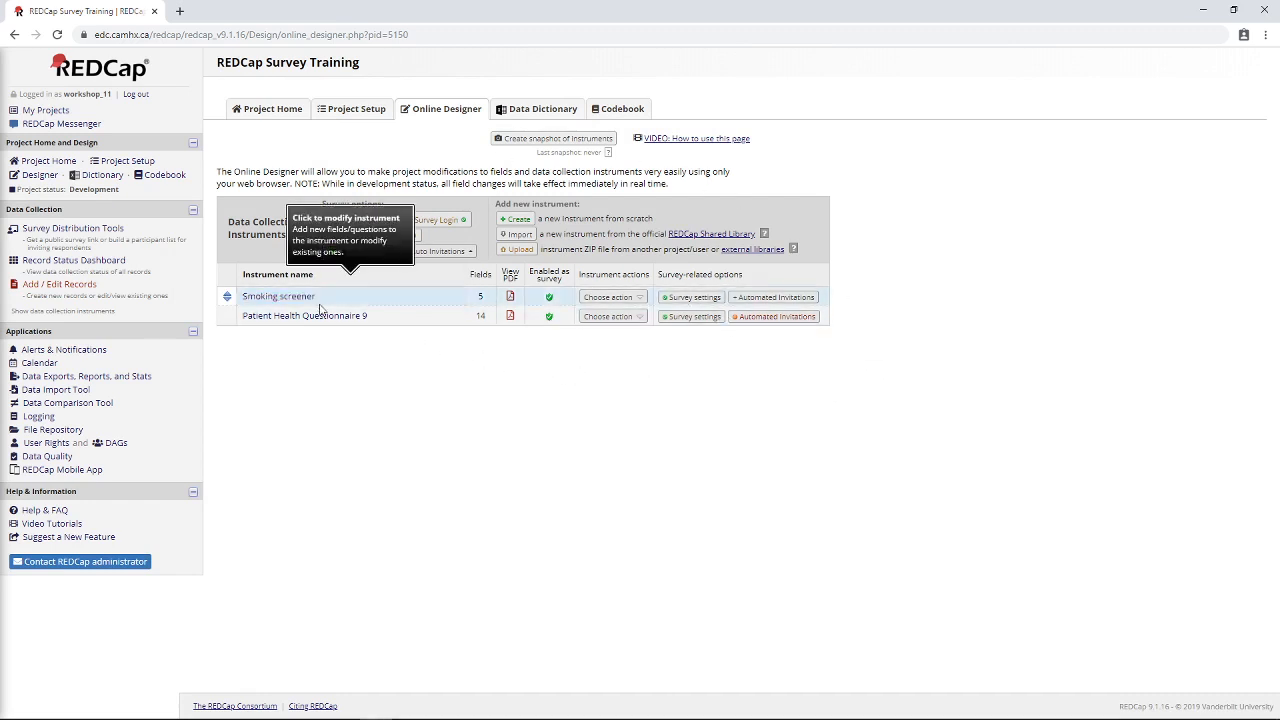
left_click(690, 316)
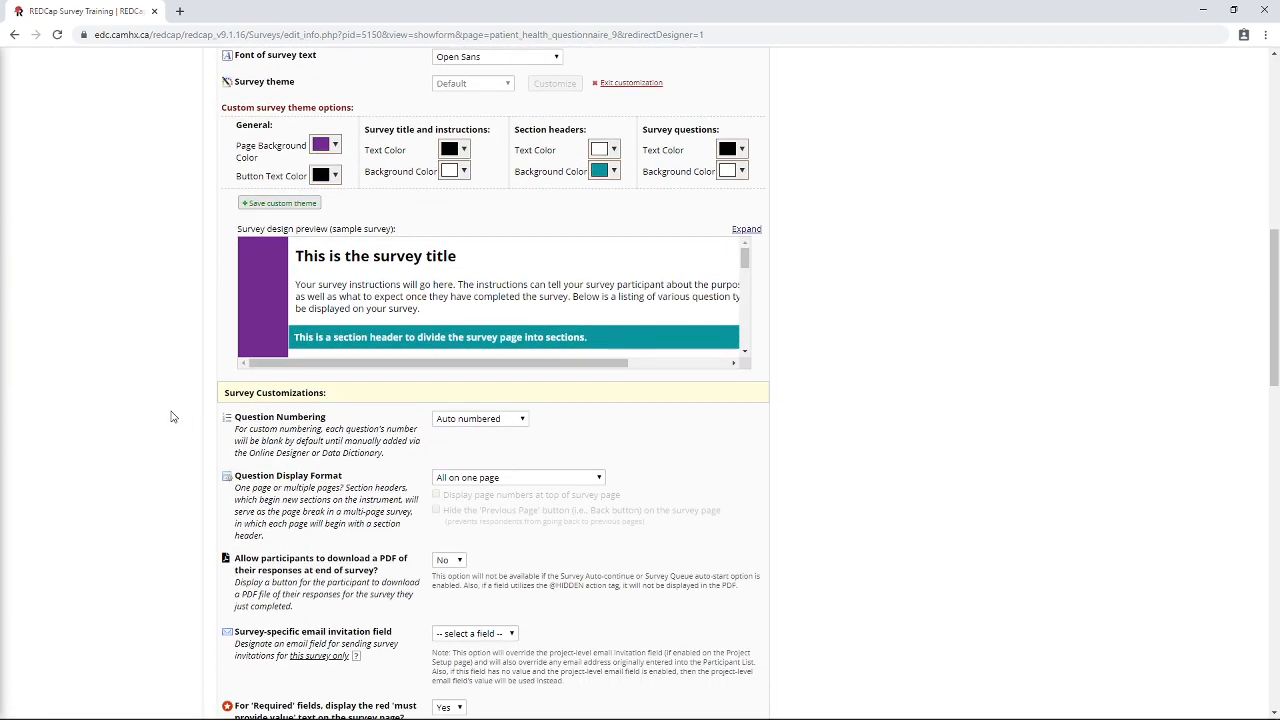
scroll("down", 3)
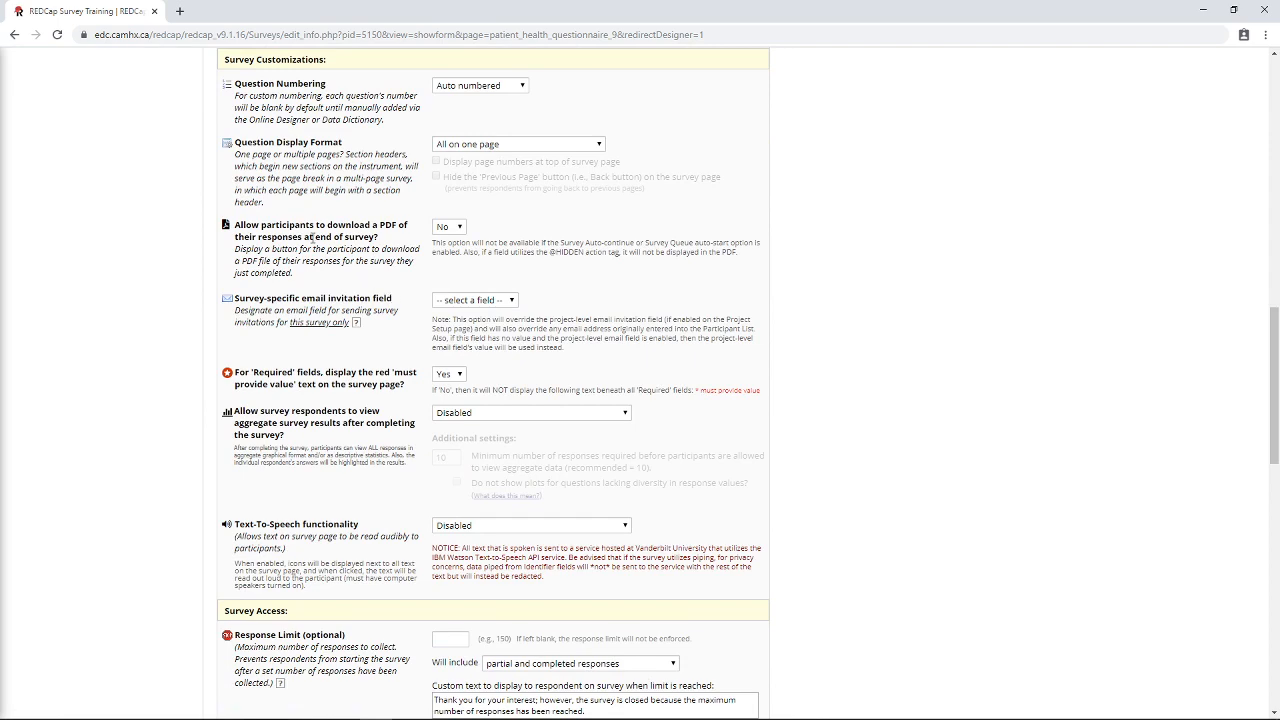
mouse_move(308, 522)
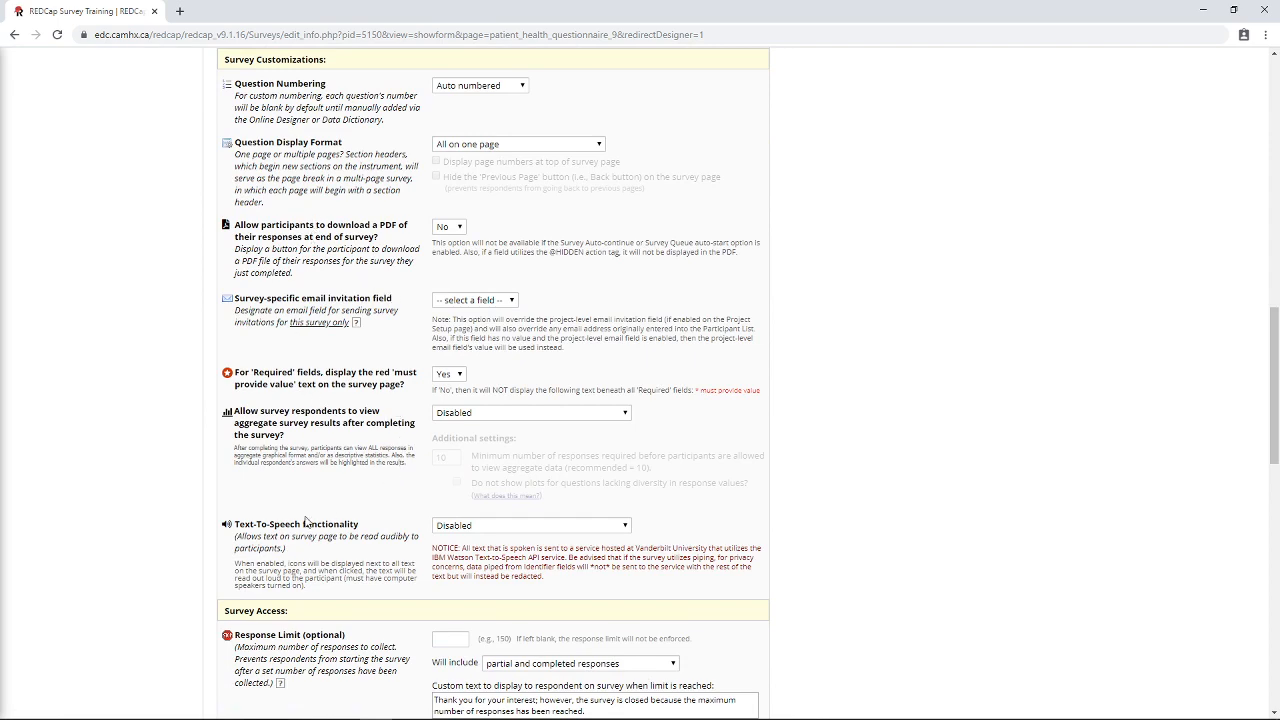
scroll("down", 3)
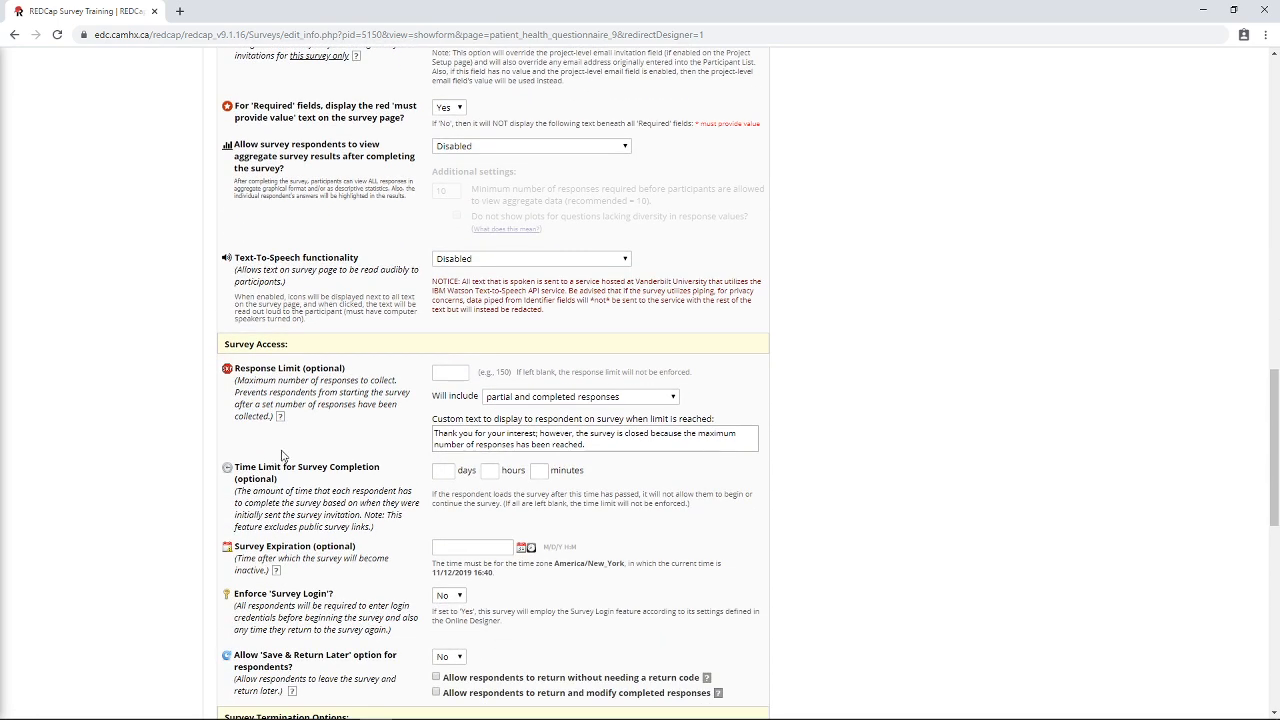
scroll("down", 3)
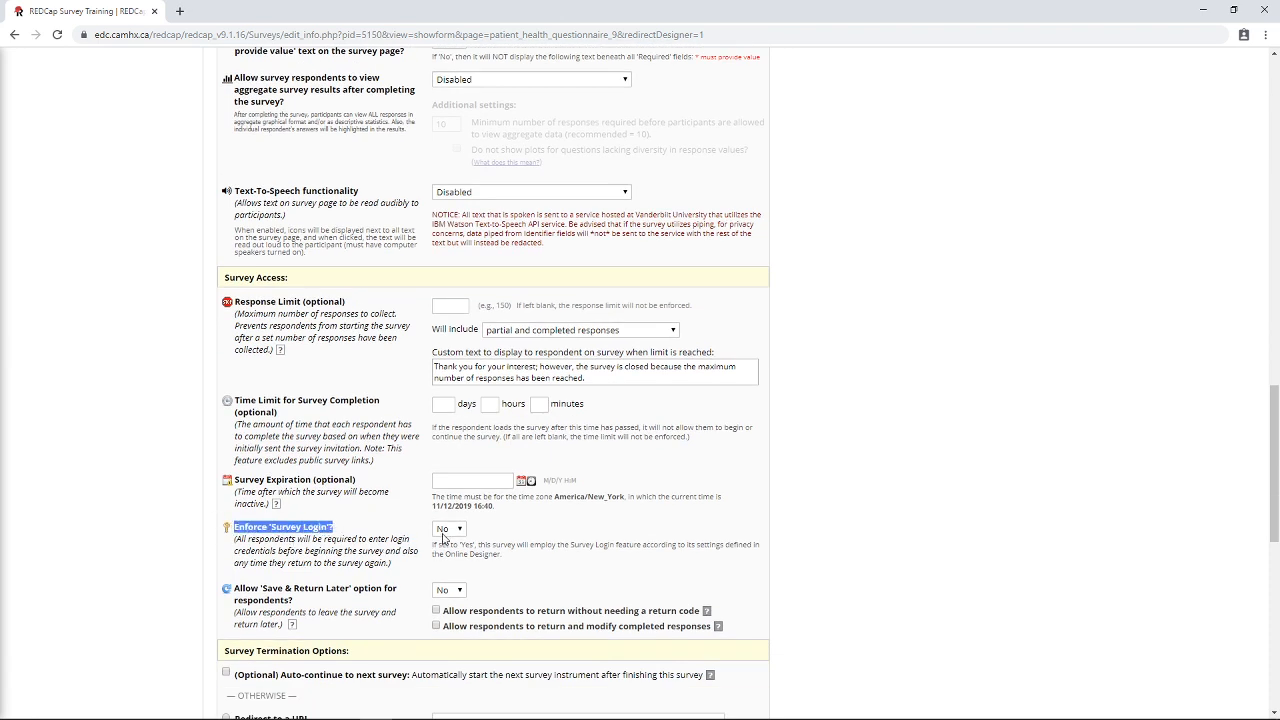
left_click(448, 528)
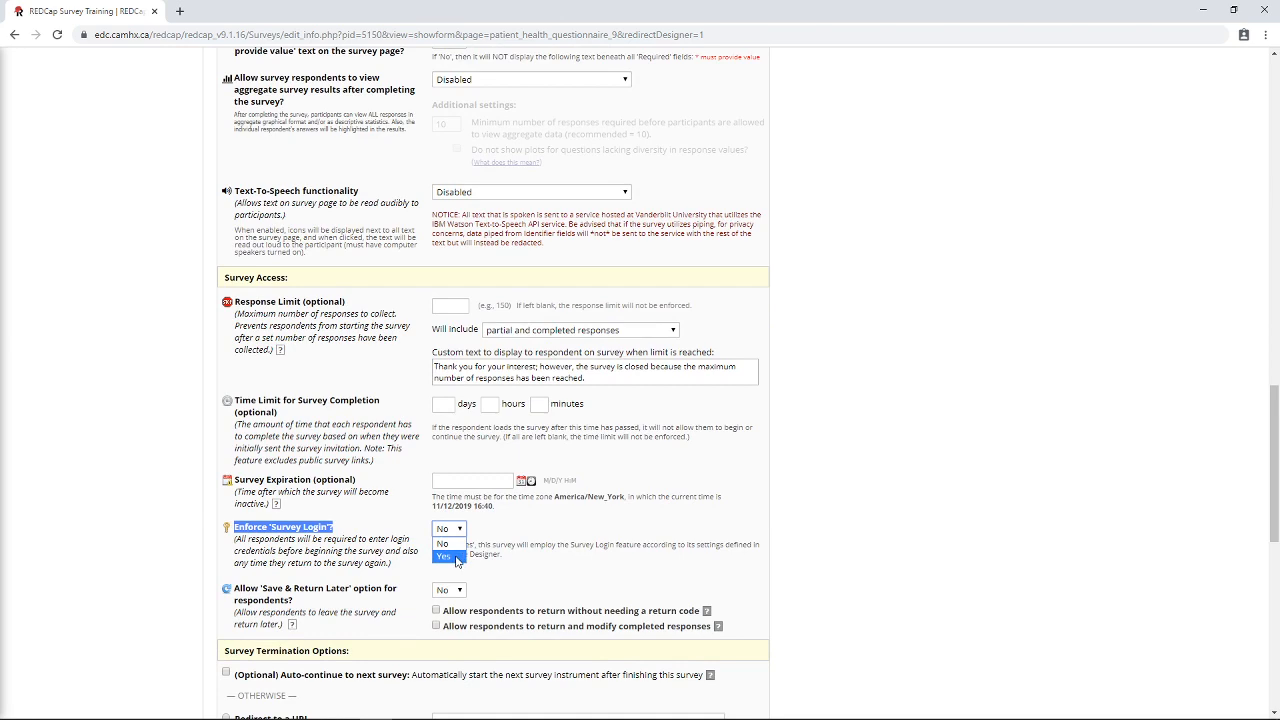
left_click(442, 556)
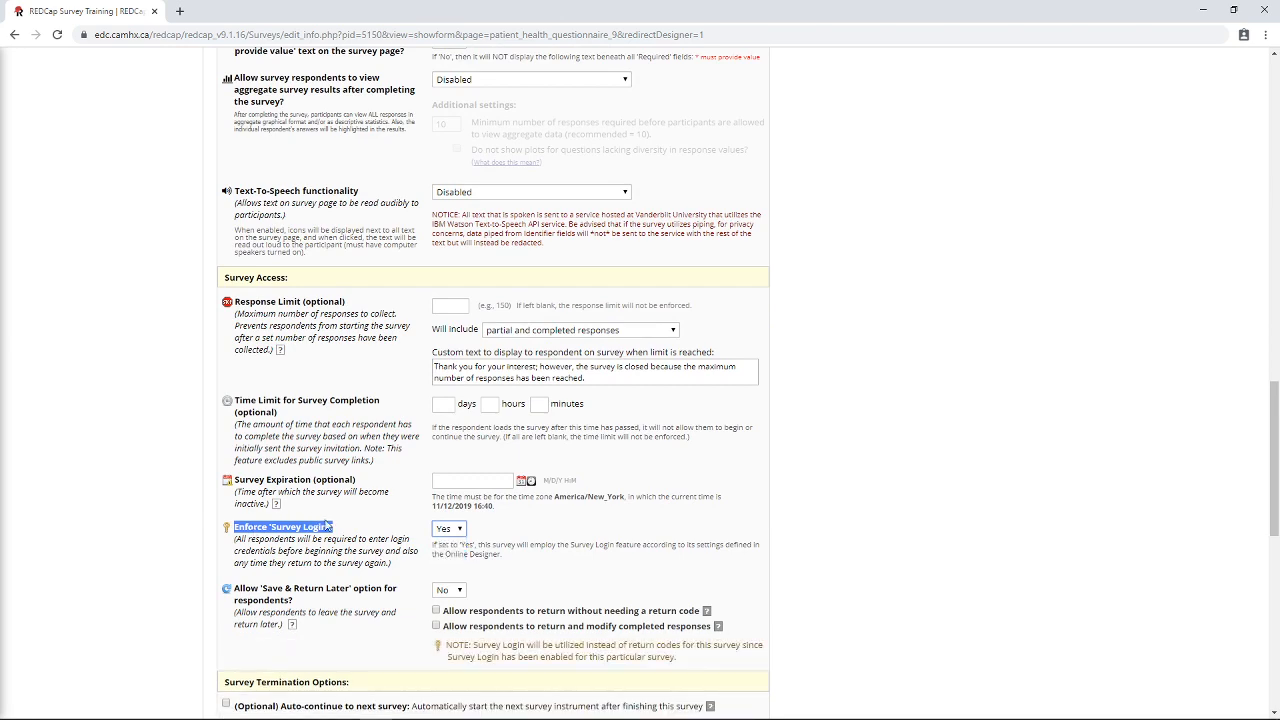
Set Save & Return Later to Yes for PHQ-9 and save the survey settings.
scroll("down", 3)
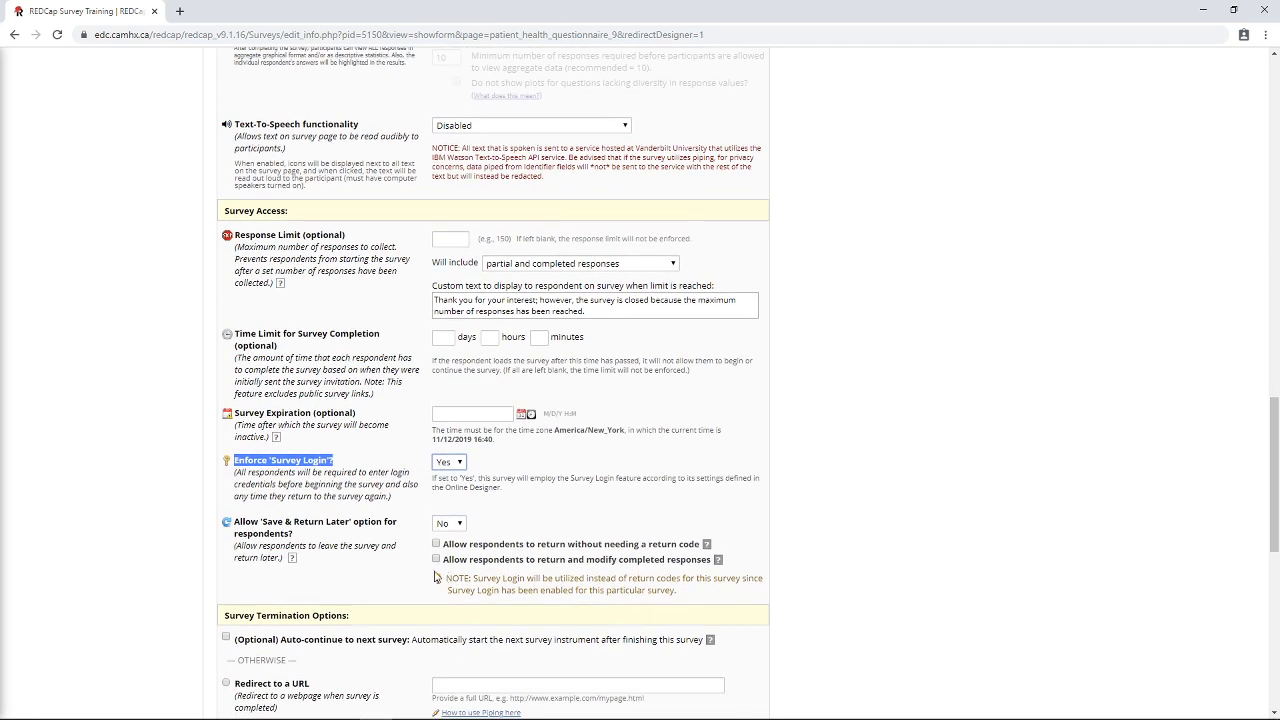
left_click_drag(452, 578, 676, 590)
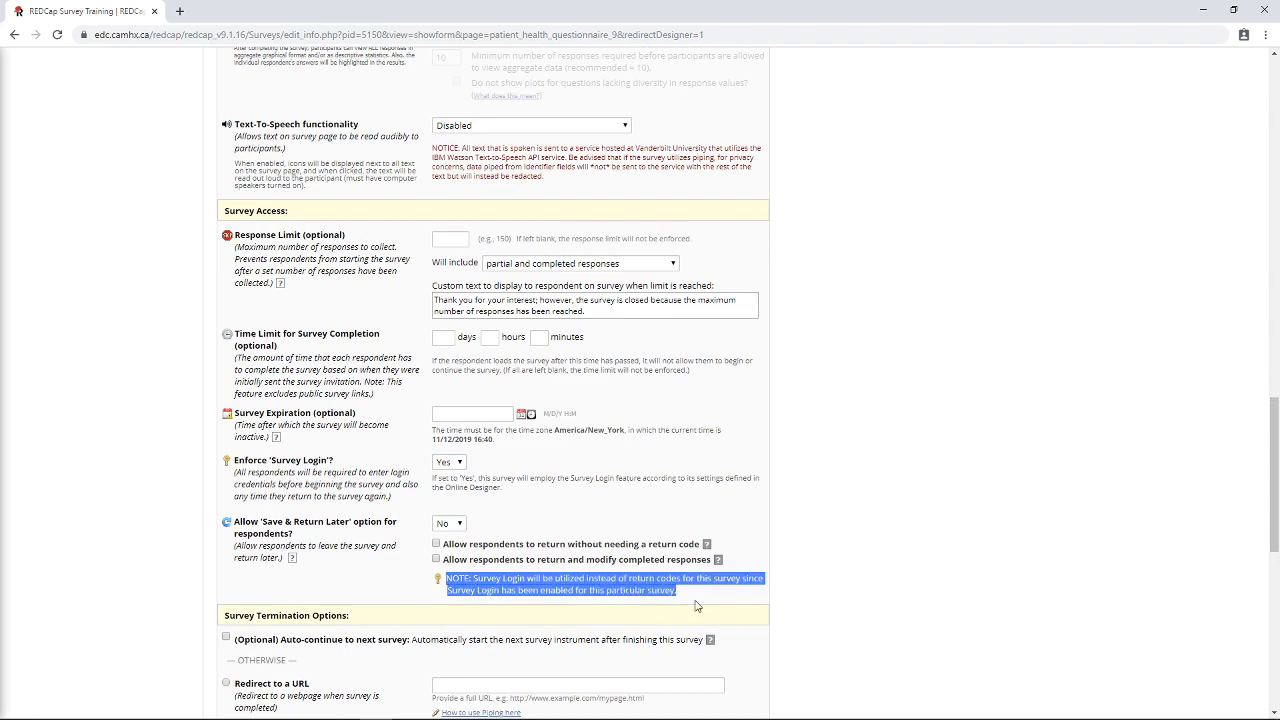
left_click(448, 524)
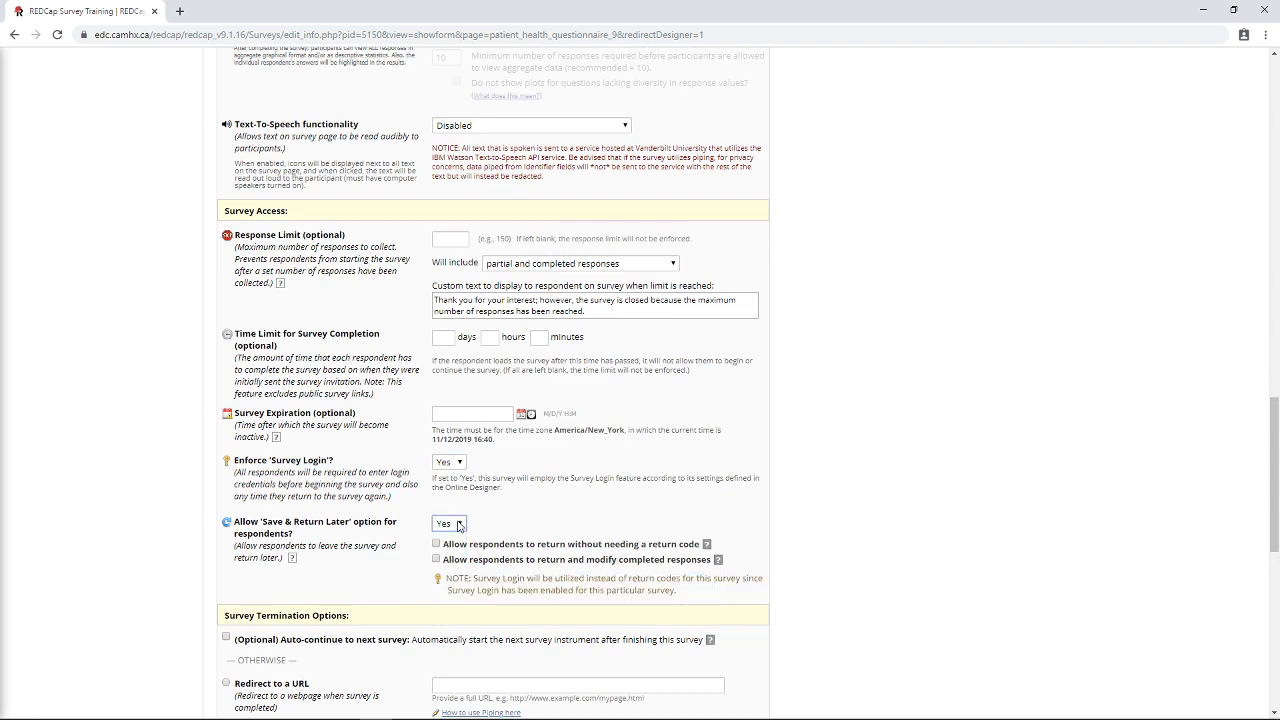
left_click(448, 524)
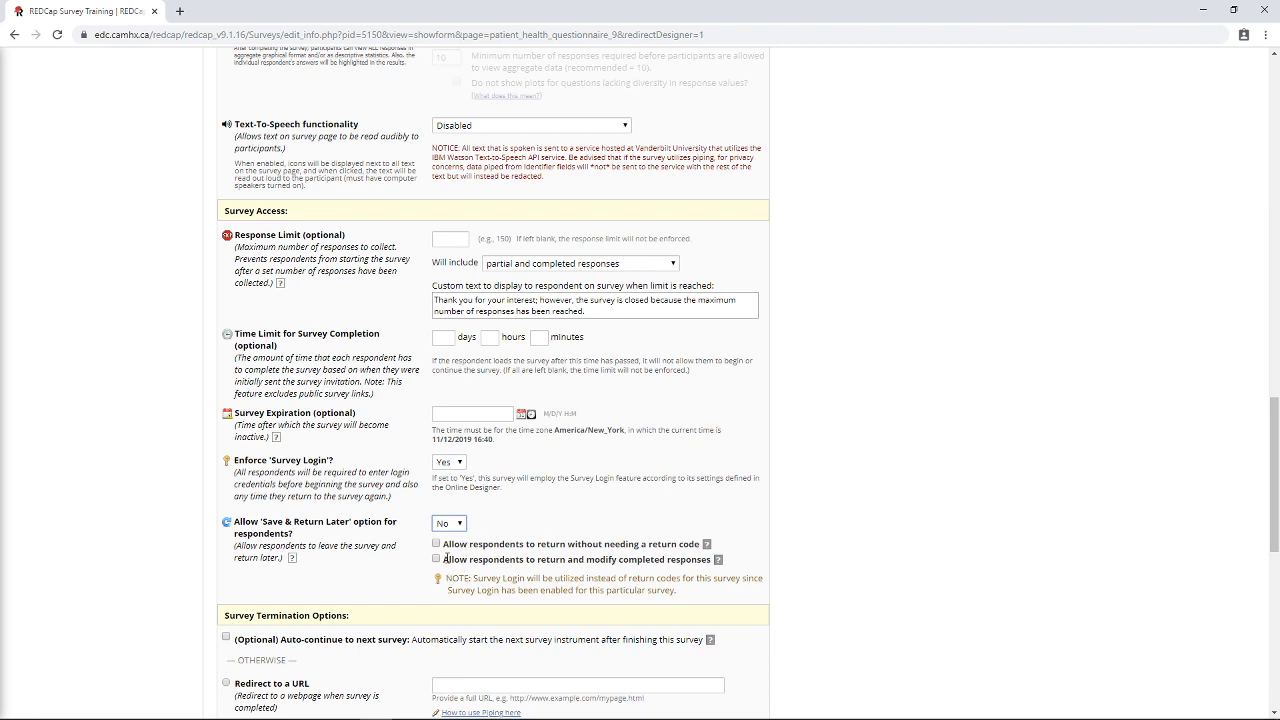
left_click(448, 524)
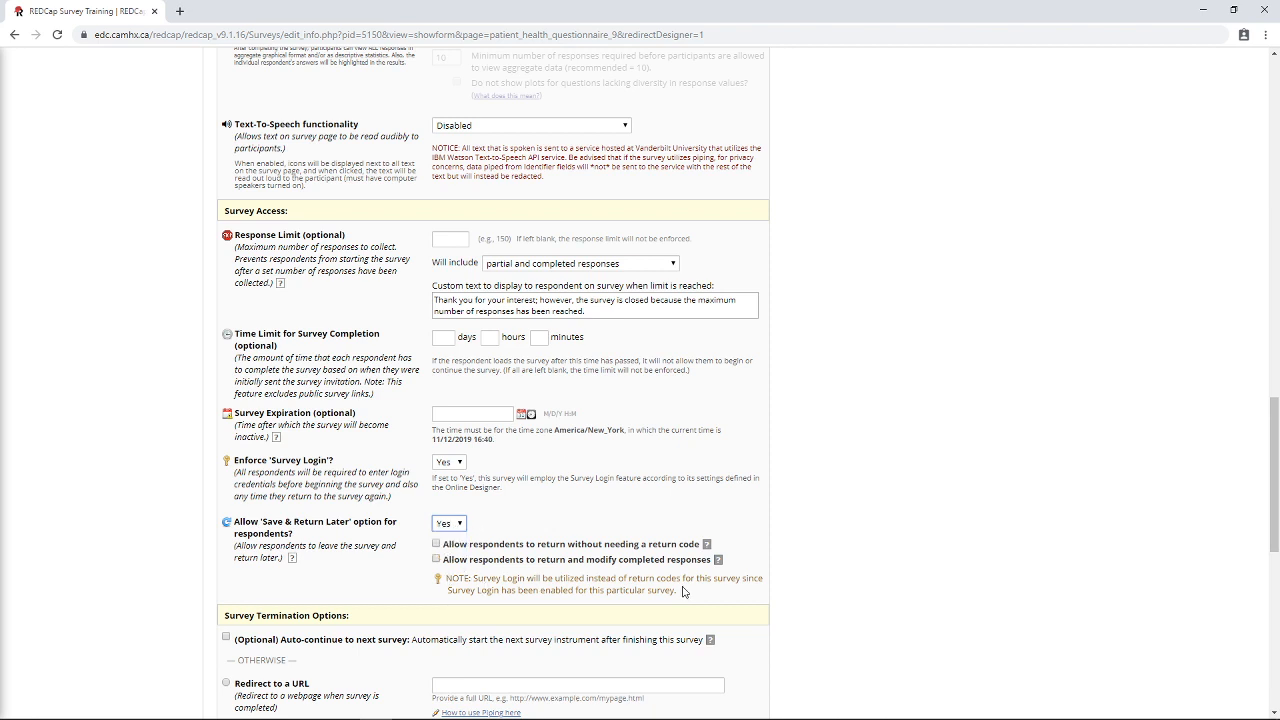
mouse_move(584, 580)
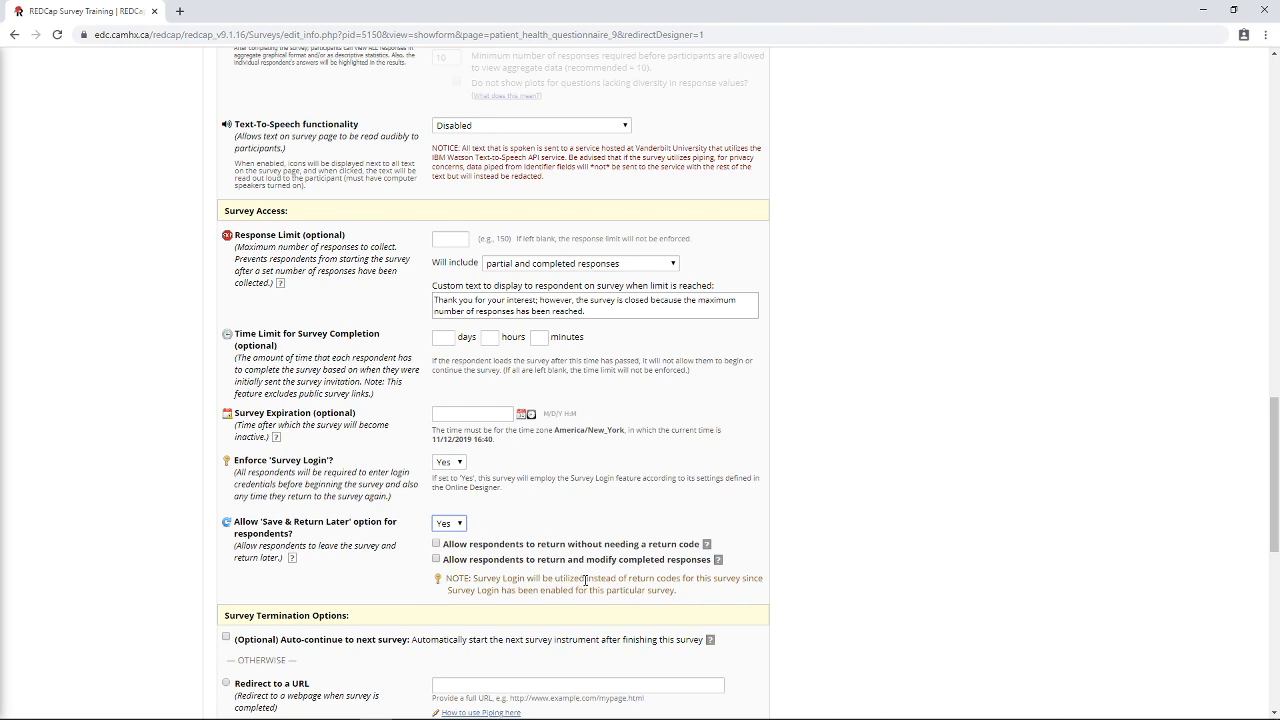
mouse_move(704, 456)
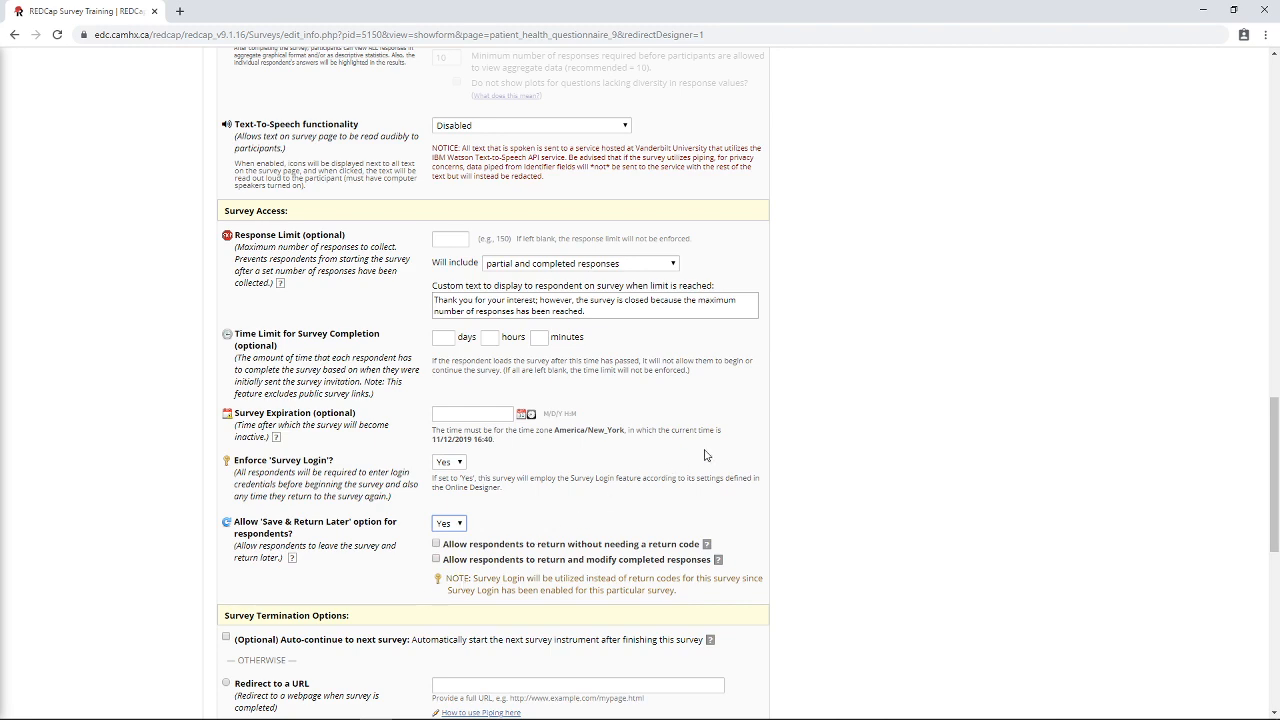
scroll("down", 3)
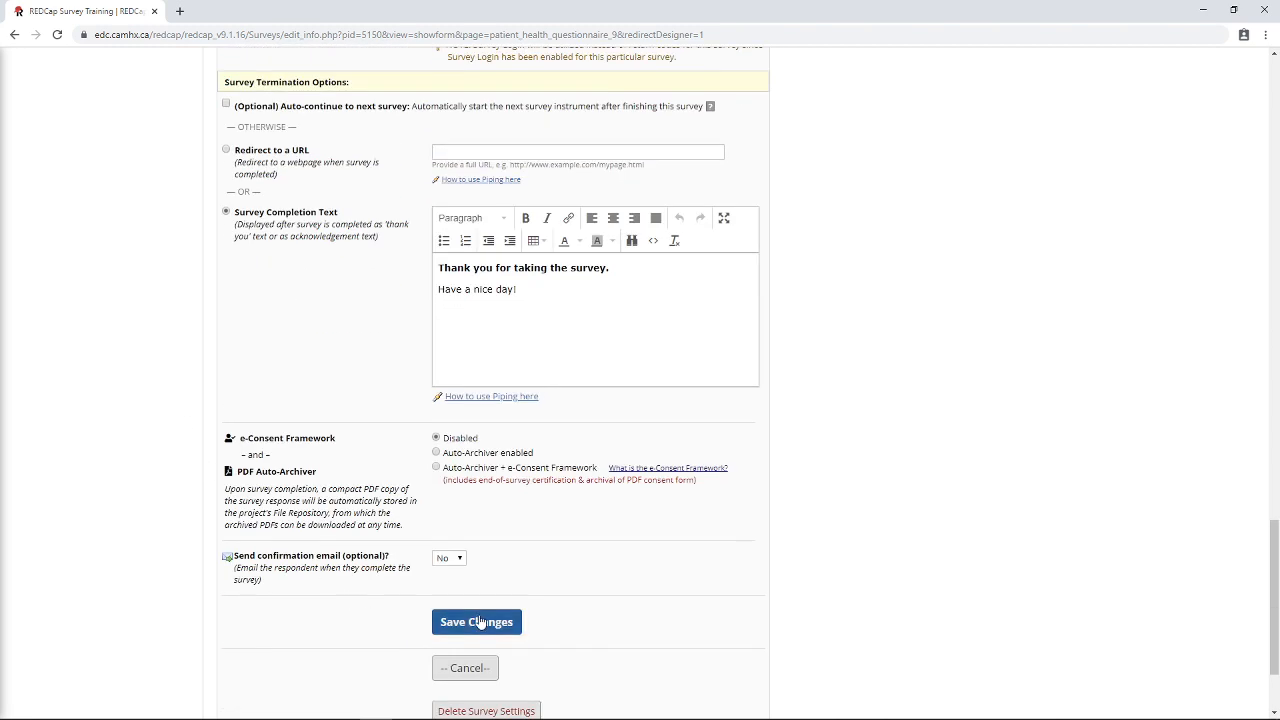
left_click(476, 620)
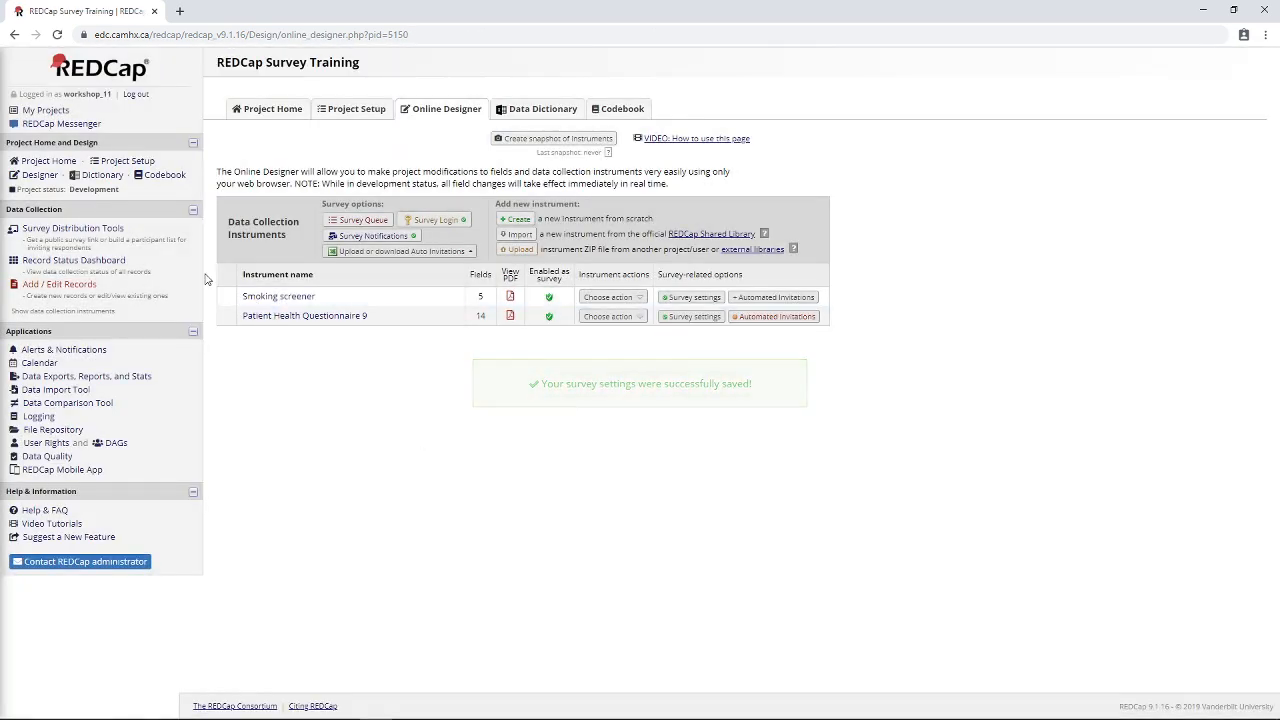
From the Record Status Dashboard, open record 2's PHQ-9 data entry form.
left_click(72, 260)
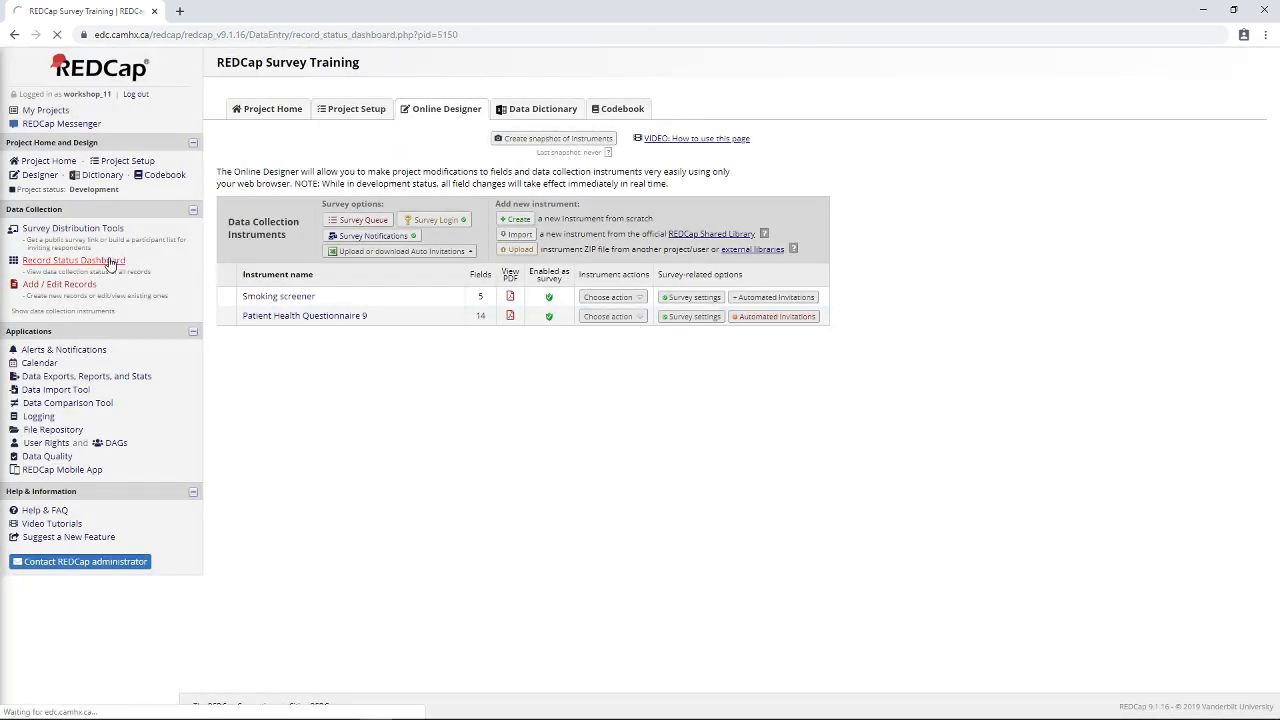
left_click(72, 260)
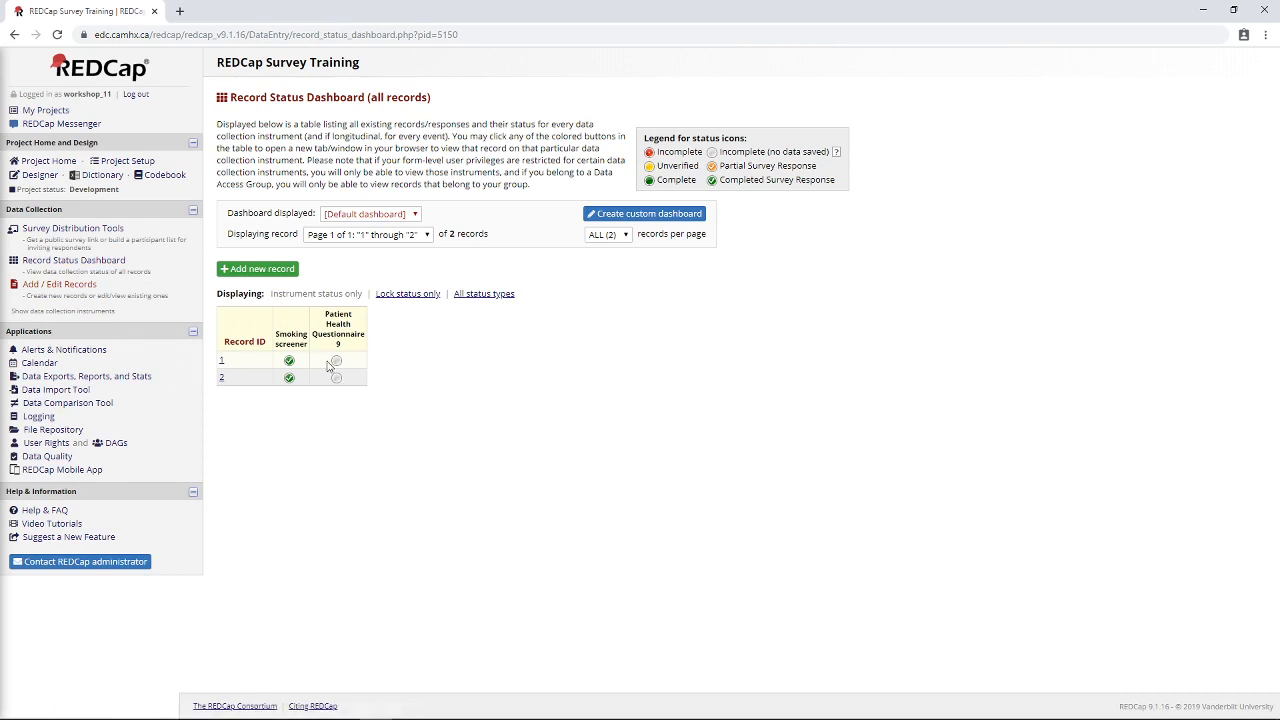
mouse_move(320, 408)
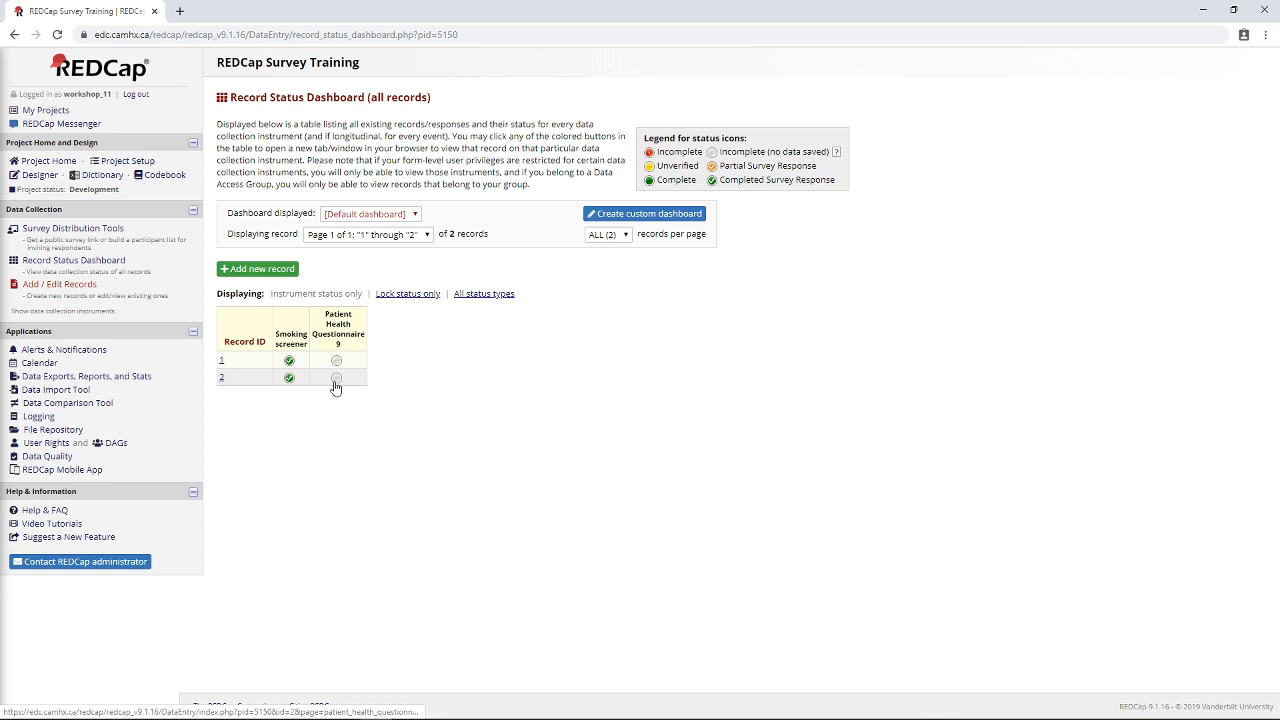
left_click(336, 378)
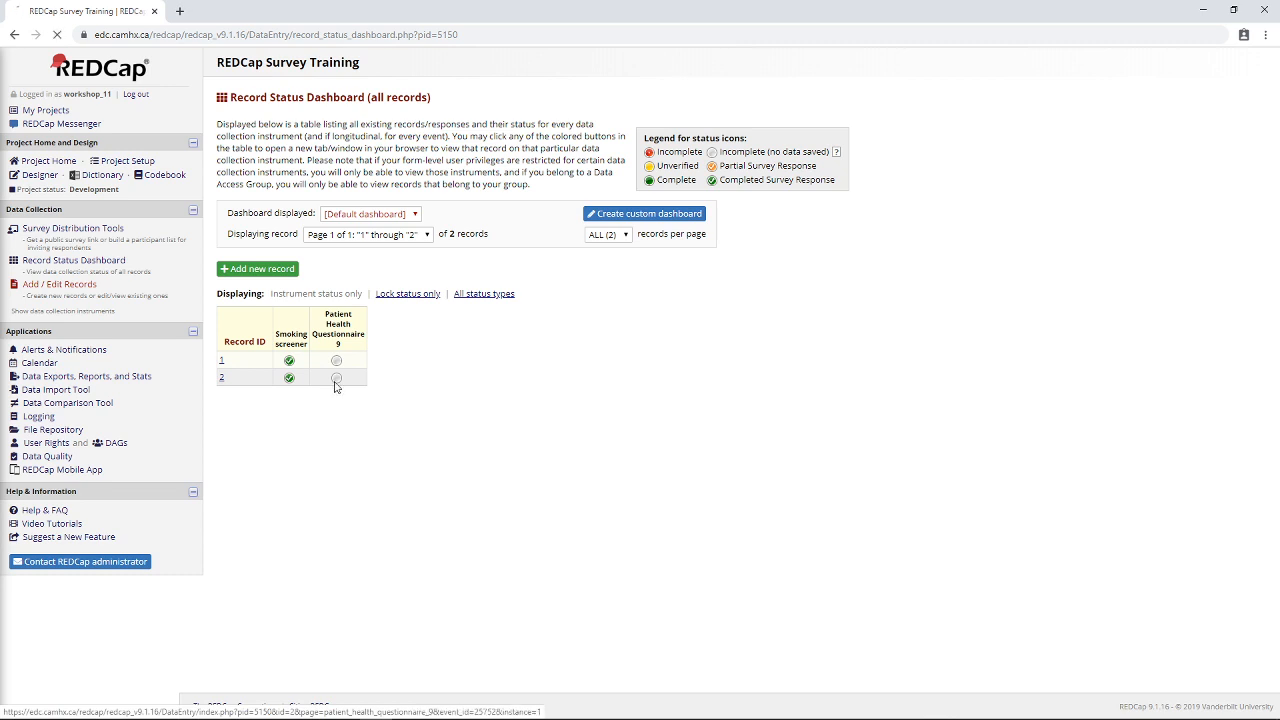
left_click(336, 378)
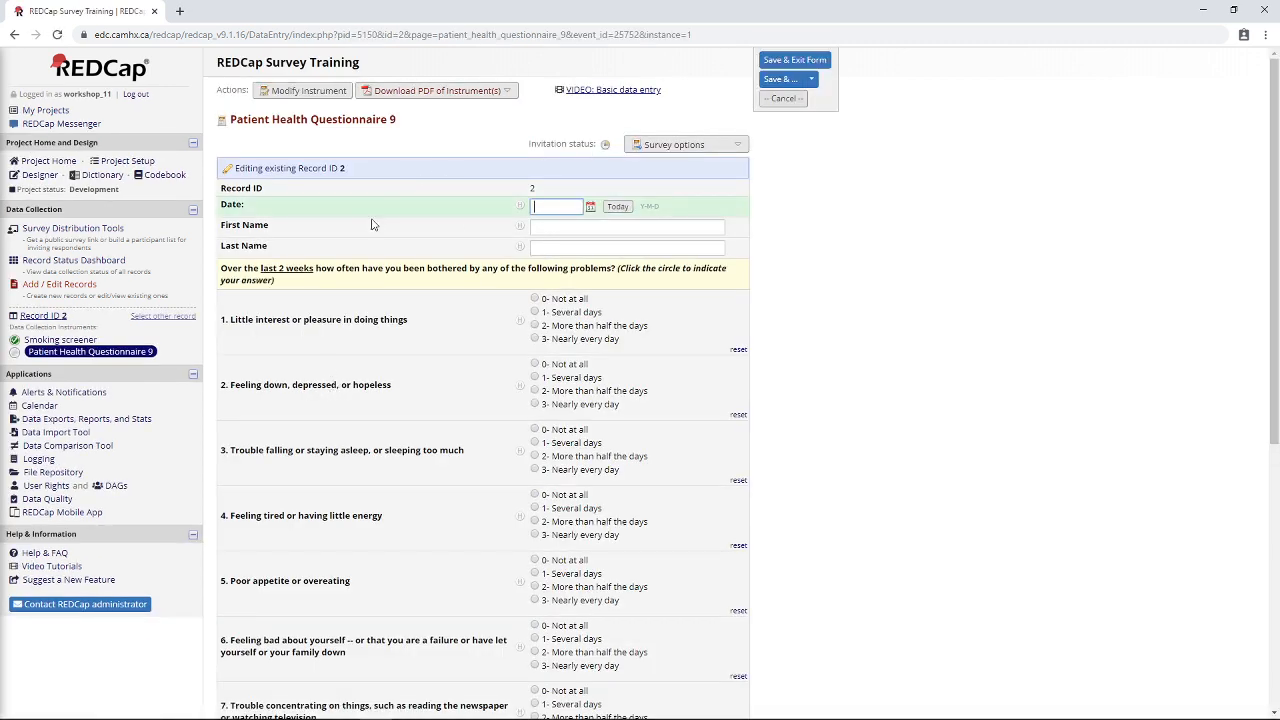
mouse_move(444, 198)
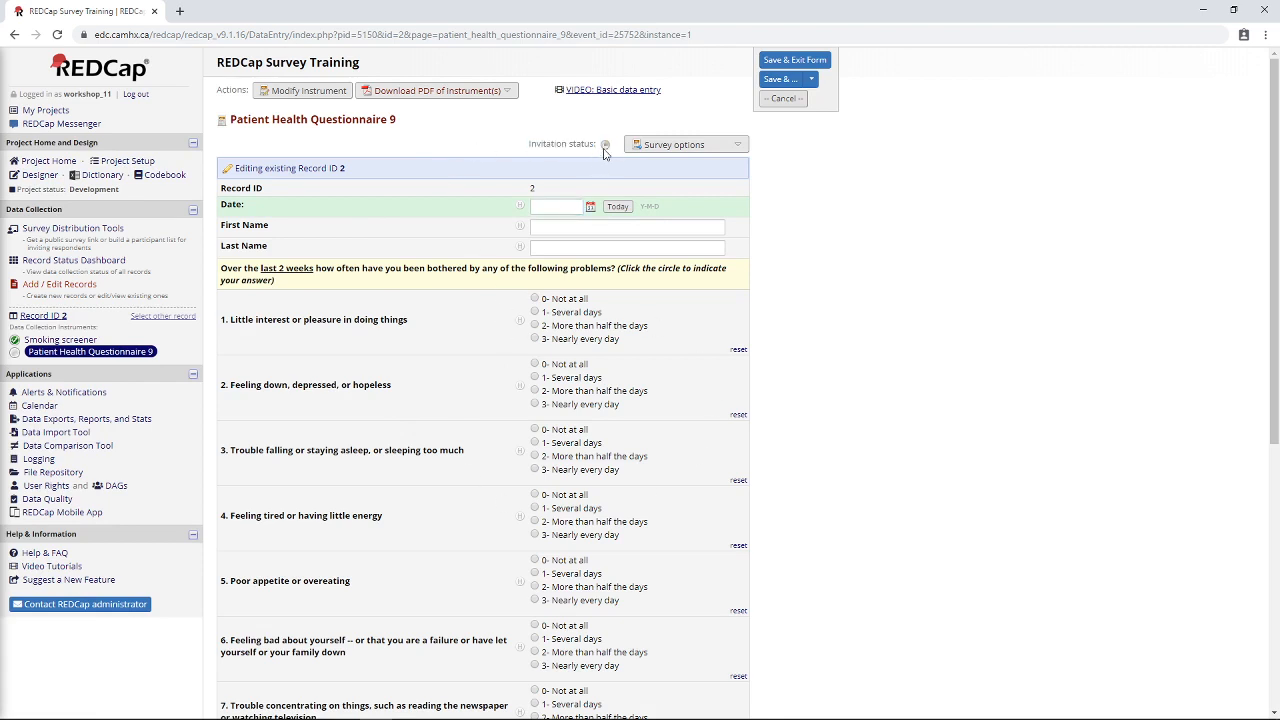
mouse_move(606, 144)
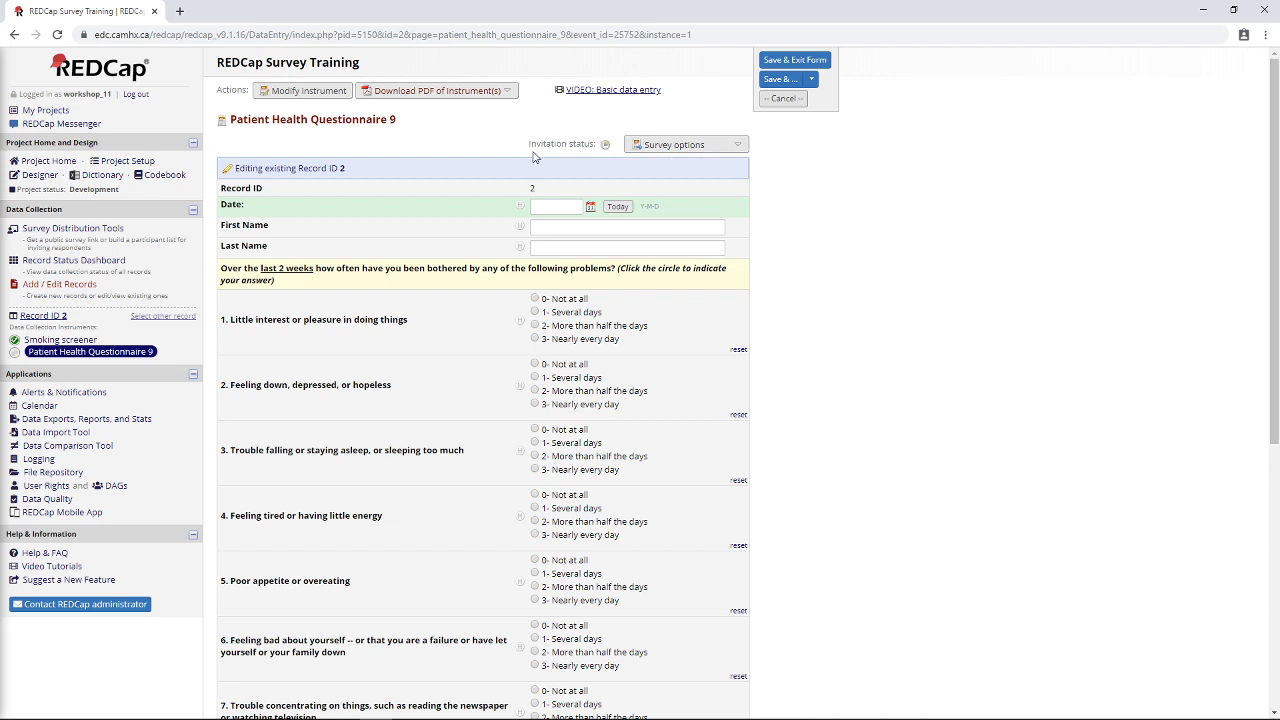
mouse_move(670, 148)
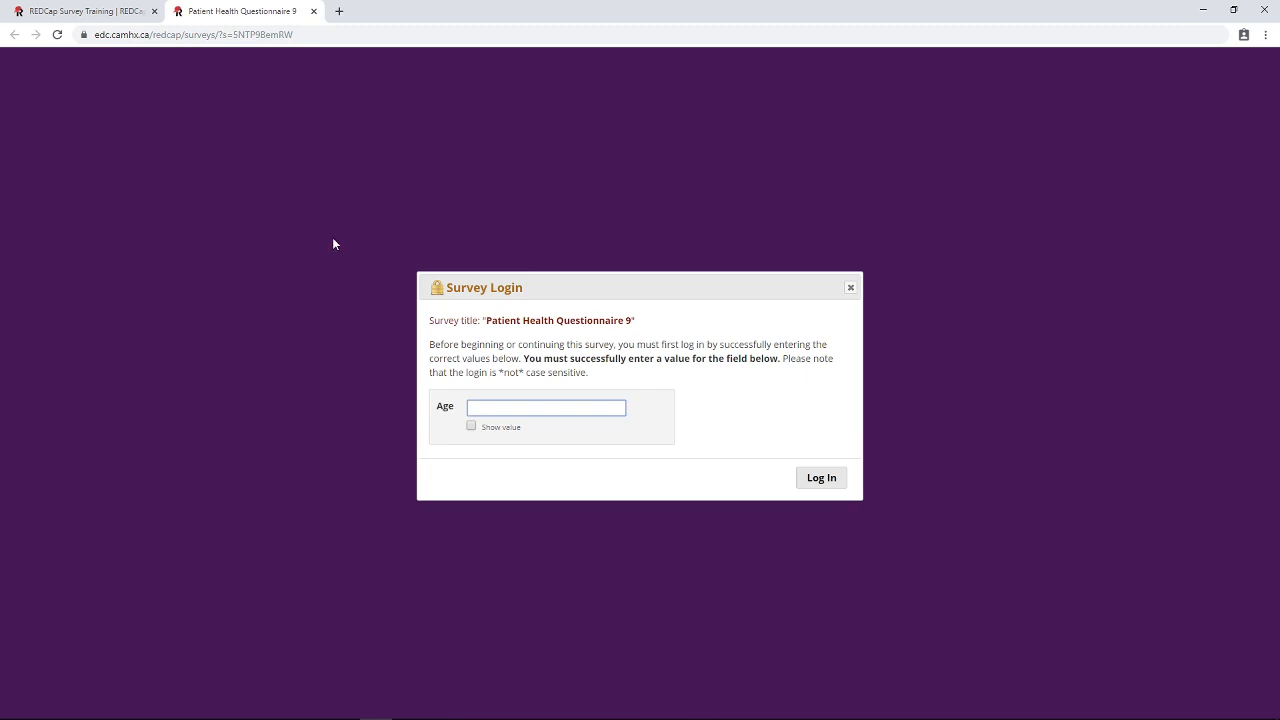
mouse_move(408, 210)
type("33")
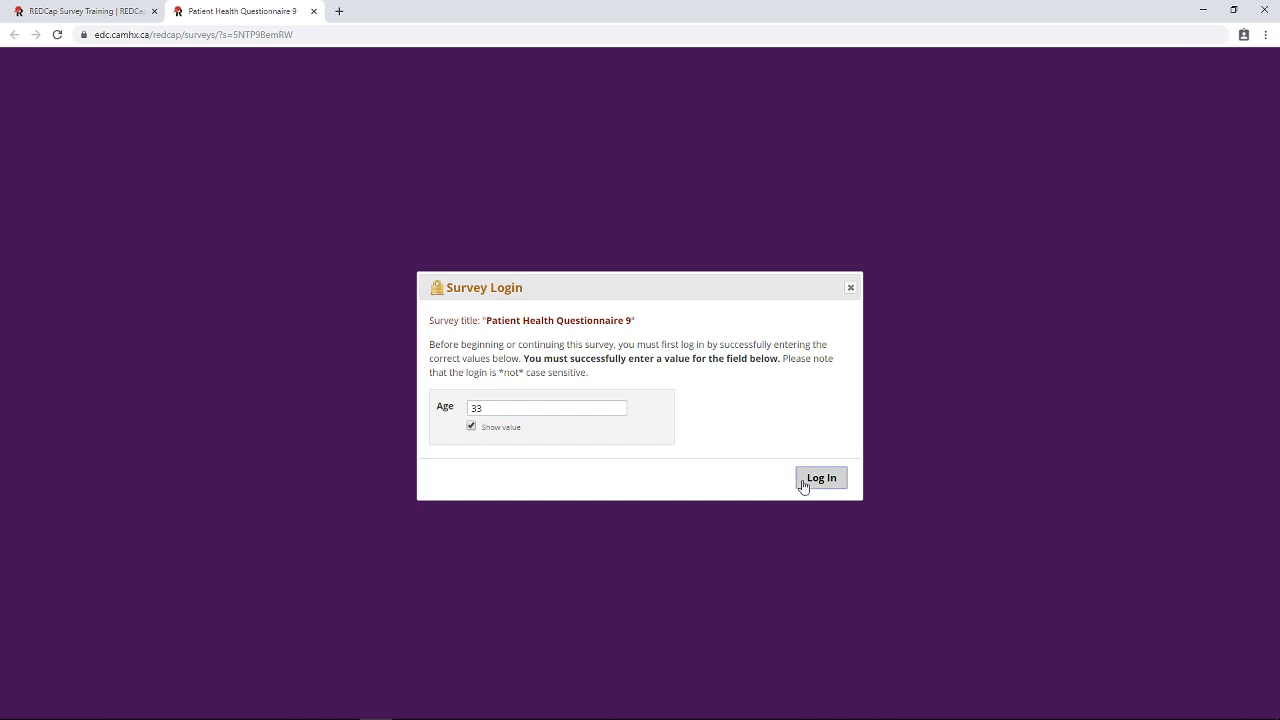
Scroll through the PHQ-9 survey's unanswered questions and back to the top.
left_click(820, 476)
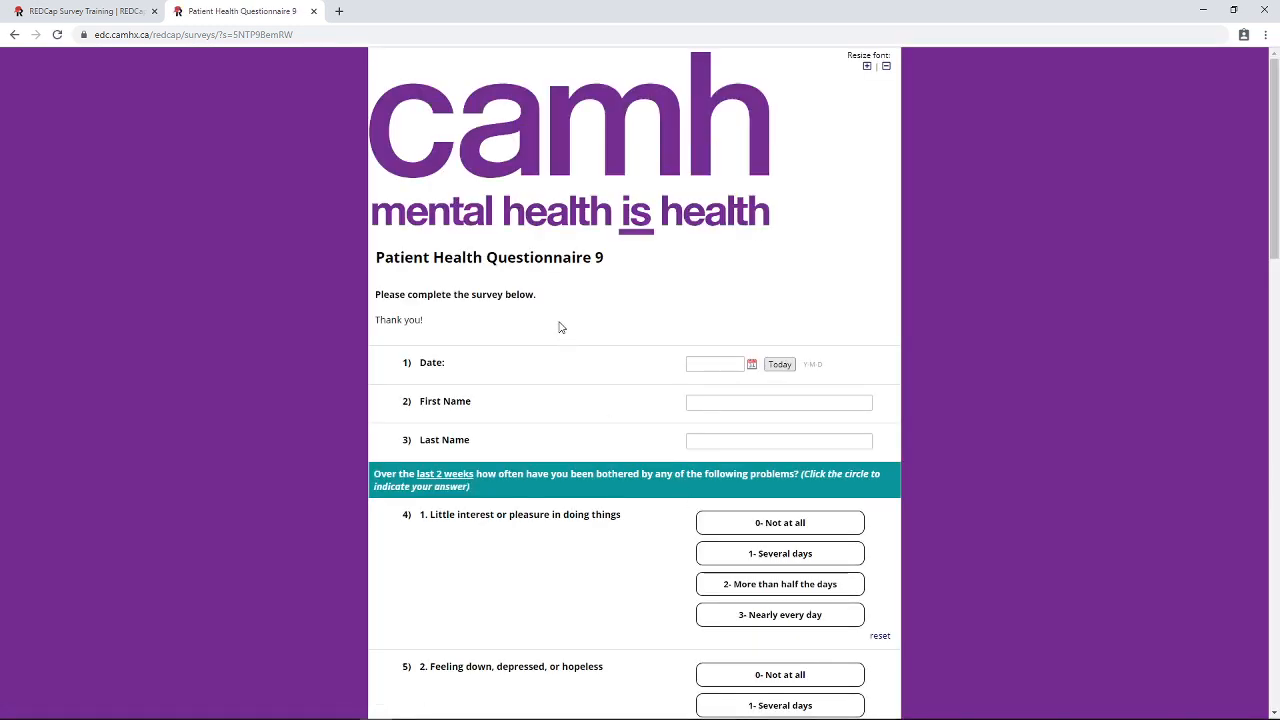
scroll("down", 3)
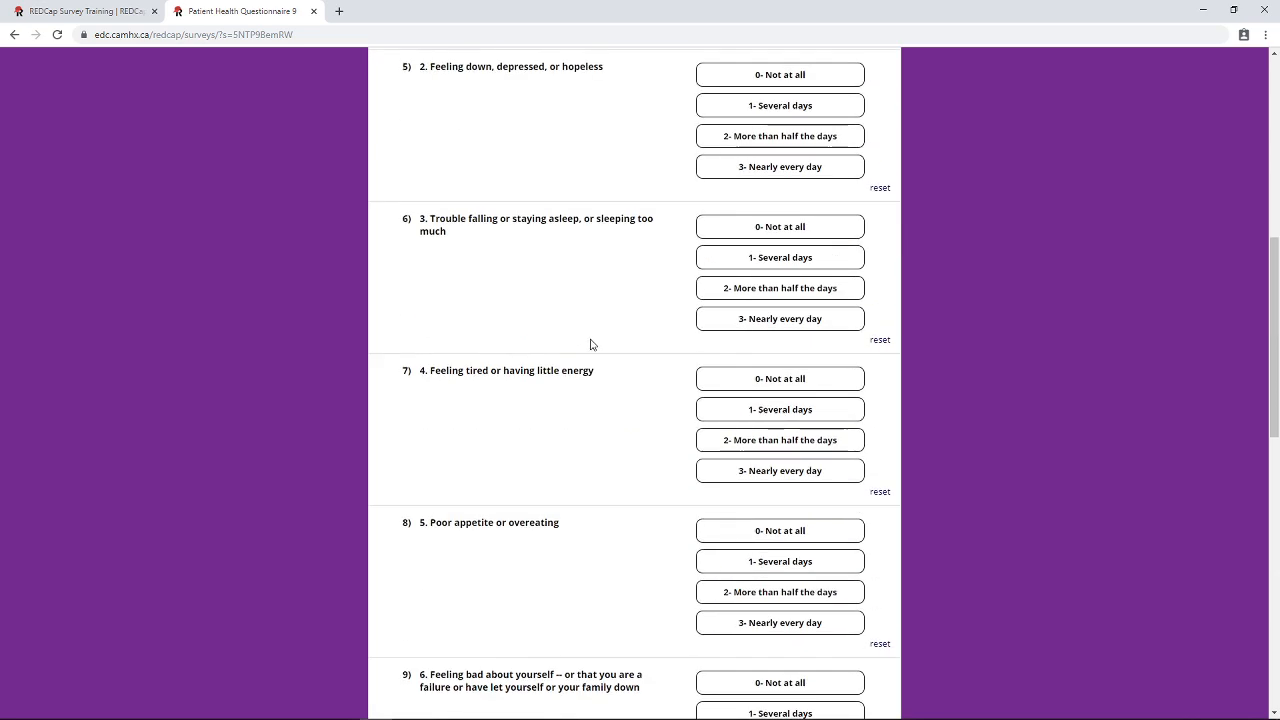
scroll("up", 3)
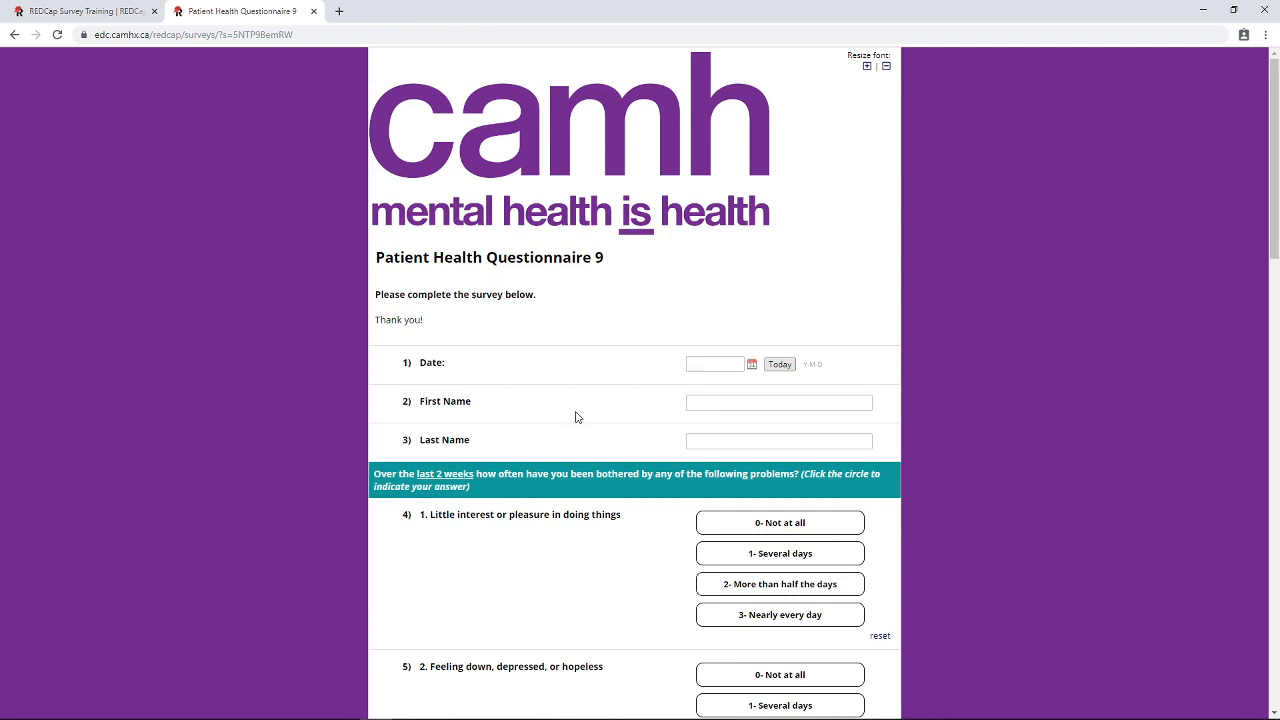
mouse_move(180, 68)
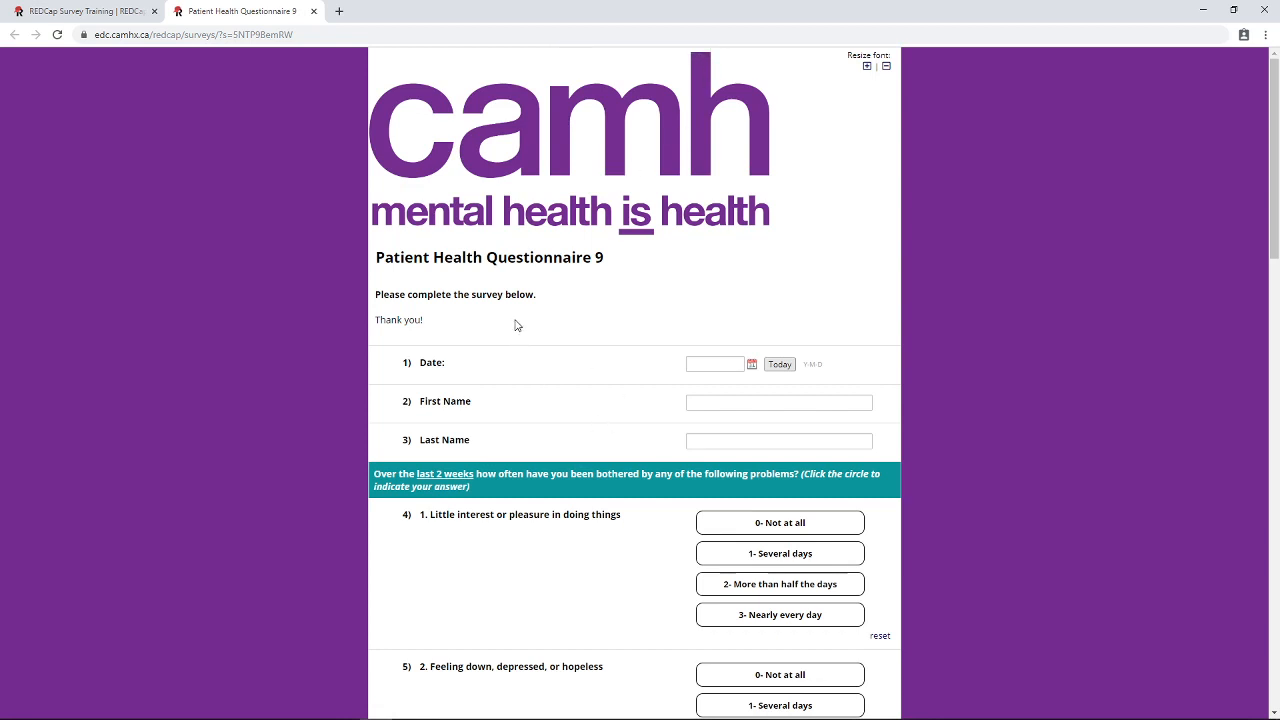
mouse_move(510, 322)
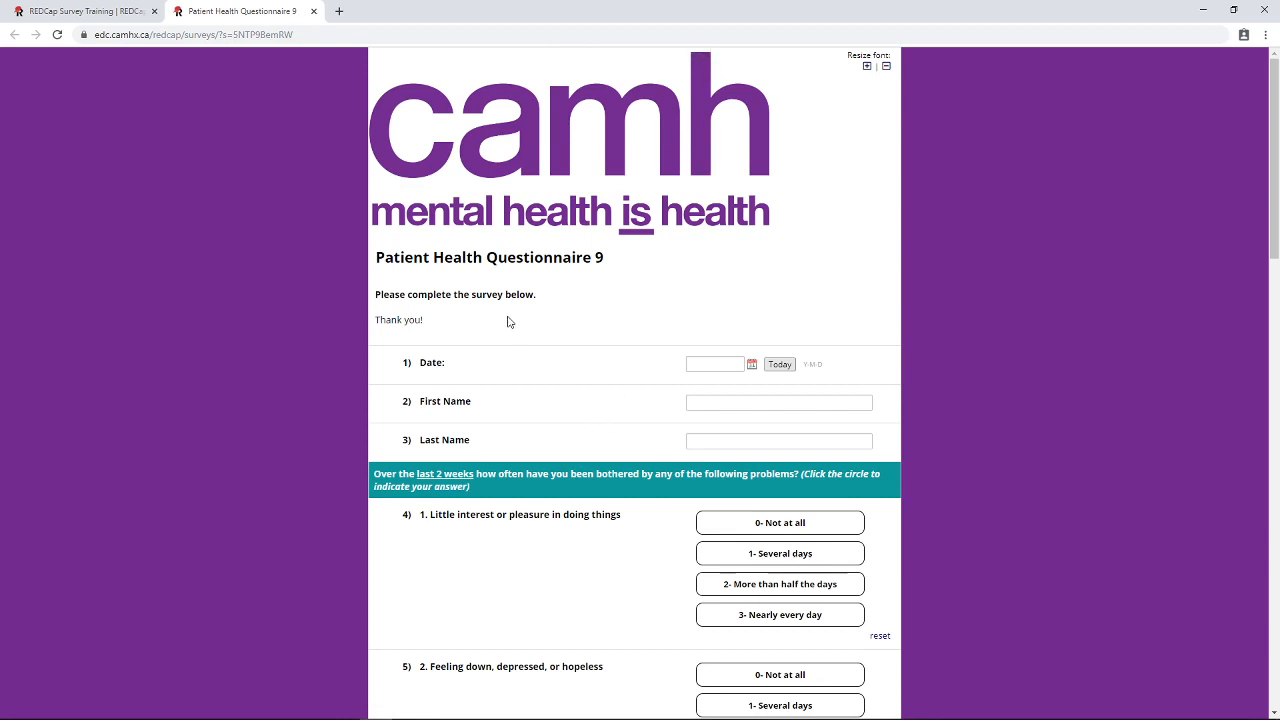
mouse_move(656, 336)
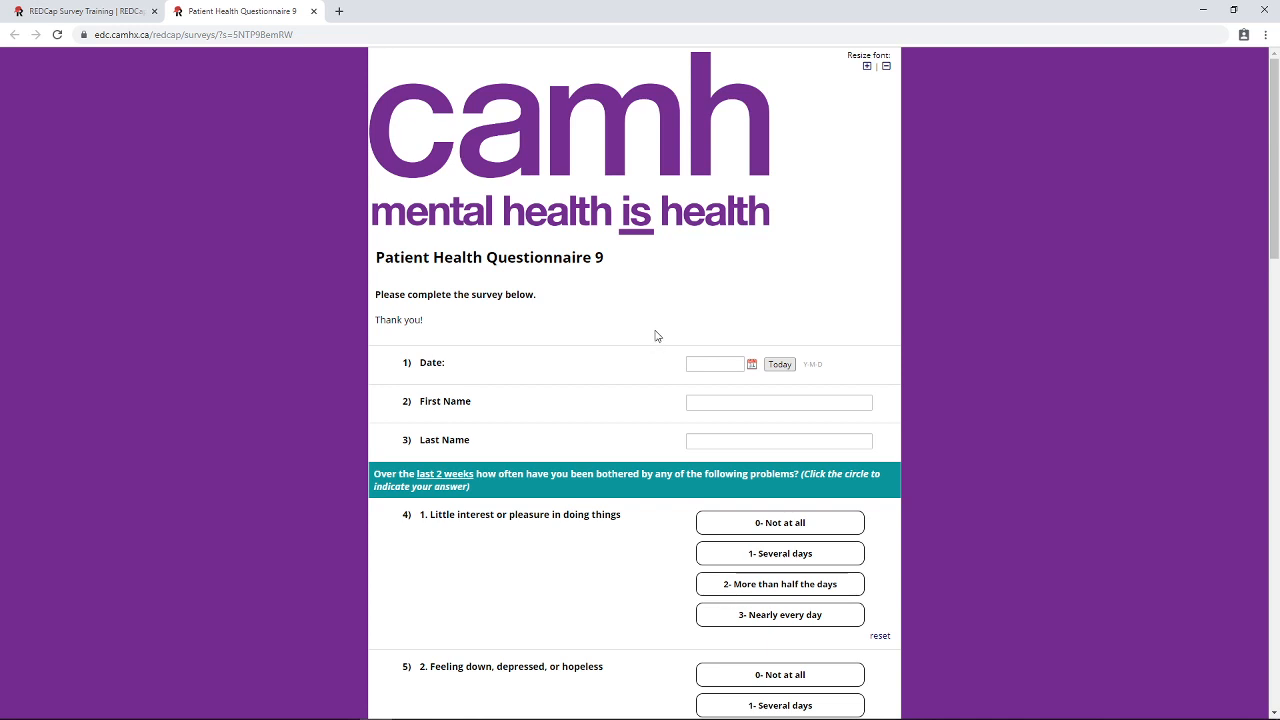
mouse_move(456, 404)
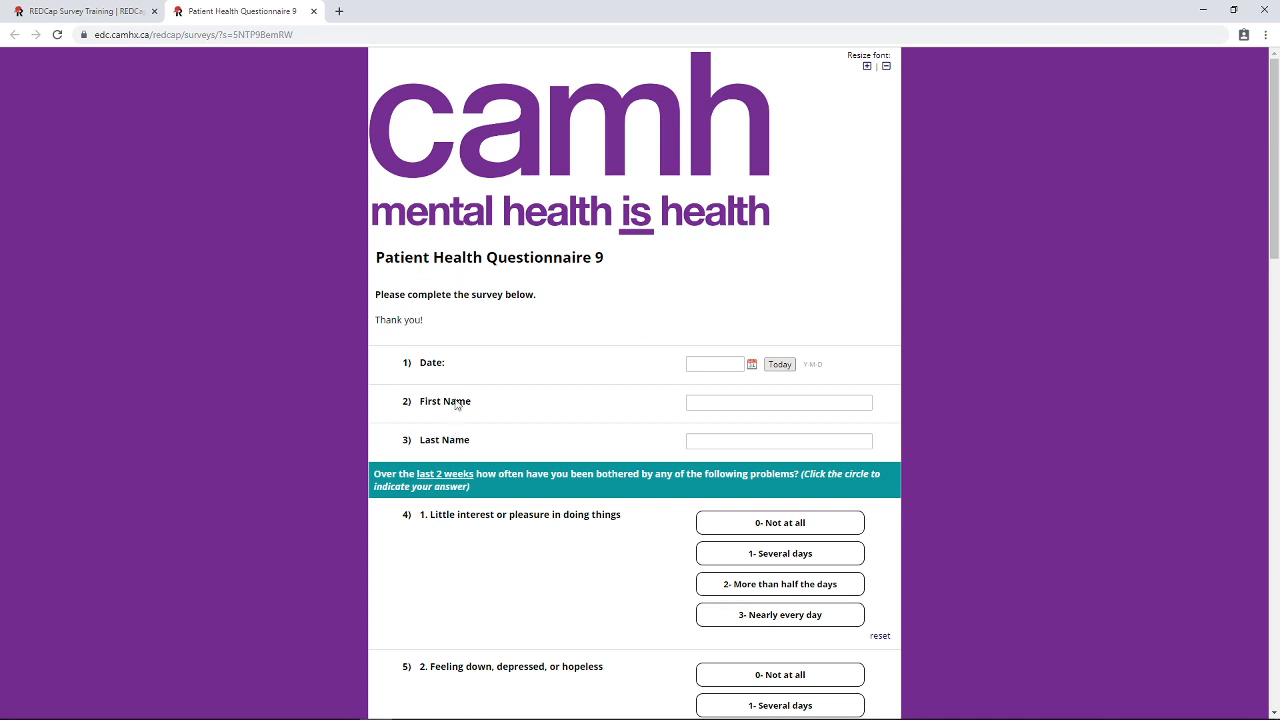
mouse_move(472, 280)
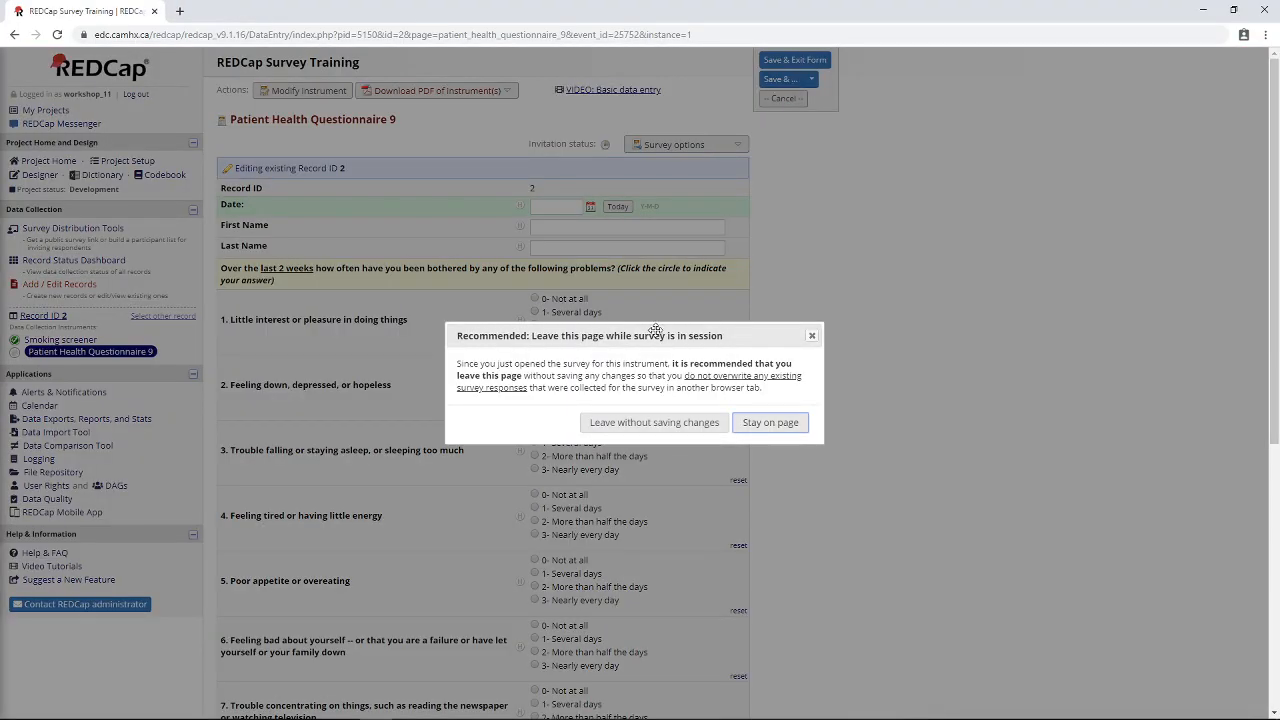
Leave record 2's PHQ-9 form unsaved, review Survey Login settings in the Designer and cancel.
left_click(652, 420)
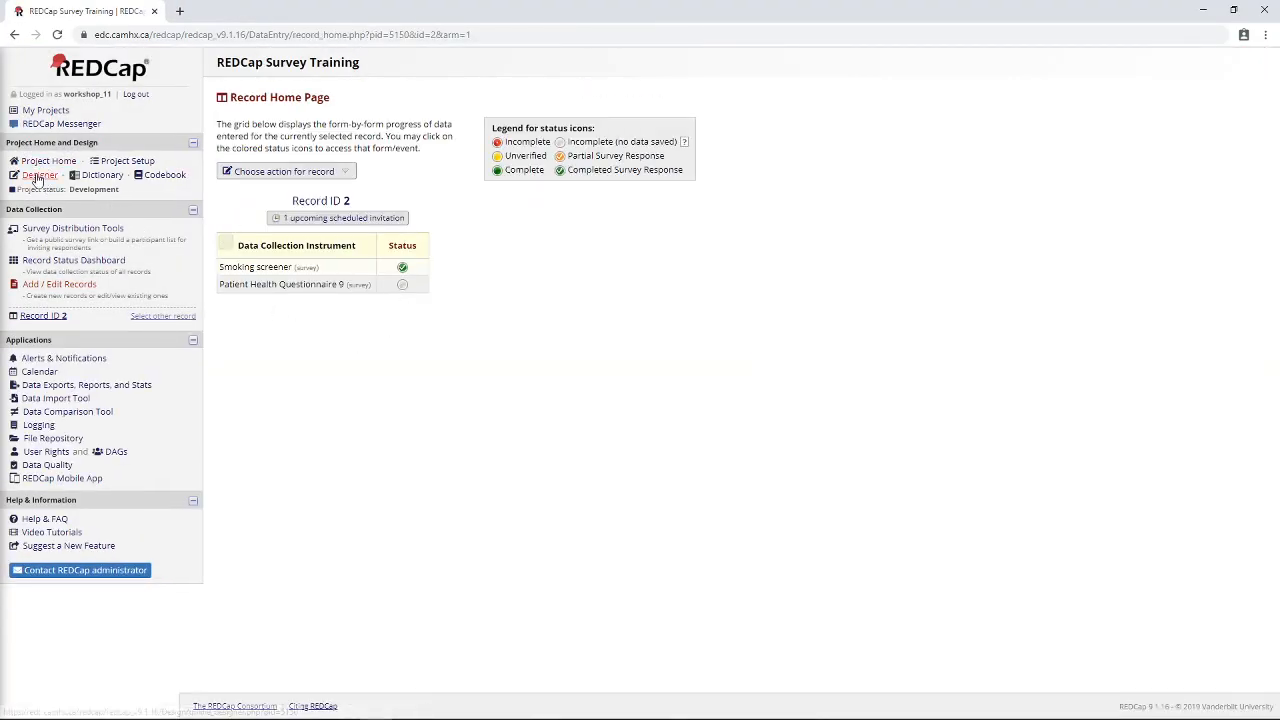
left_click(40, 174)
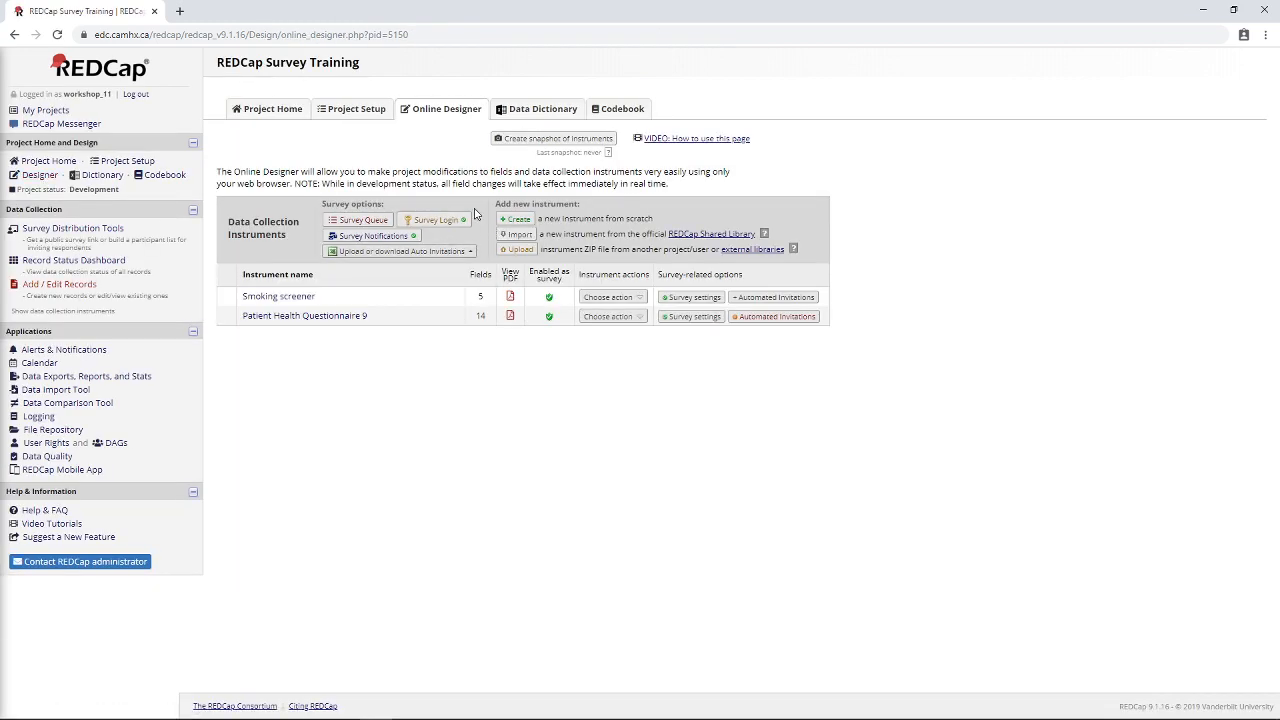
left_click(434, 218)
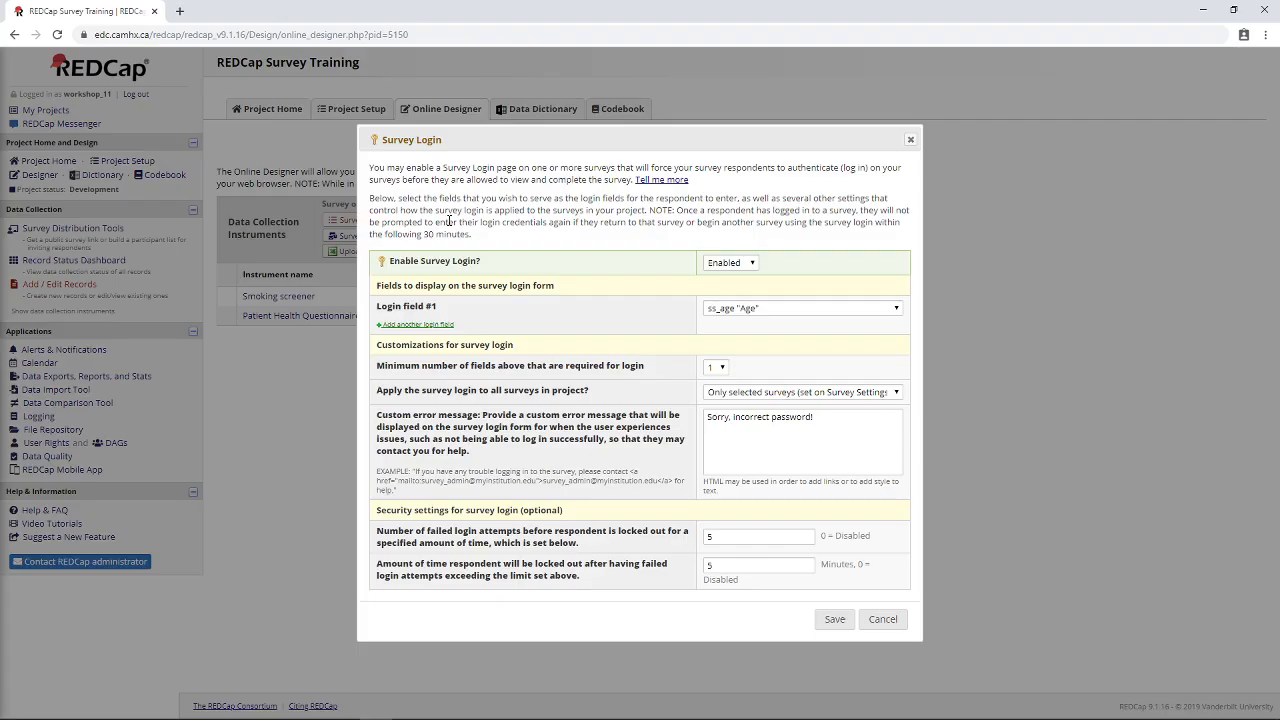
mouse_move(452, 346)
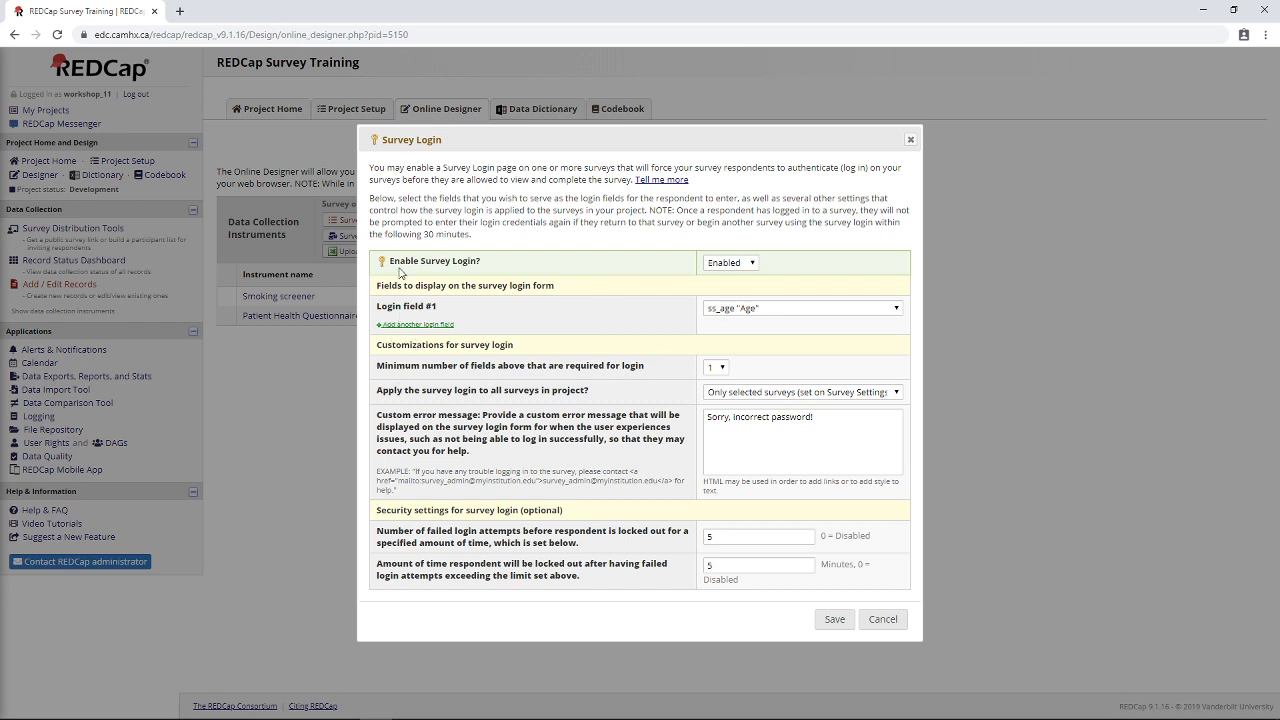
mouse_move(486, 198)
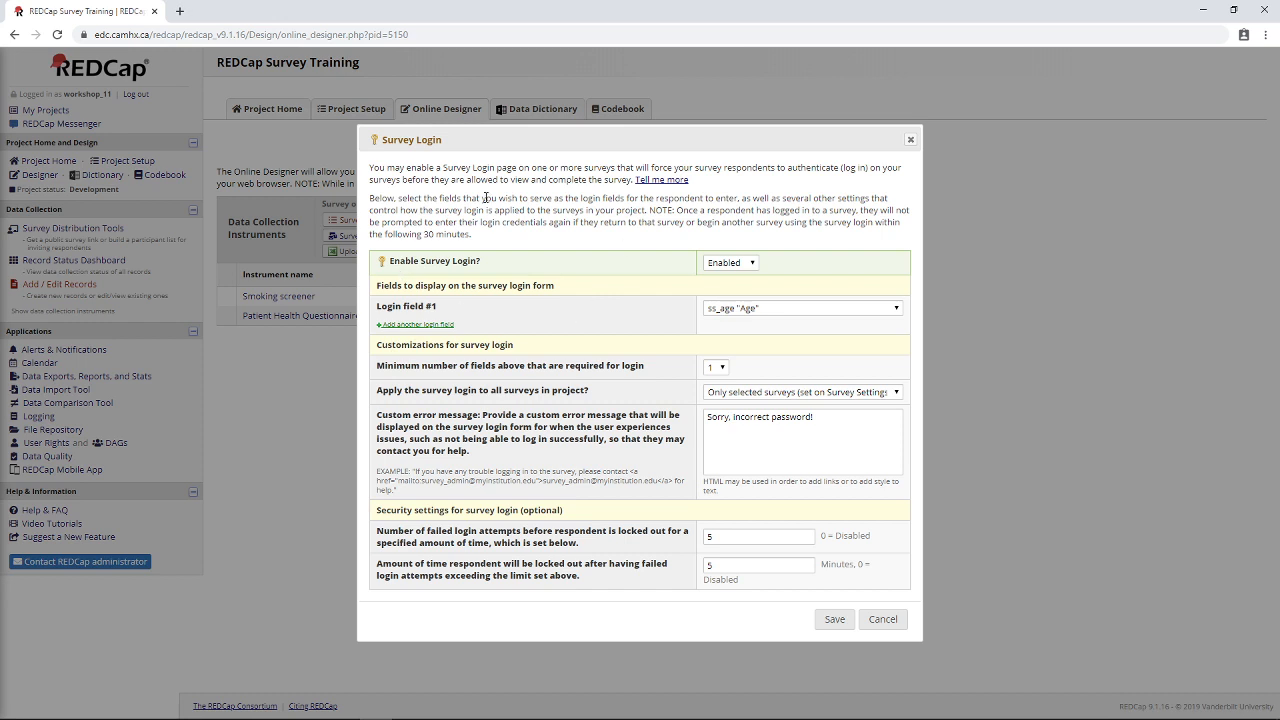
mouse_move(792, 280)
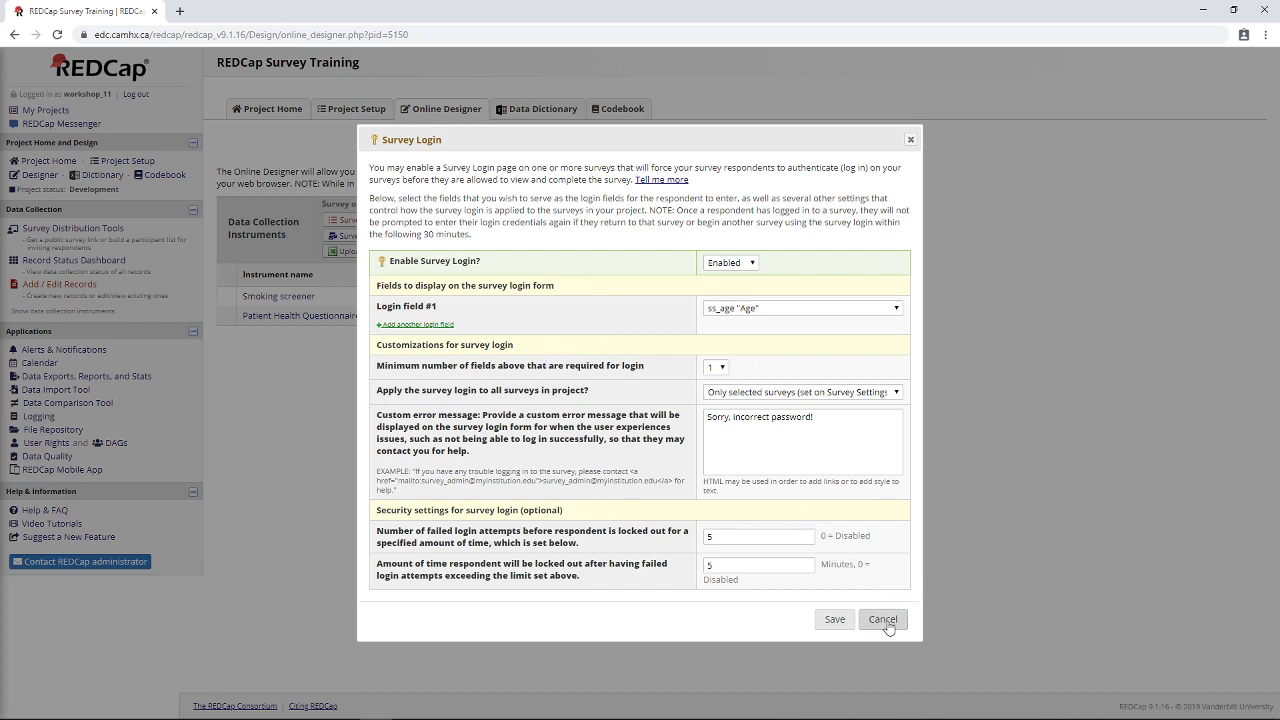
left_click(880, 620)
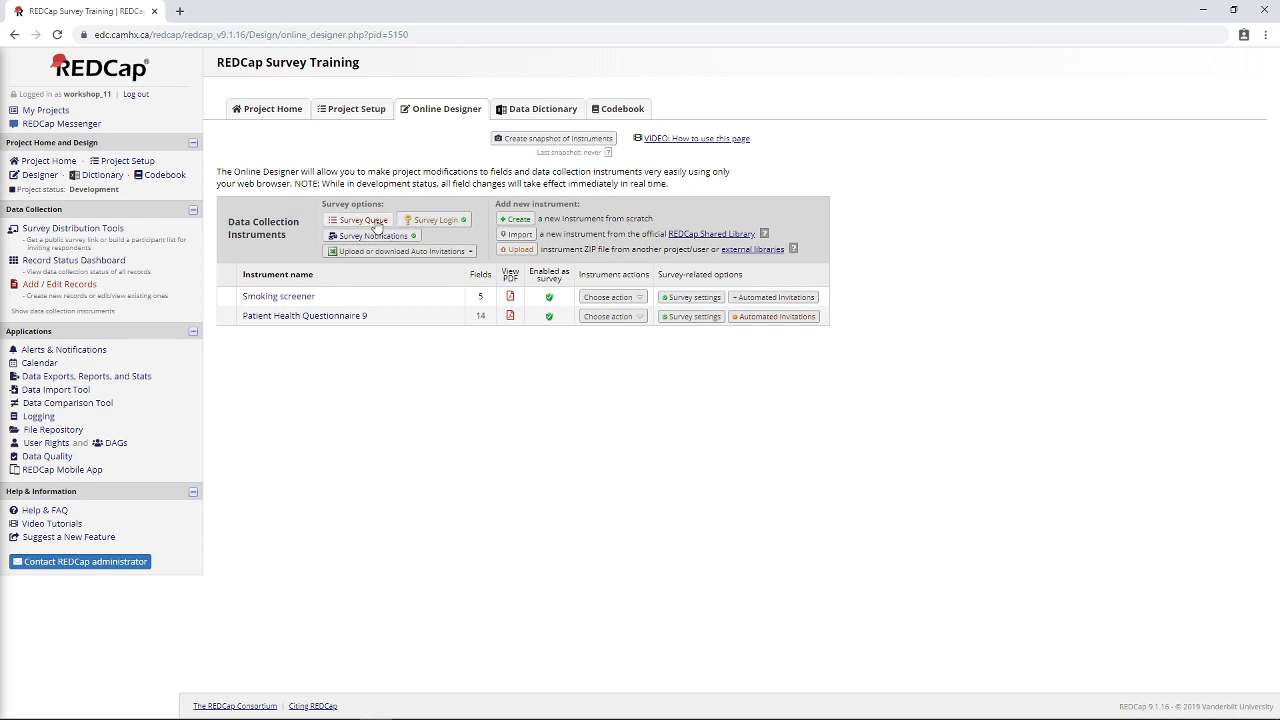
left_click(356, 220)
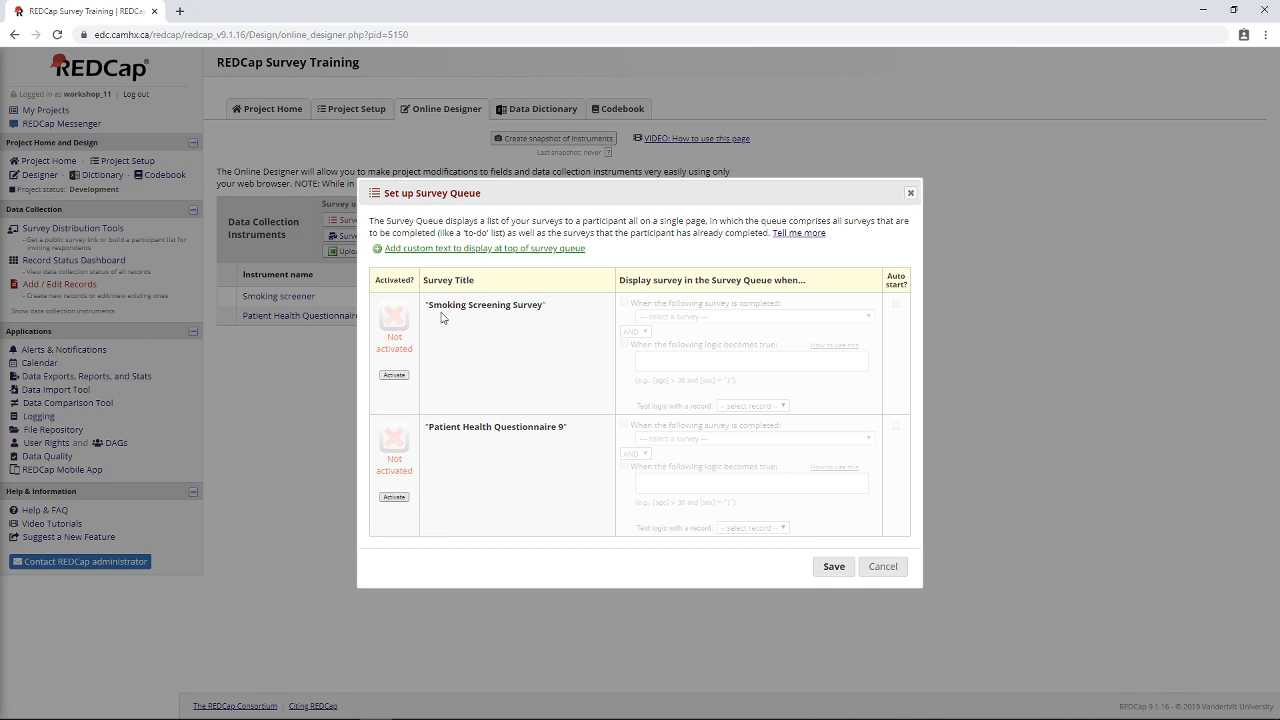
mouse_move(520, 320)
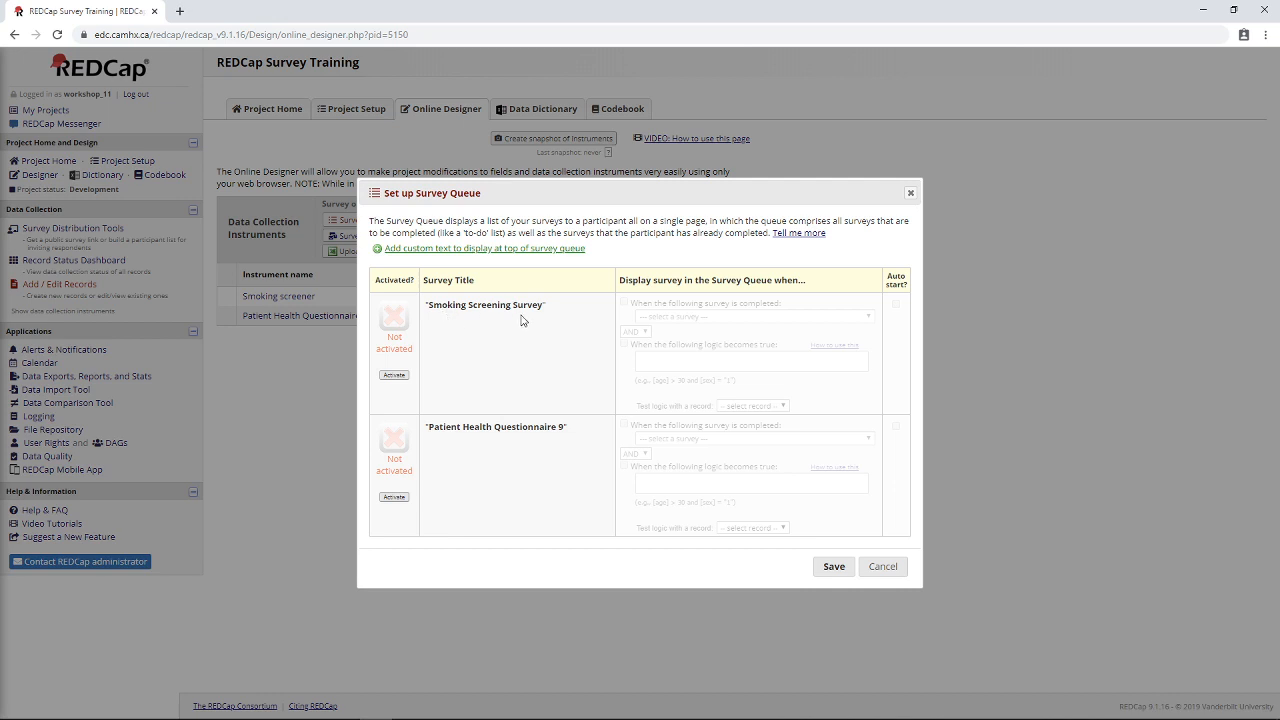
mouse_move(580, 260)
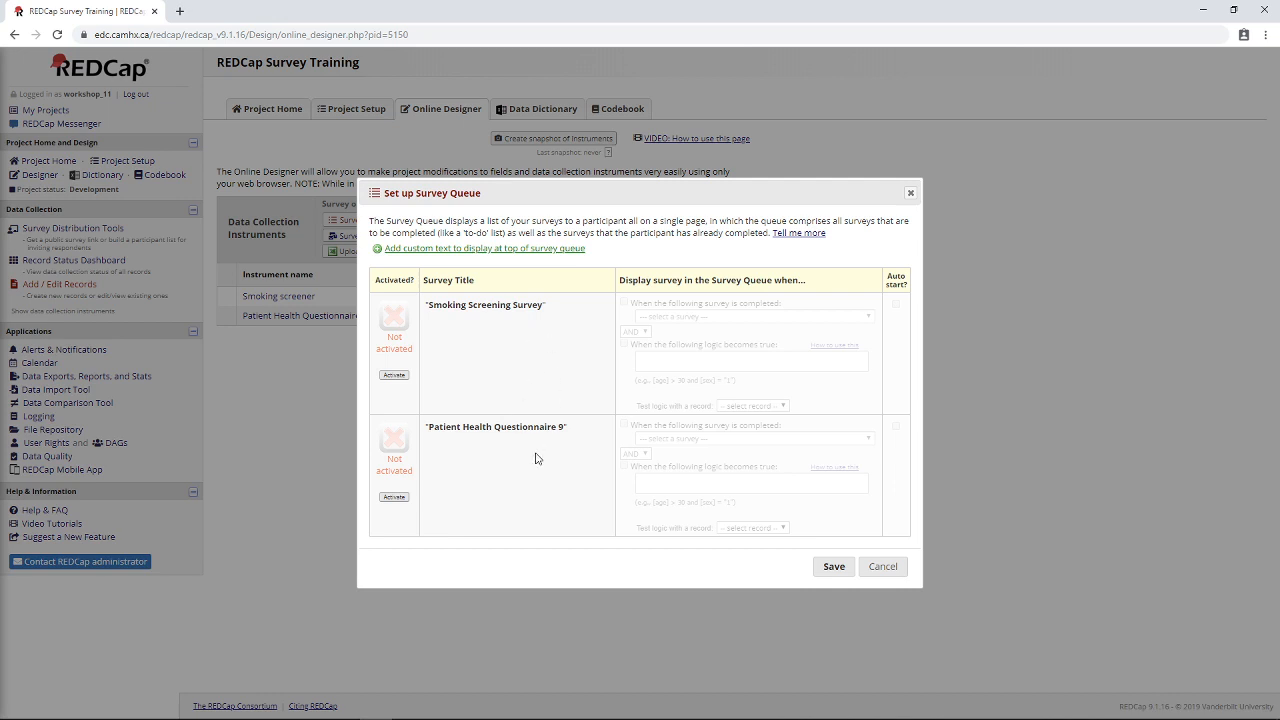
mouse_move(556, 508)
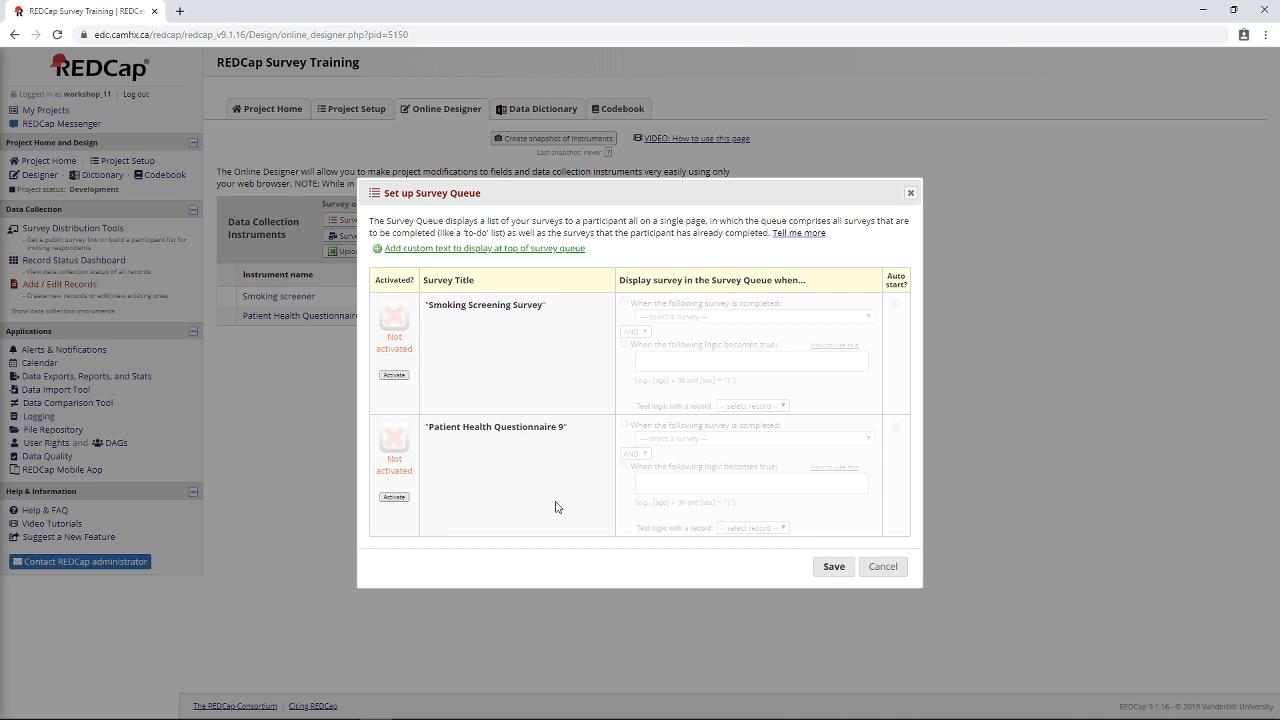
mouse_move(556, 378)
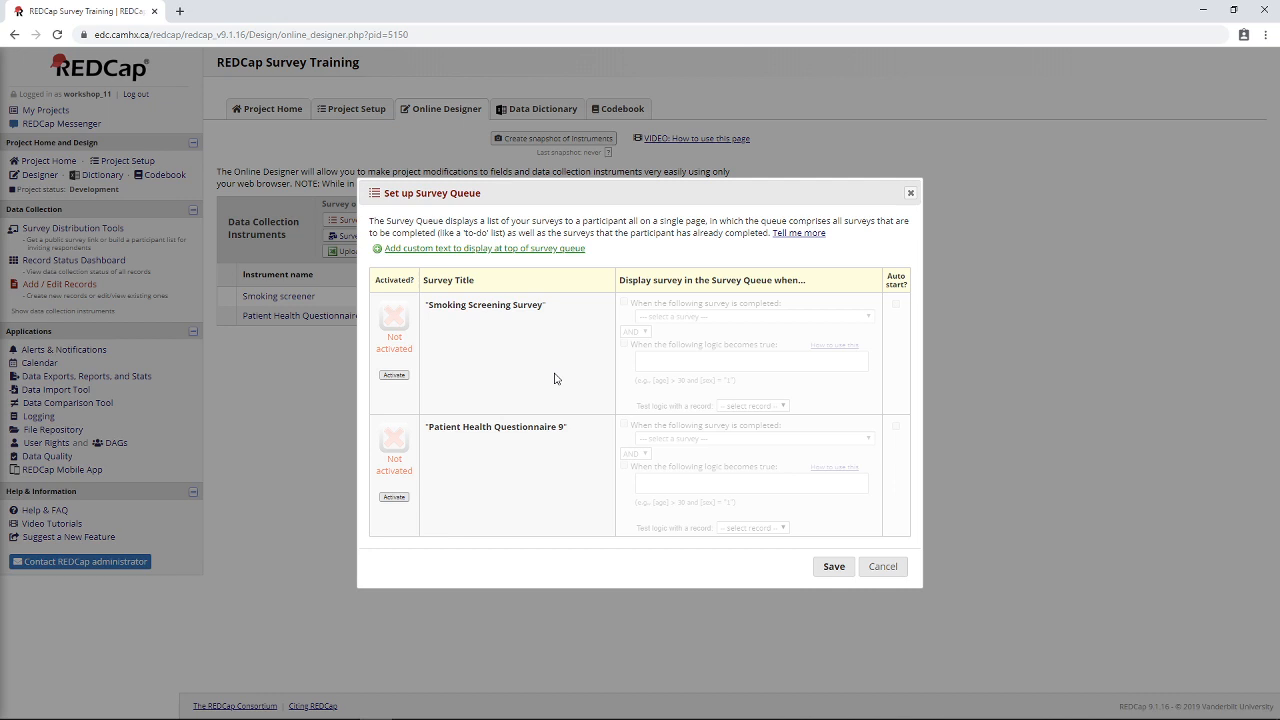
mouse_move(512, 460)
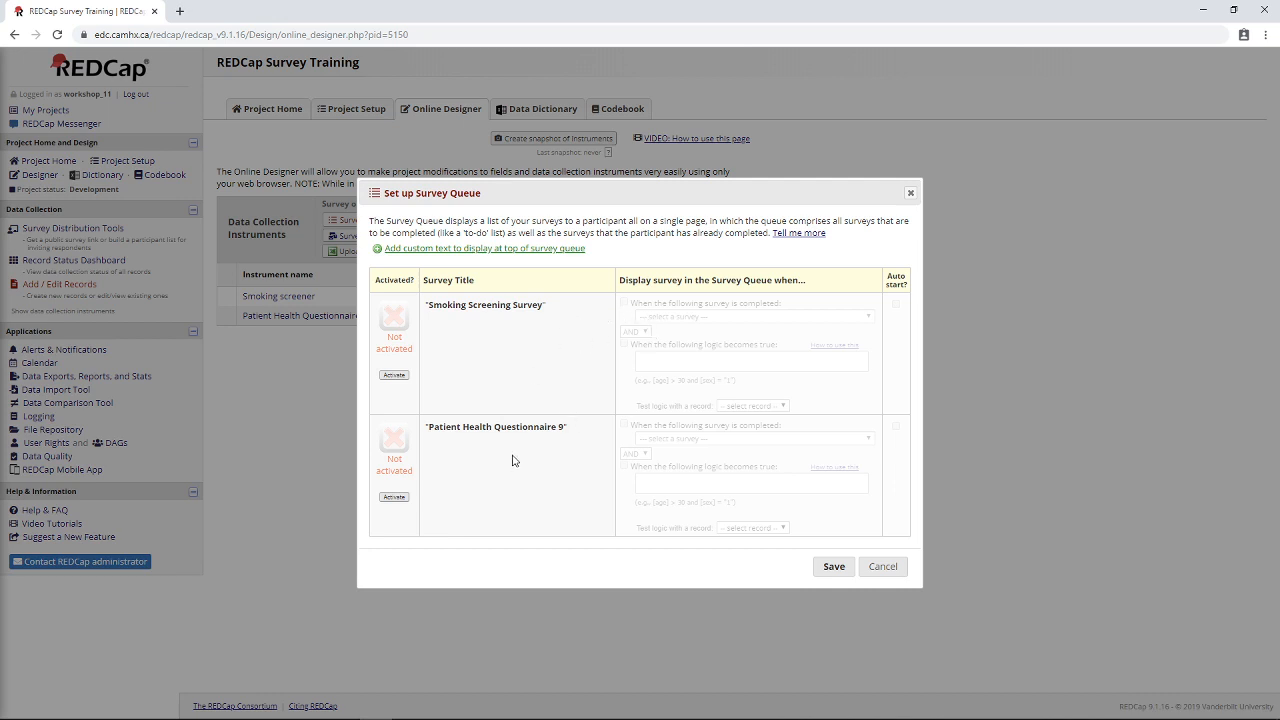
mouse_move(528, 386)
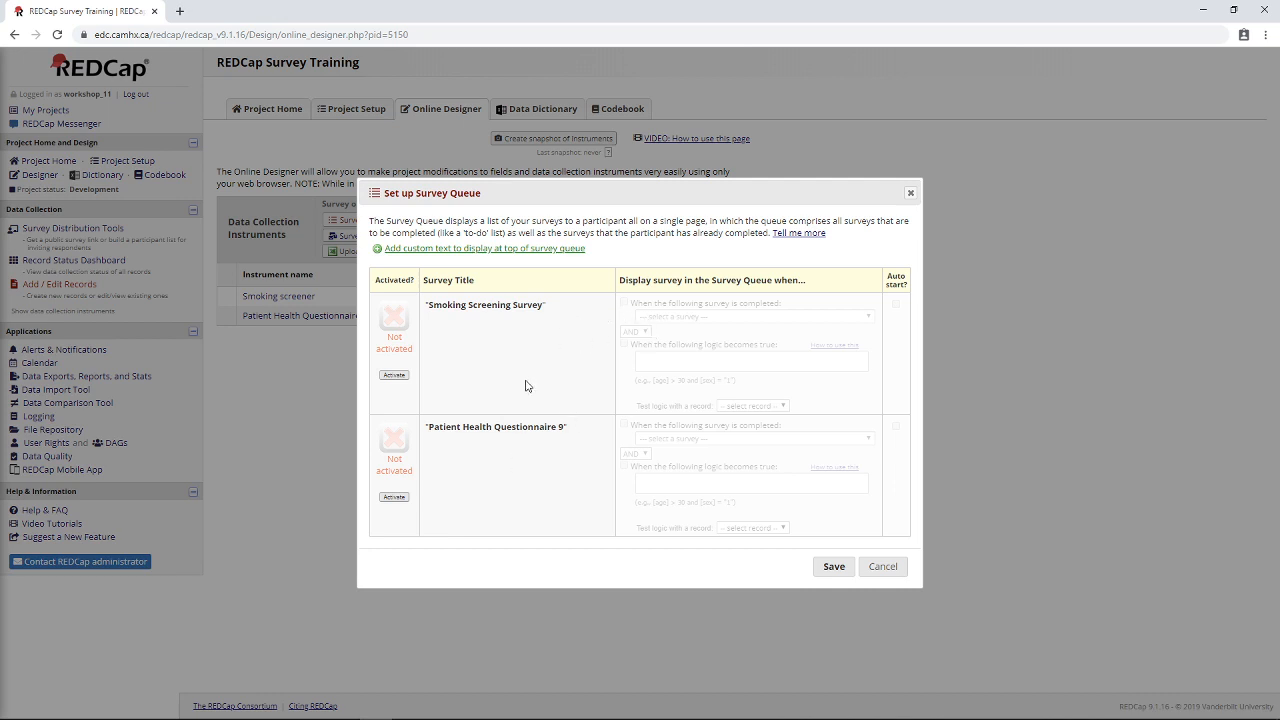
mouse_move(520, 376)
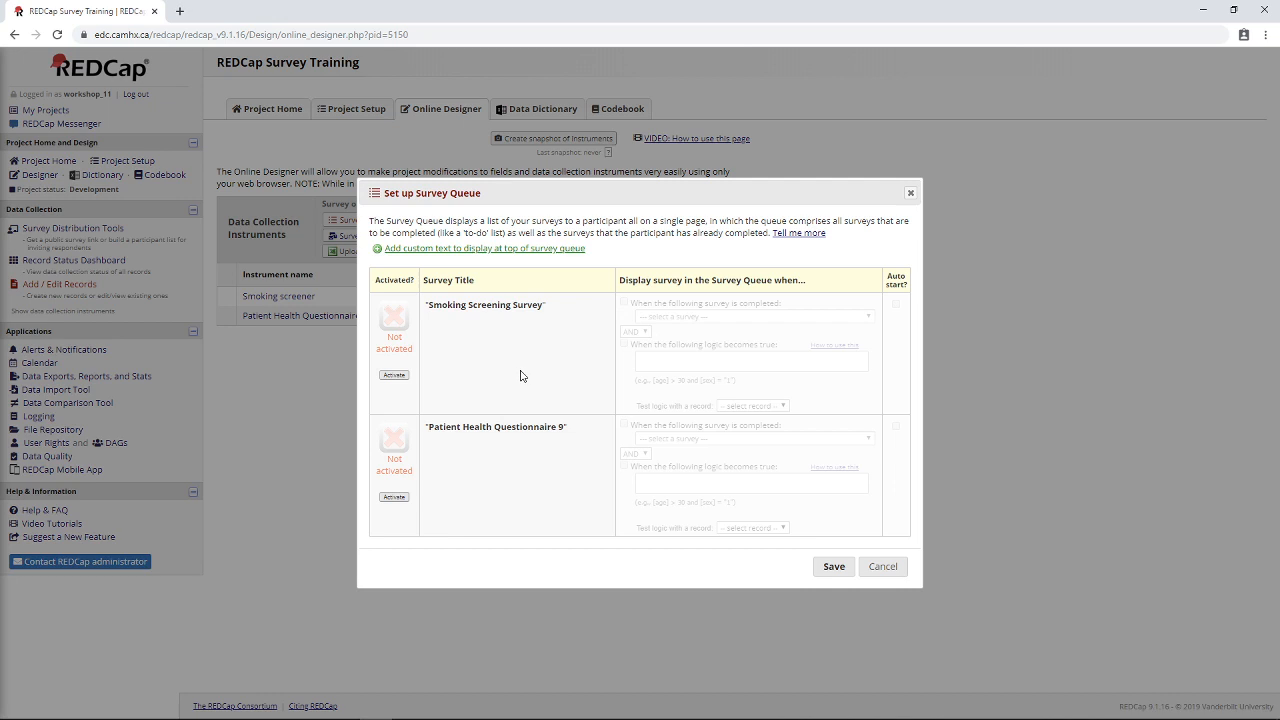
mouse_move(238, 448)
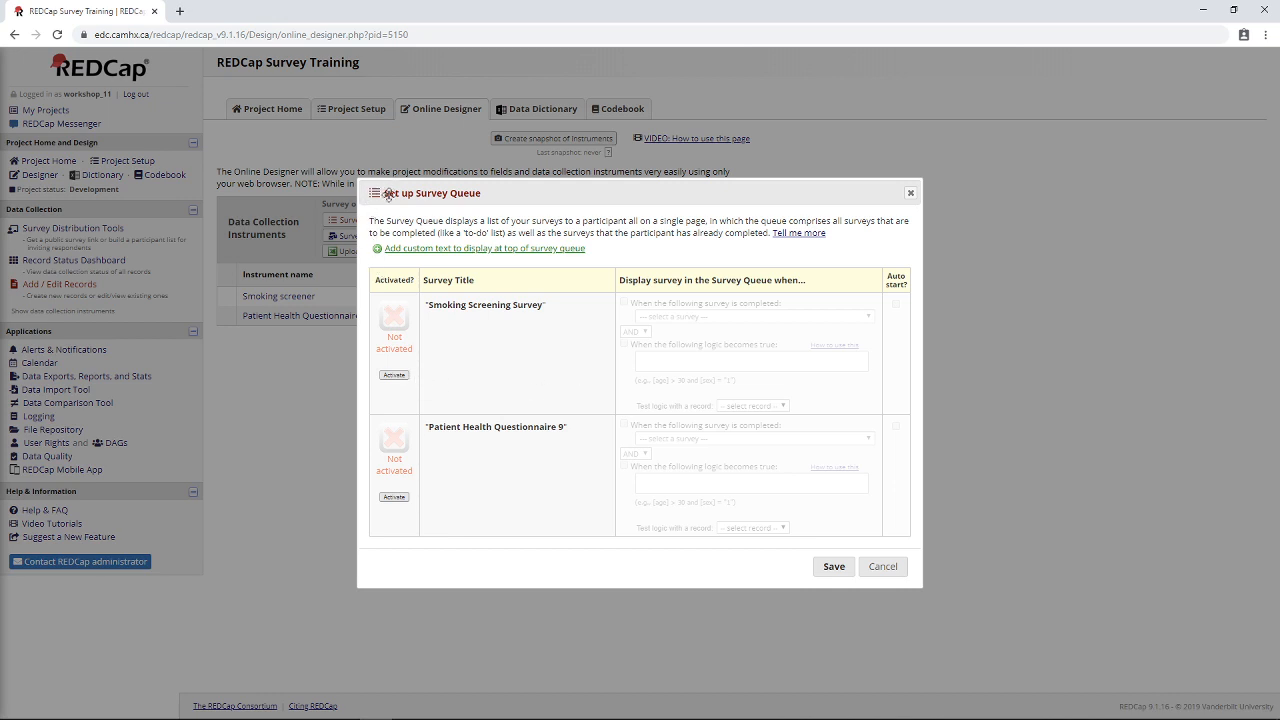
mouse_move(476, 236)
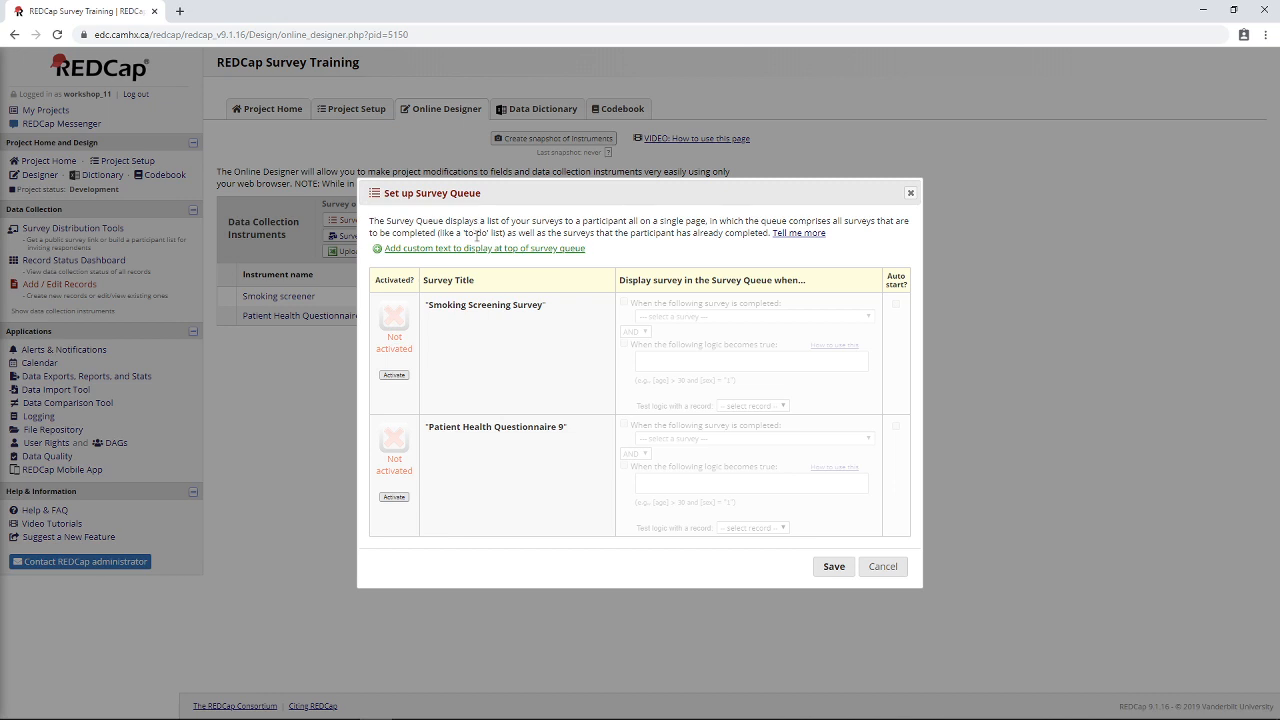
mouse_move(512, 376)
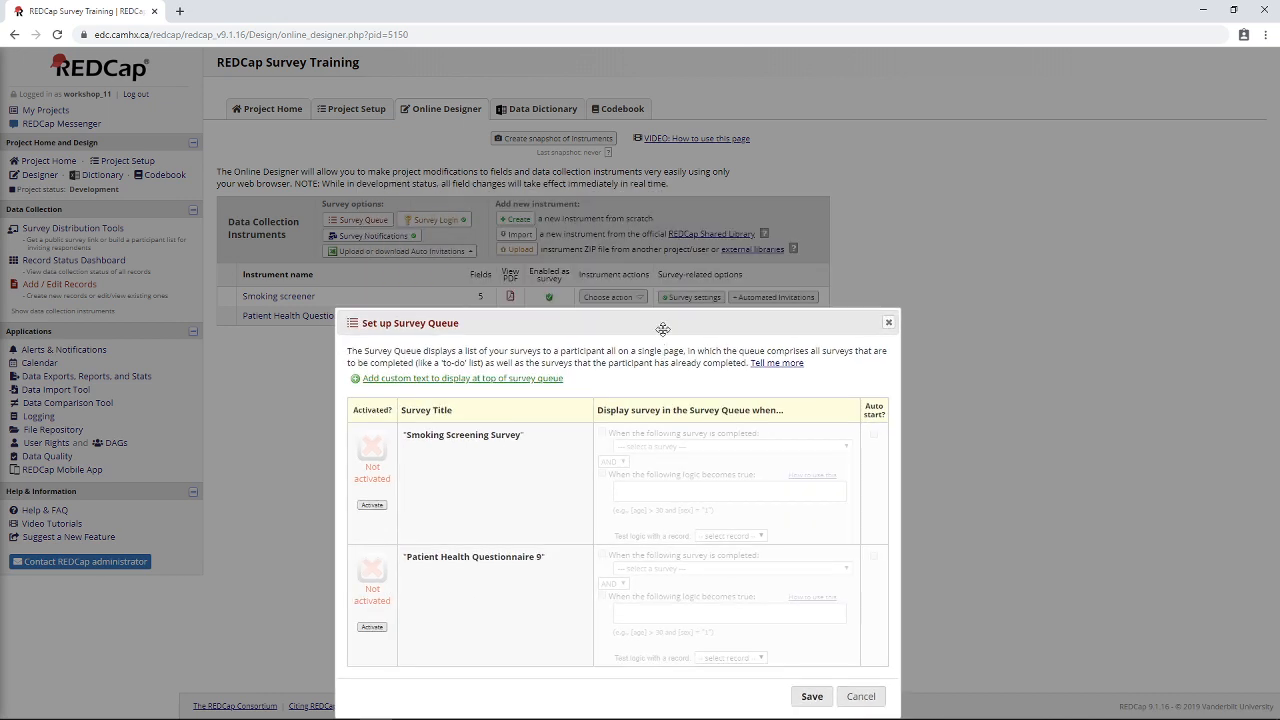
left_click_drag(664, 328, 420, 218)
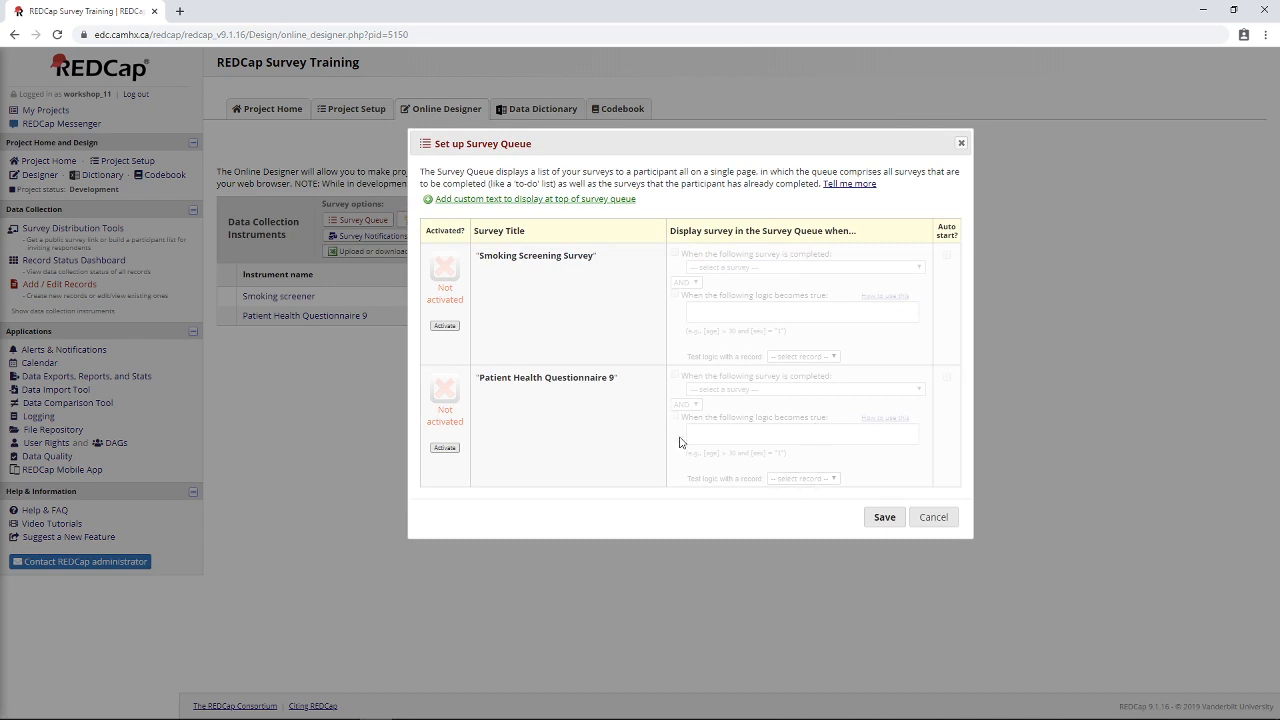
mouse_move(784, 396)
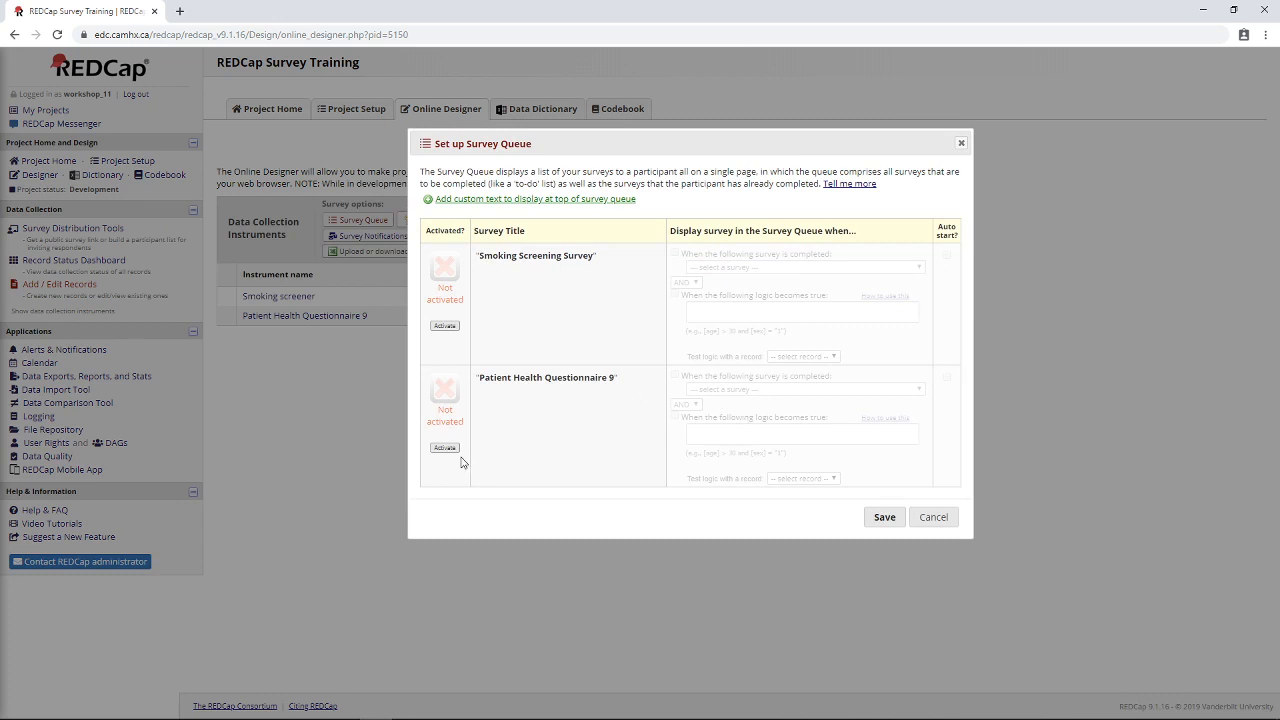
mouse_move(692, 370)
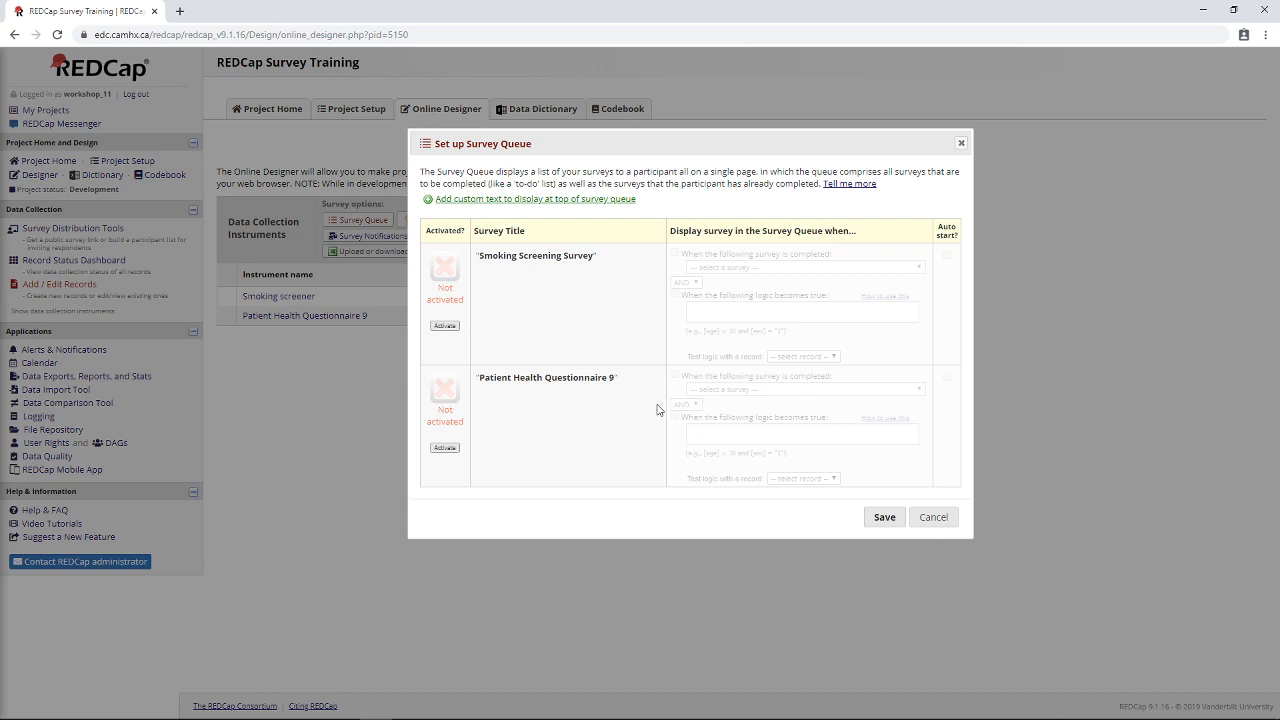
mouse_move(520, 448)
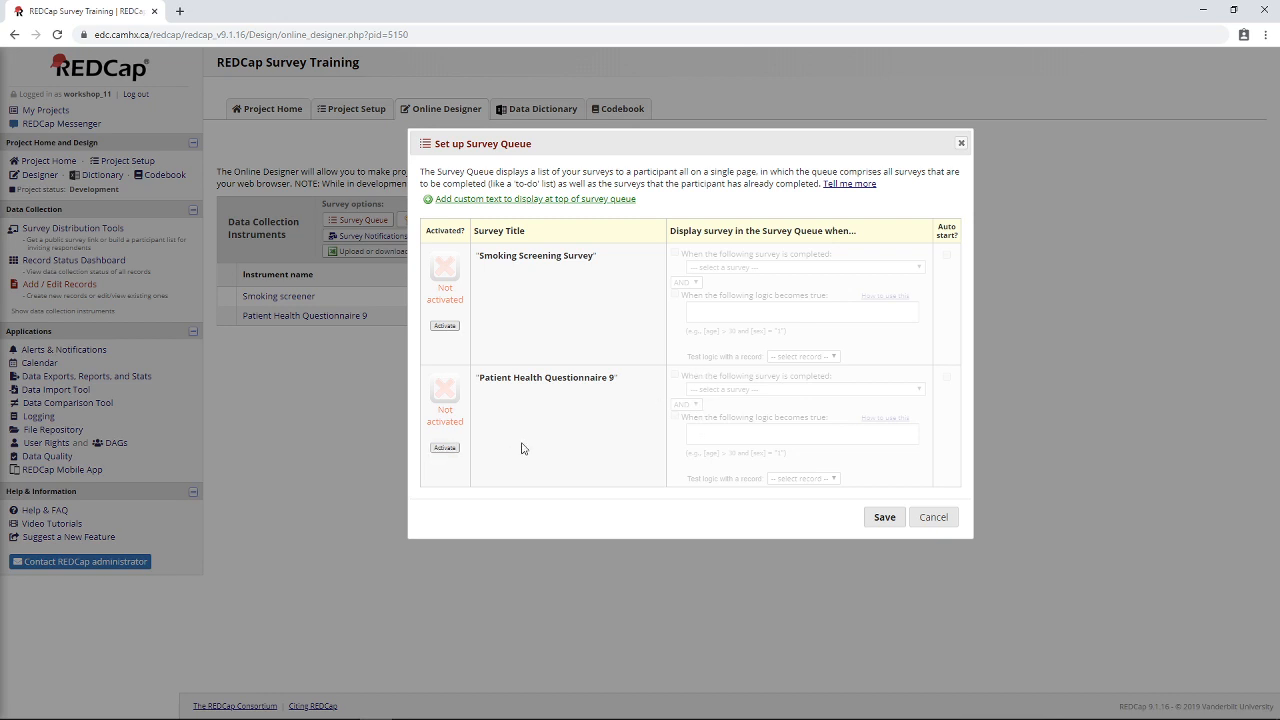
mouse_move(394, 404)
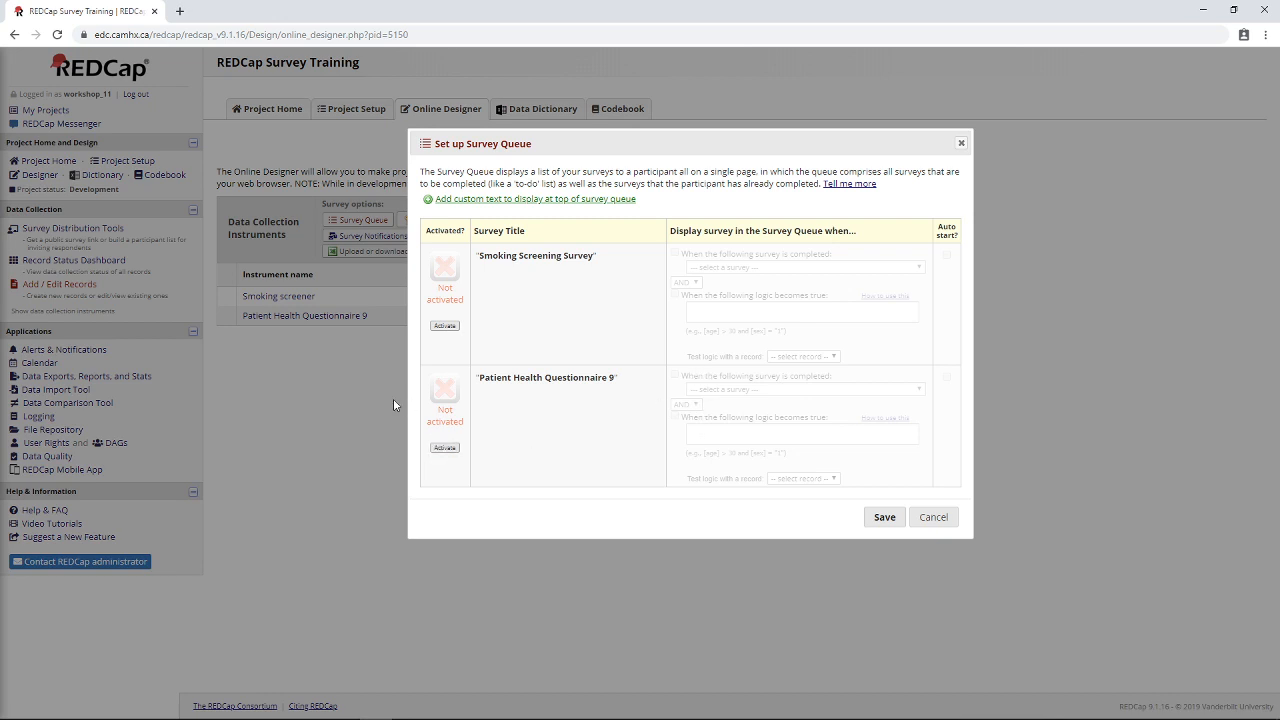
mouse_move(528, 436)
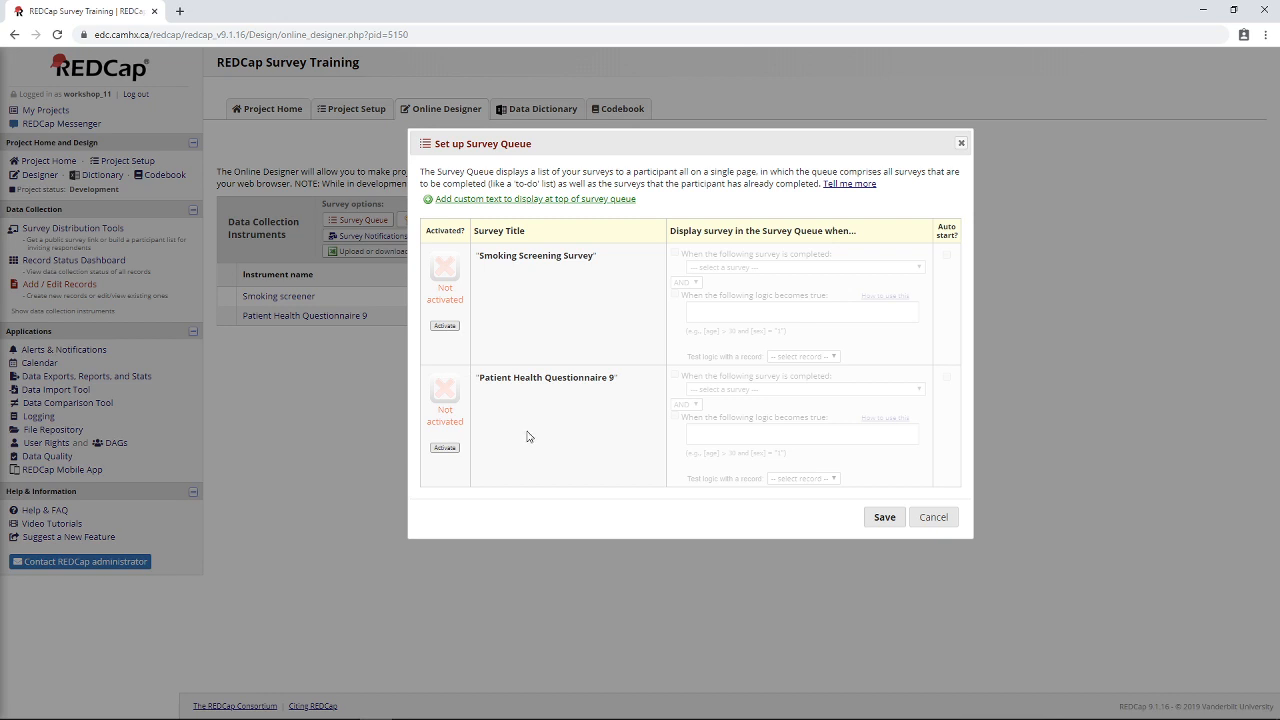
mouse_move(556, 456)
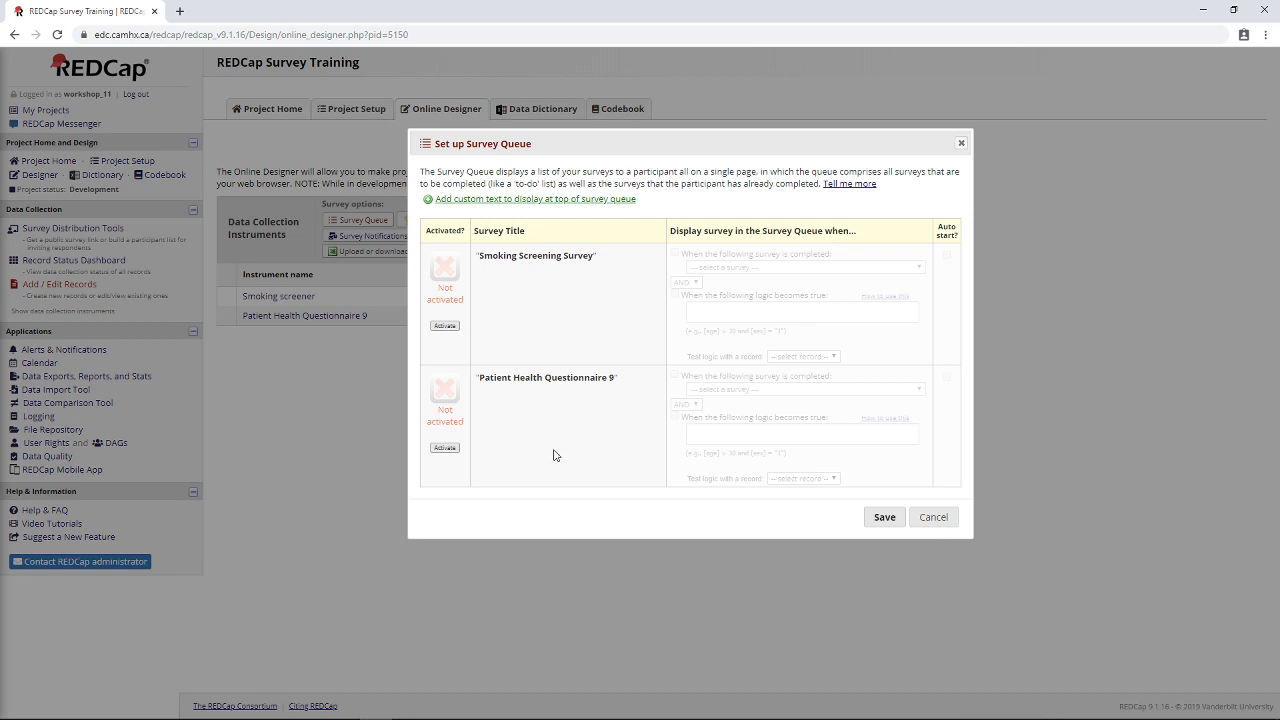
mouse_move(584, 438)
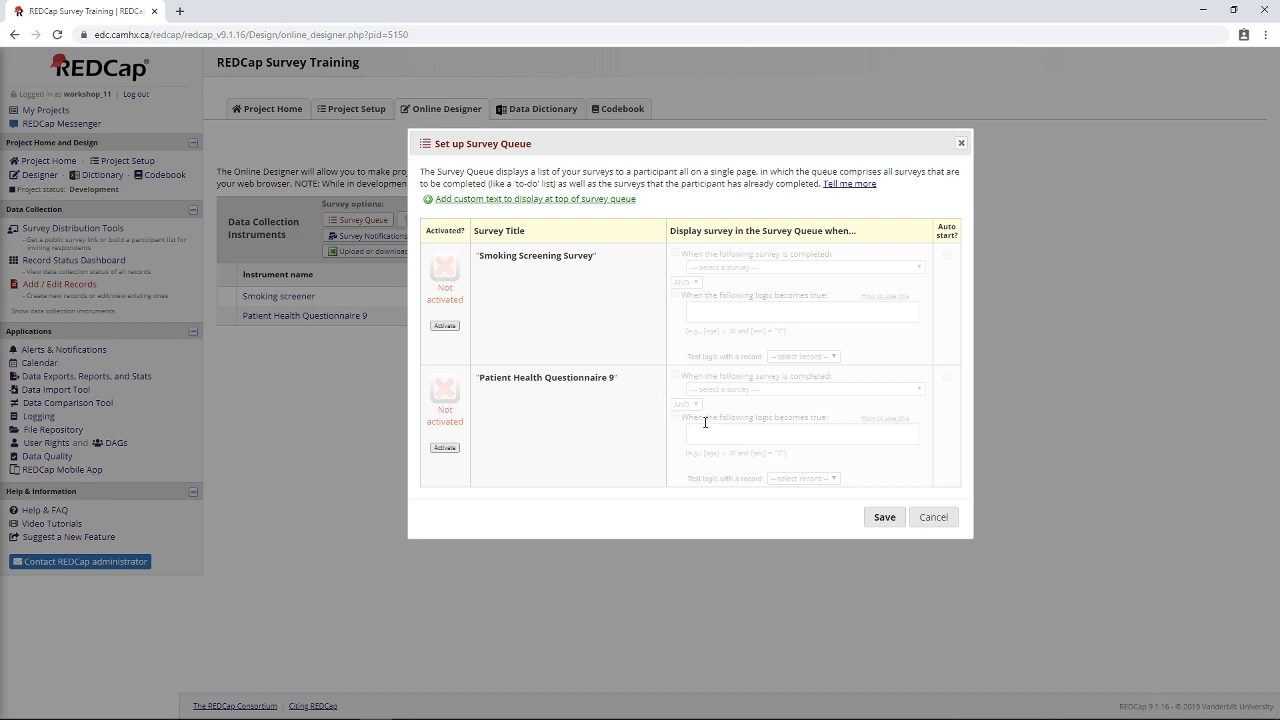
mouse_move(590, 410)
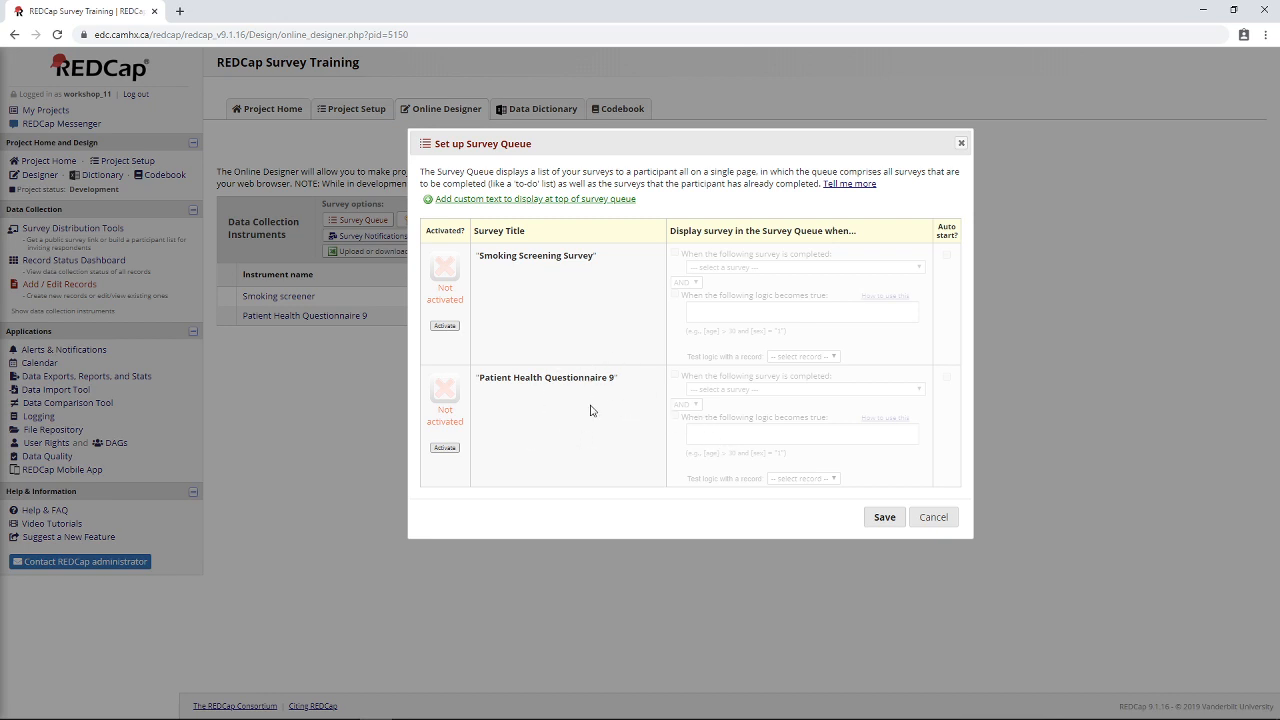
mouse_move(596, 416)
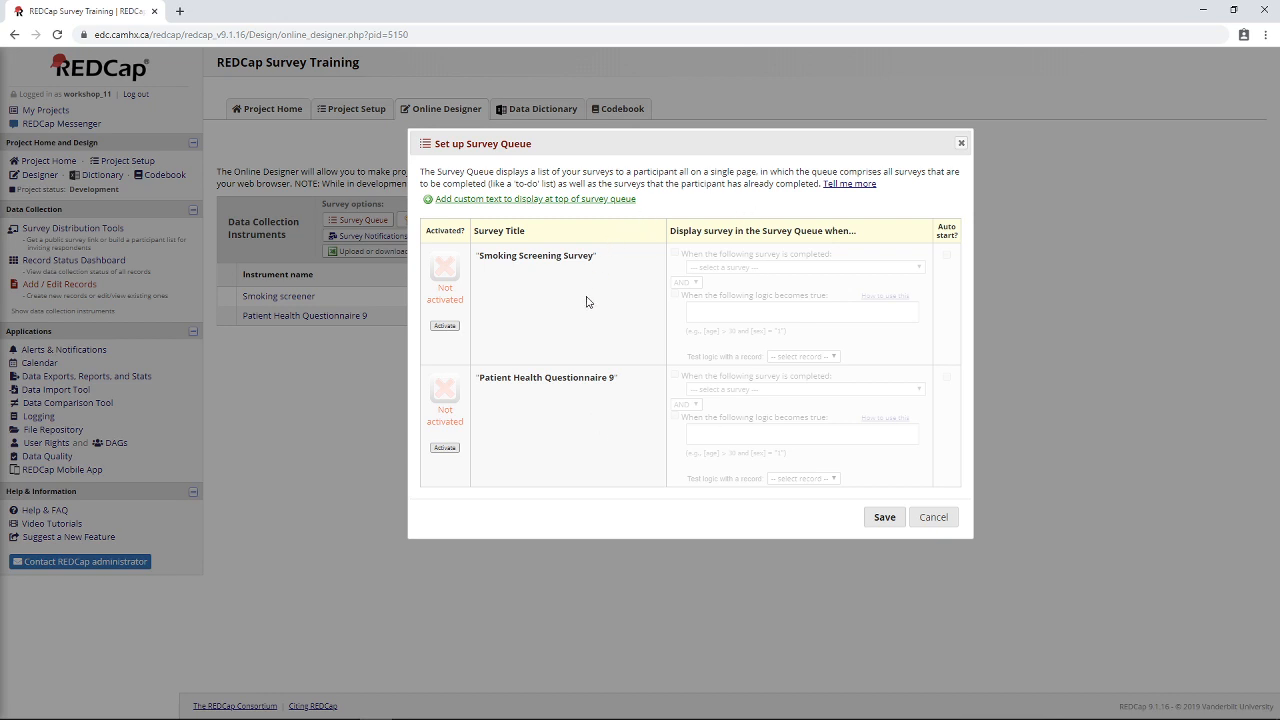
mouse_move(580, 448)
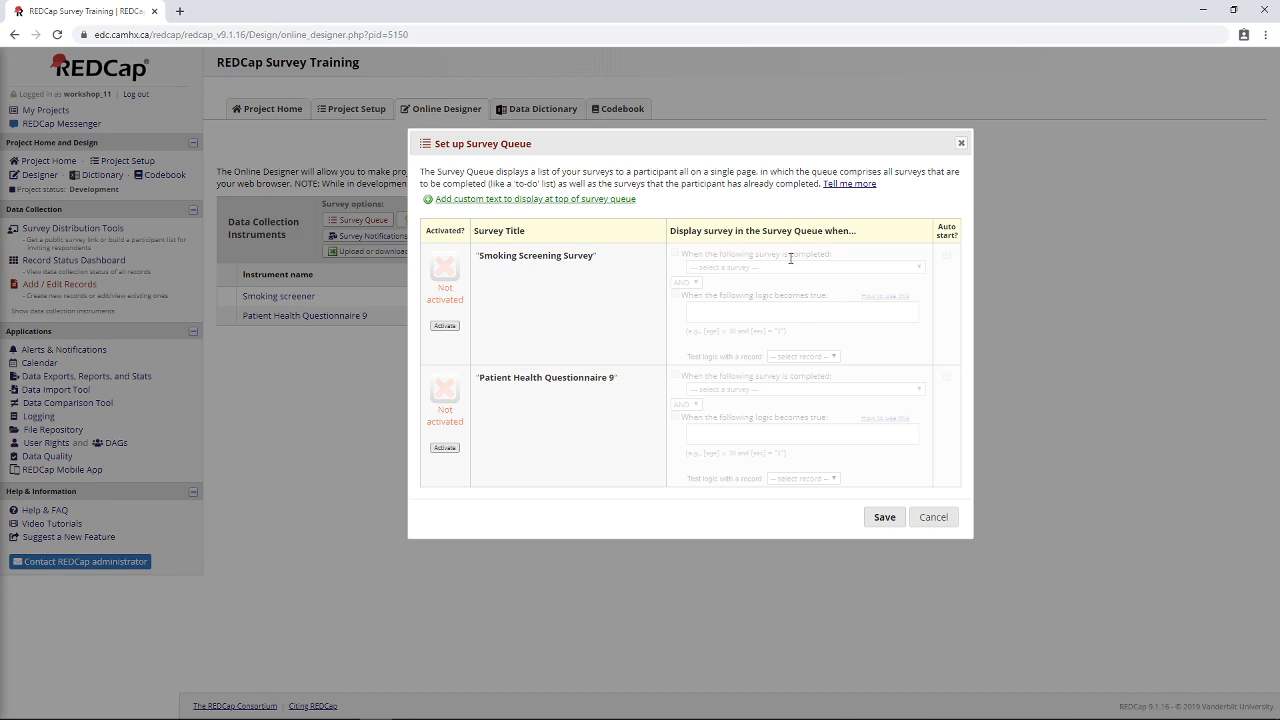
mouse_move(792, 248)
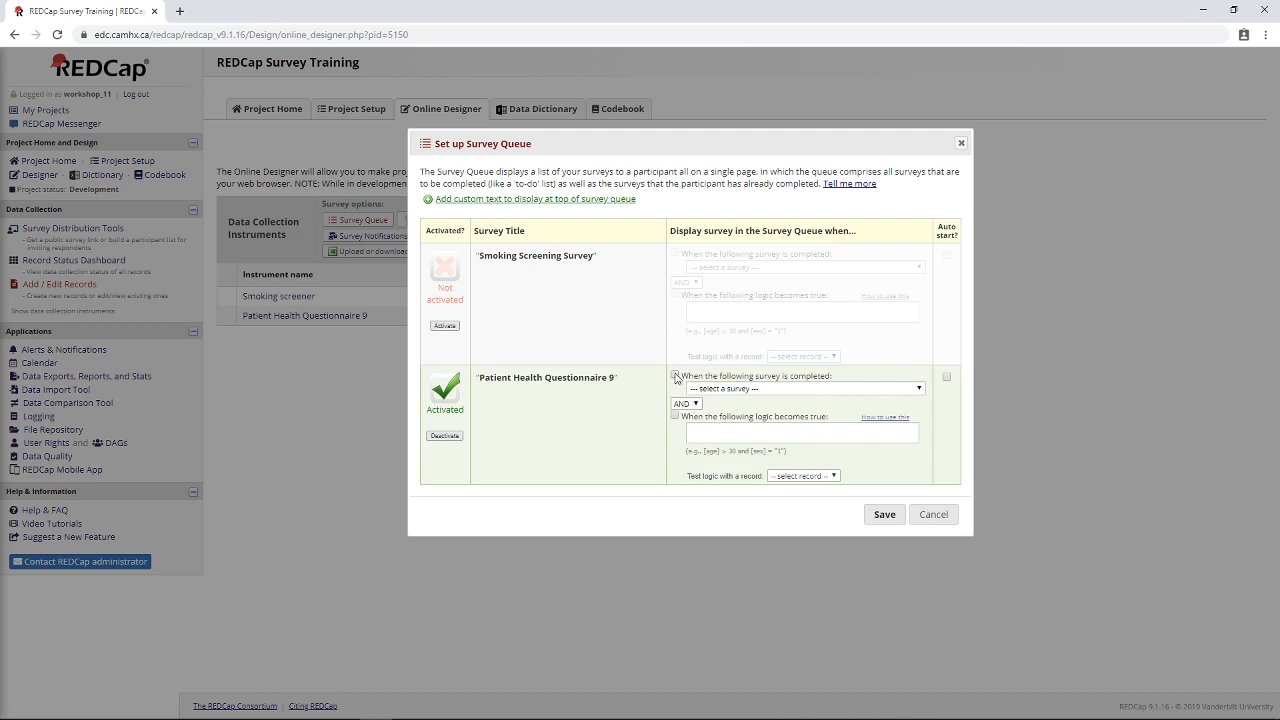
Make PHQ-9 depend on Smoking Screening Survey completion AND a logic condition starting with [ss_.
left_click(798, 388)
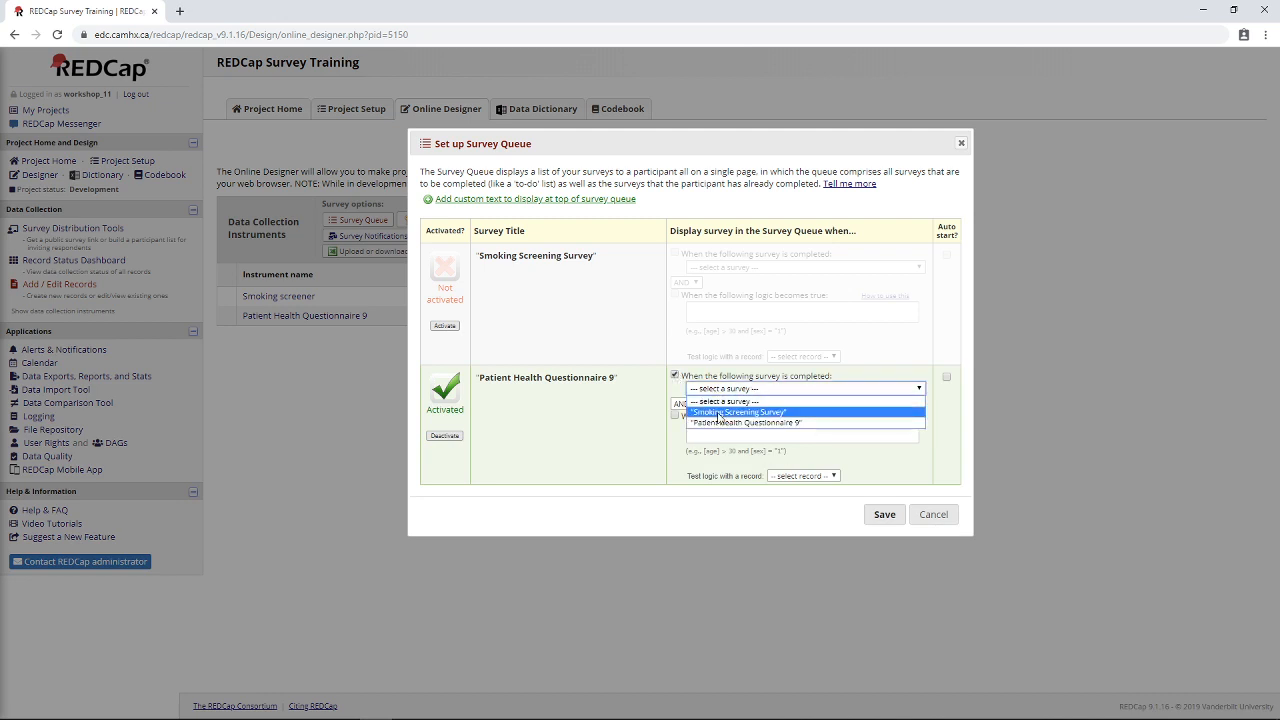
left_click(738, 412)
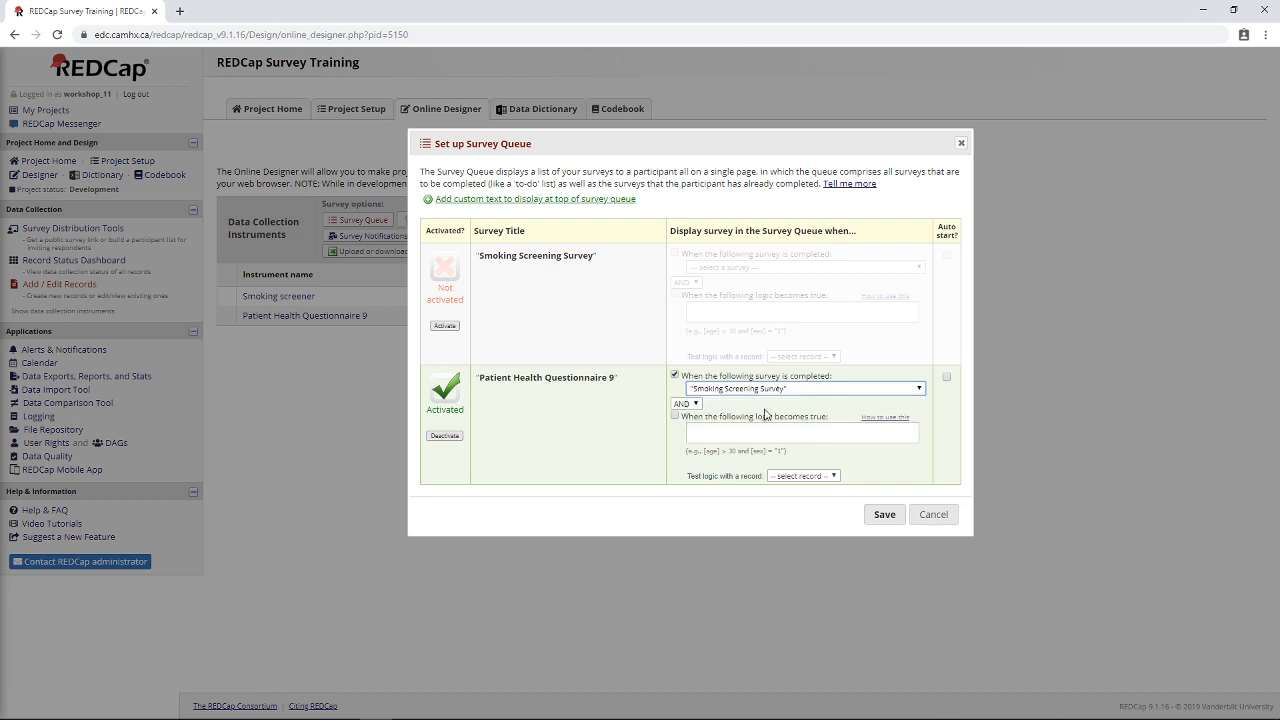
left_click(800, 432)
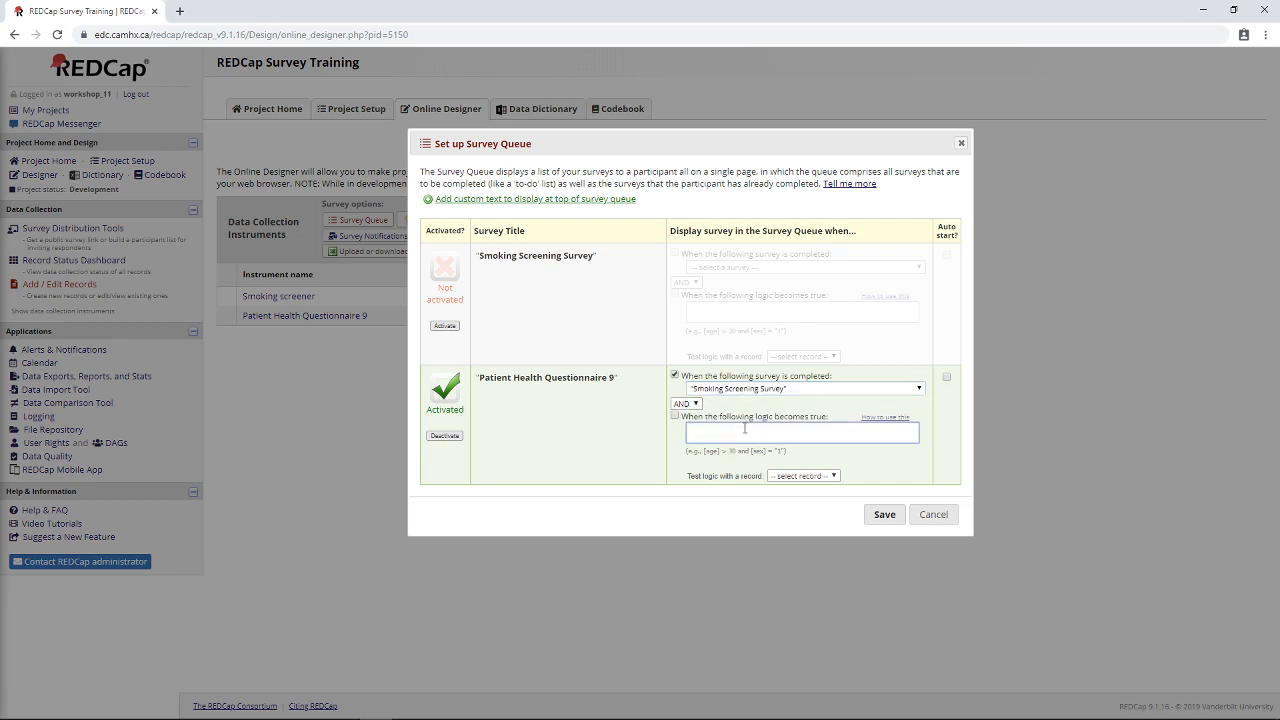
type("[ss_quit]='1")
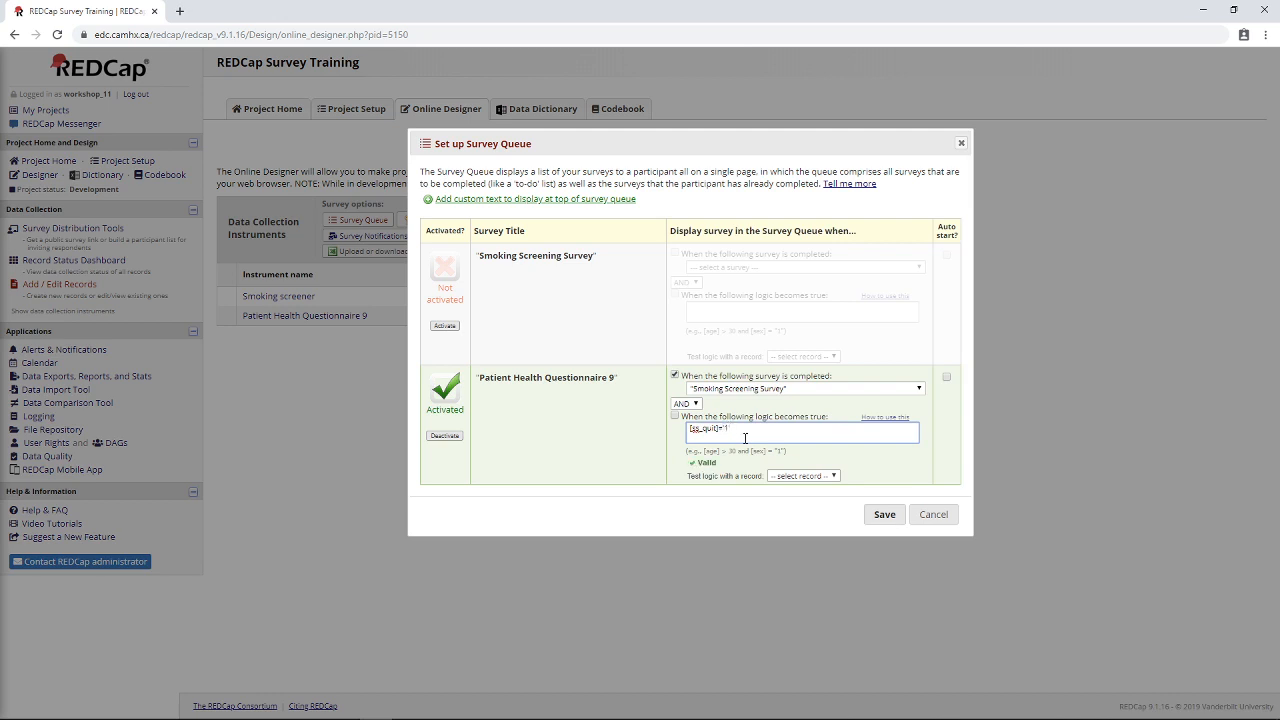
mouse_move(914, 418)
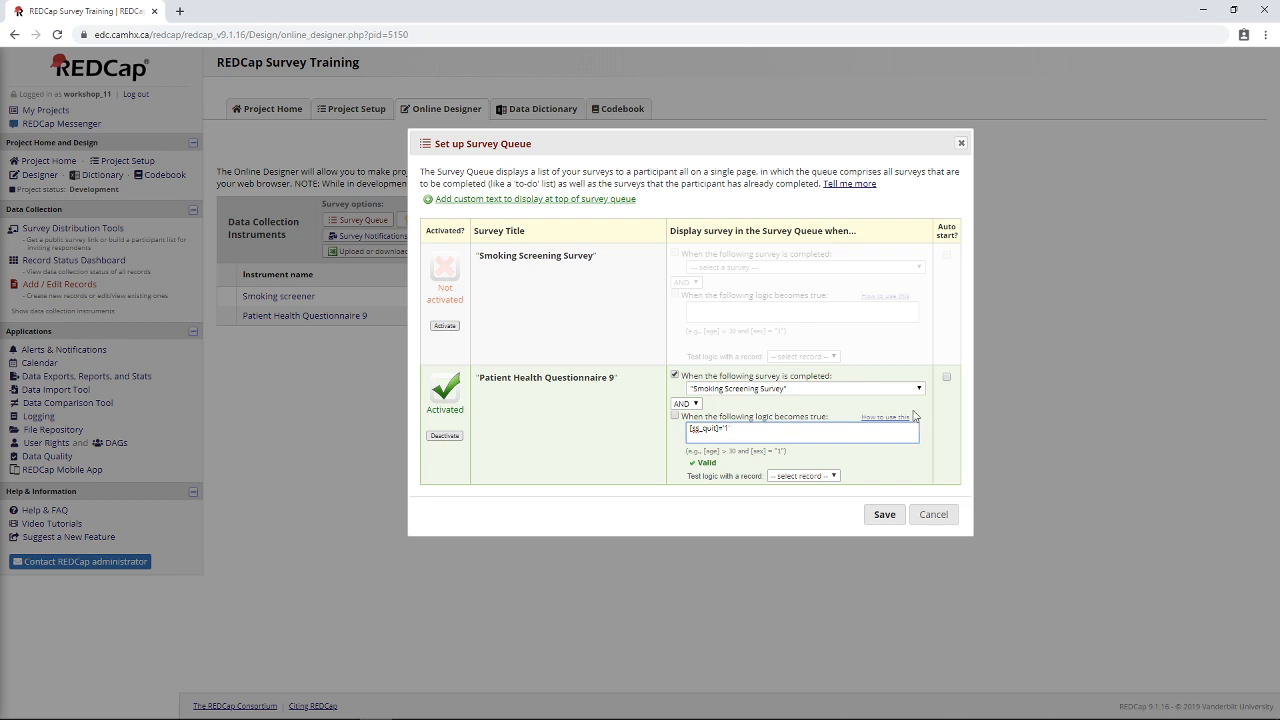
mouse_move(948, 382)
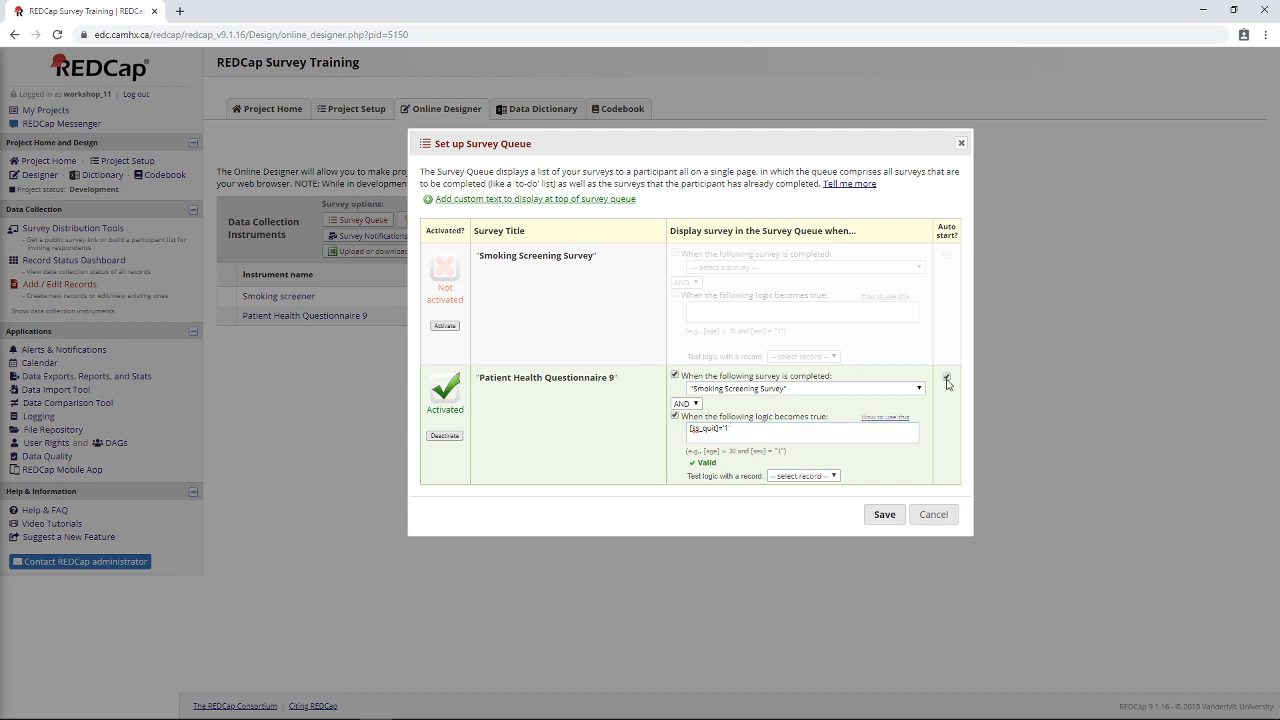
Enable Auto start for the PHQ-9 and save the Survey Queue settings.
left_click(946, 376)
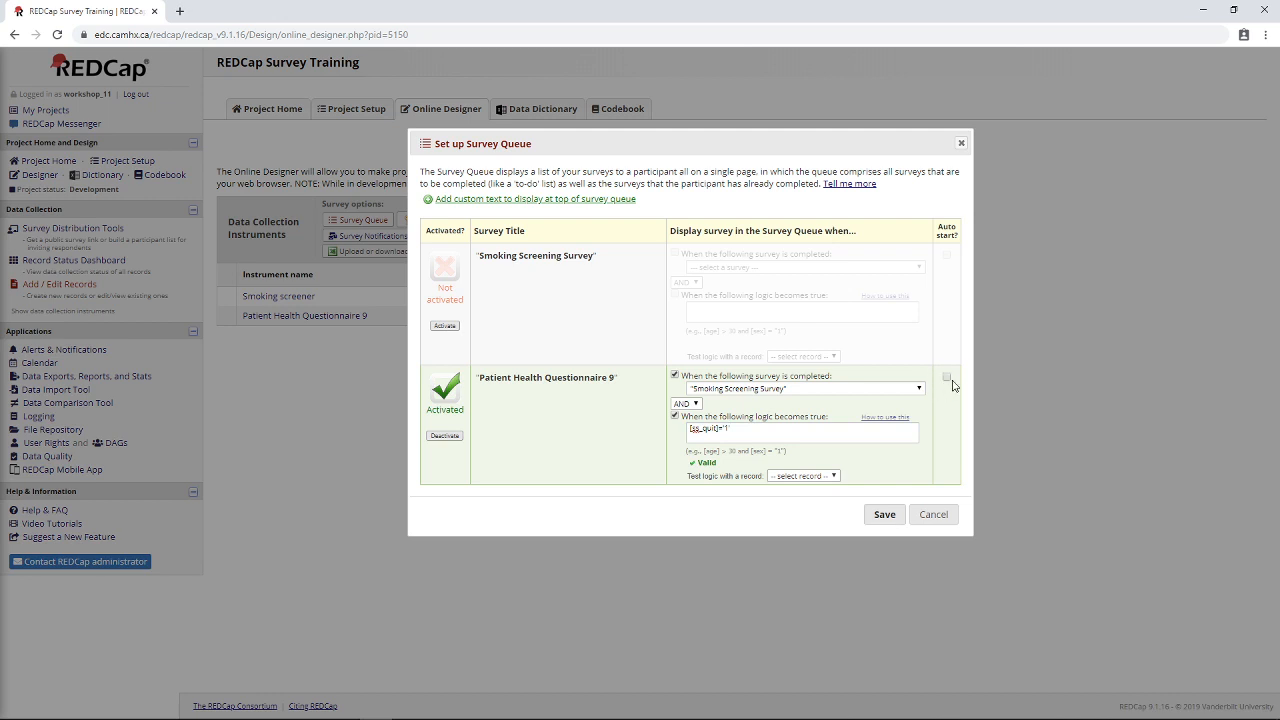
mouse_move(948, 380)
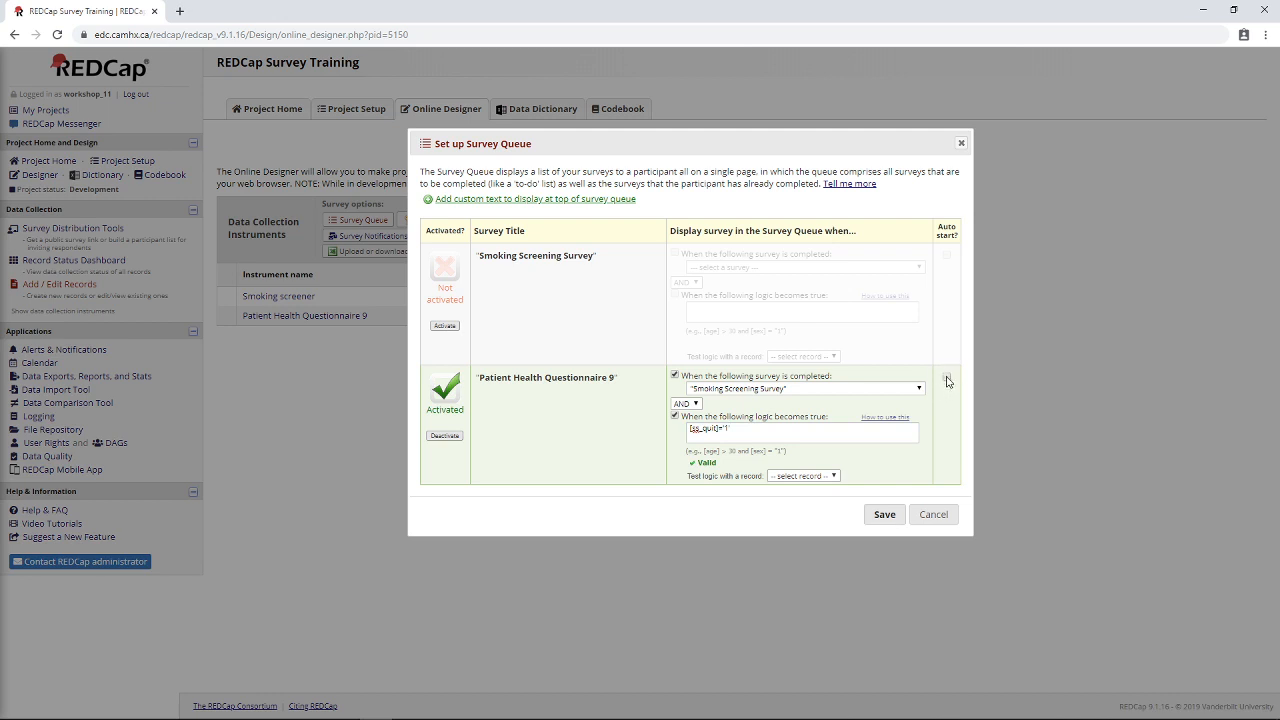
mouse_move(816, 400)
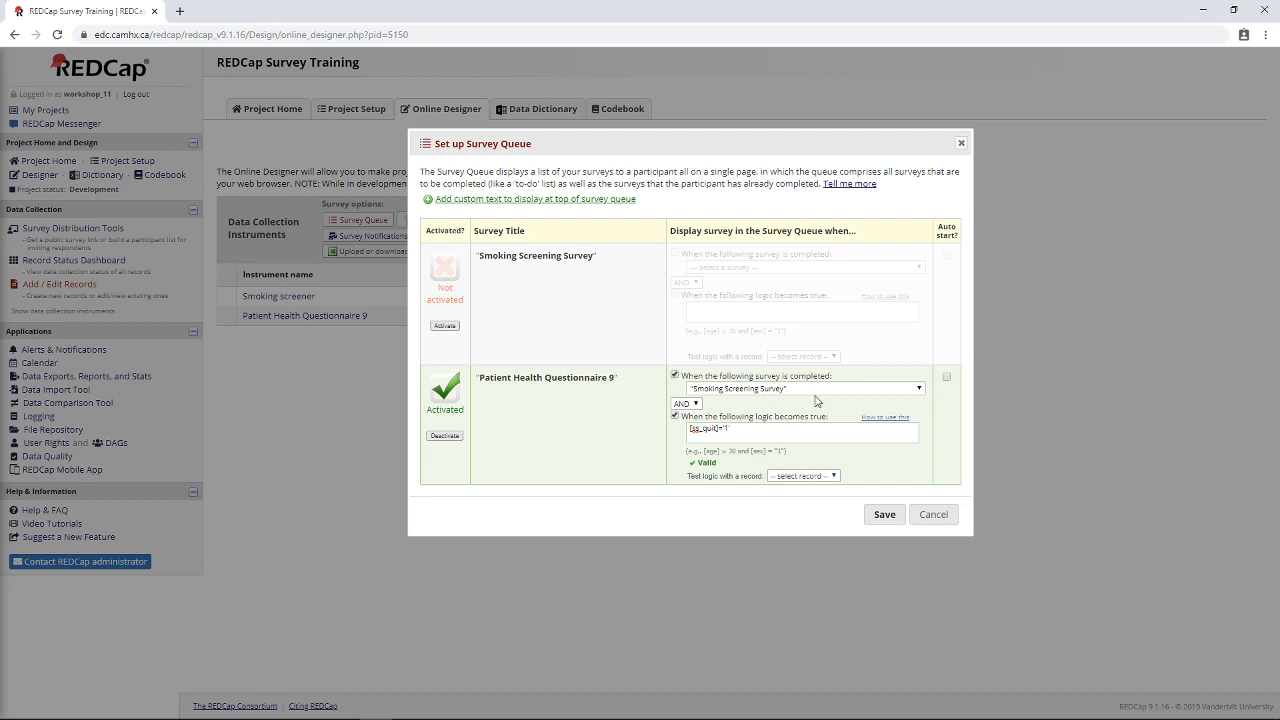
mouse_move(948, 382)
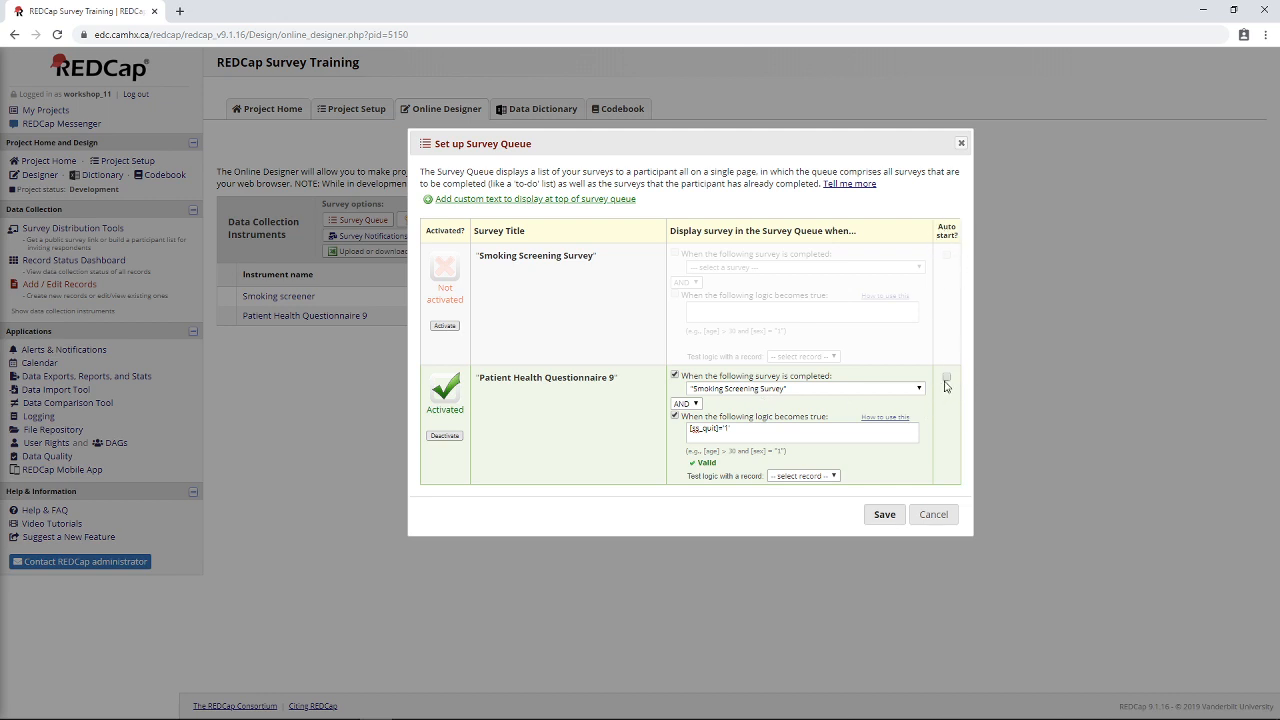
left_click(948, 376)
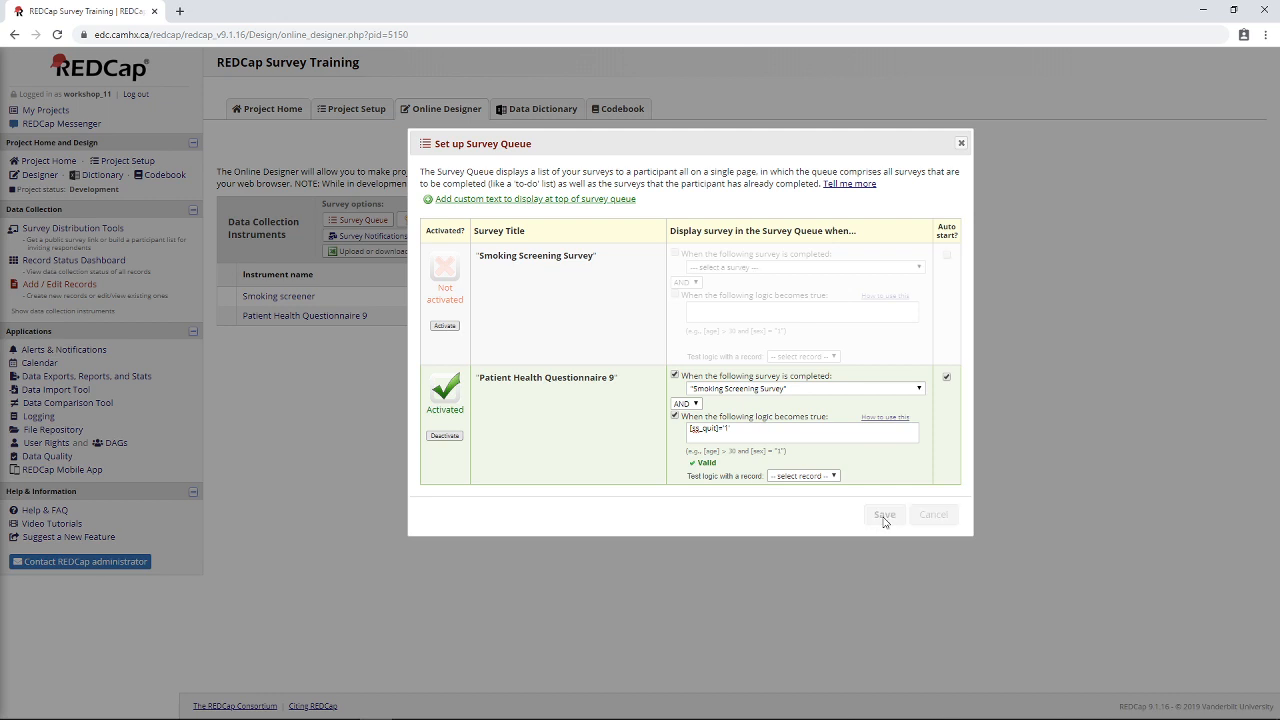
left_click(884, 514)
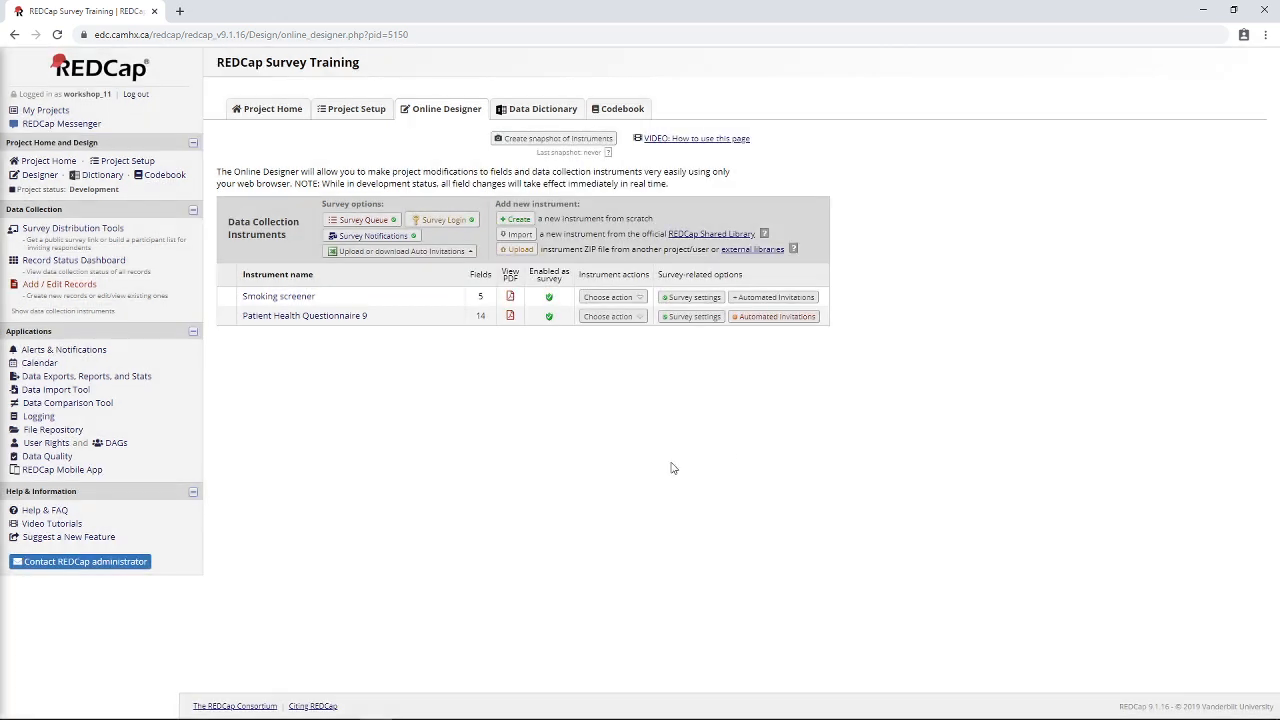
mouse_move(460, 384)
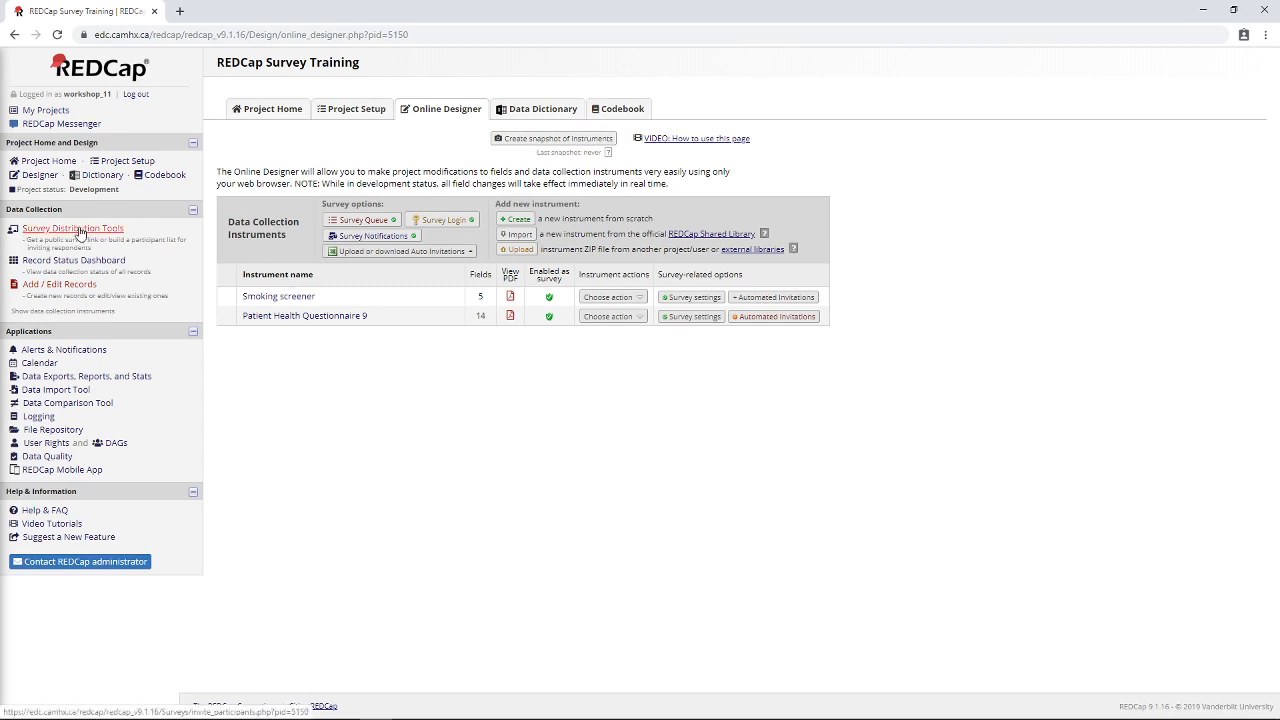
Go to Survey Distribution Tools and launch the public Smoking Screening Survey in a new tab.
left_click(60, 284)
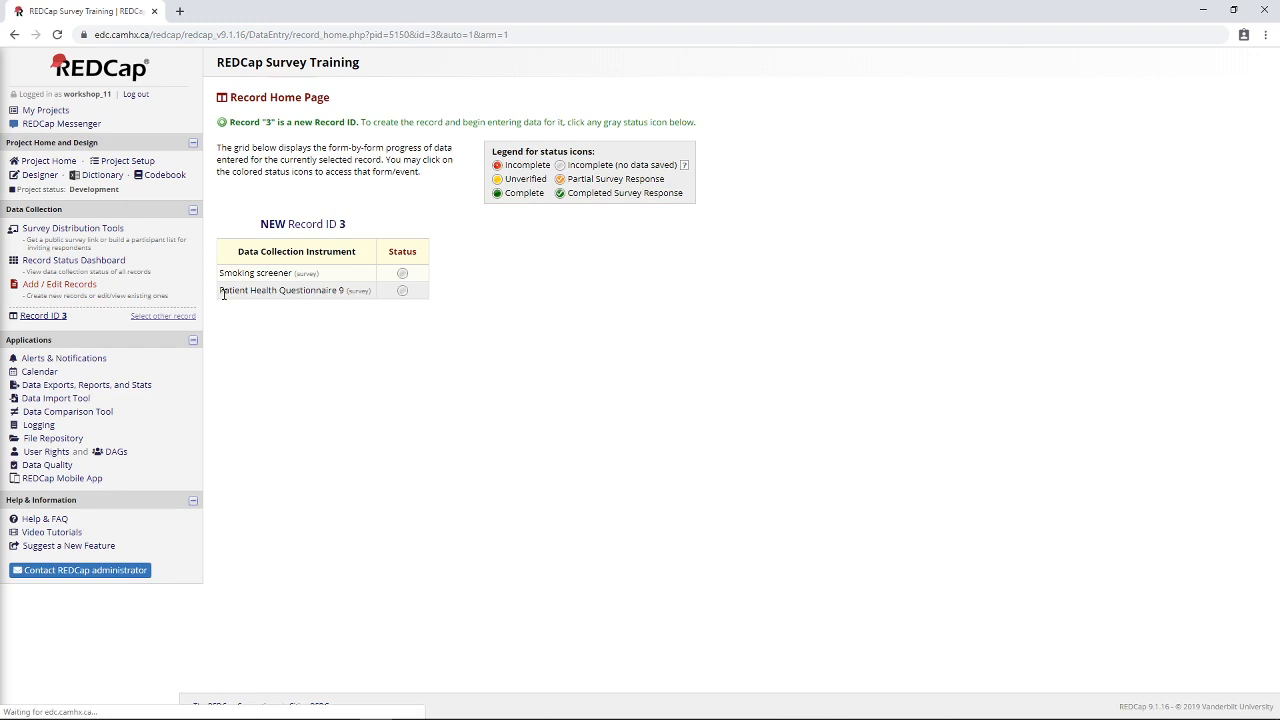
left_click(402, 272)
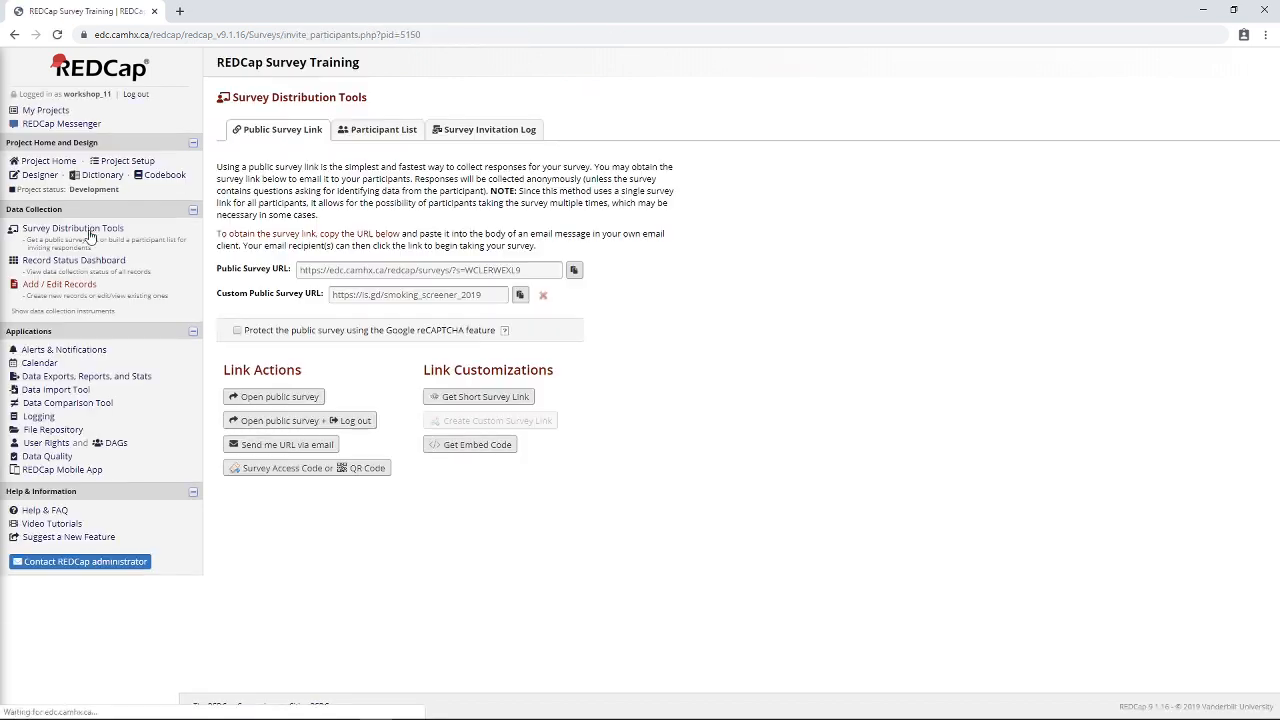
left_click(274, 396)
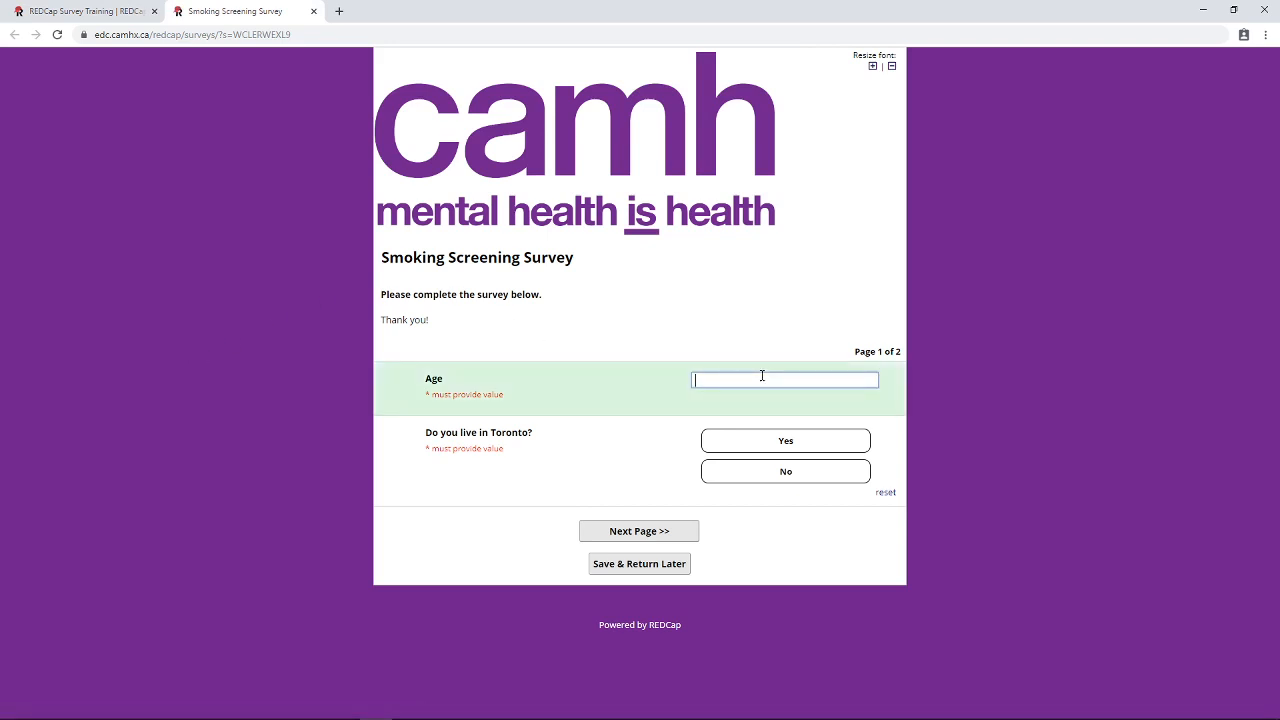
Answer Toronto Yes, then on page 2 mark non-smoker, and return to the REDCap project tab.
left_click(784, 440)
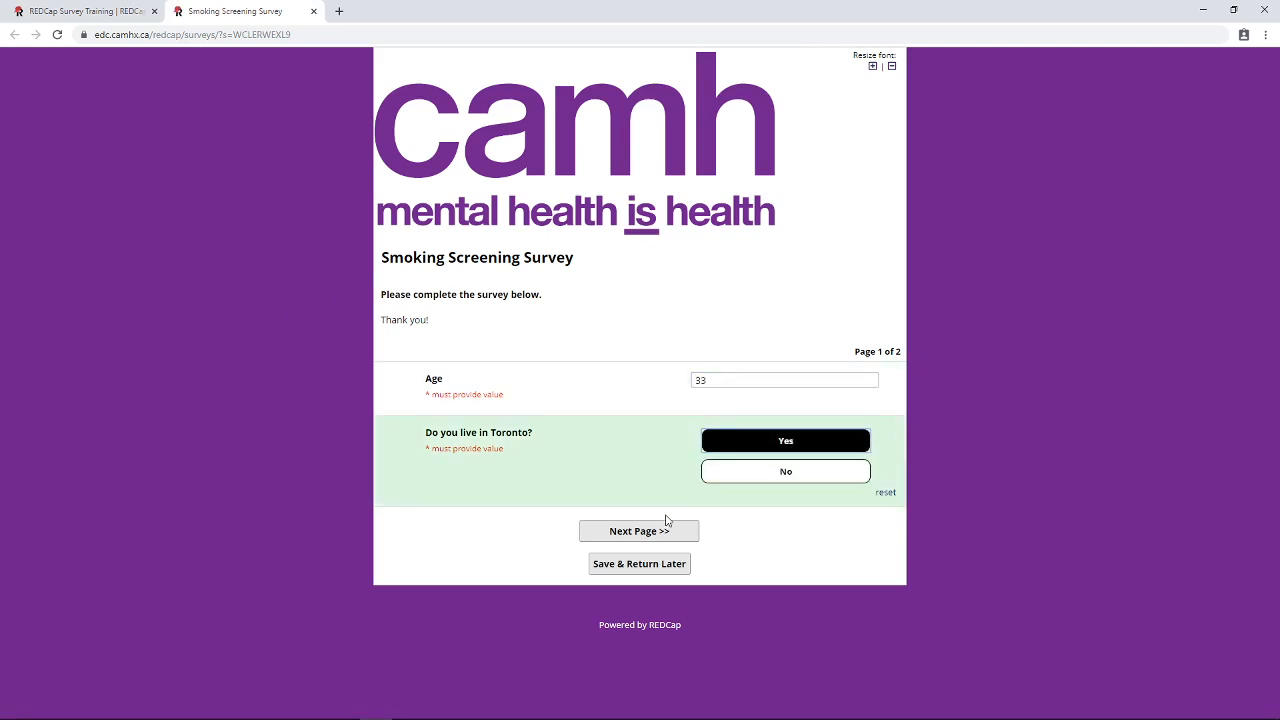
left_click(640, 530)
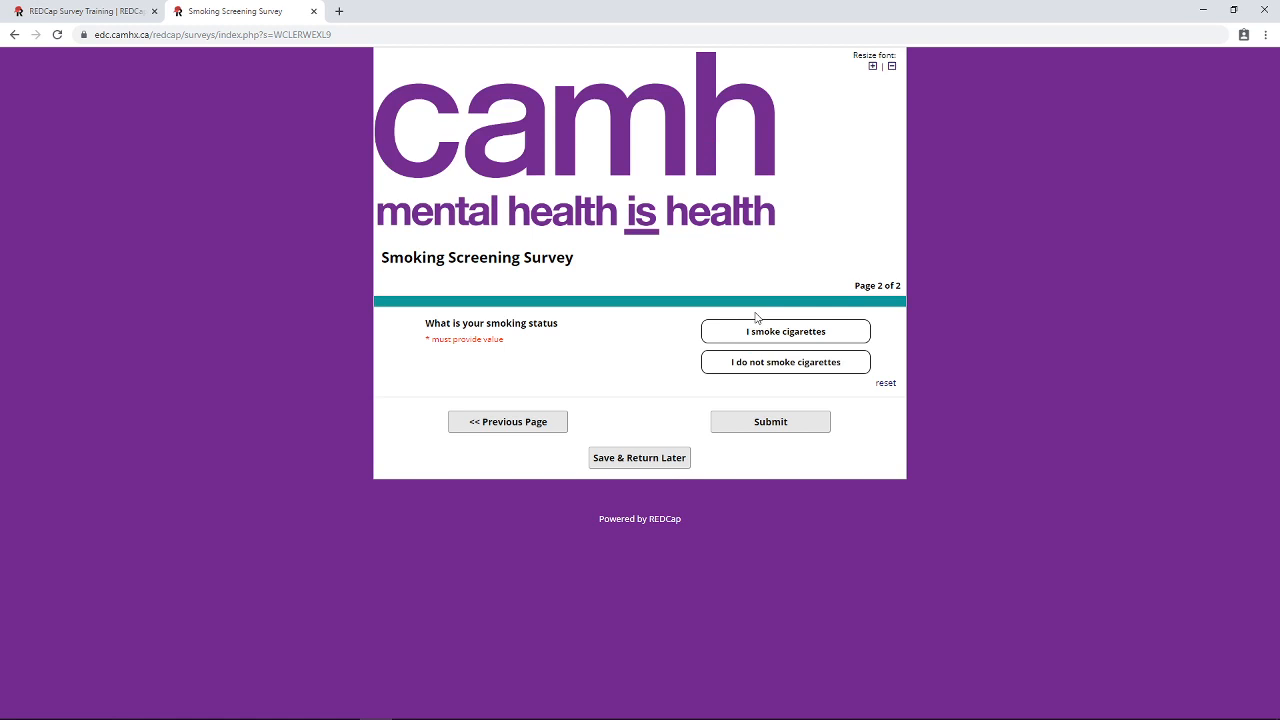
left_click(784, 332)
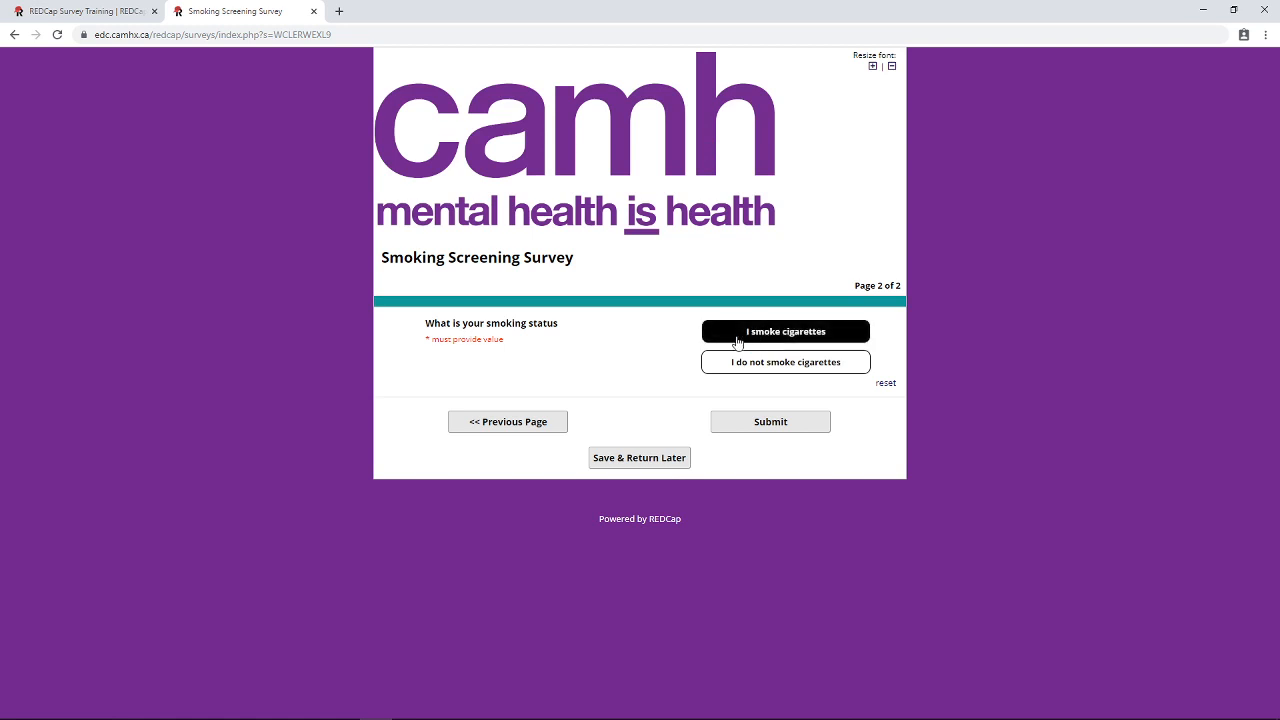
left_click(784, 362)
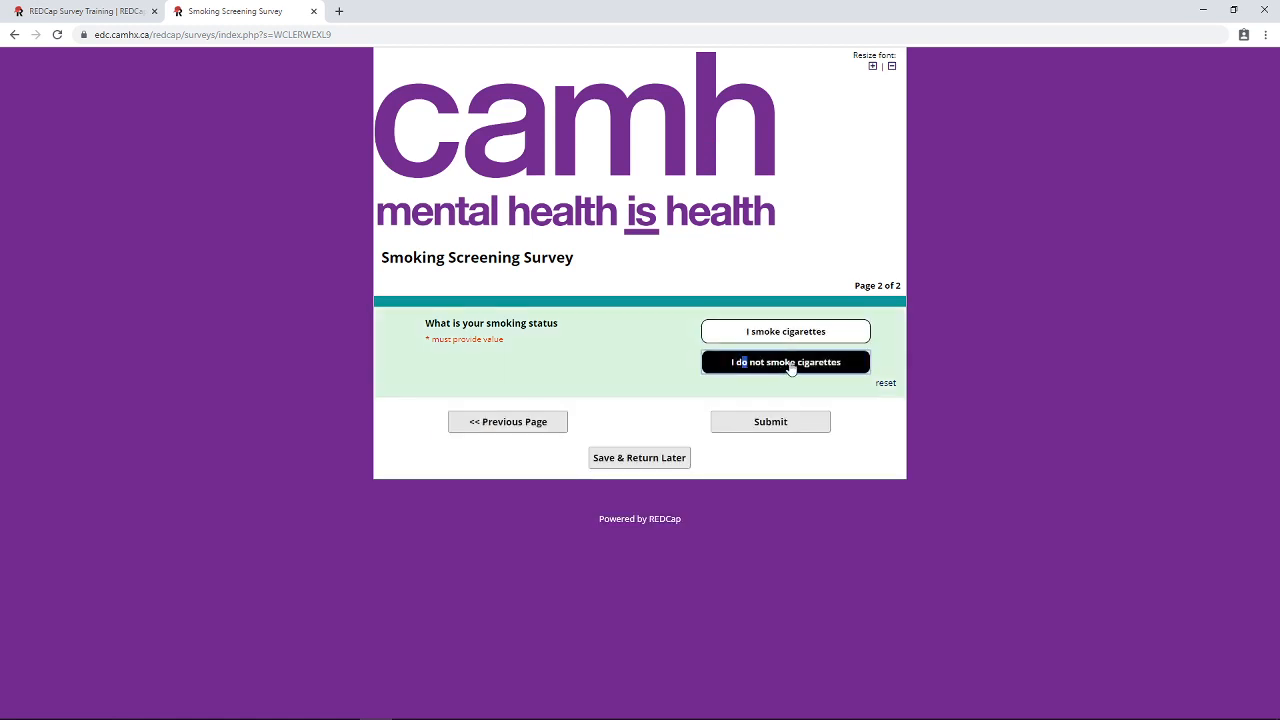
left_click(84, 12)
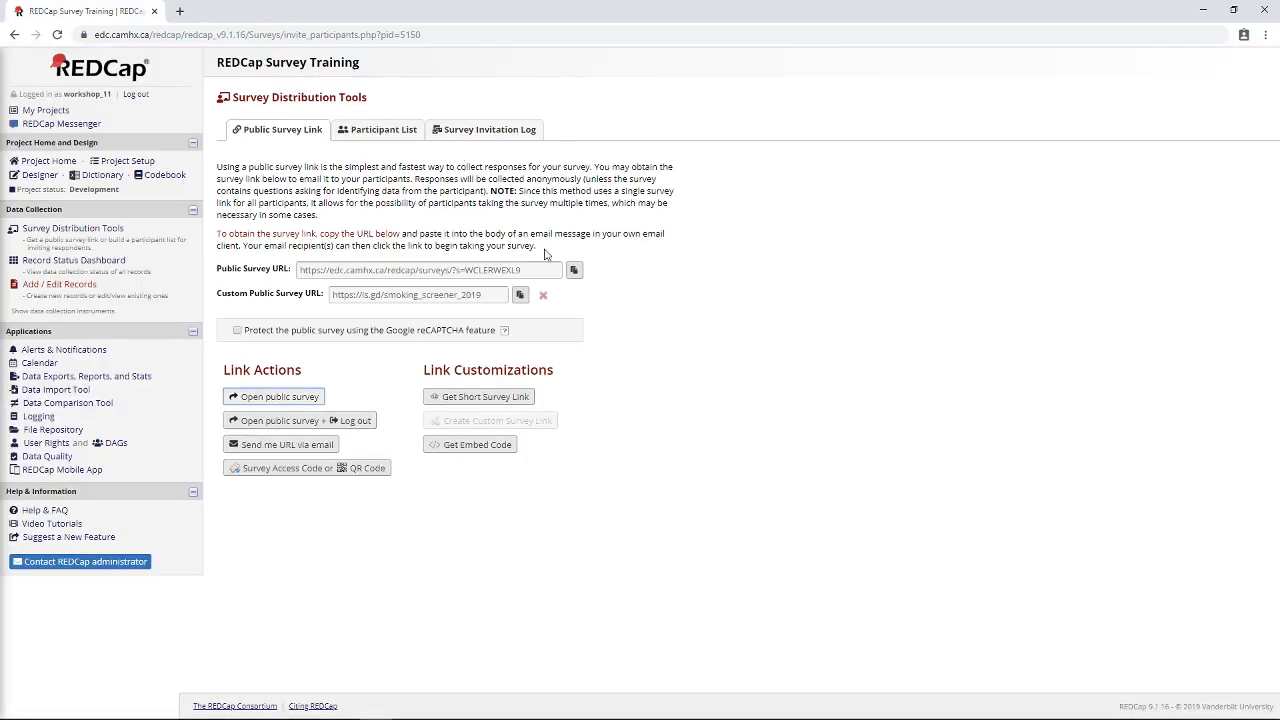
mouse_move(248, 396)
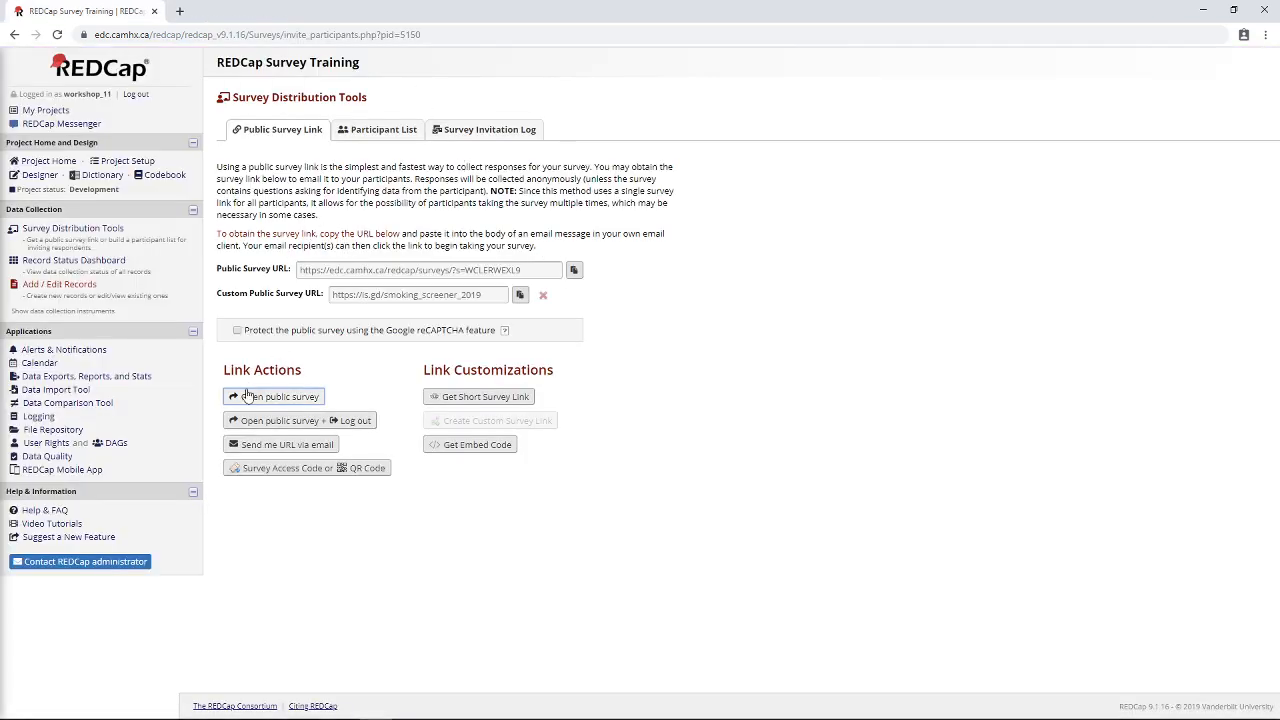
Retake the public screening survey as a smoker and submit, reaching the PHQ-9 login.
left_click(276, 396)
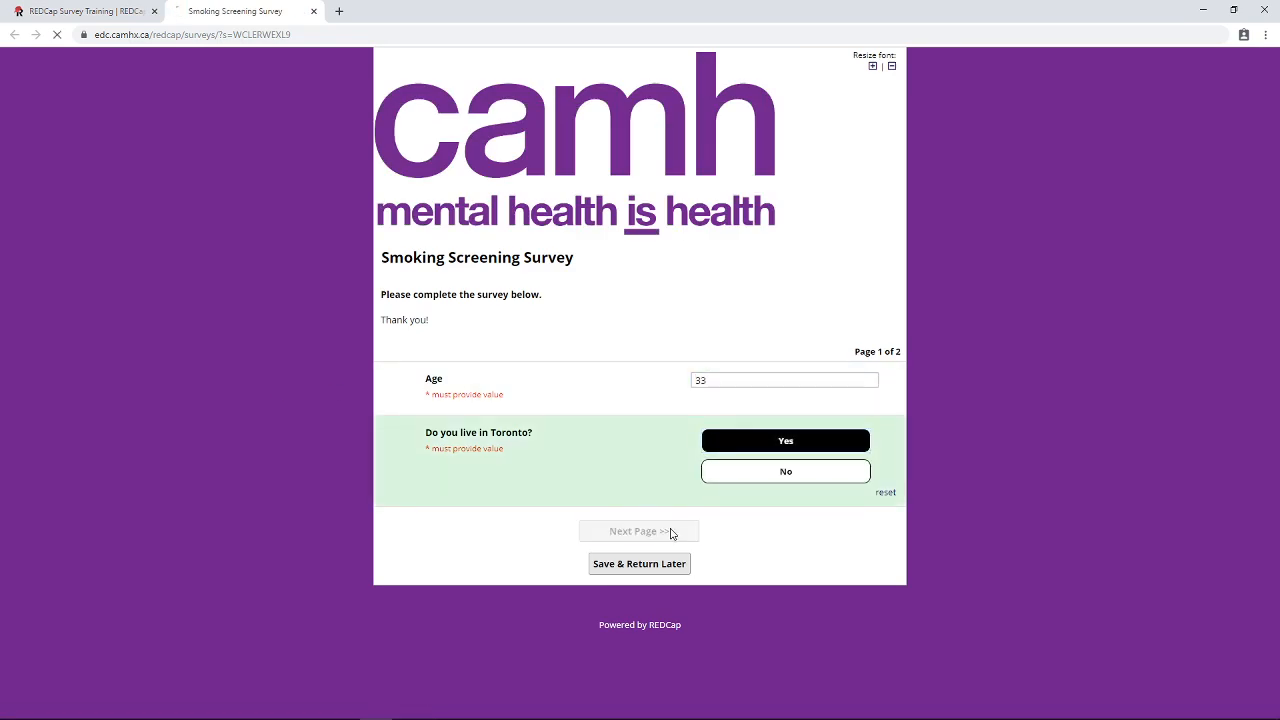
left_click(640, 532)
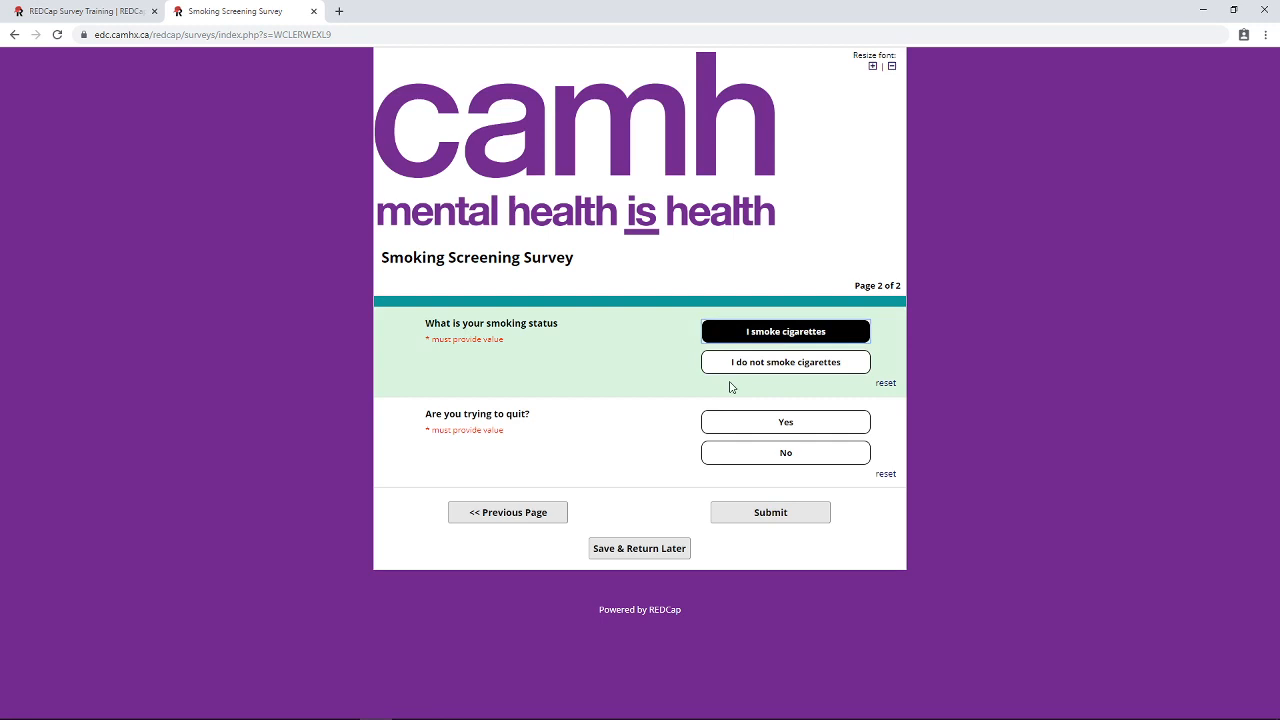
left_click(784, 420)
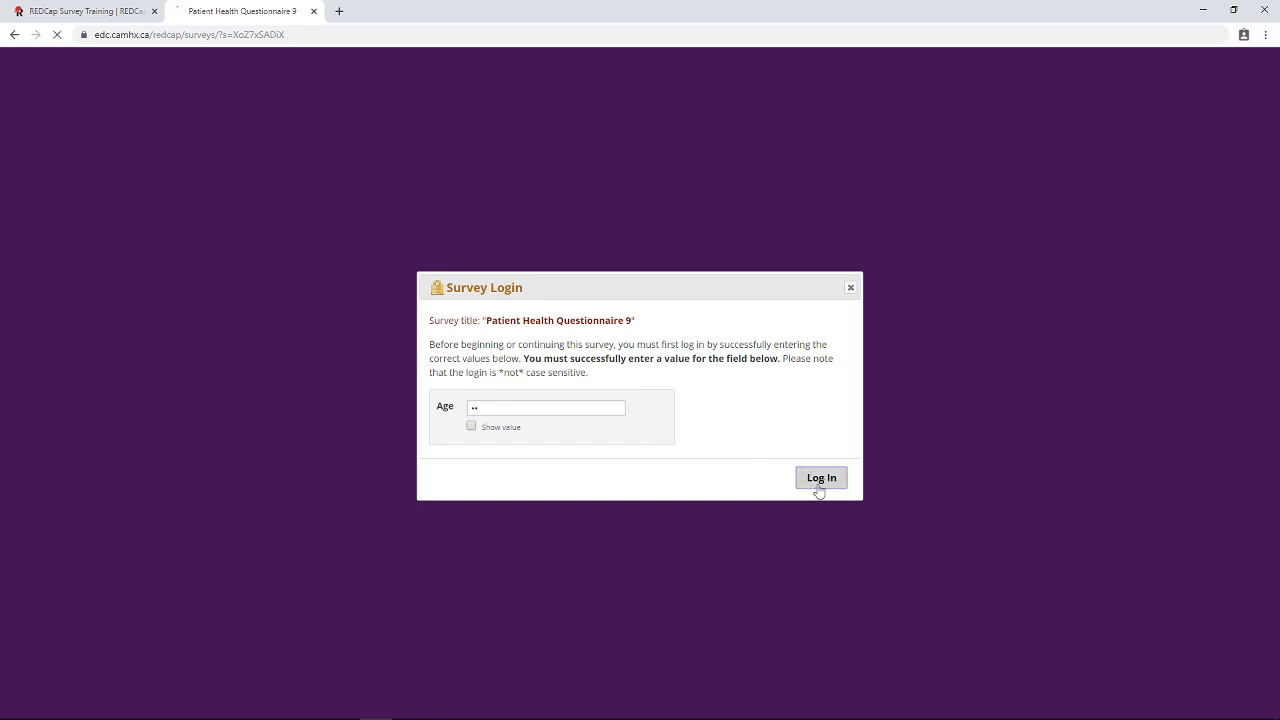
Log in to the PHQ-9, submit it, and reach the thank-you page showing it Completed.
left_click(820, 476)
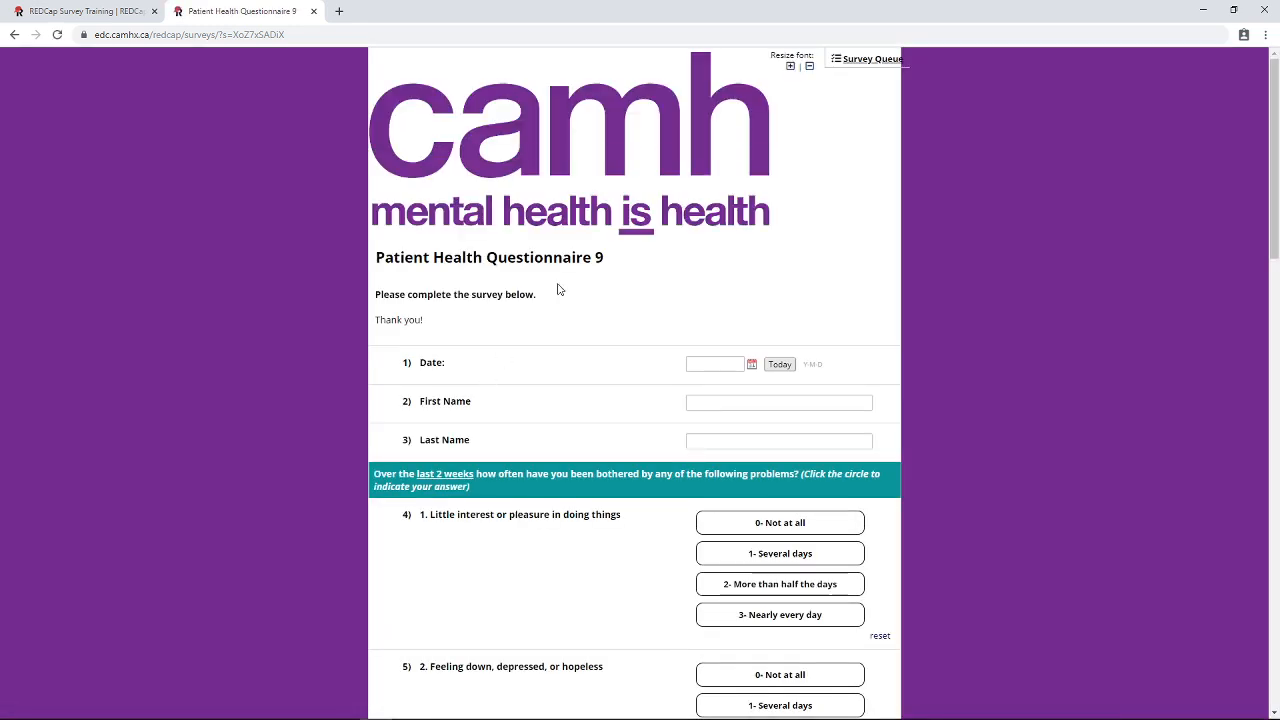
scroll("down", 3)
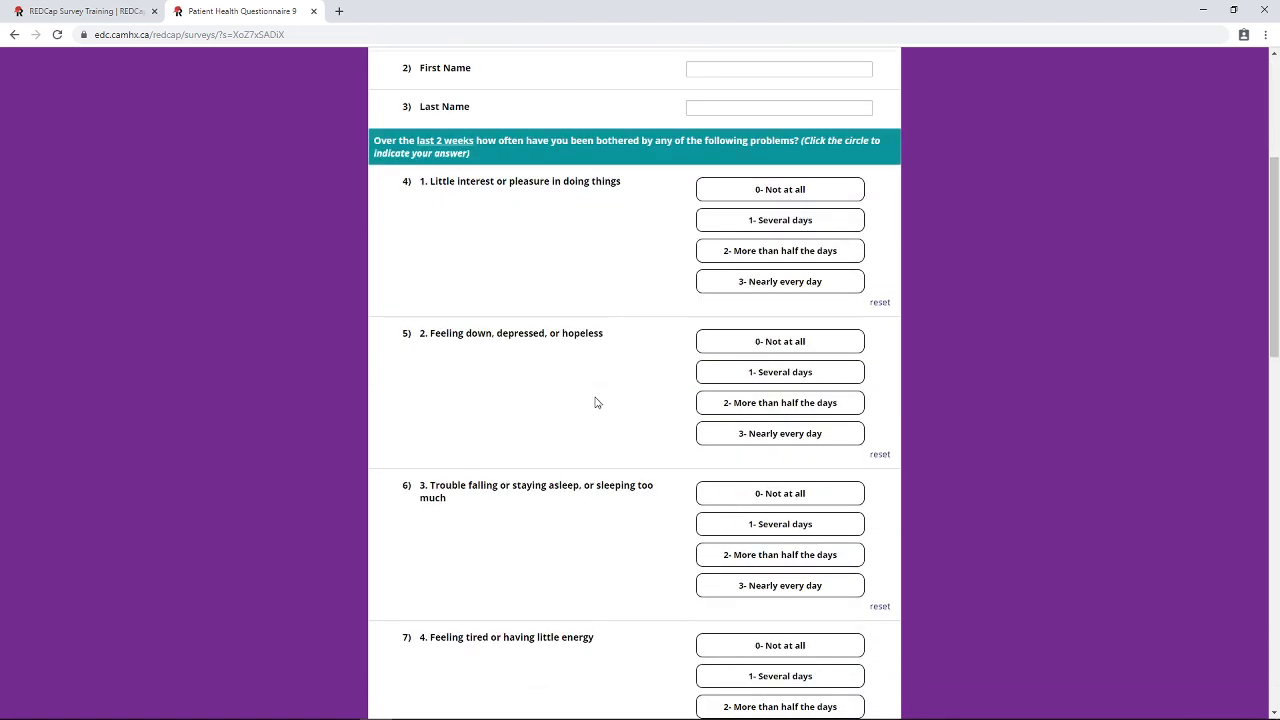
scroll("down", 3)
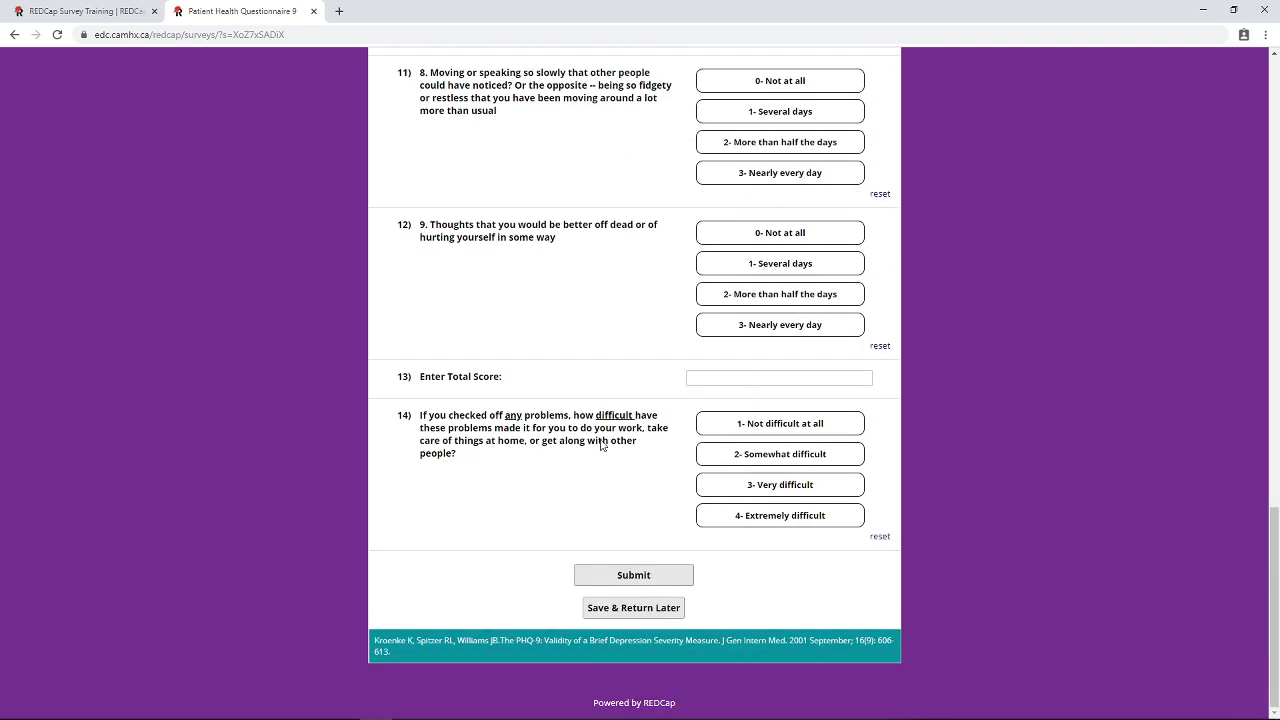
left_click(632, 574)
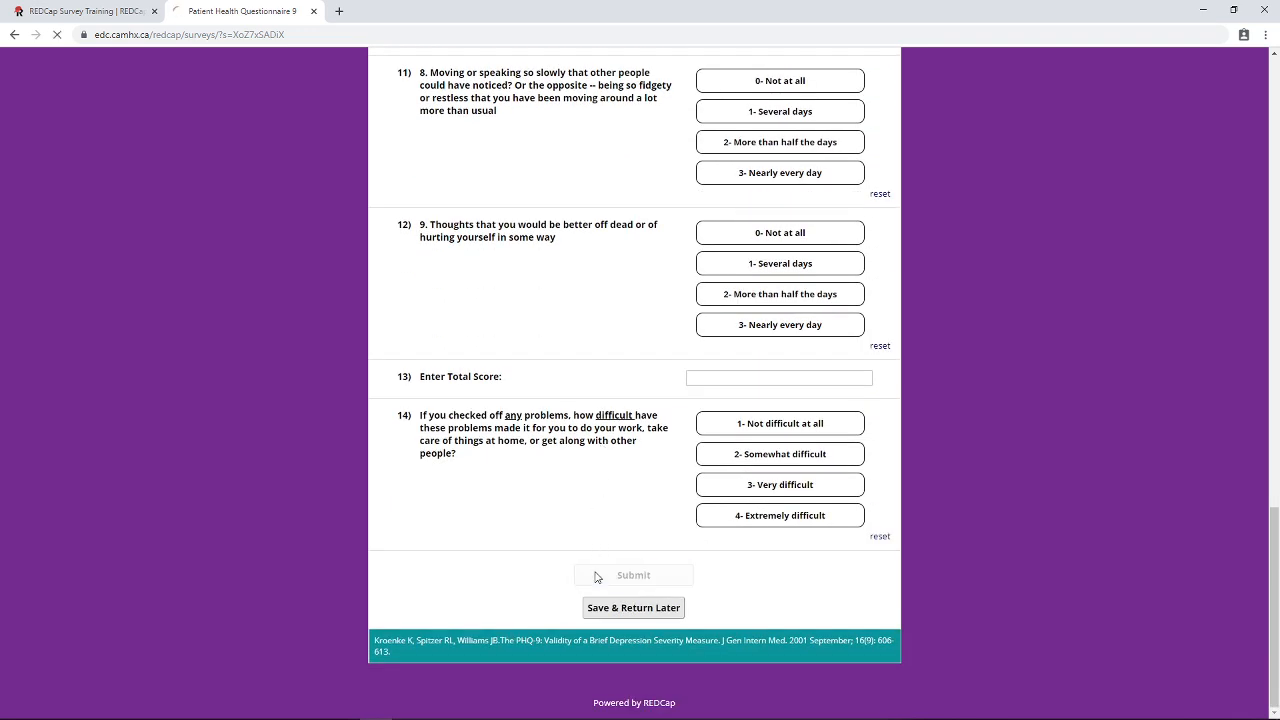
left_click(632, 574)
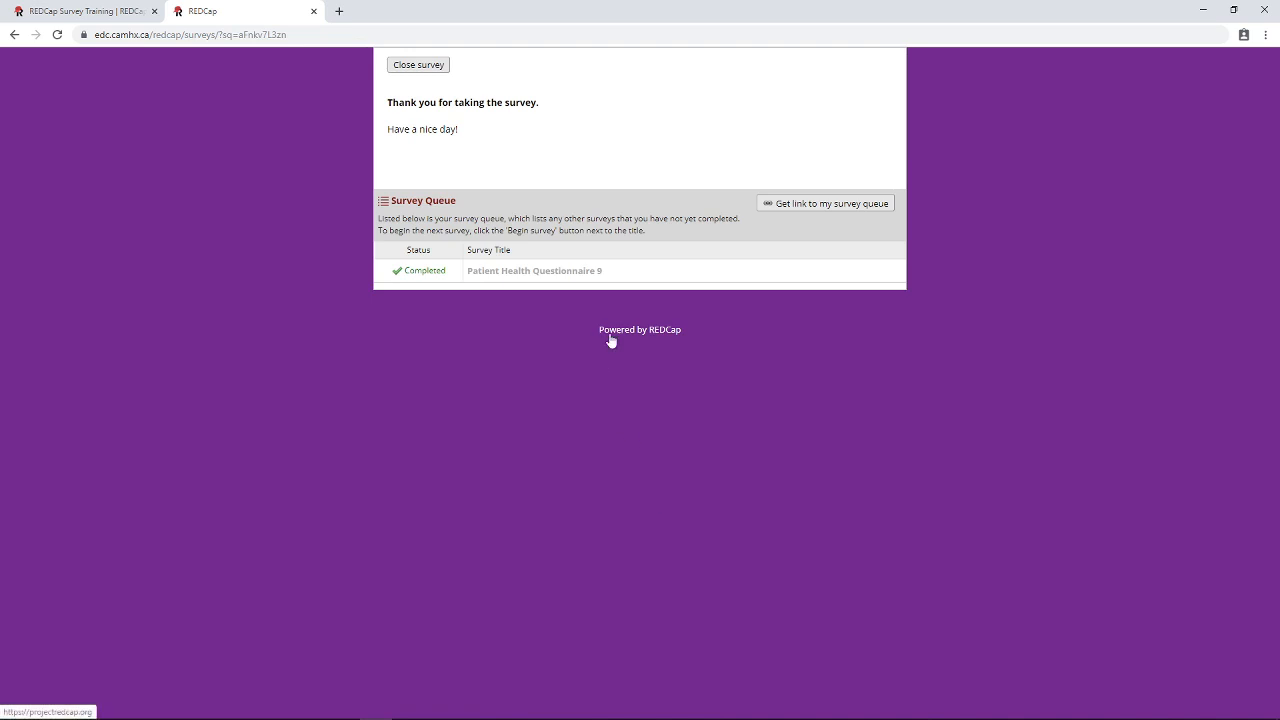
mouse_move(376, 120)
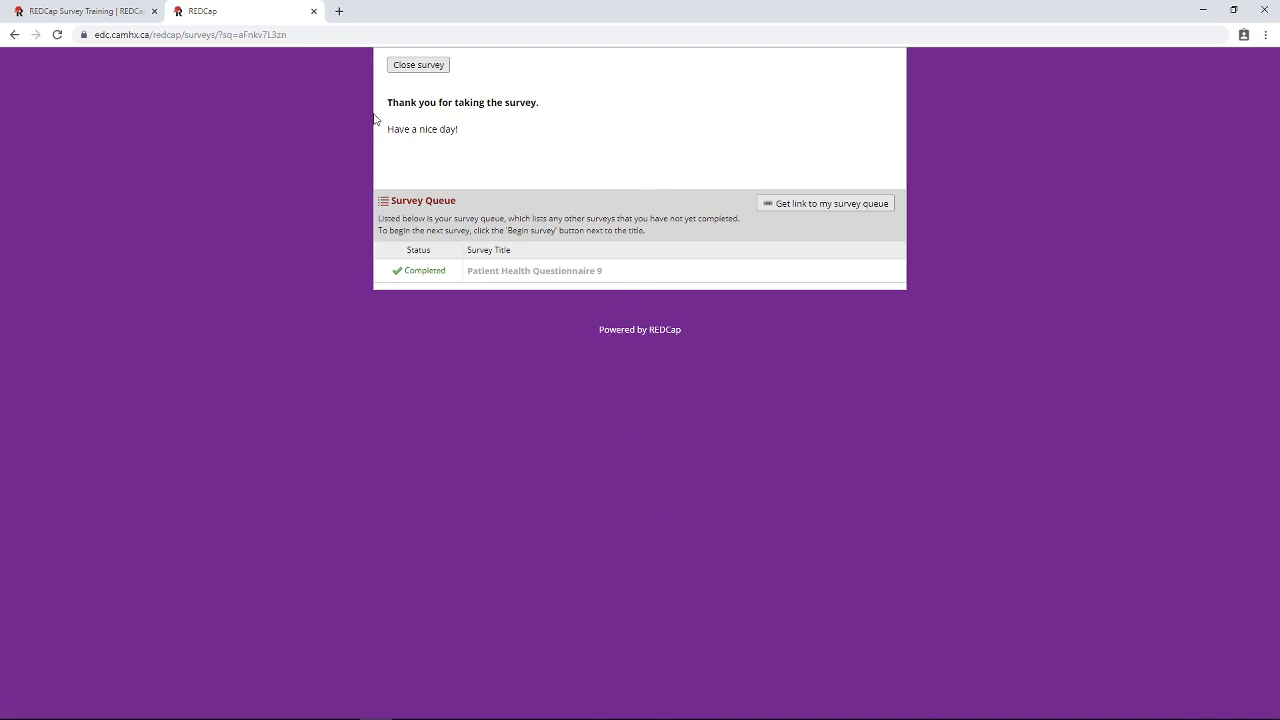
mouse_move(382, 194)
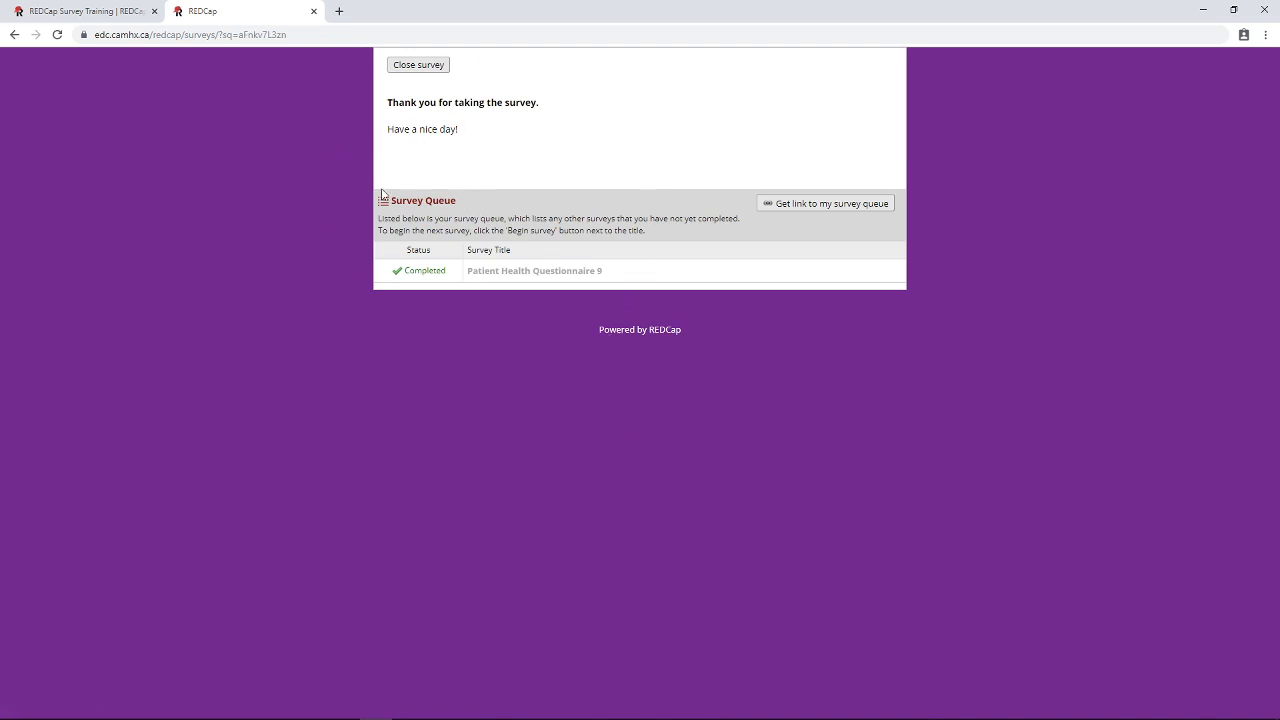
mouse_move(502, 270)
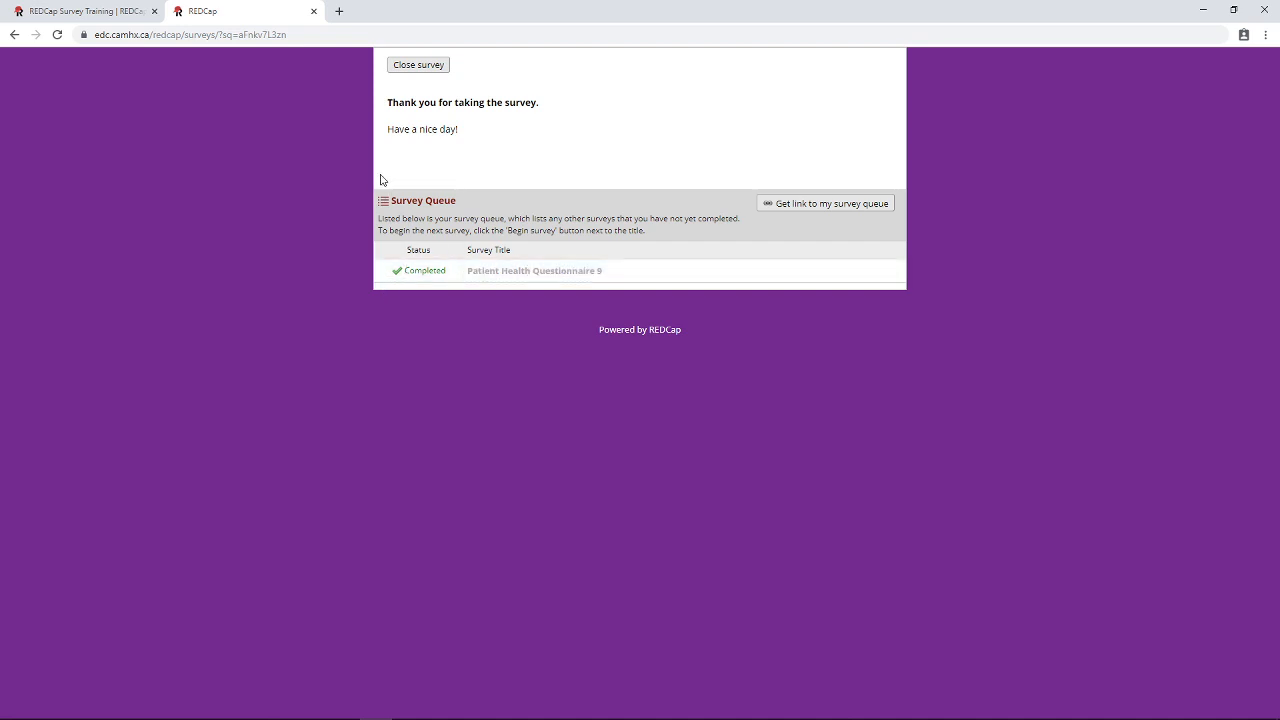
mouse_move(392, 258)
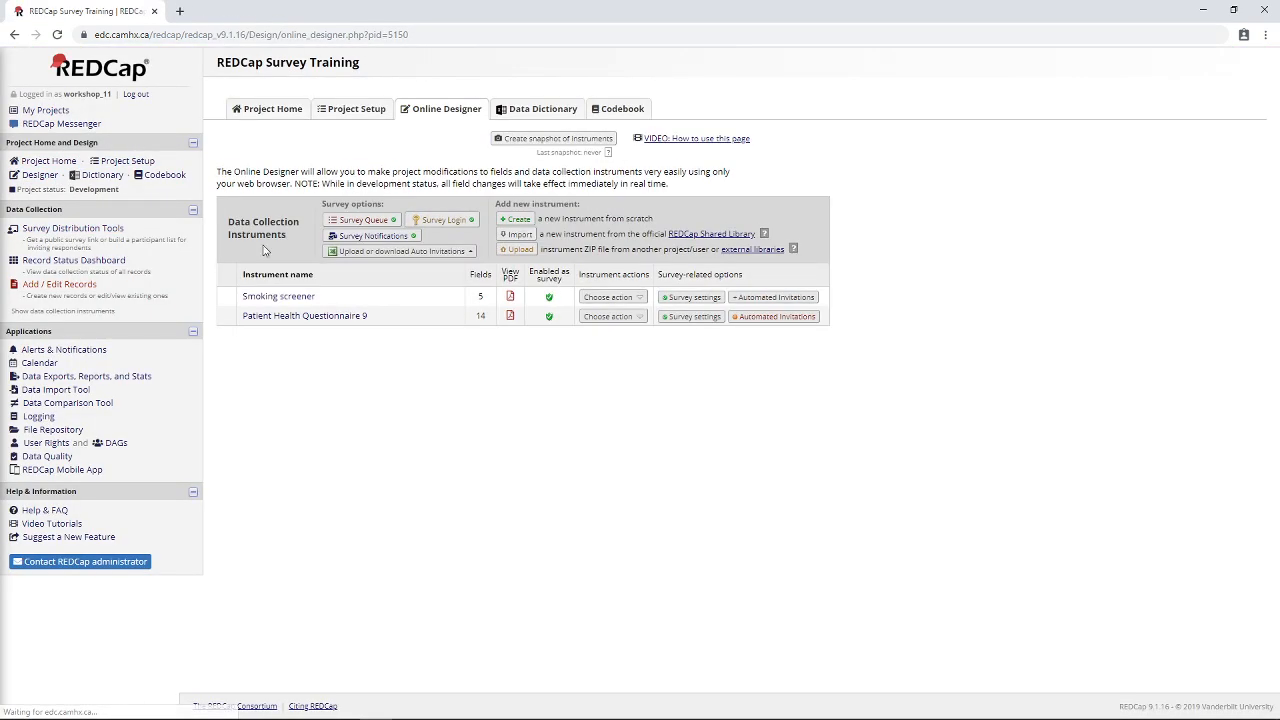
left_click(360, 218)
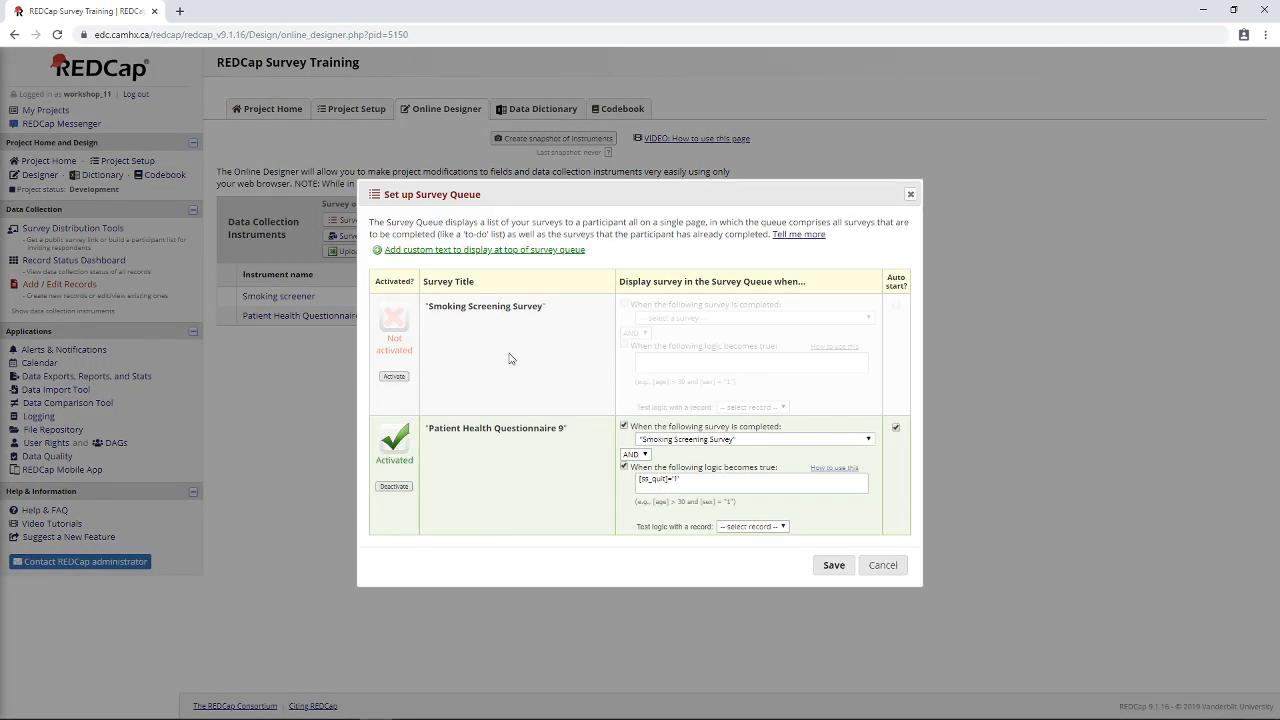
mouse_move(520, 462)
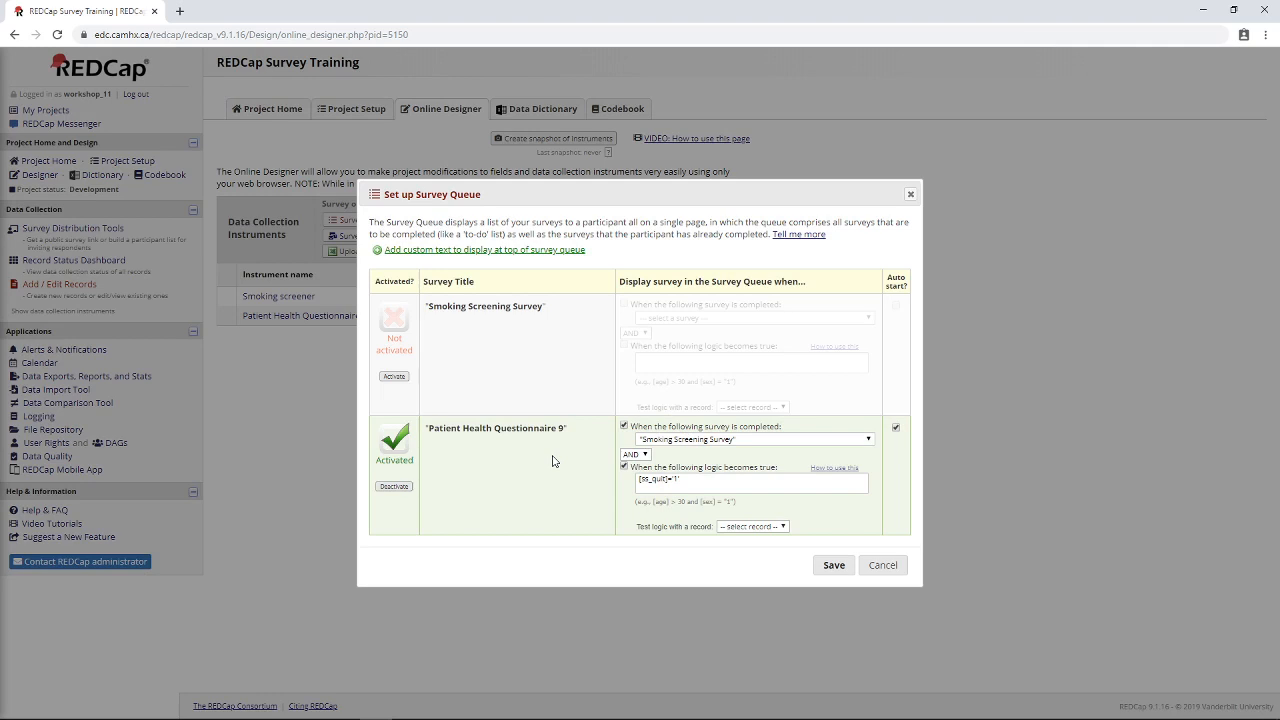
mouse_move(612, 482)
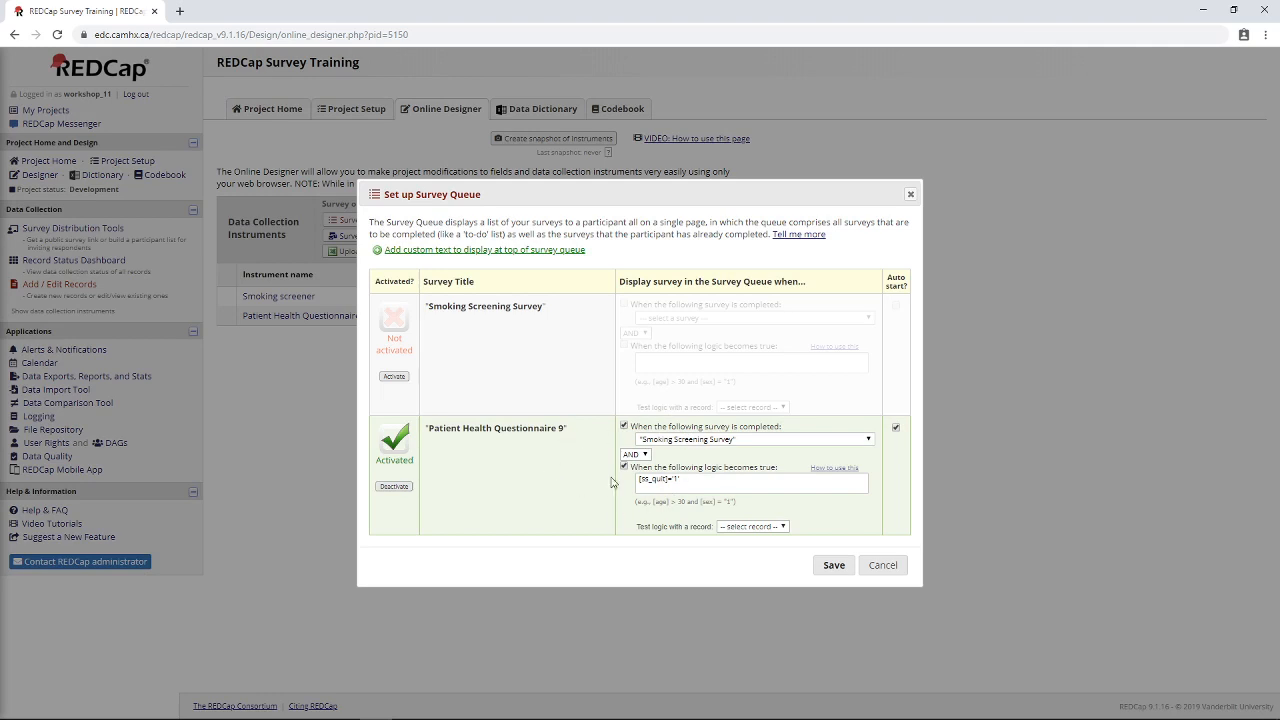
mouse_move(596, 486)
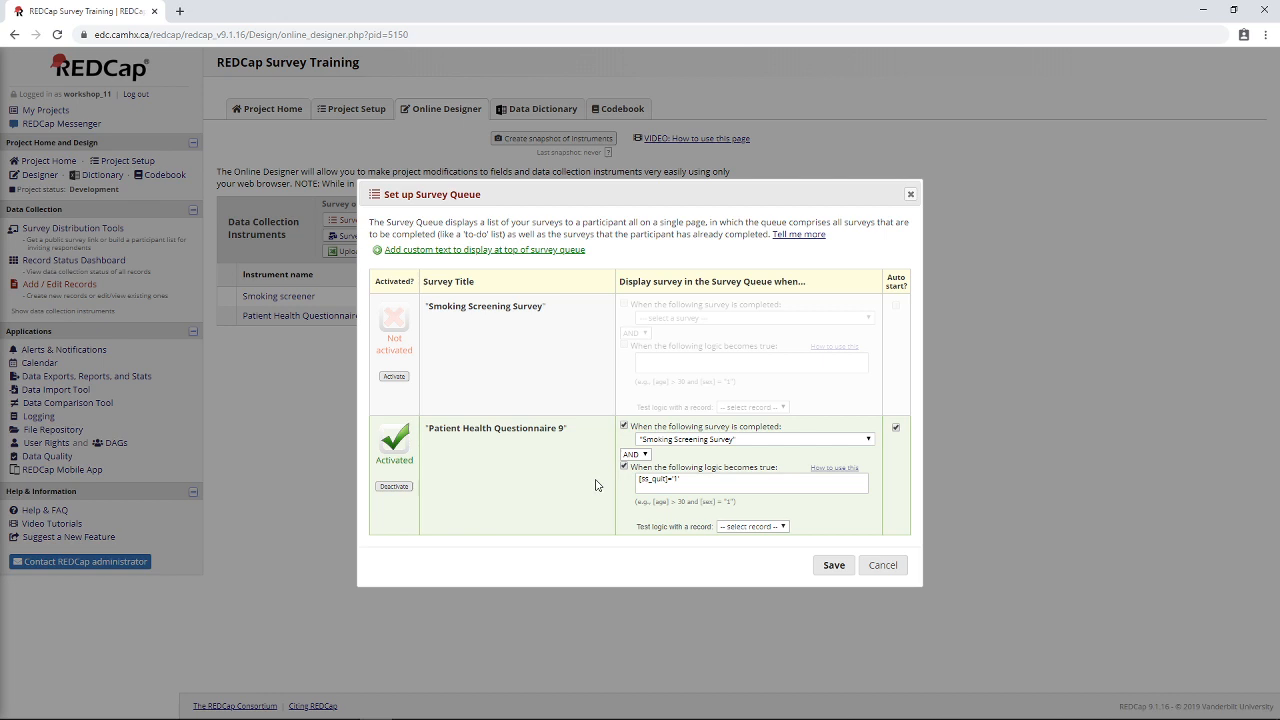
mouse_move(576, 428)
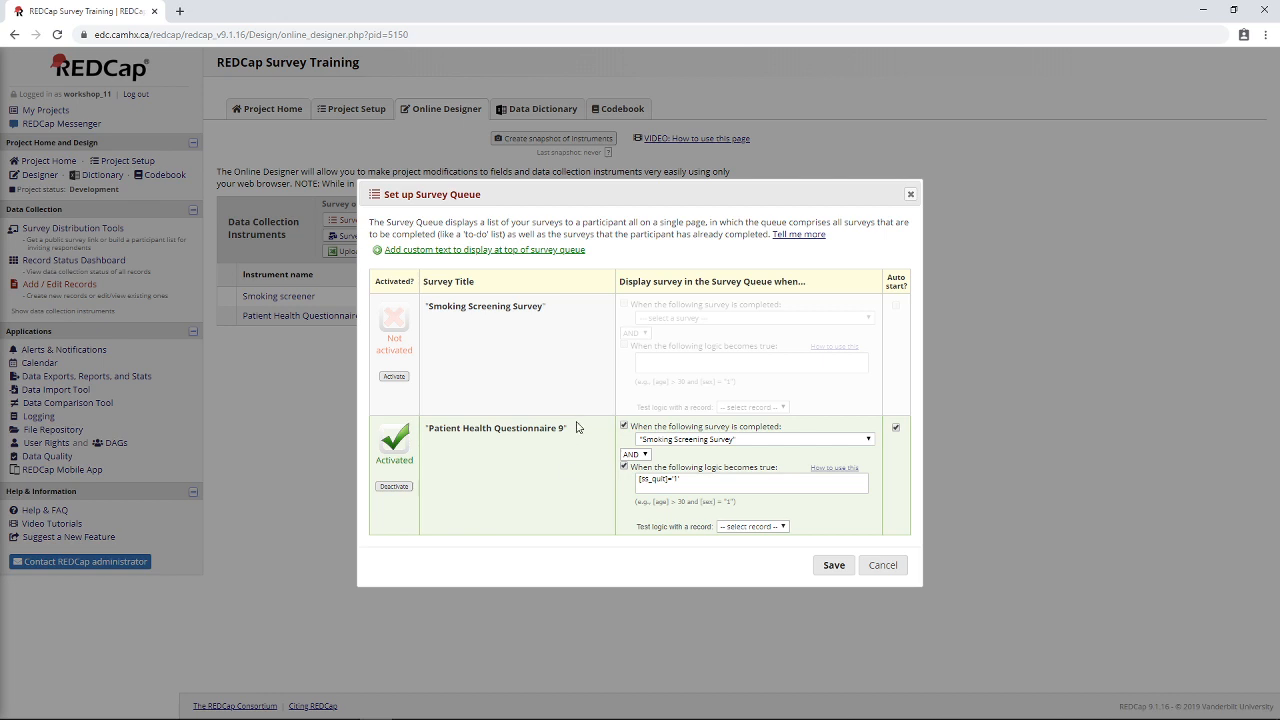
mouse_move(578, 446)
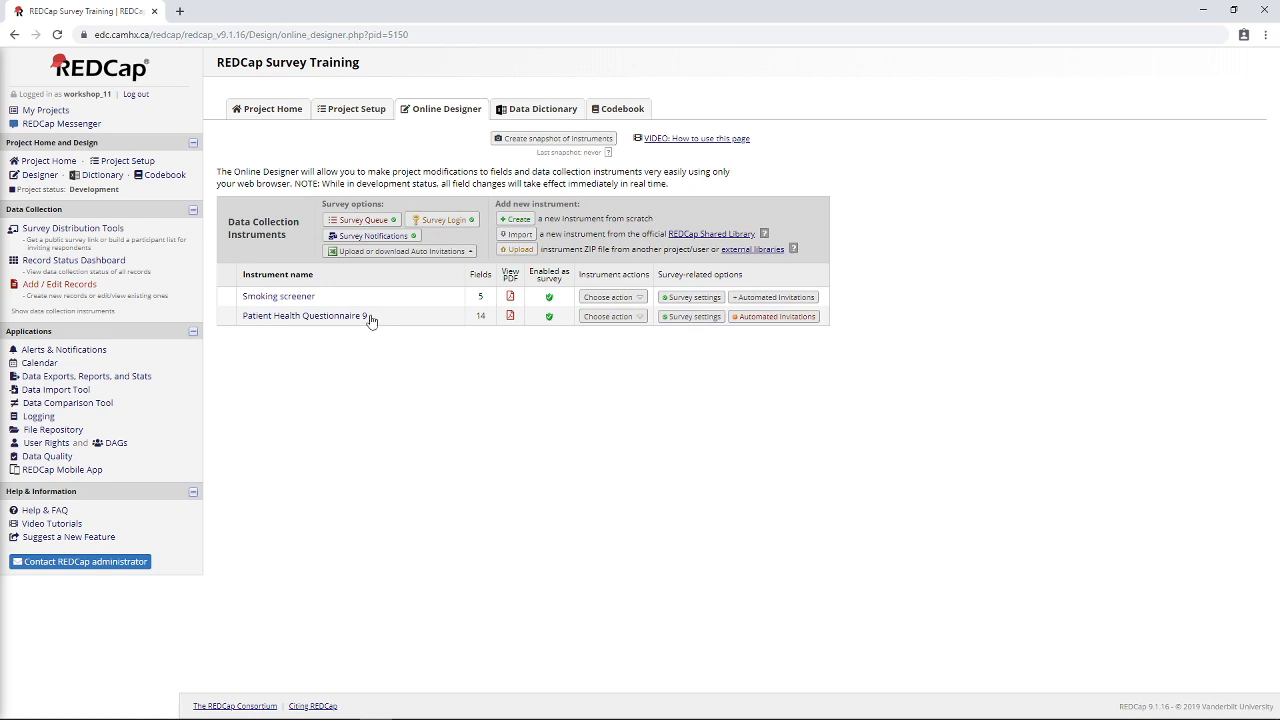
left_click(360, 218)
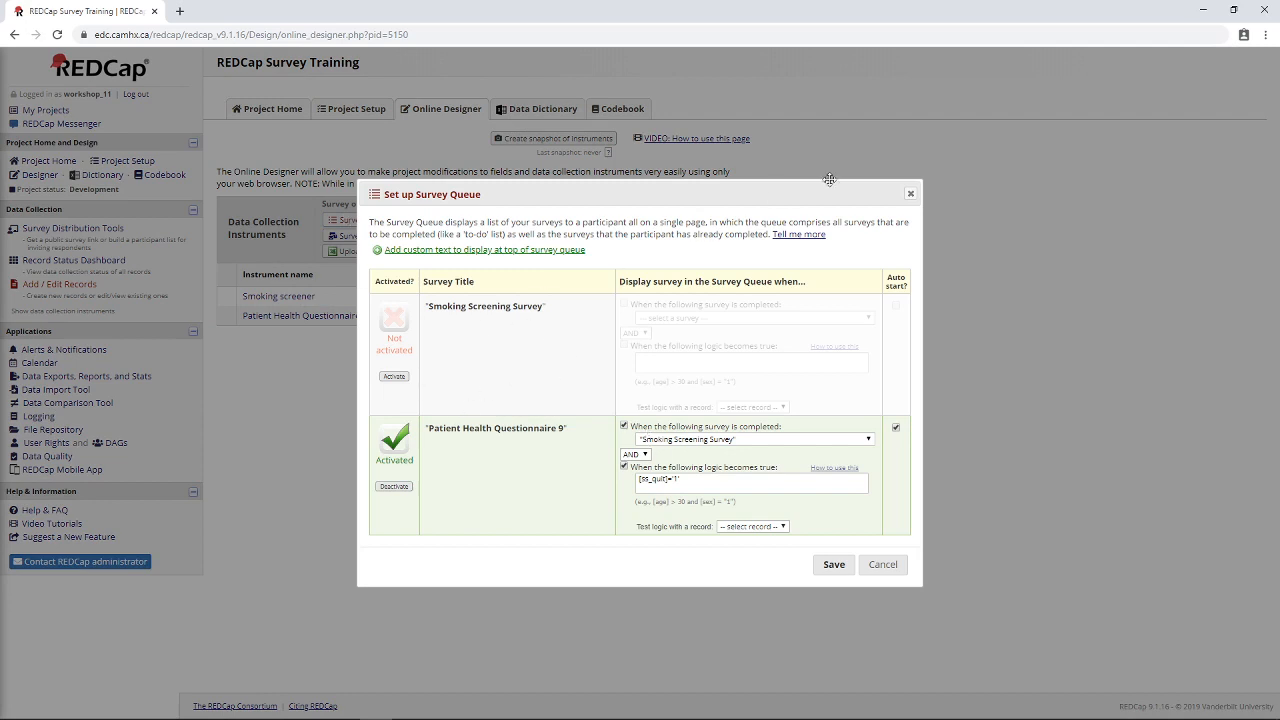
left_click(880, 564)
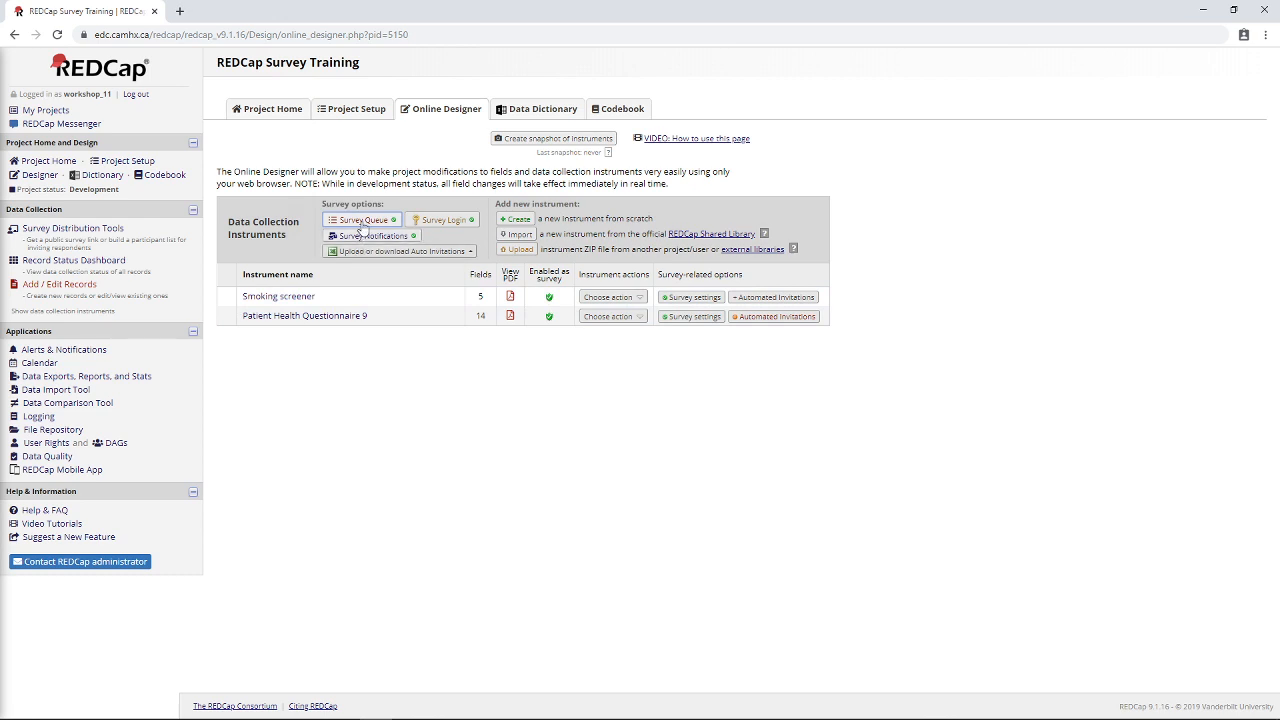
mouse_move(380, 380)
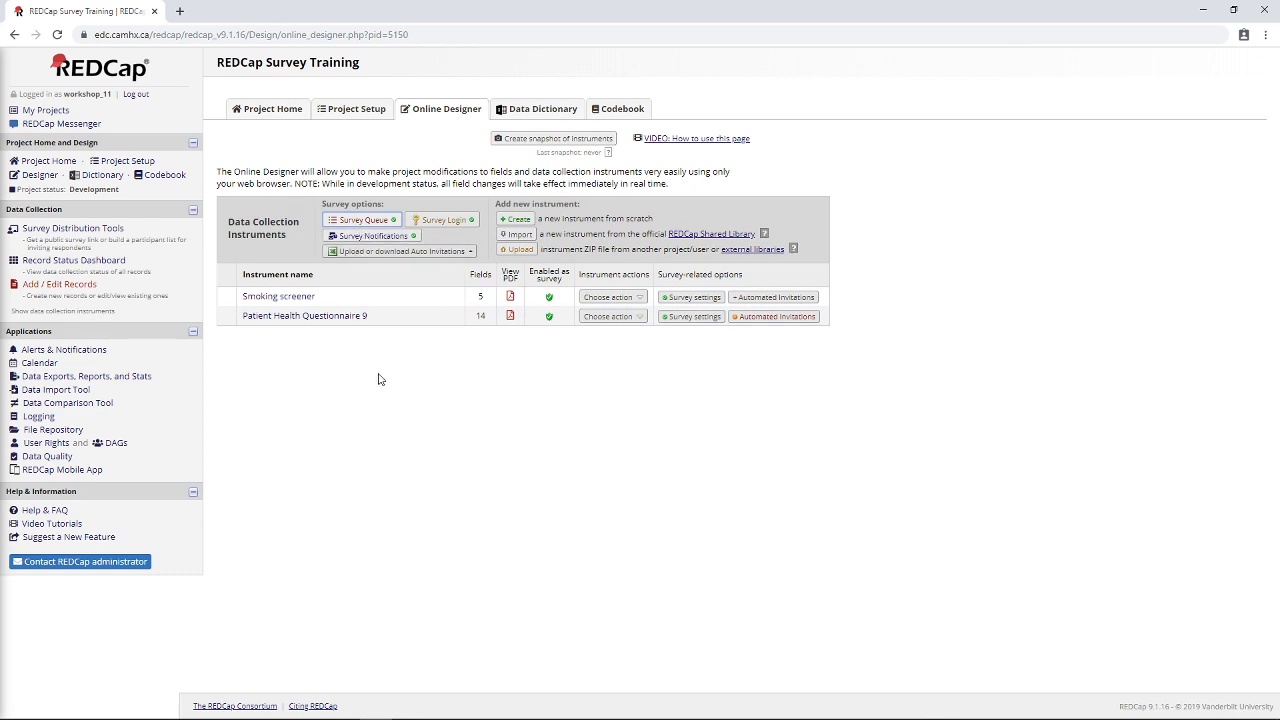